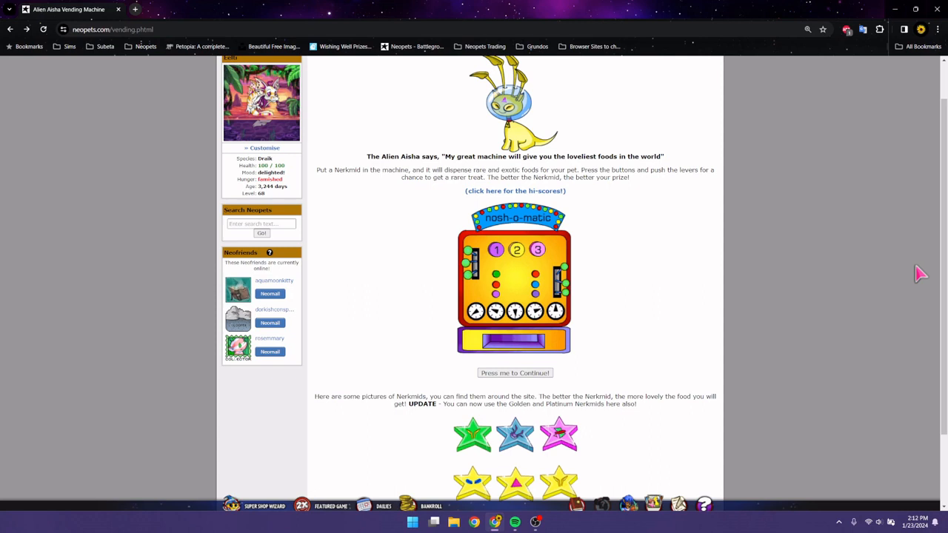
mouse_move(915, 246)
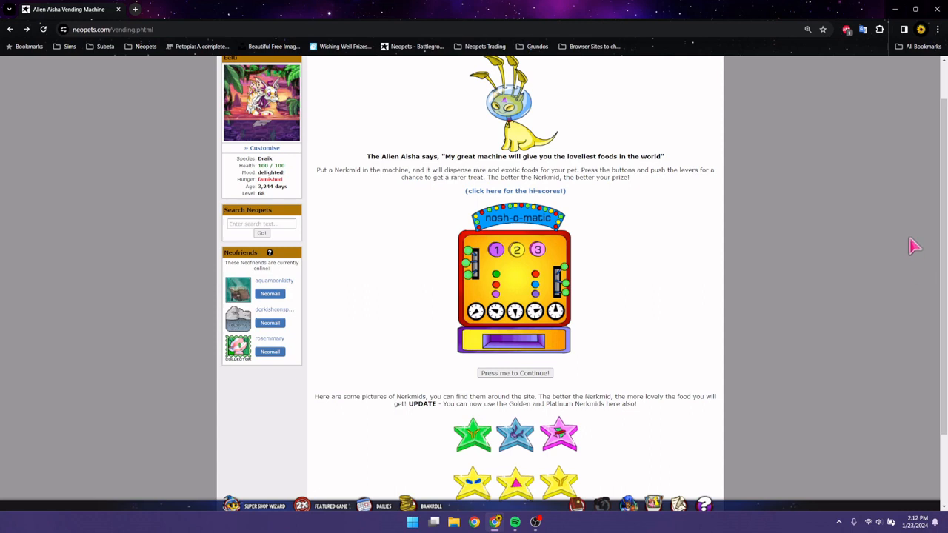
mouse_move(913, 260)
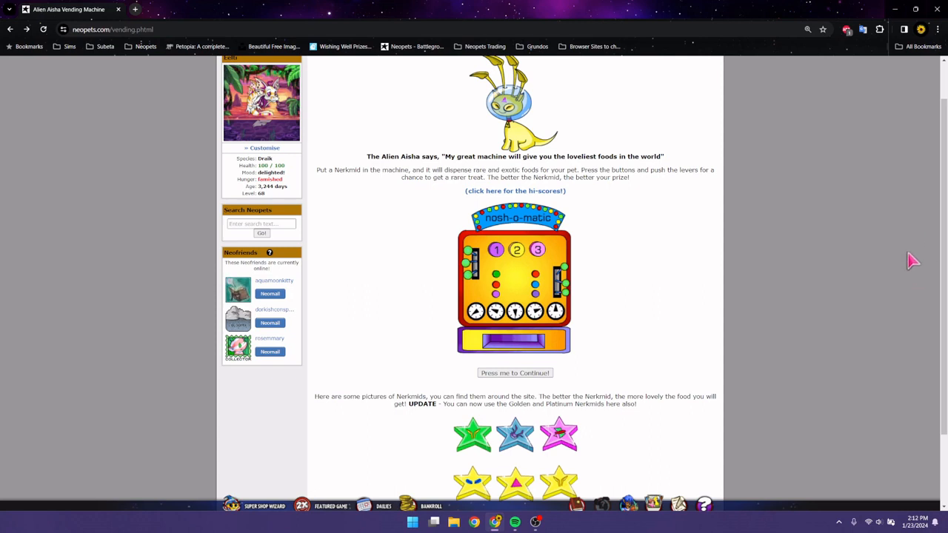
Step: Continue past the Alien Aisha vending machine intro to the Nerkmid list
scroll("down", 3)
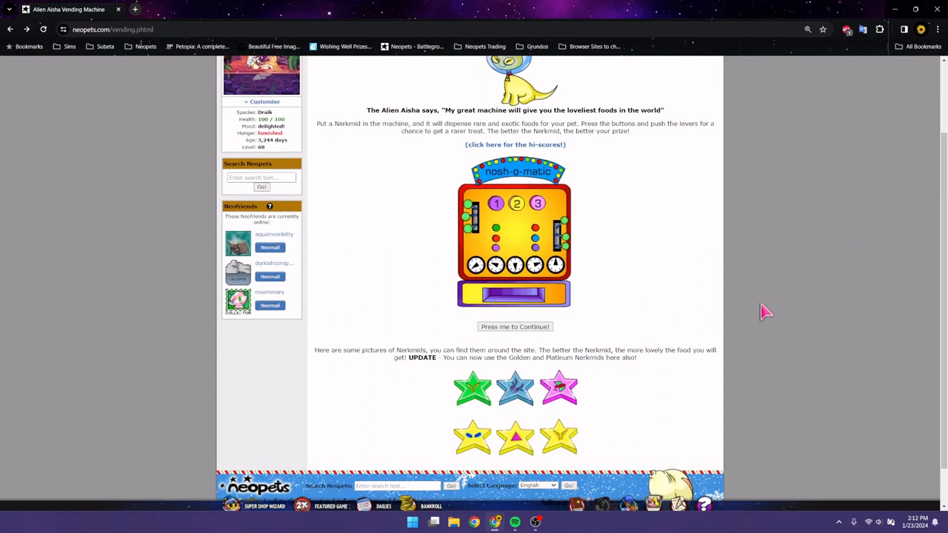
mouse_move(685, 335)
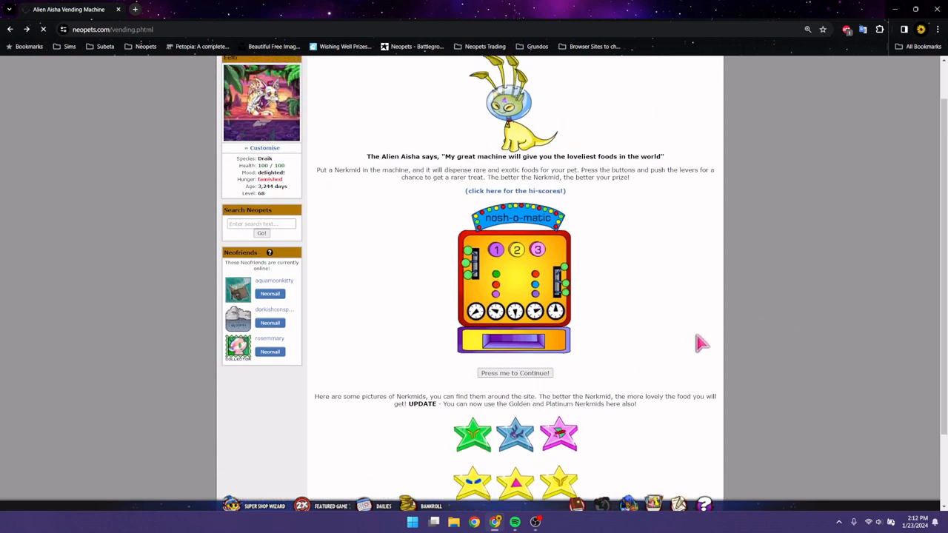
left_click(514, 373)
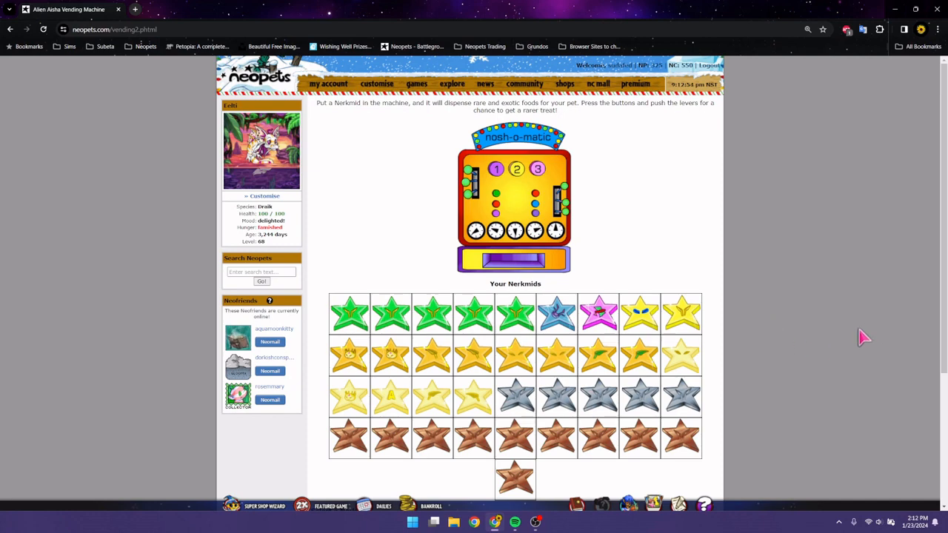
mouse_move(856, 320)
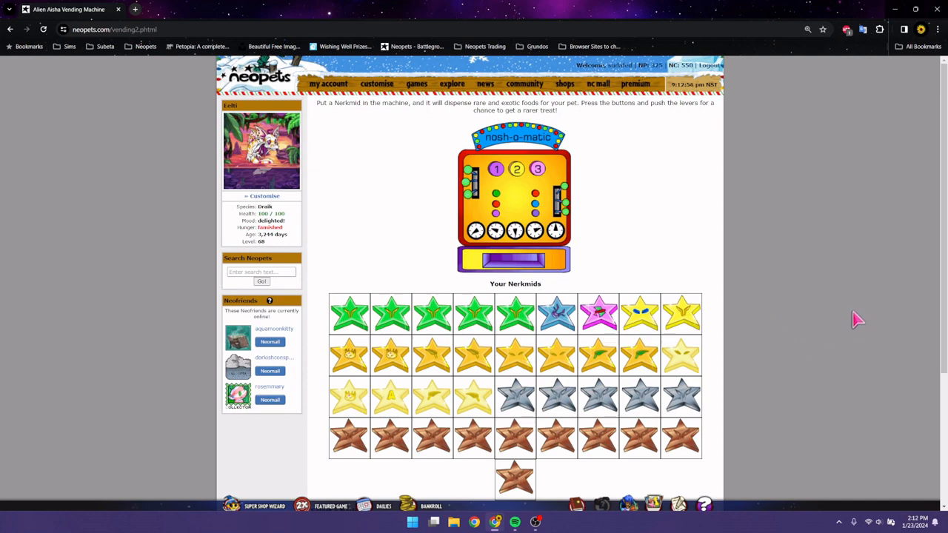
mouse_move(708, 105)
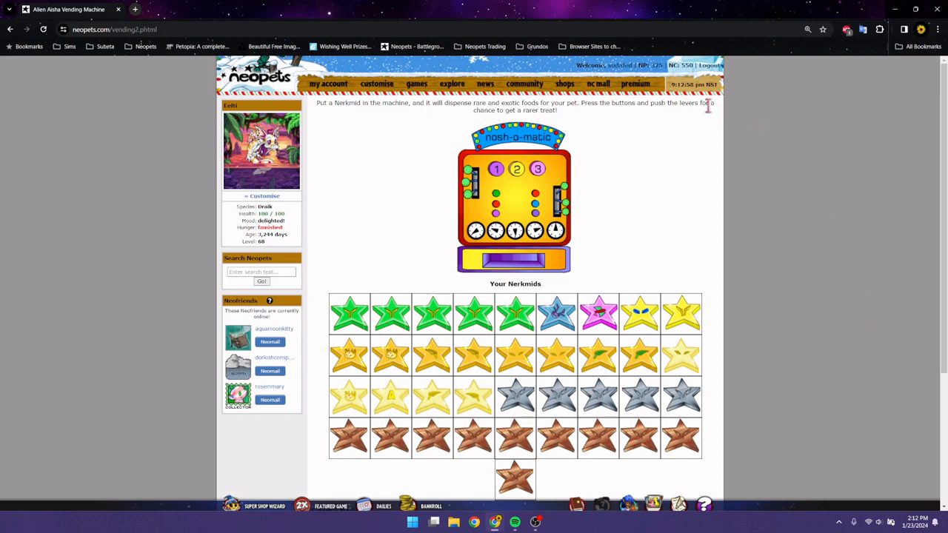
mouse_move(865, 214)
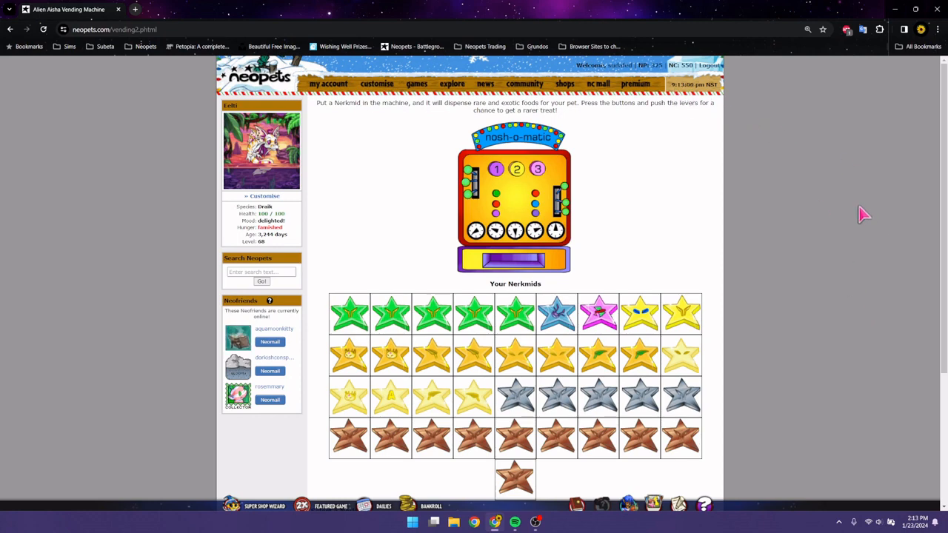
mouse_move(885, 218)
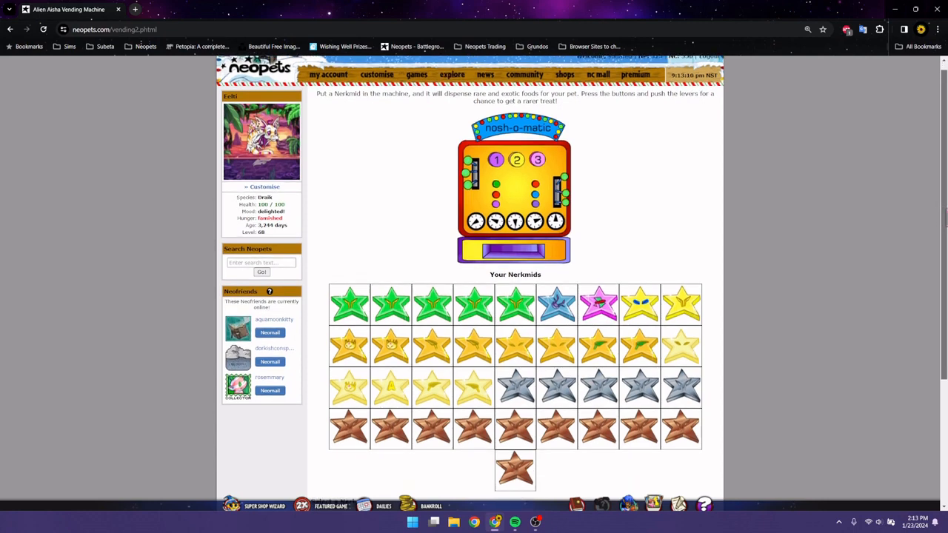
Step: Fill the form with Copper Nerkmid, large button 1, Left Green, one press, one lever
scroll("down", 3)
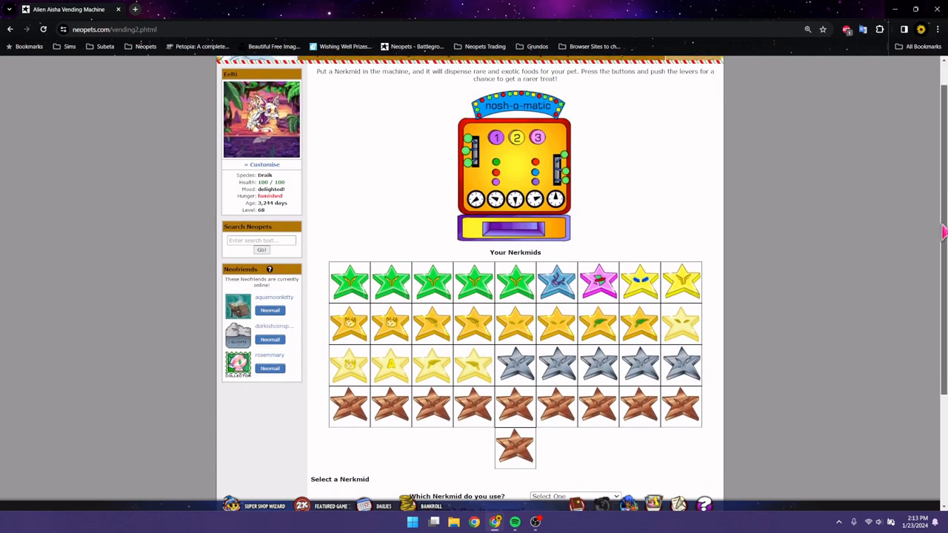
scroll("down", 3)
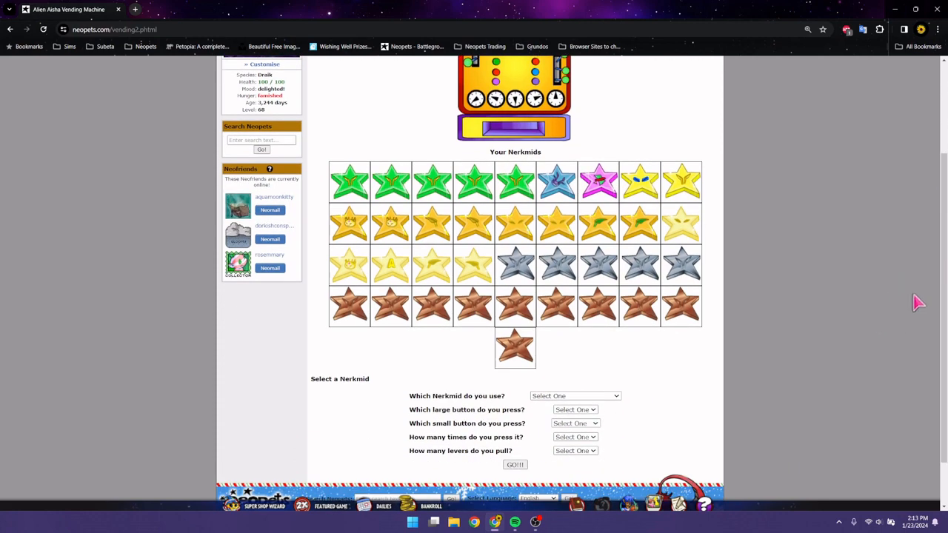
mouse_move(598, 436)
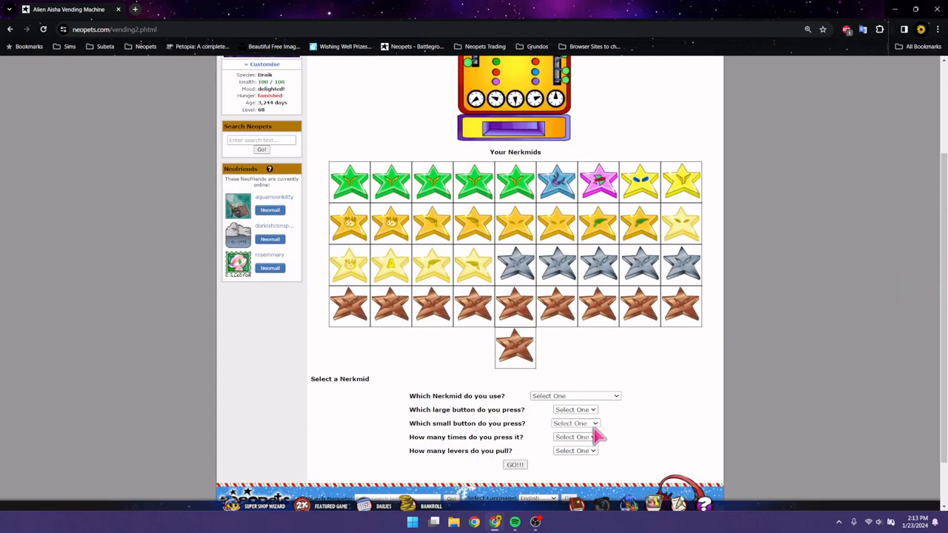
mouse_move(705, 386)
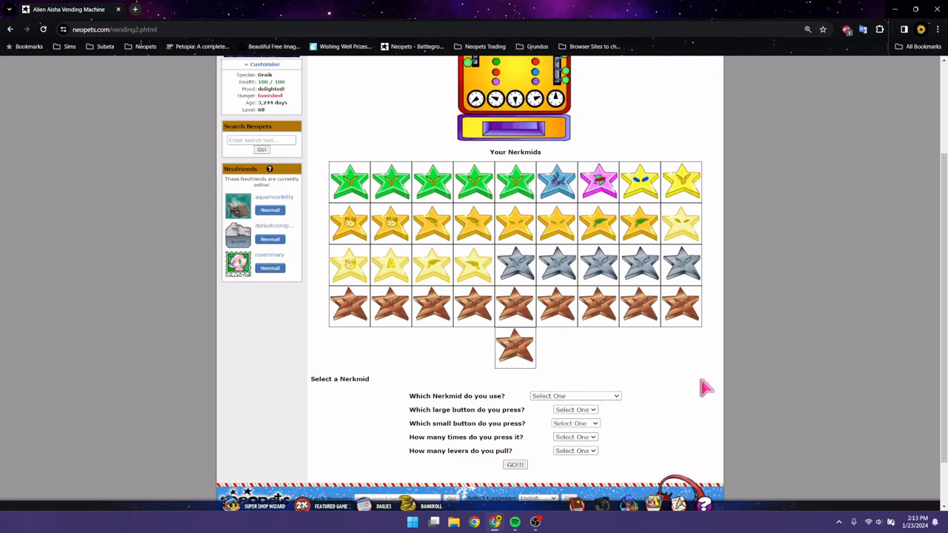
mouse_move(619, 404)
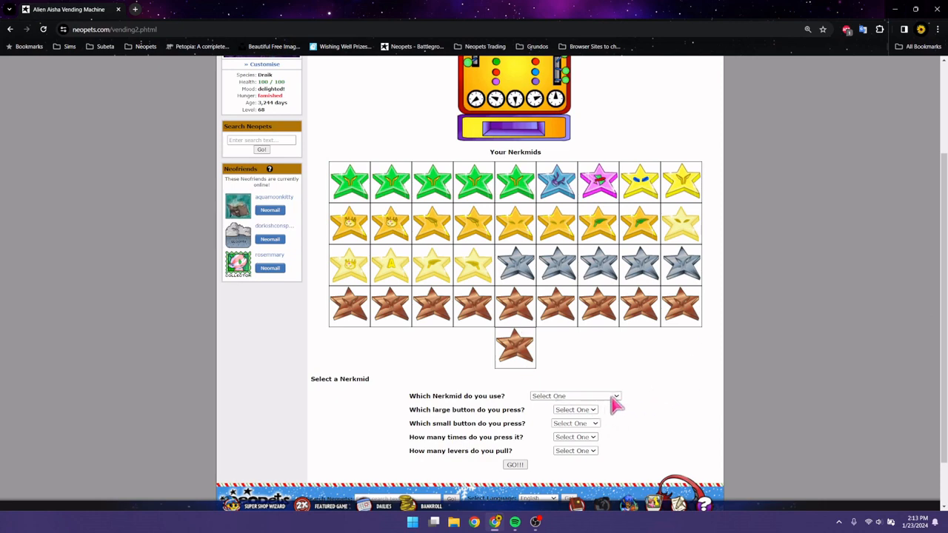
left_click(574, 395)
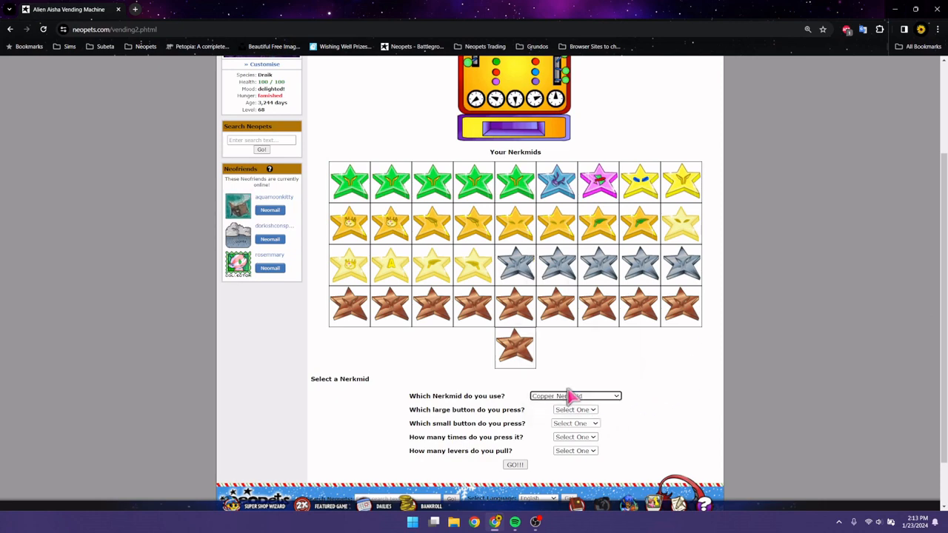
left_click(575, 409)
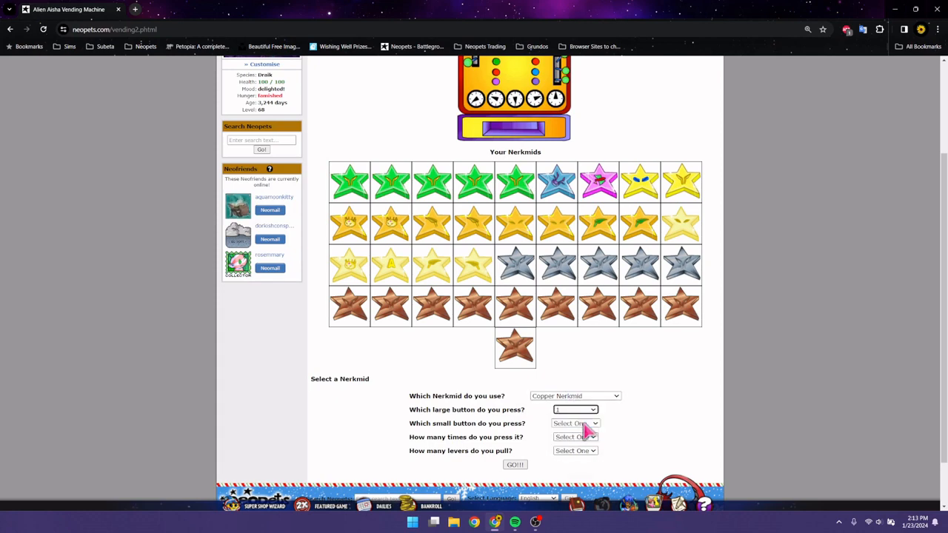
left_click(576, 437)
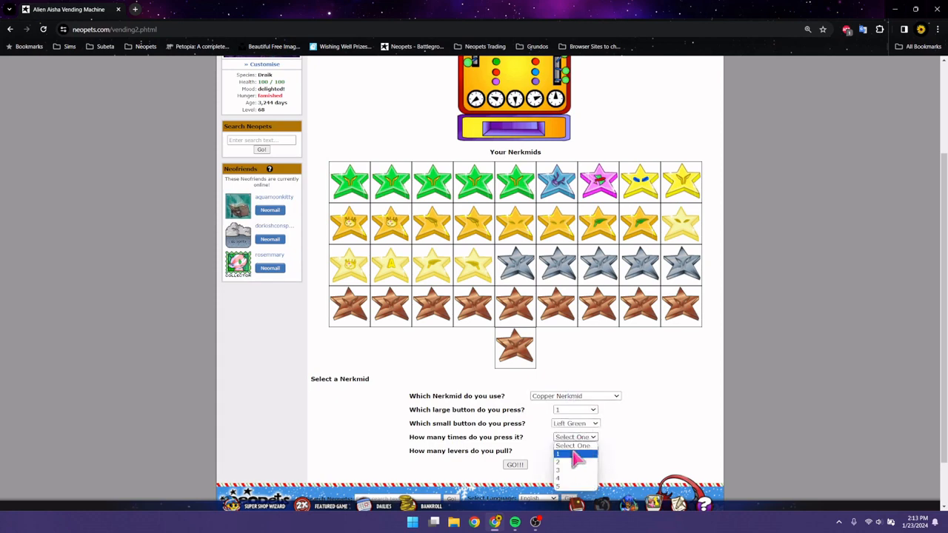
left_click(557, 453)
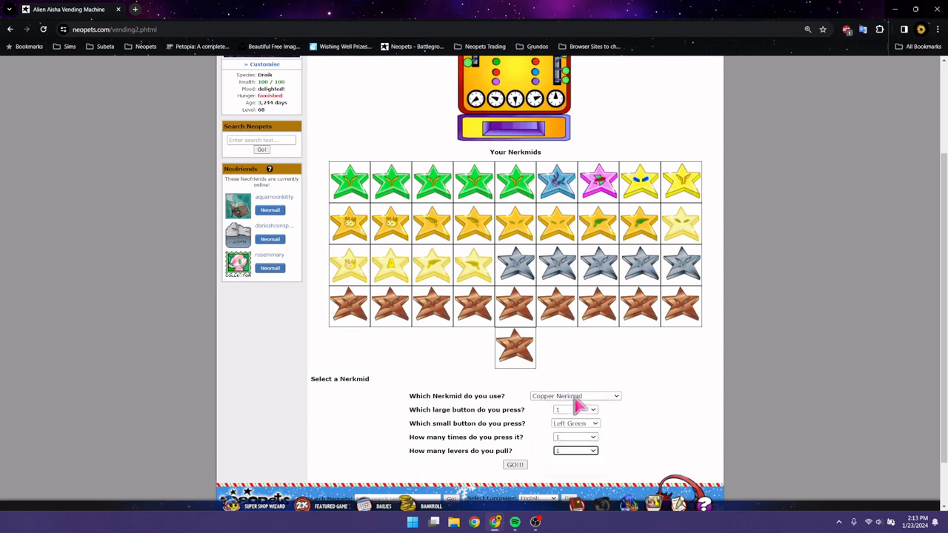
mouse_move(711, 436)
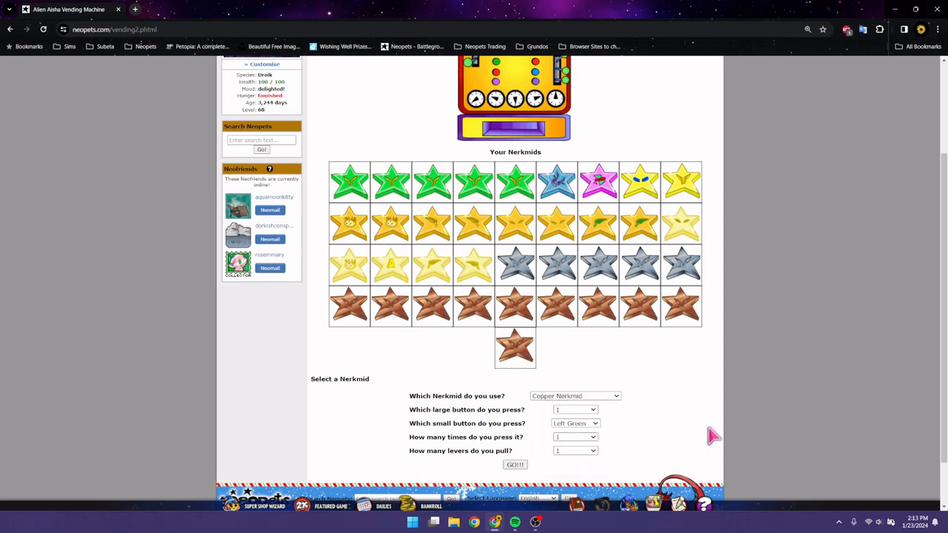
mouse_move(454, 414)
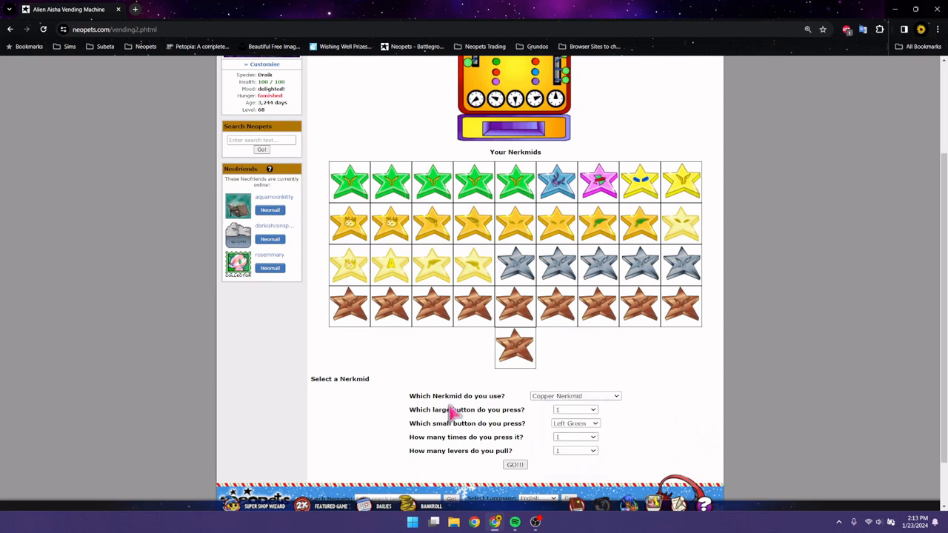
mouse_move(633, 413)
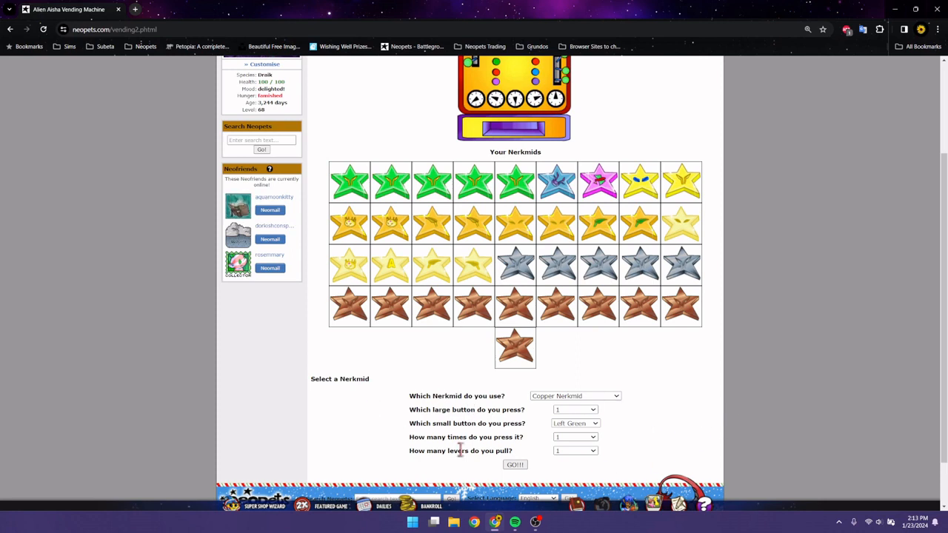
mouse_move(709, 452)
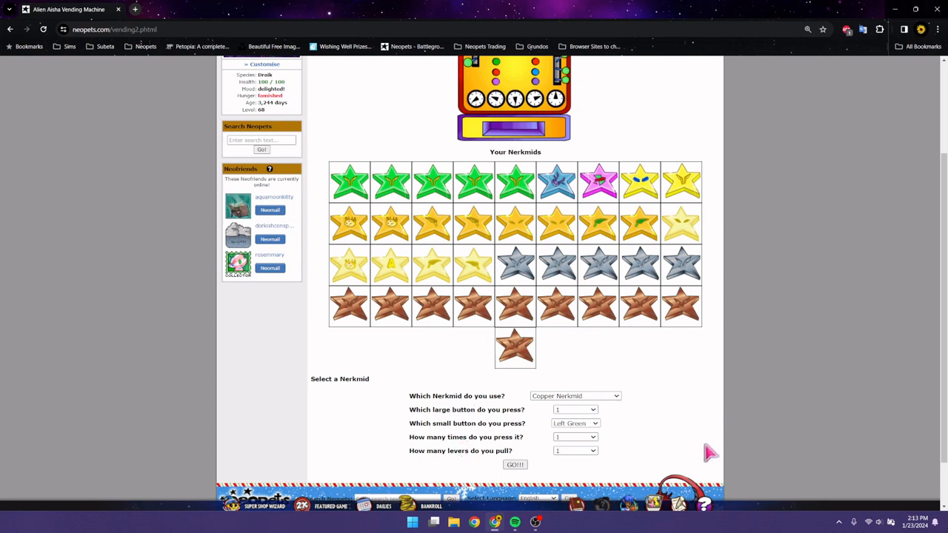
mouse_move(707, 449)
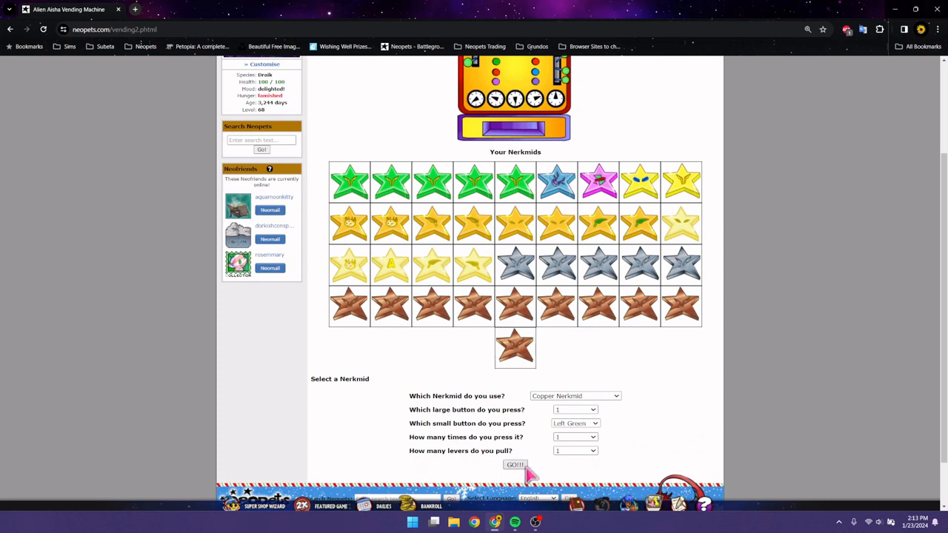
mouse_move(740, 473)
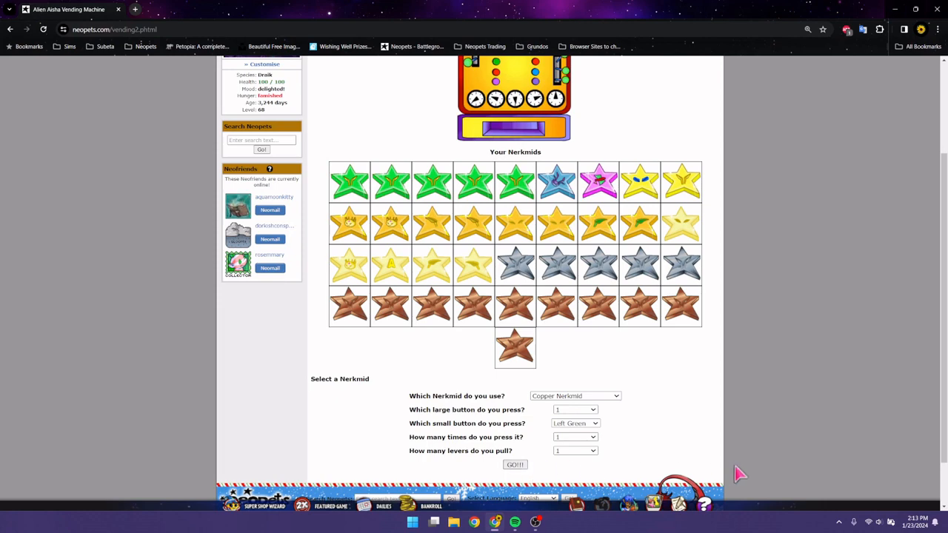
mouse_move(717, 465)
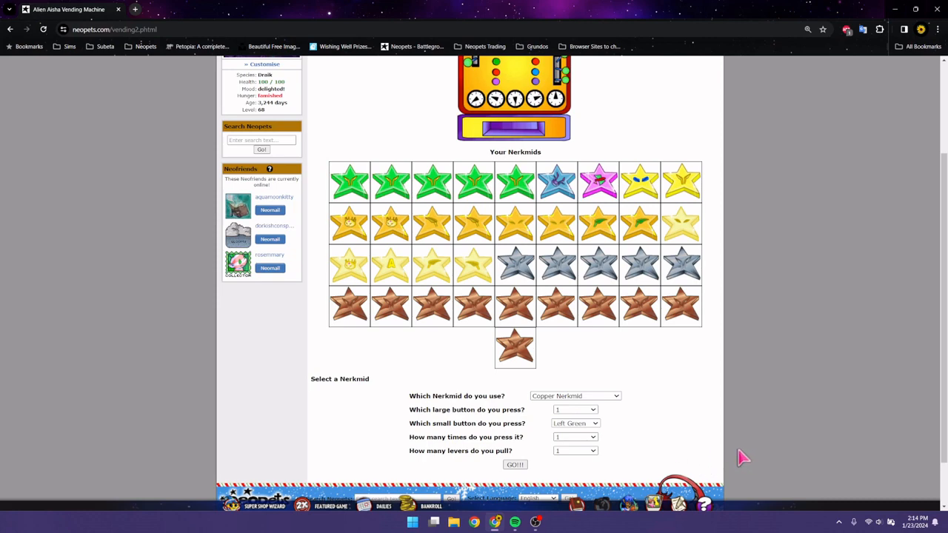
mouse_move(737, 457)
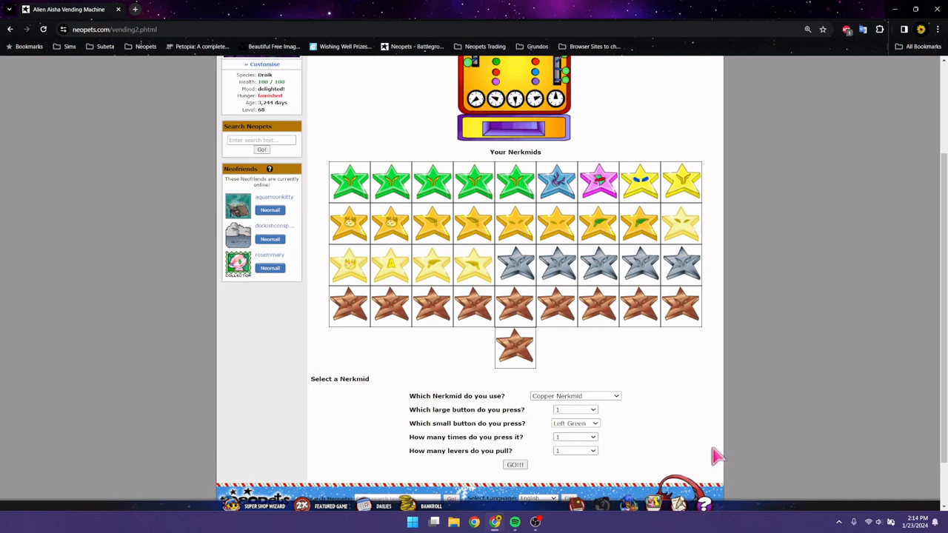
mouse_move(700, 452)
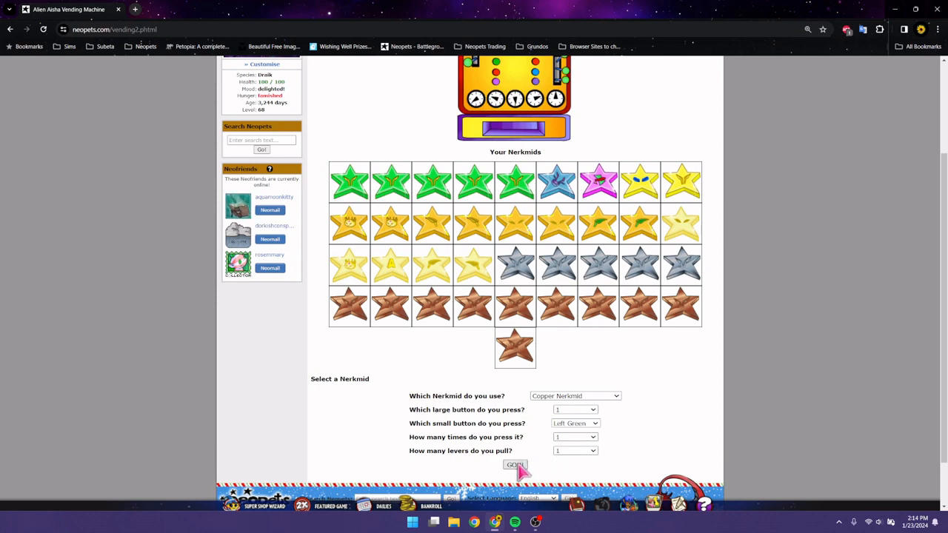
Step: Submit the first Copper Nerkmid play and return to the Nerkmid selection page
left_click(514, 465)
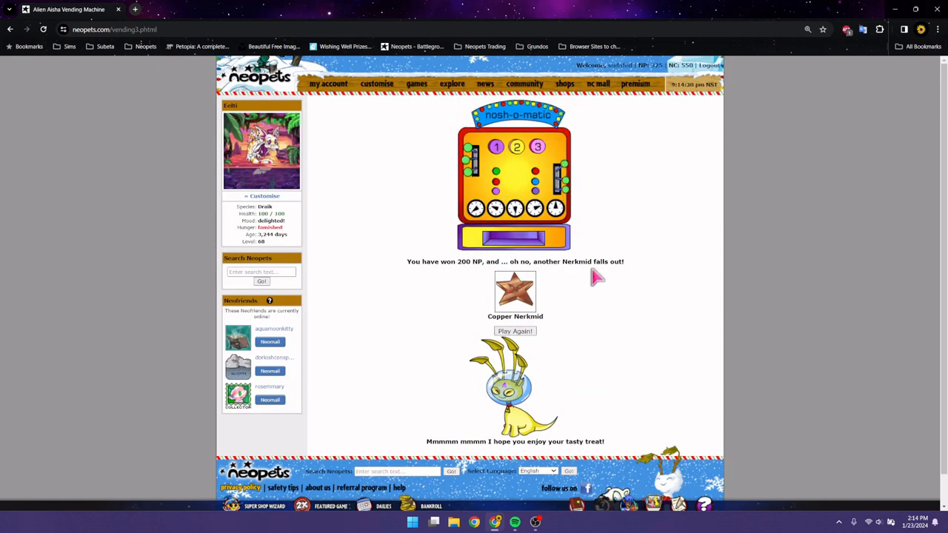
left_click(514, 331)
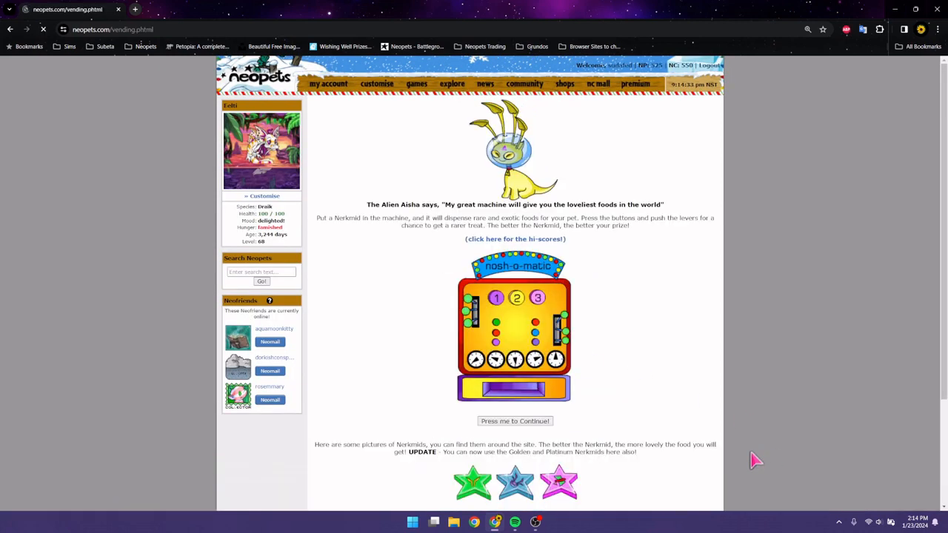
scroll("down", 3)
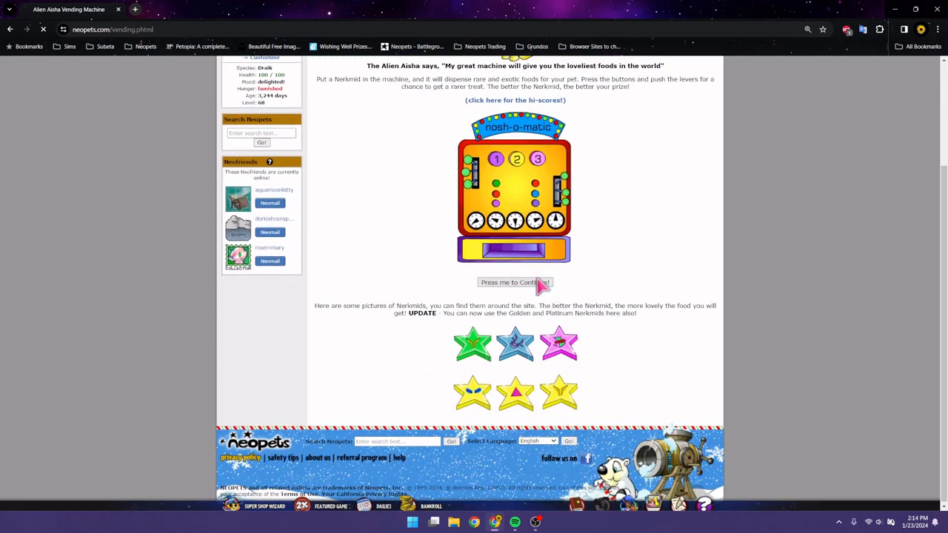
left_click(515, 282)
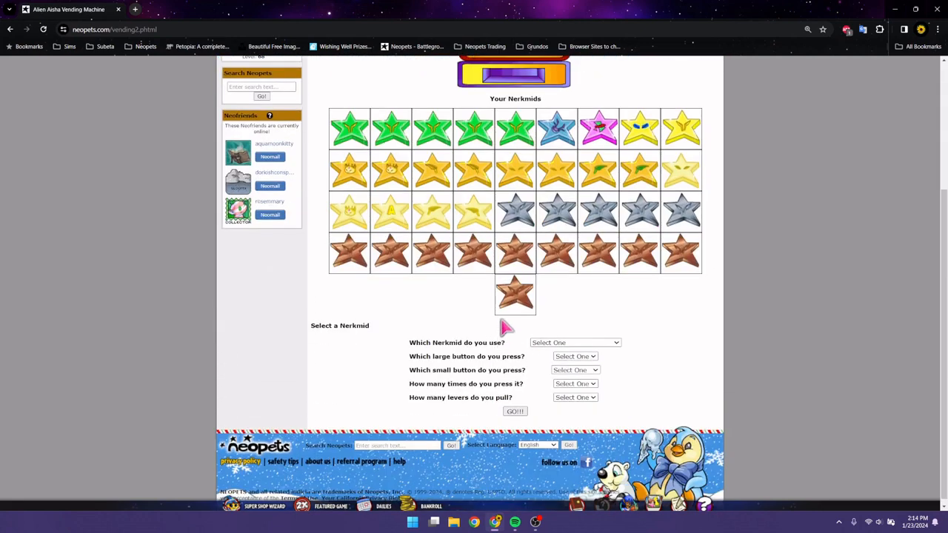
Step: Play Copper Nerkmid with button 1, Left Red, two presses, one lever
left_click(574, 342)
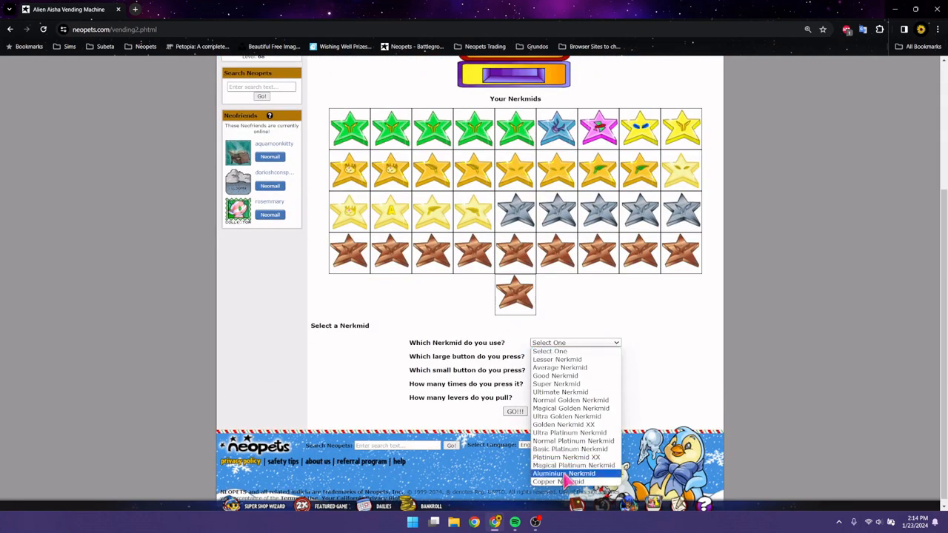
left_click(561, 482)
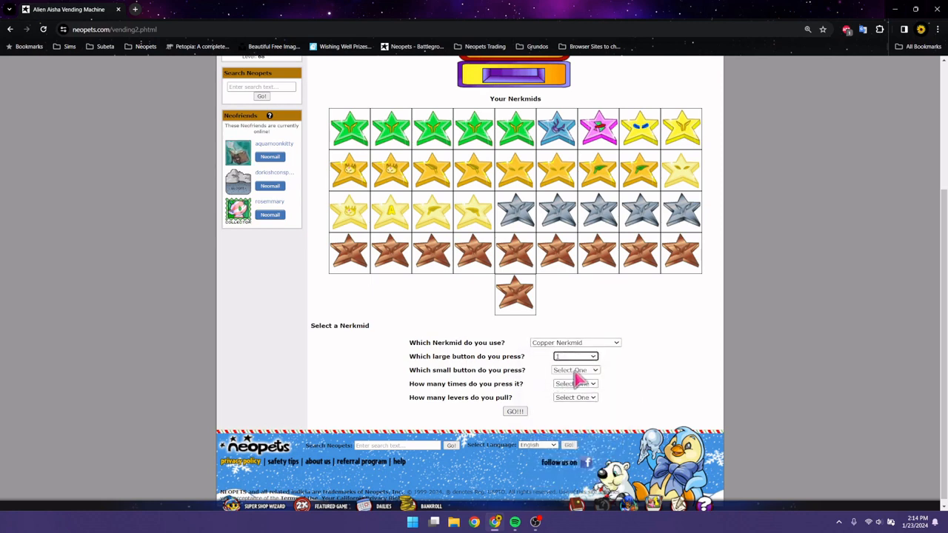
left_click(574, 369)
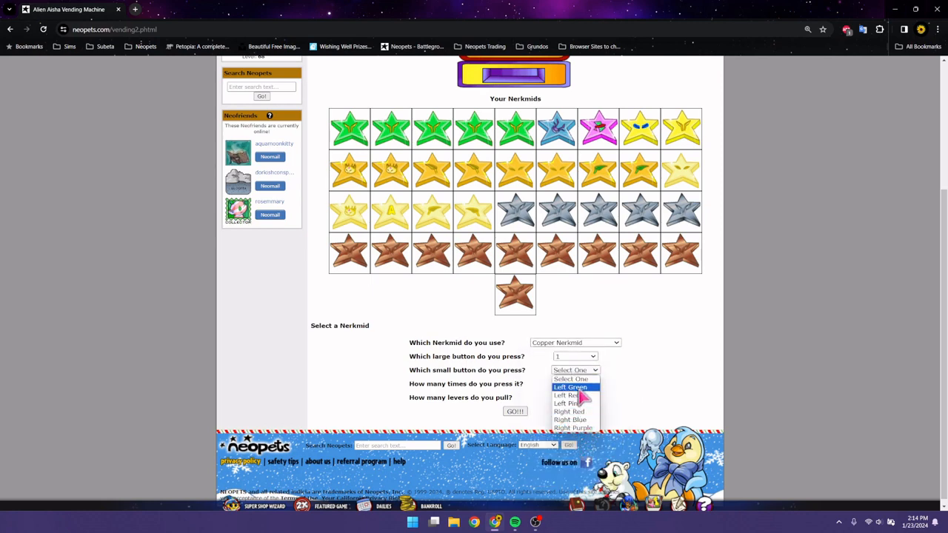
left_click(566, 394)
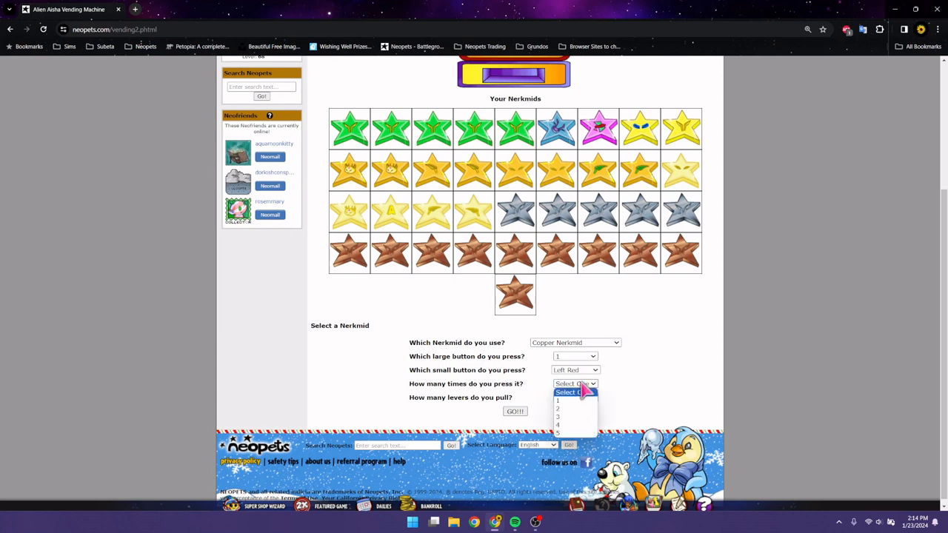
left_click(558, 408)
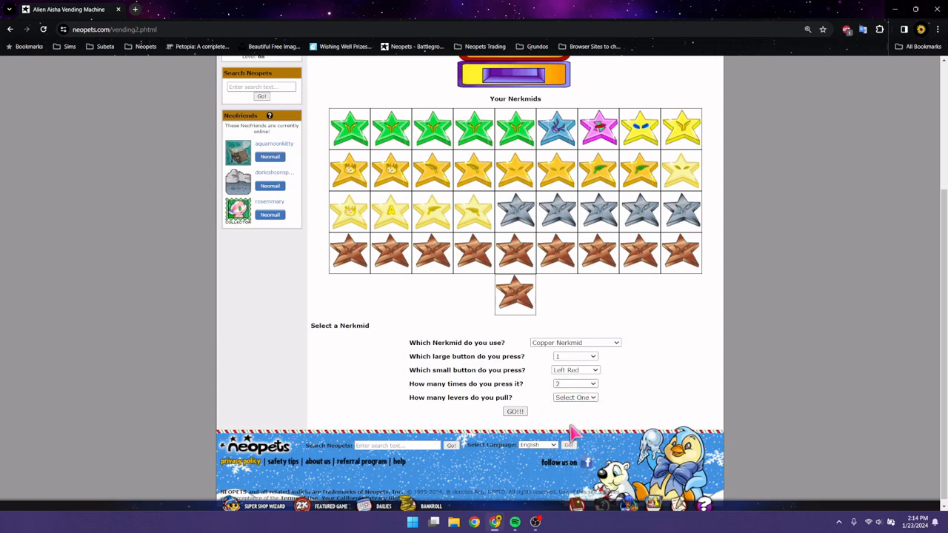
left_click(575, 397)
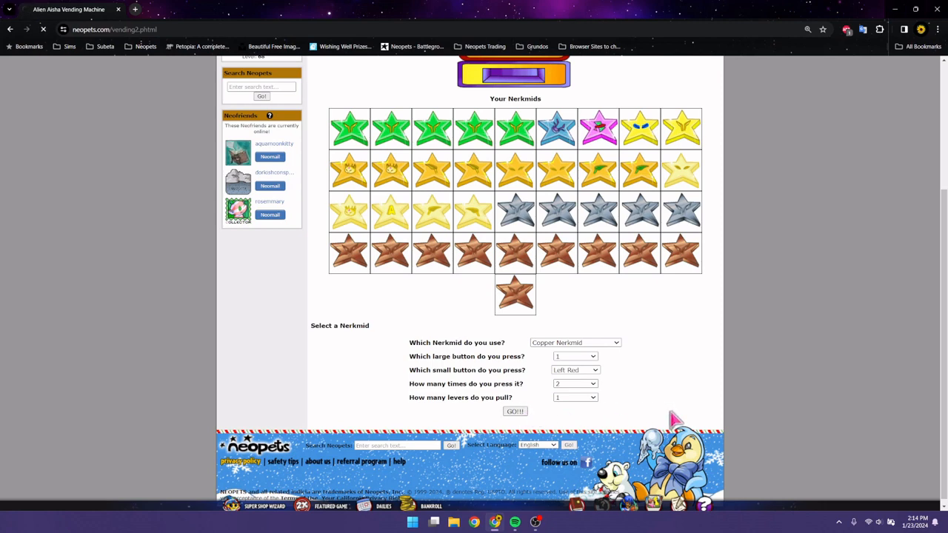
left_click(515, 411)
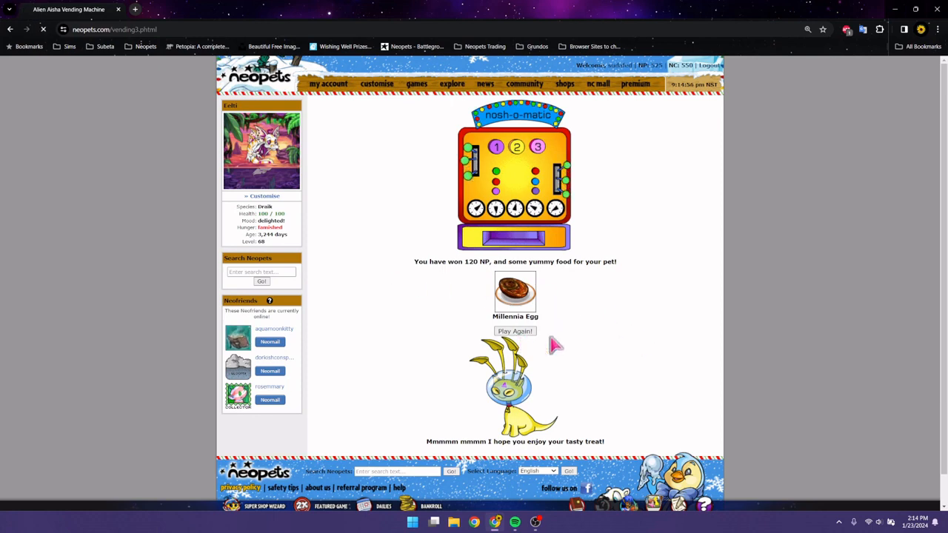
Step: Play Copper Nerkmid with button 3, Left Pink, three presses, three levers
left_click(515, 331)
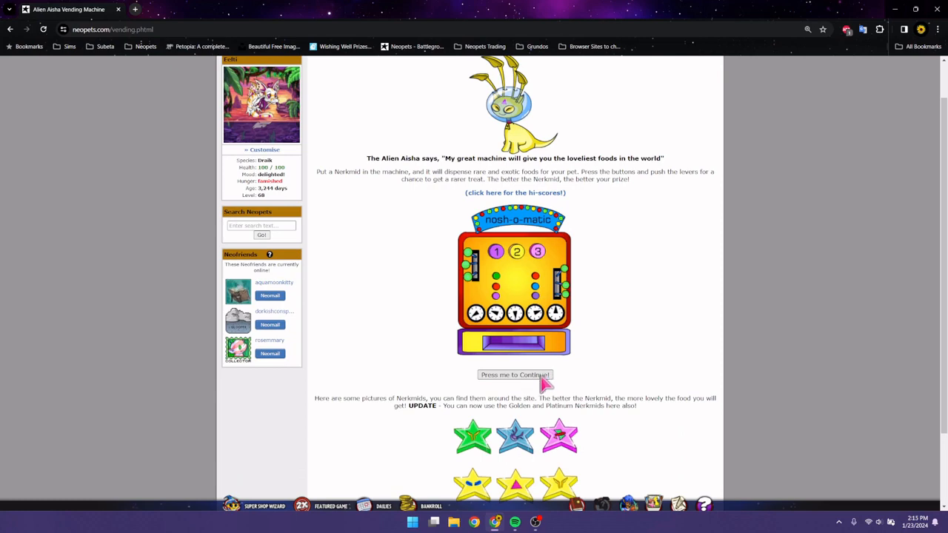
left_click(515, 375)
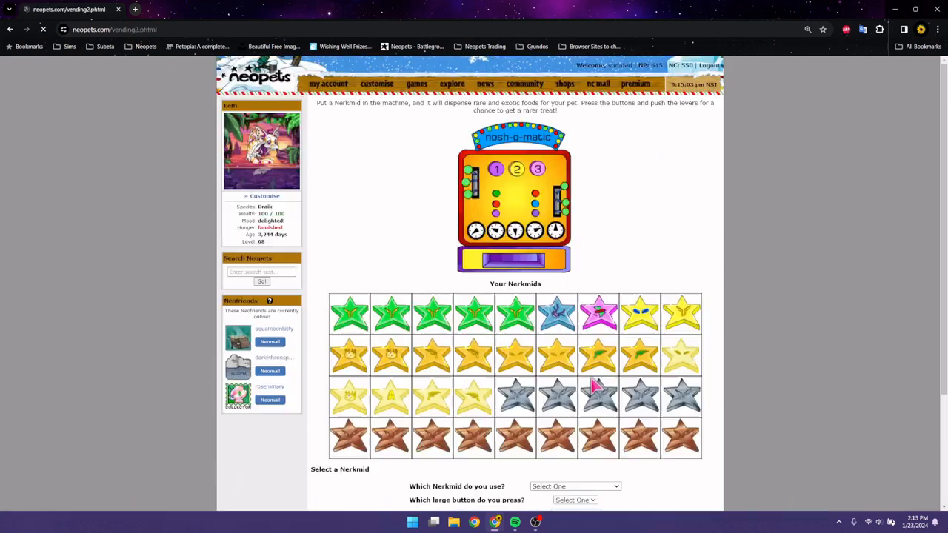
scroll("down", 3)
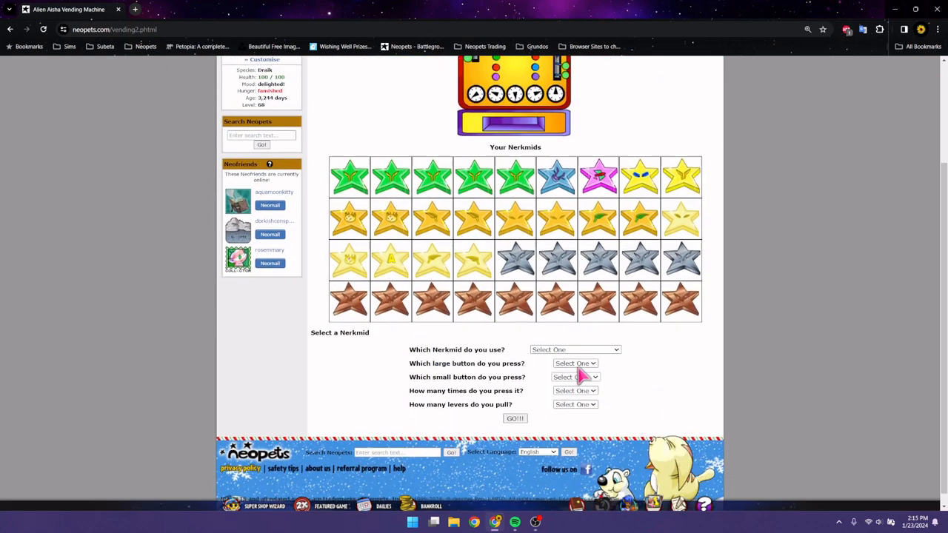
left_click(575, 349)
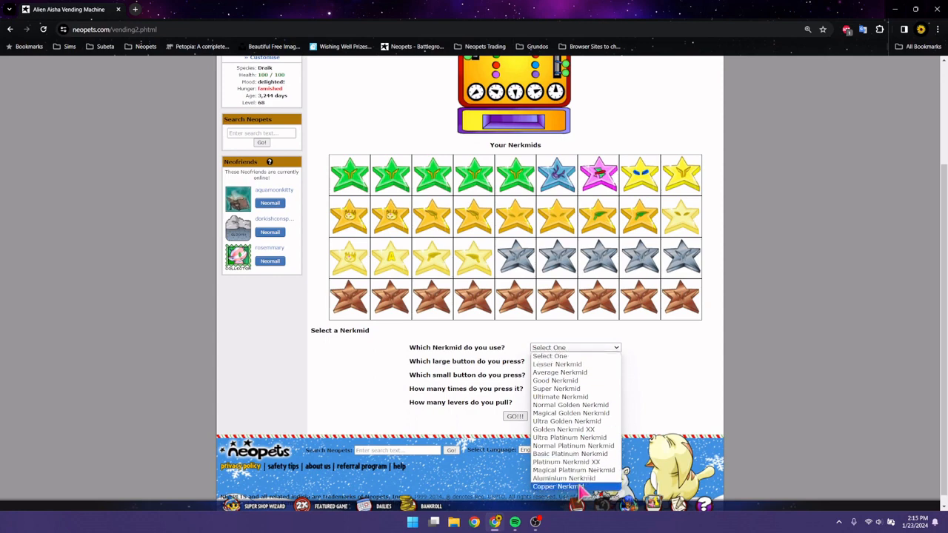
left_click(555, 486)
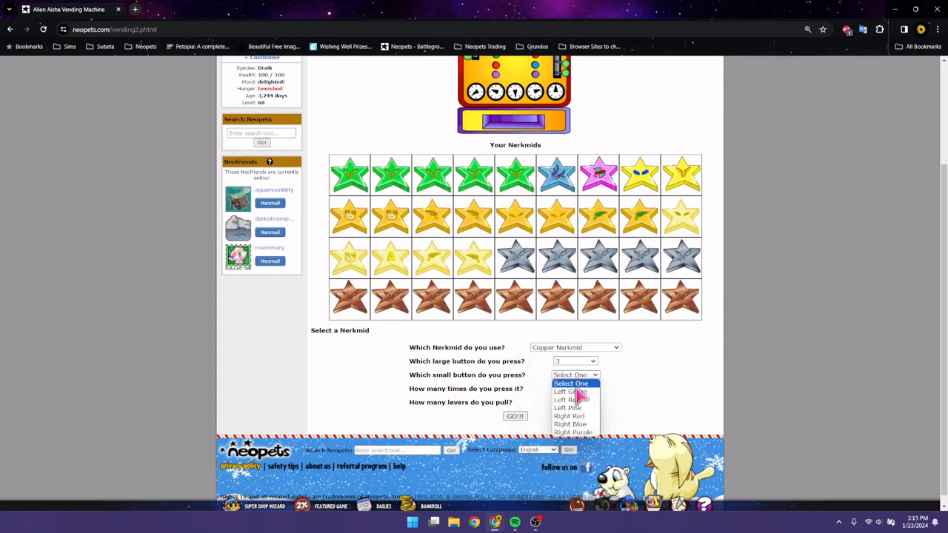
left_click(568, 407)
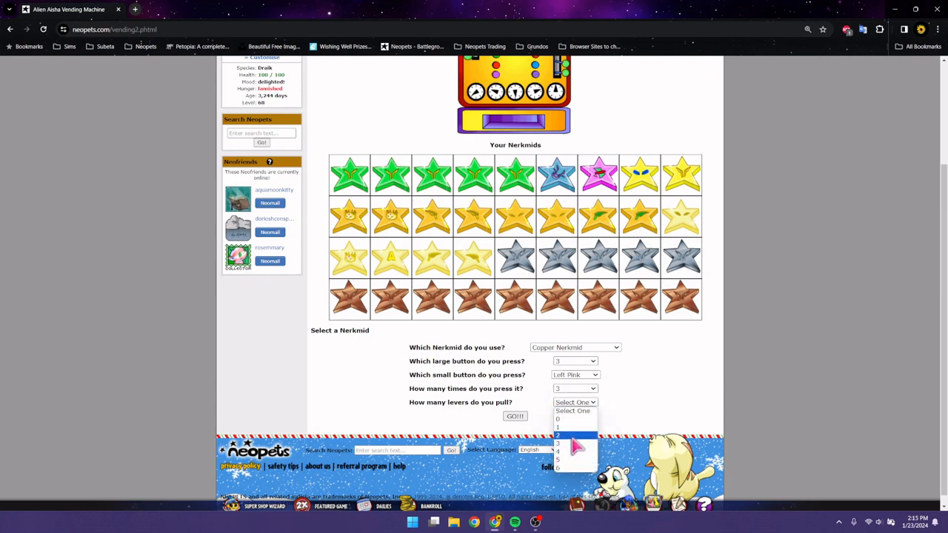
left_click(557, 443)
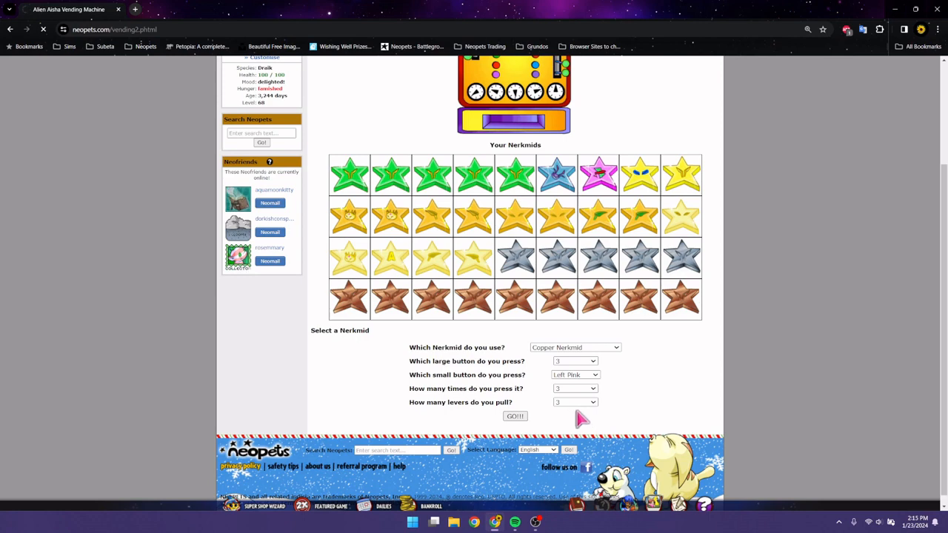
left_click(515, 415)
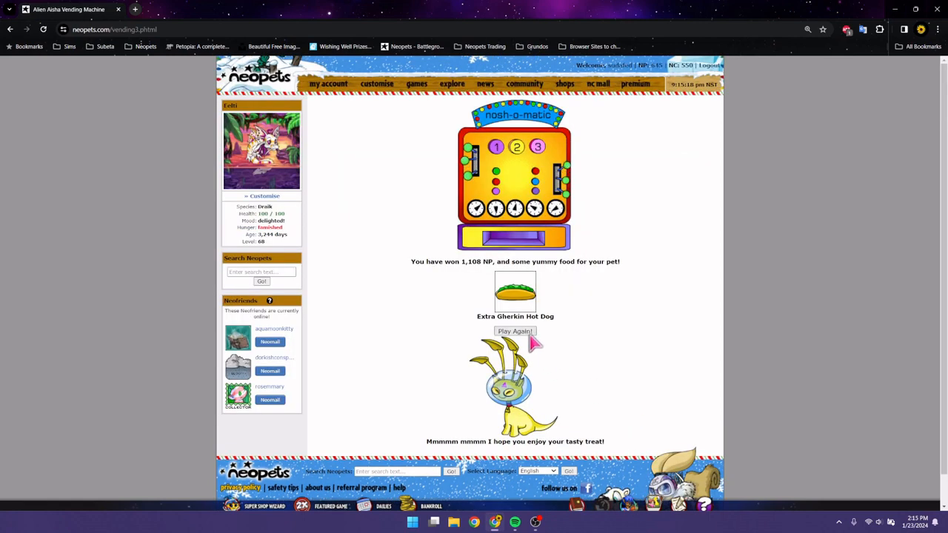
Step: Play Copper Nerkmid with button 1, Left Red, two presses, two levers
left_click(515, 331)
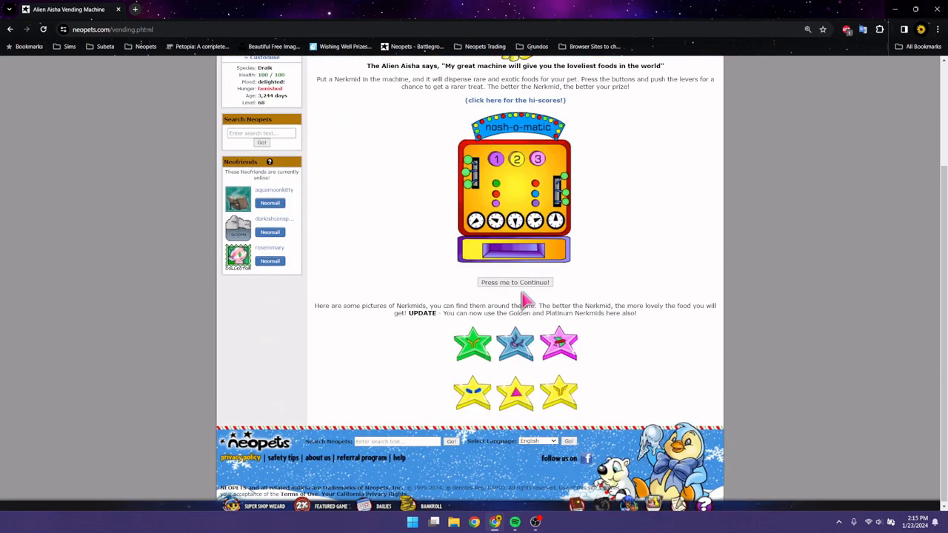
left_click(514, 283)
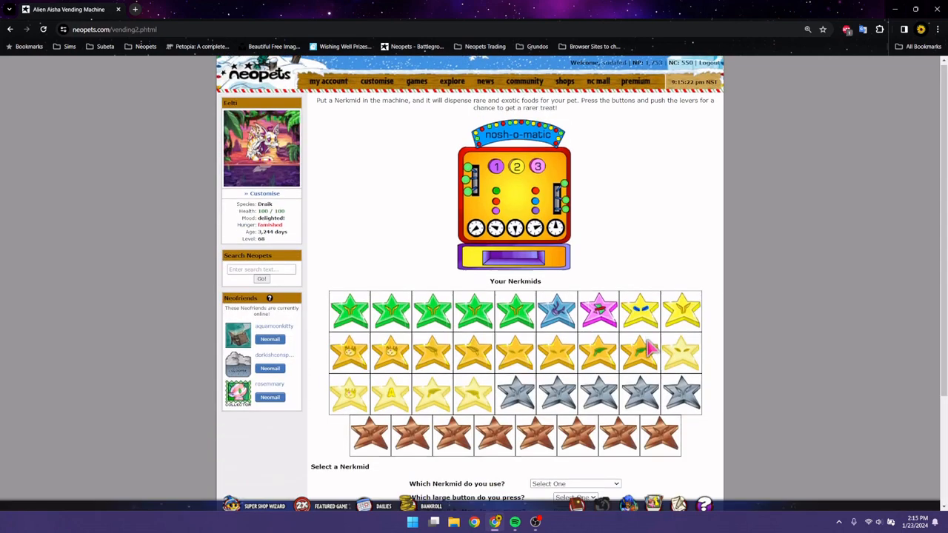
left_click(575, 394)
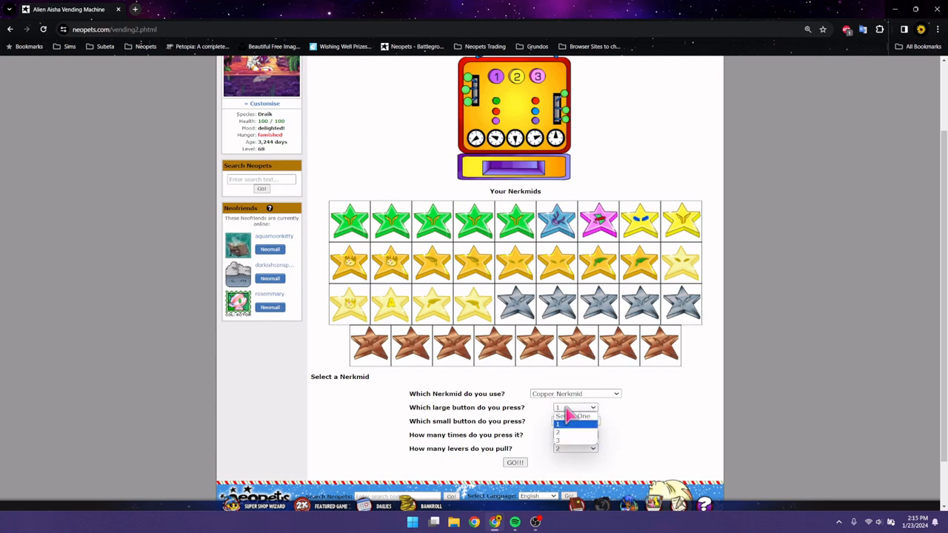
left_click(574, 420)
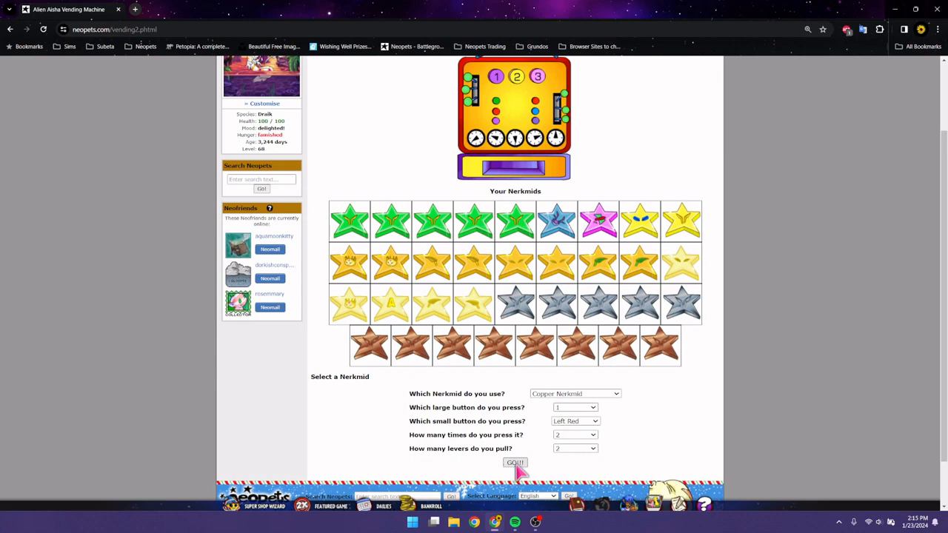
left_click(515, 462)
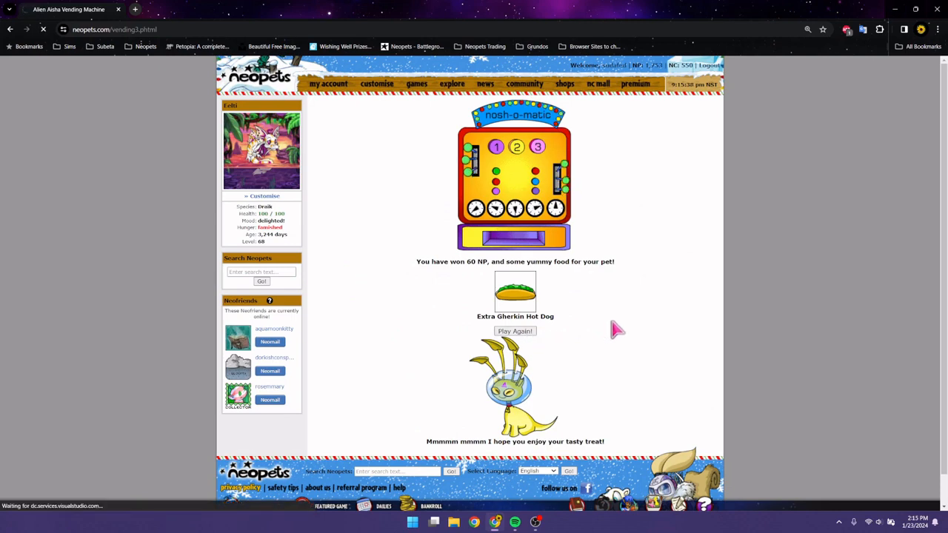
Step: Play Copper Nerkmid with button 3, Left Red, four presses, three levers
left_click(514, 331)
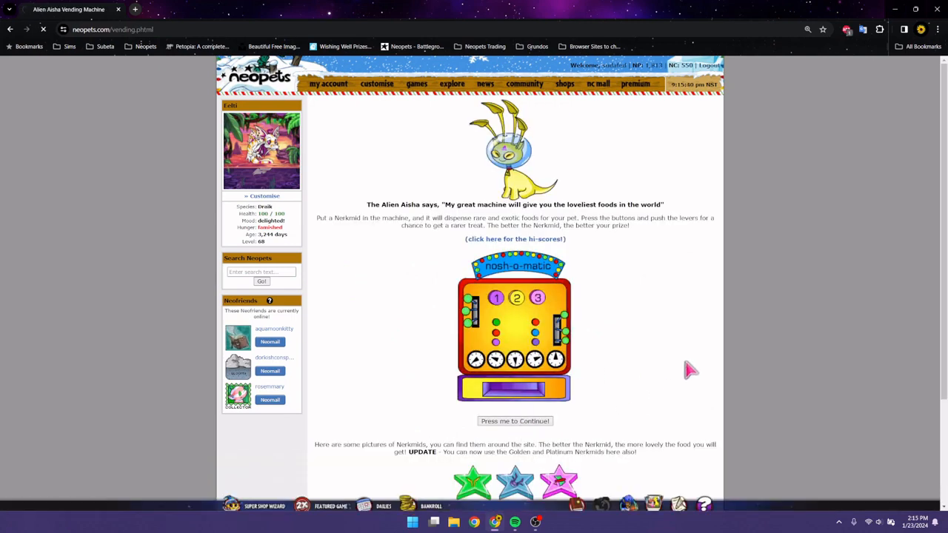
left_click(514, 421)
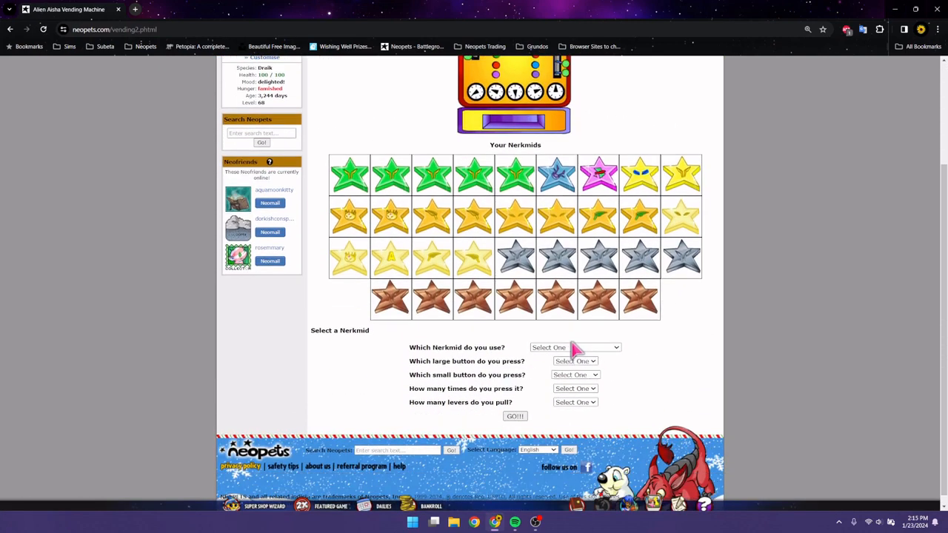
left_click(574, 347)
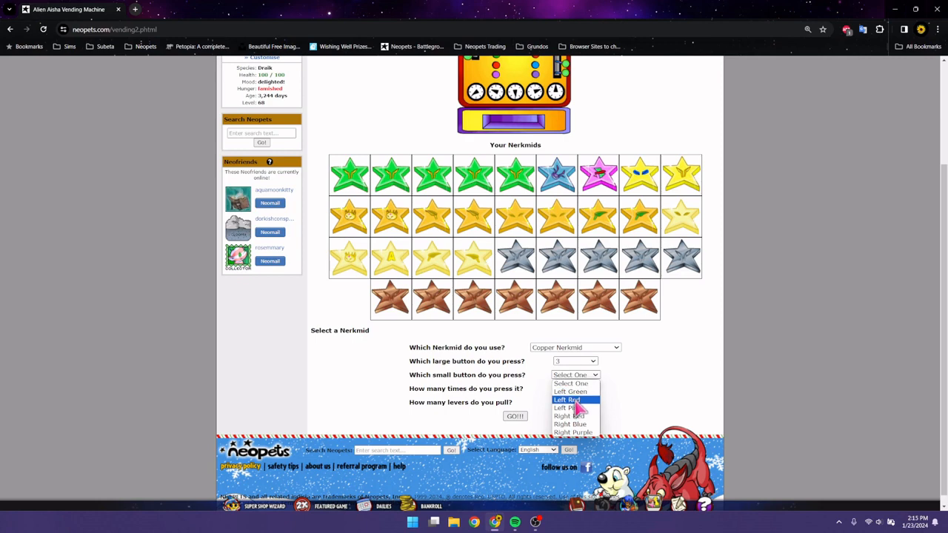
left_click(568, 400)
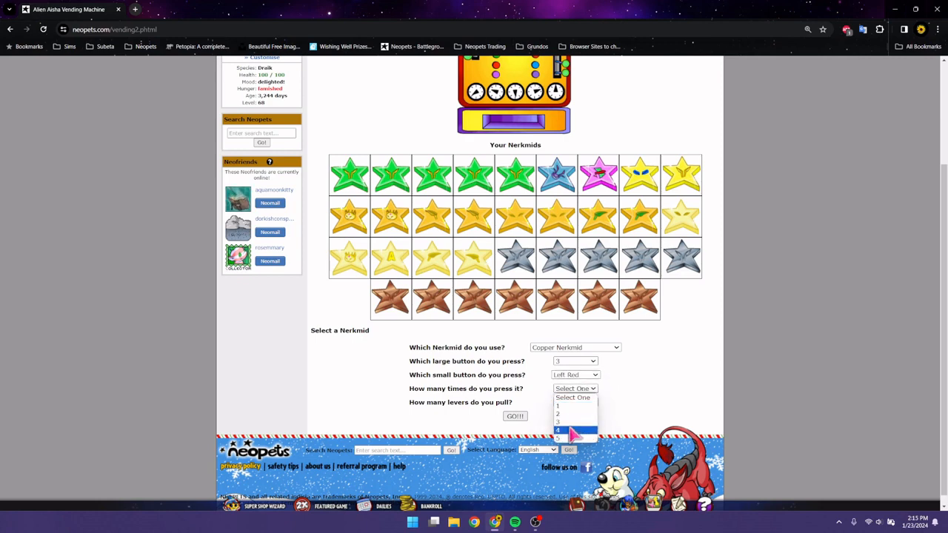
left_click(559, 430)
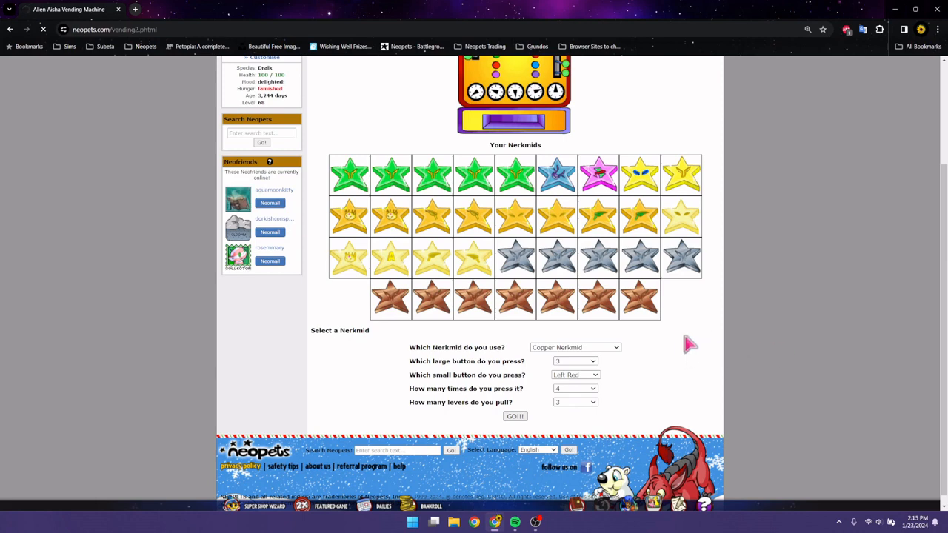
left_click(515, 416)
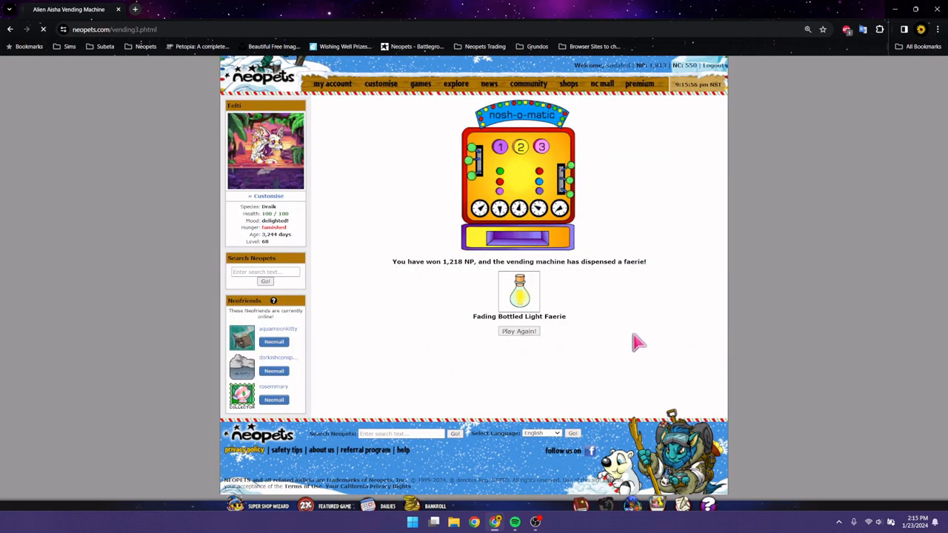
Step: Play Copper Nerkmid with button 2, Left Red, three presses, six levers, then Play Again
left_click(519, 331)
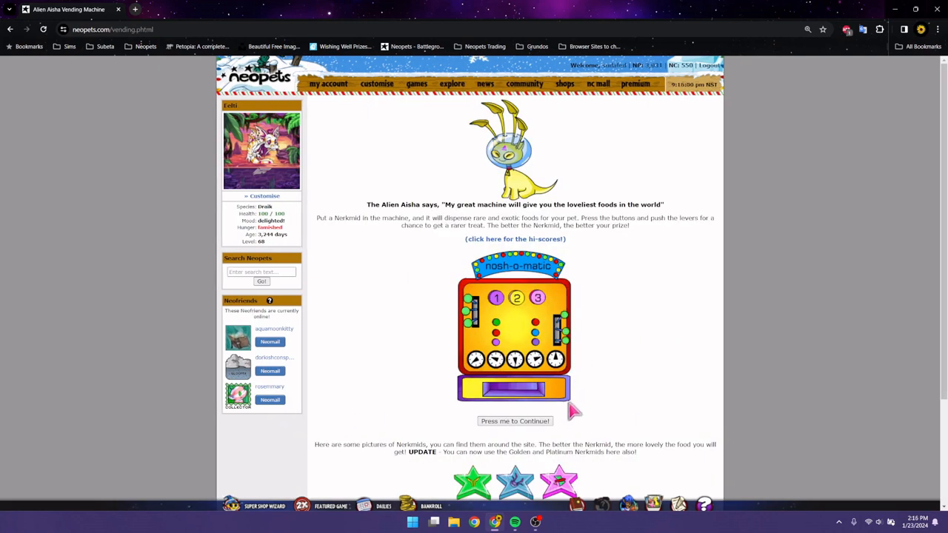
left_click(514, 421)
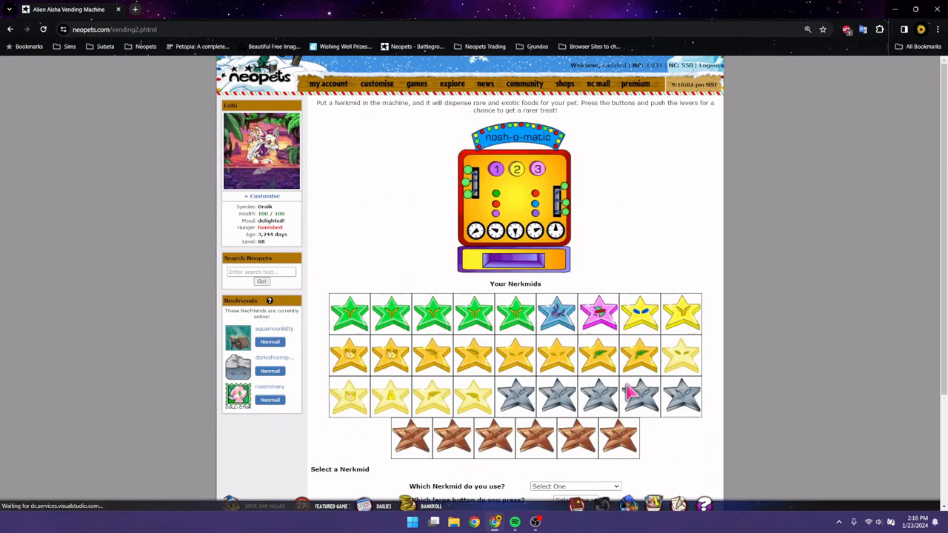
mouse_move(619, 378)
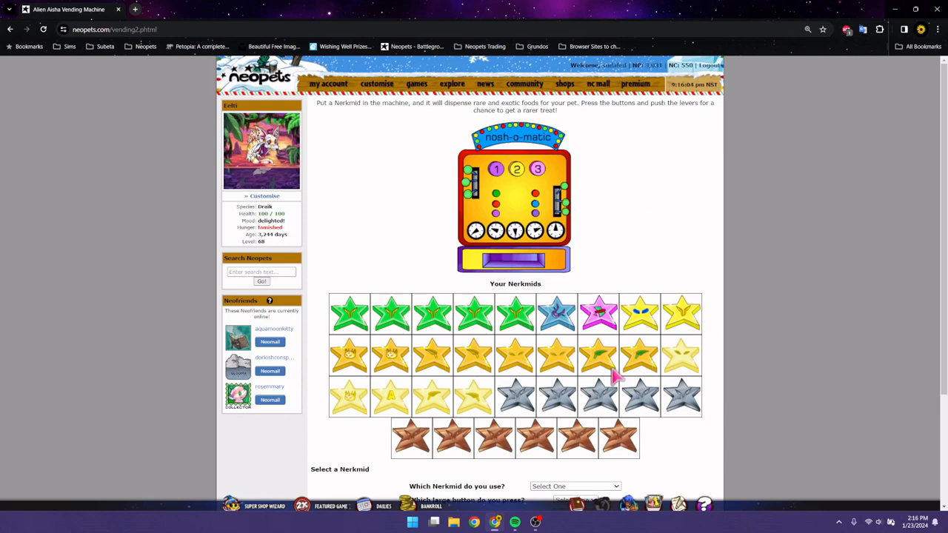
scroll("down", 3)
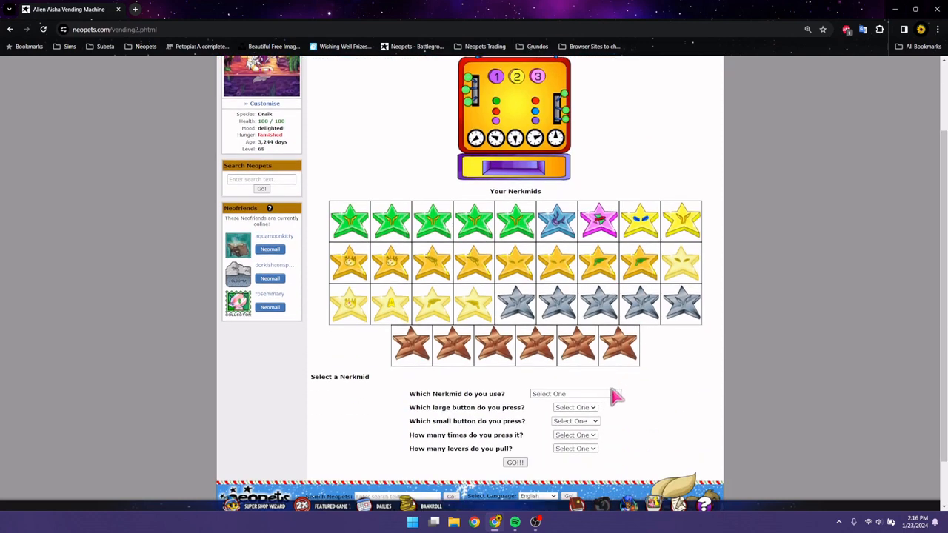
left_click(575, 393)
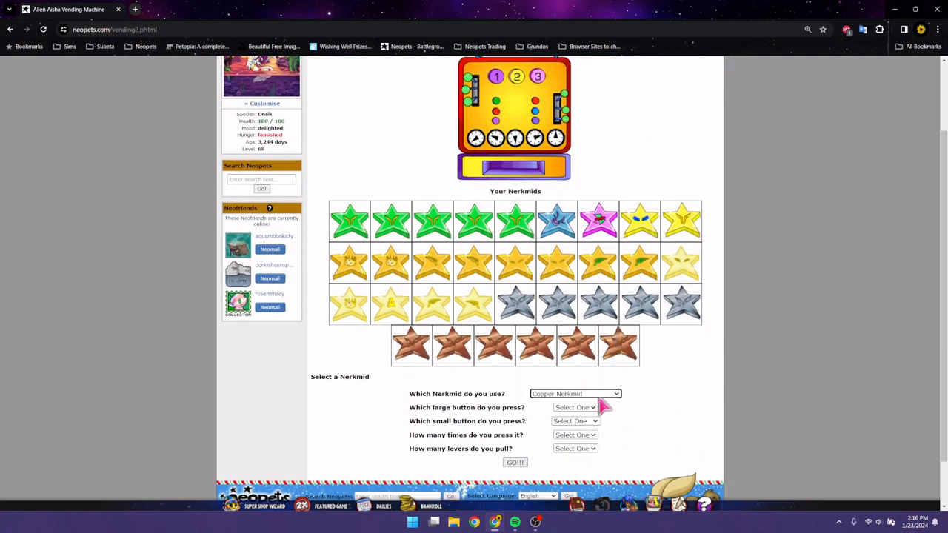
left_click(576, 421)
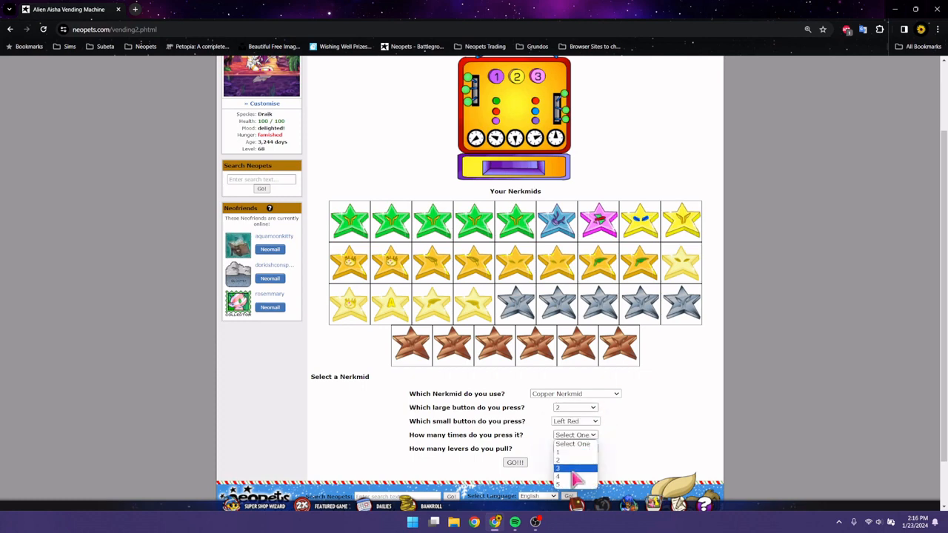
left_click(574, 467)
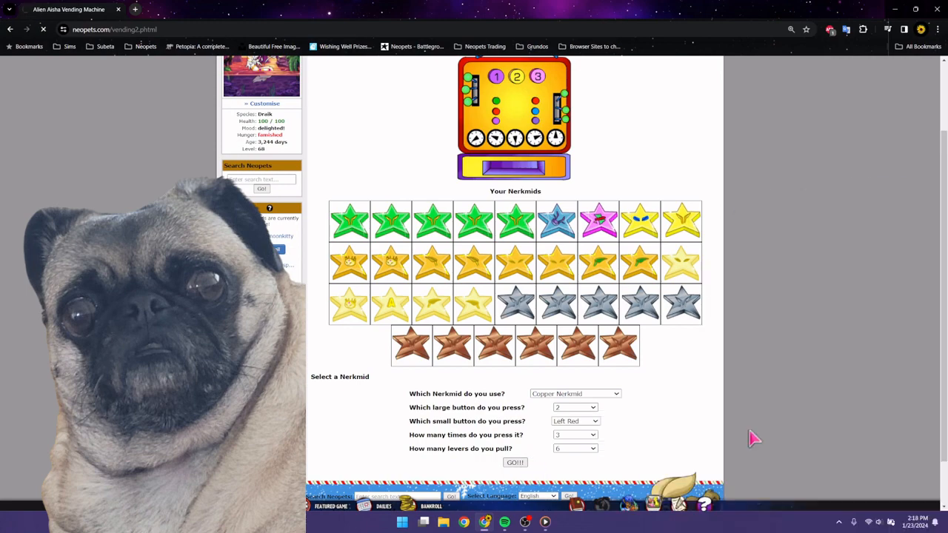
mouse_move(753, 443)
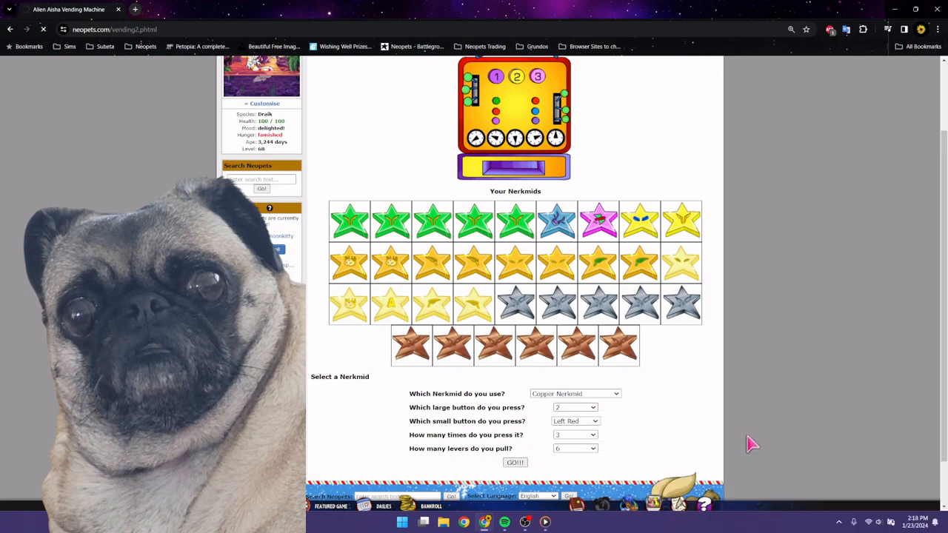
left_click(514, 462)
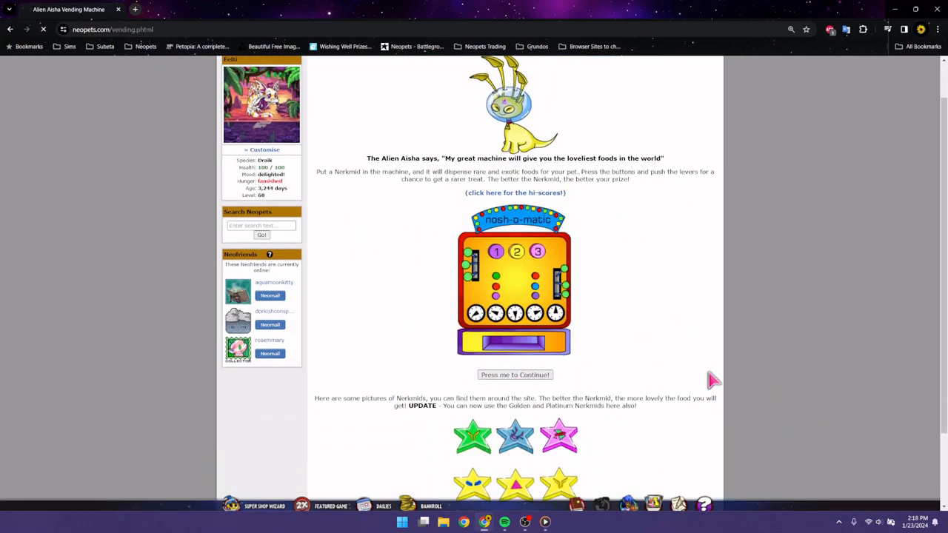
Step: Play Copper Nerkmid with button 3, Left Red, three presses, one lever
left_click(515, 374)
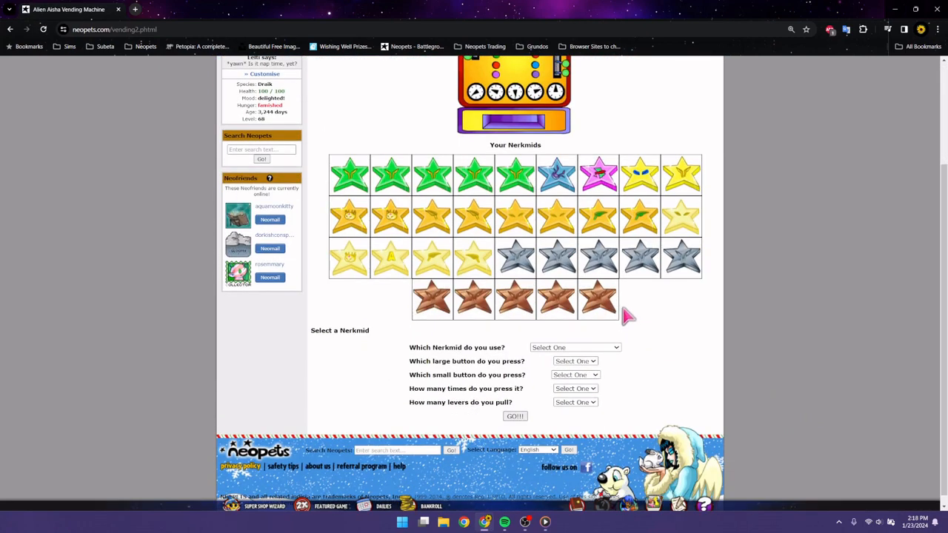
left_click(574, 347)
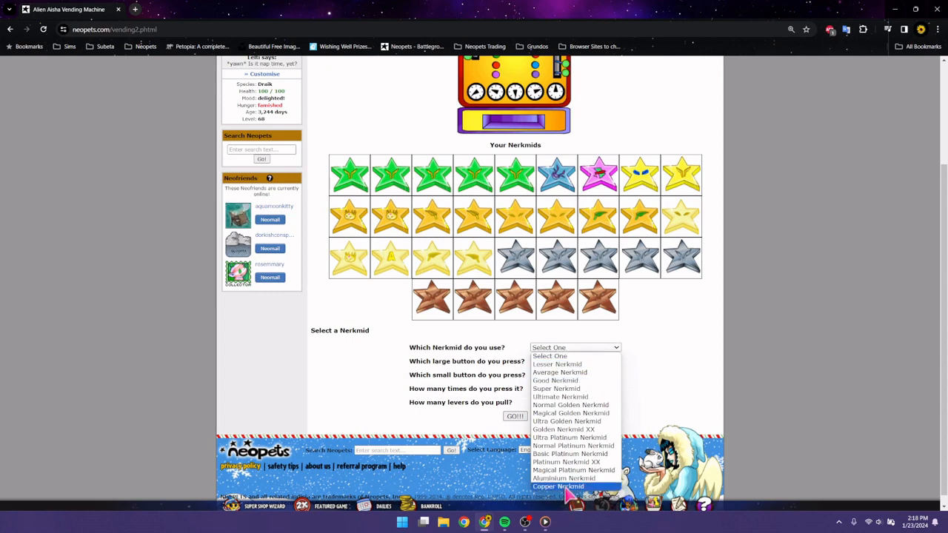
left_click(558, 487)
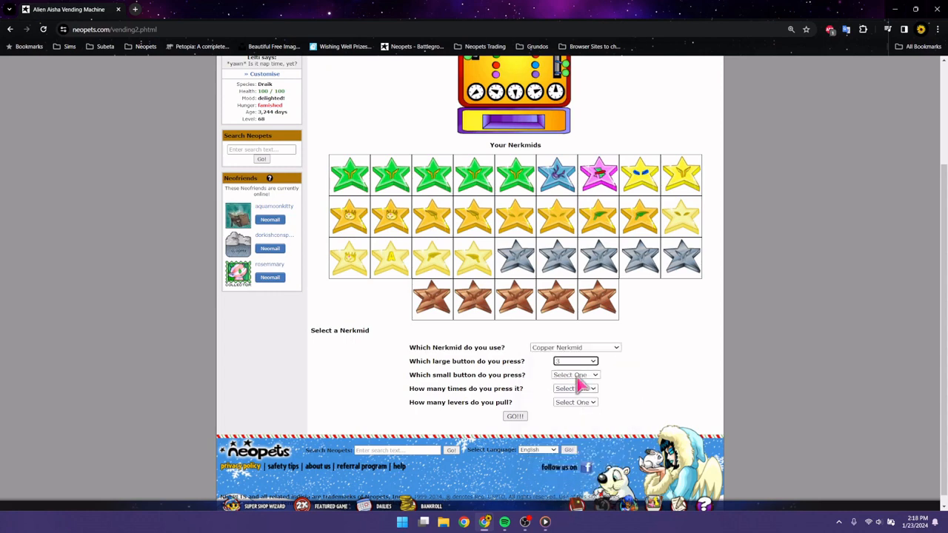
left_click(576, 388)
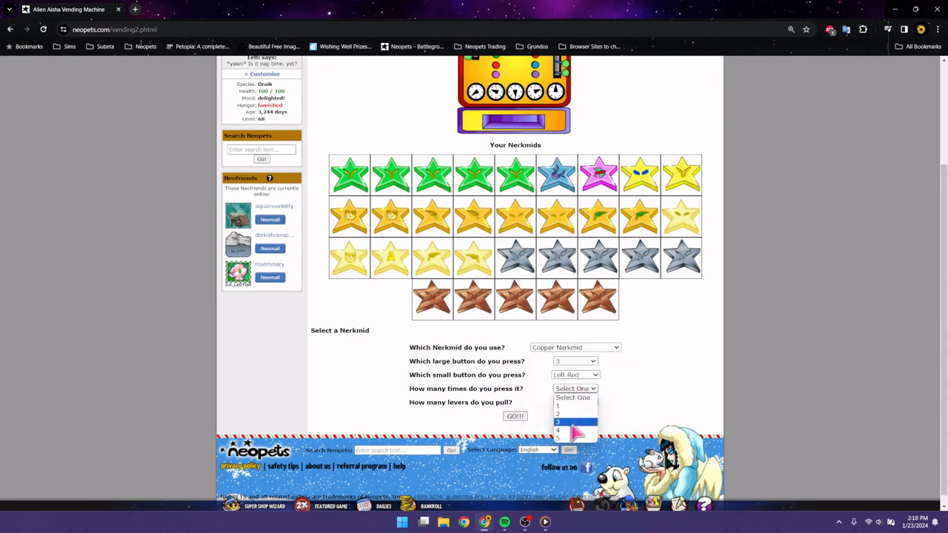
left_click(576, 421)
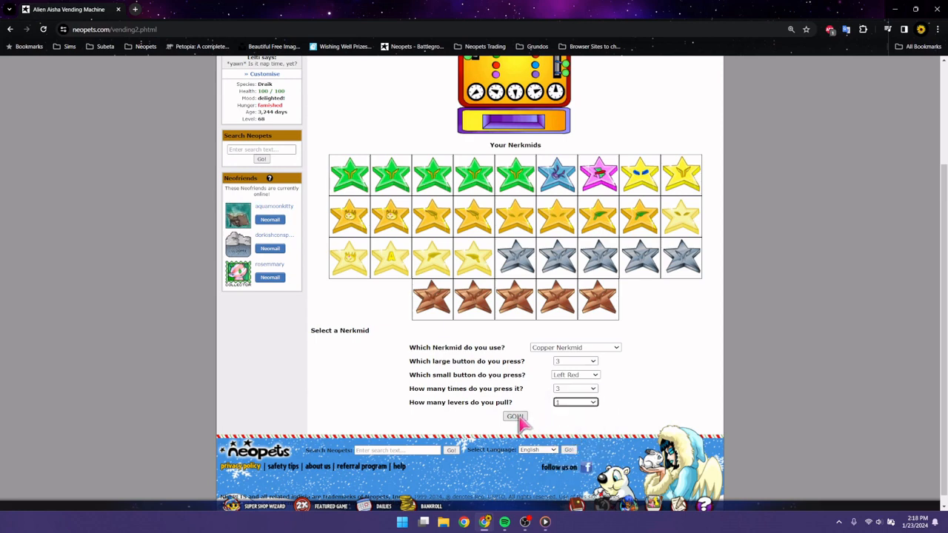
left_click(515, 416)
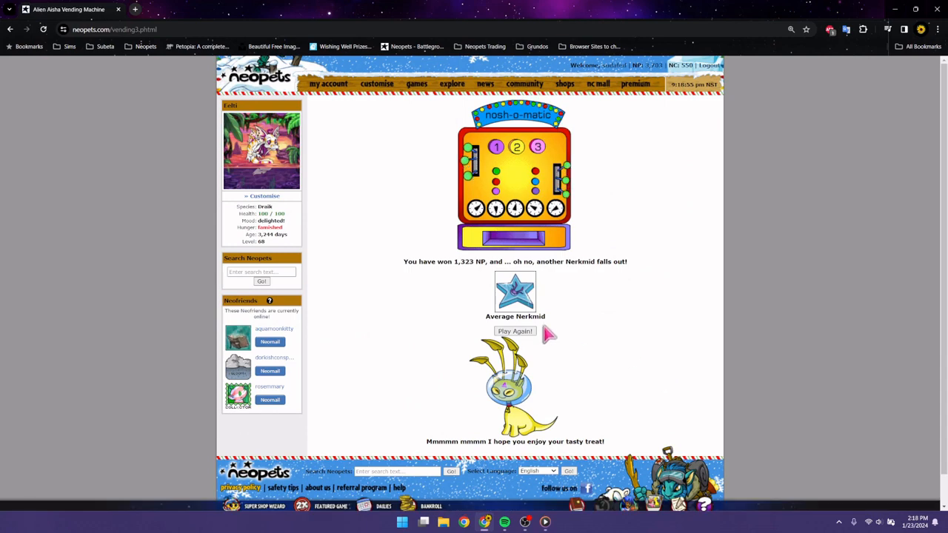
Step: Play Copper Nerkmid with button 1, Left Red, two presses, five levers, winning 108 NP
left_click(515, 331)
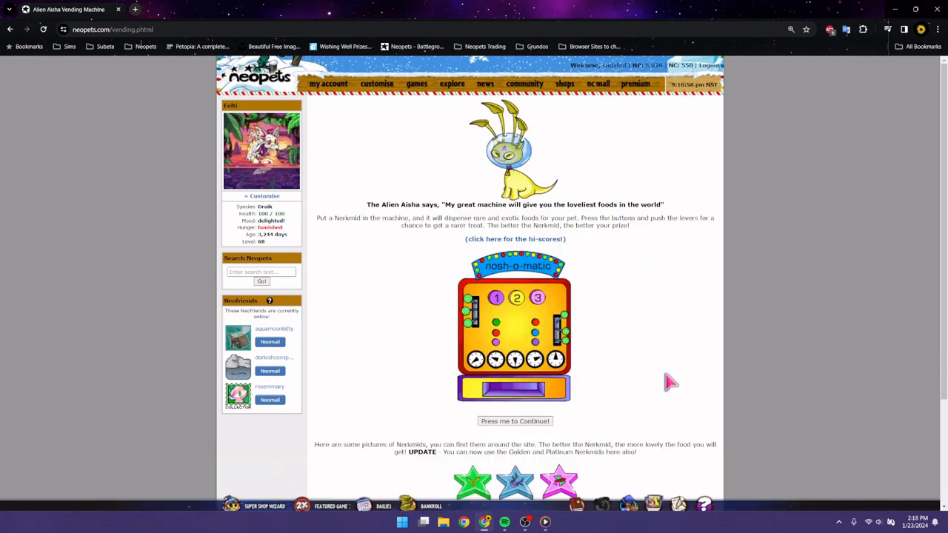
left_click(515, 420)
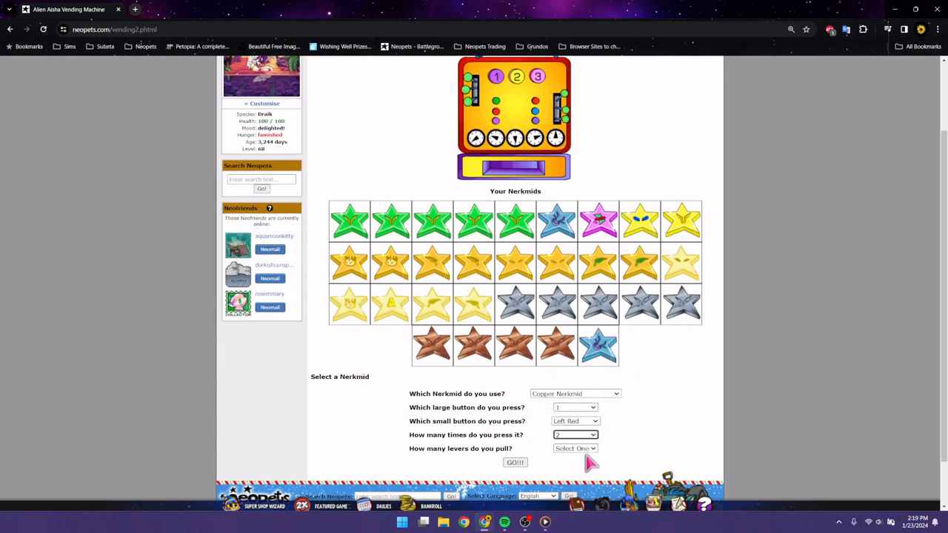
left_click(576, 449)
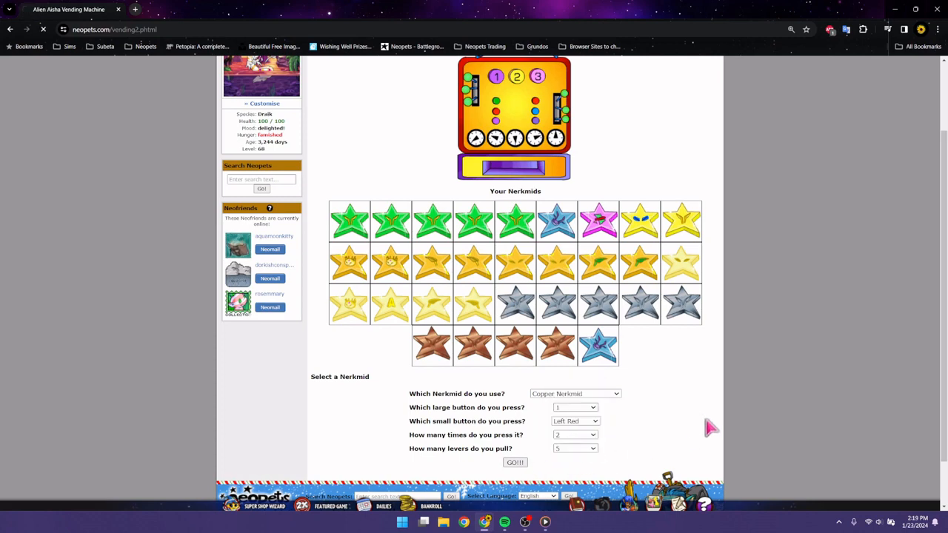
left_click(515, 462)
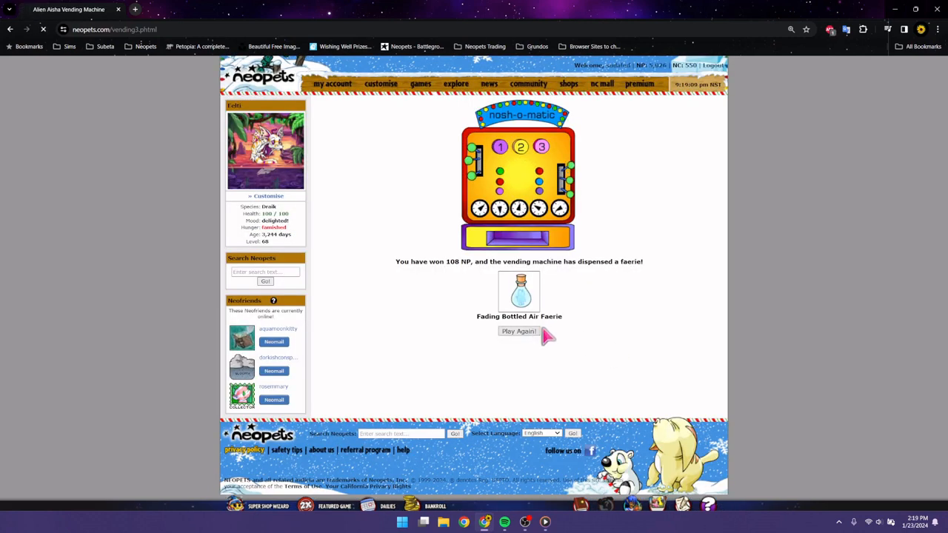
Step: Play Copper Nerkmid with button 2, Left Pink, four presses, six levers, winning 836 NP
left_click(518, 331)
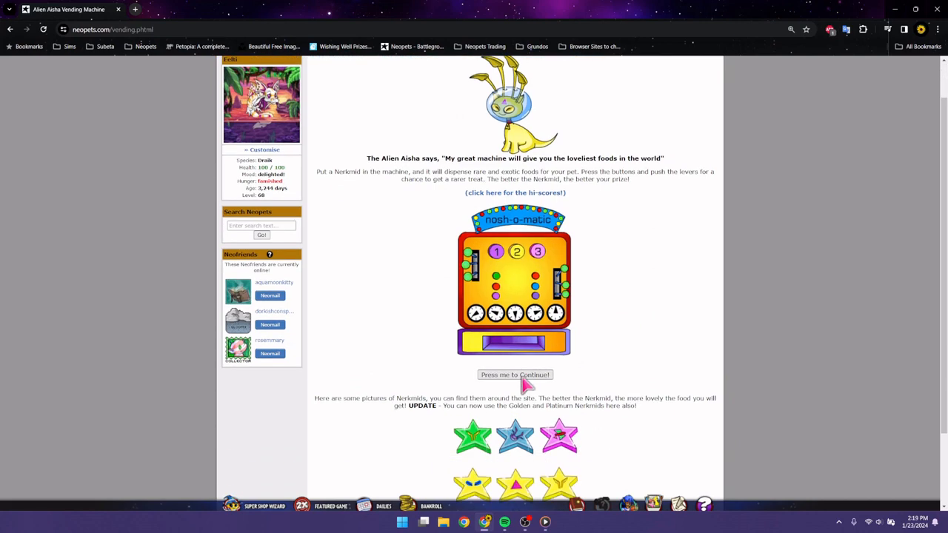
left_click(515, 374)
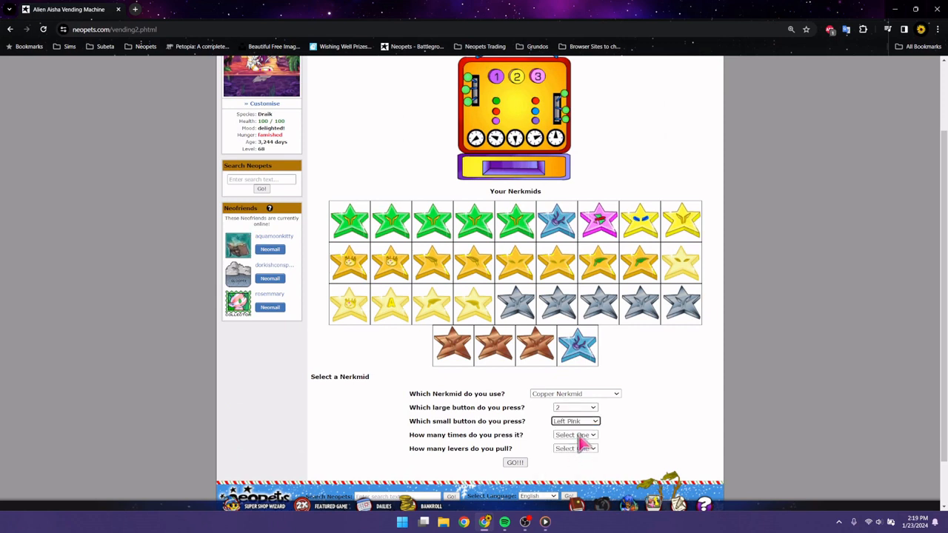
left_click(575, 435)
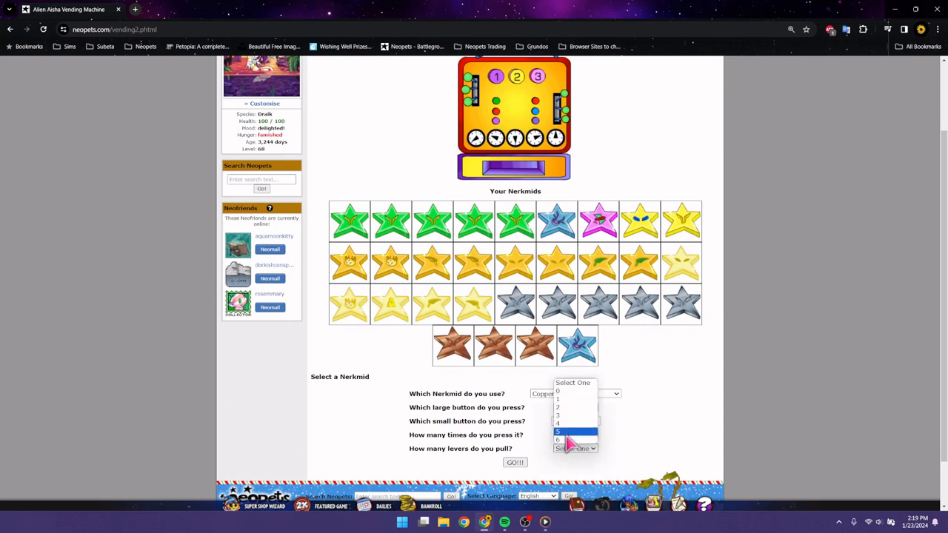
left_click(557, 423)
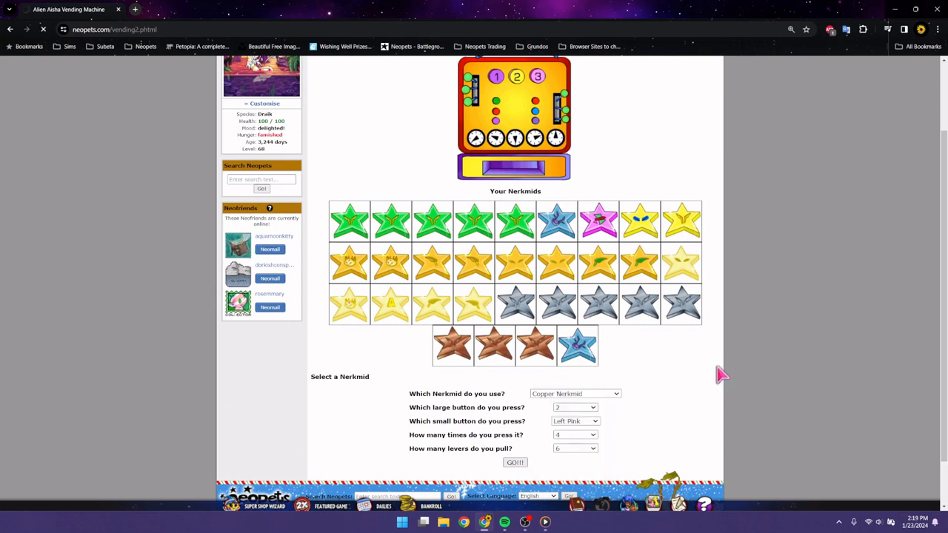
left_click(514, 462)
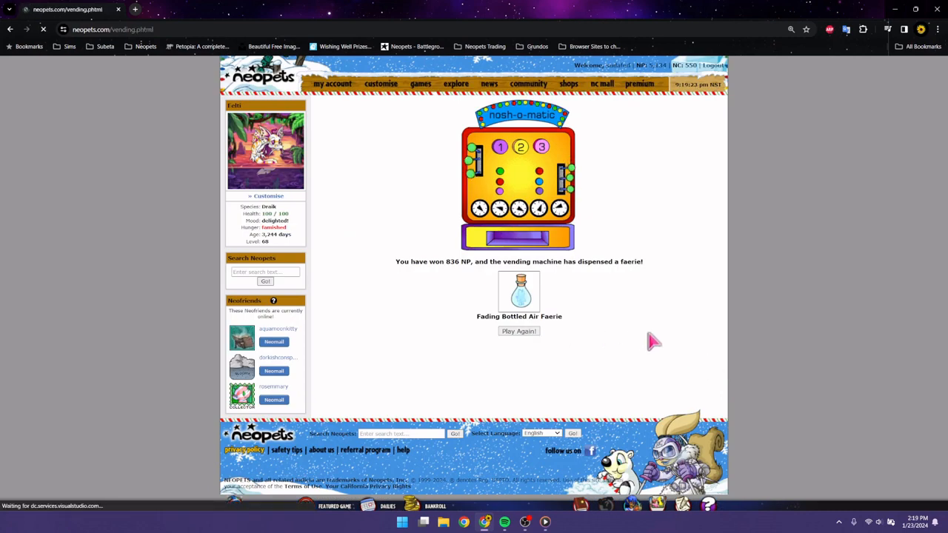
Step: Play another Copper Nerkmid, winning 485 NP and Wocky Tacos
left_click(519, 331)
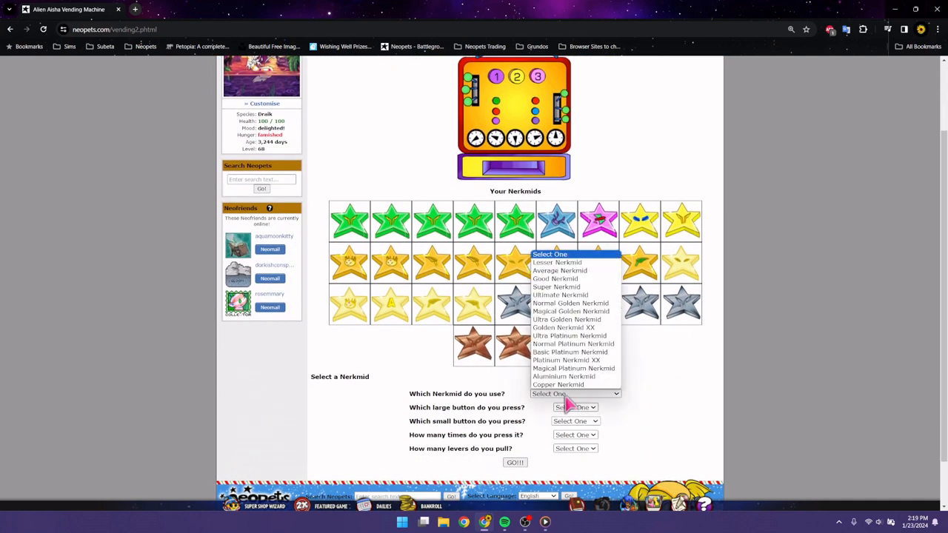
left_click(575, 421)
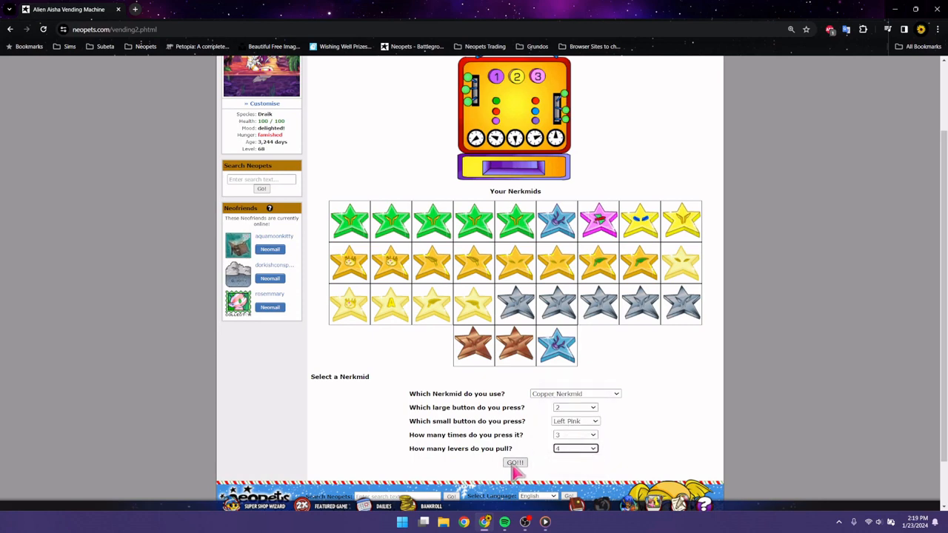
left_click(515, 462)
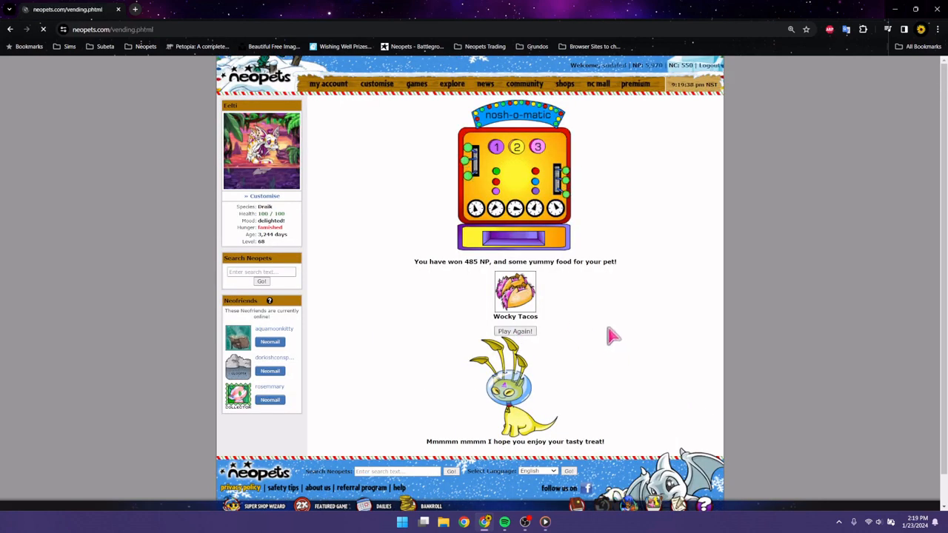
Step: Submit a Copper Nerkmid play with Right Red and four levers
left_click(515, 331)
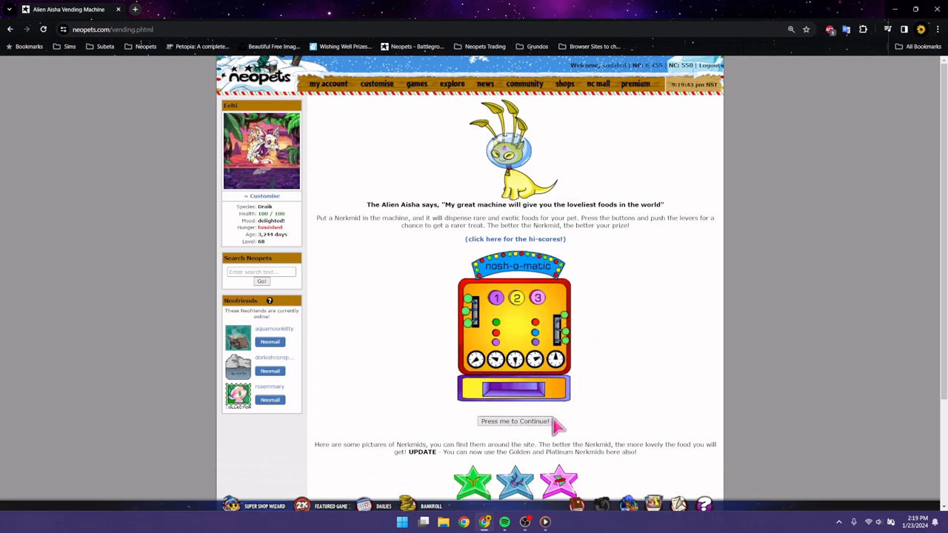
left_click(514, 421)
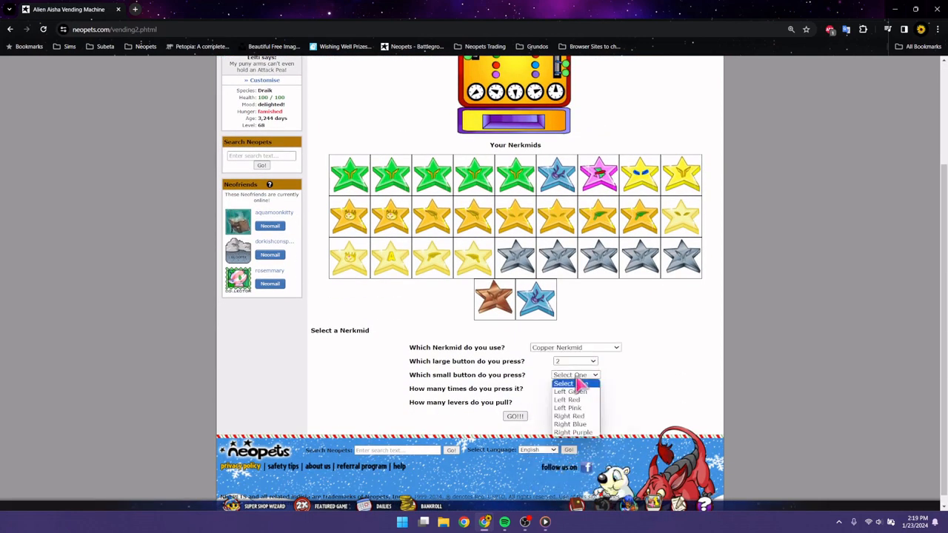
left_click(567, 416)
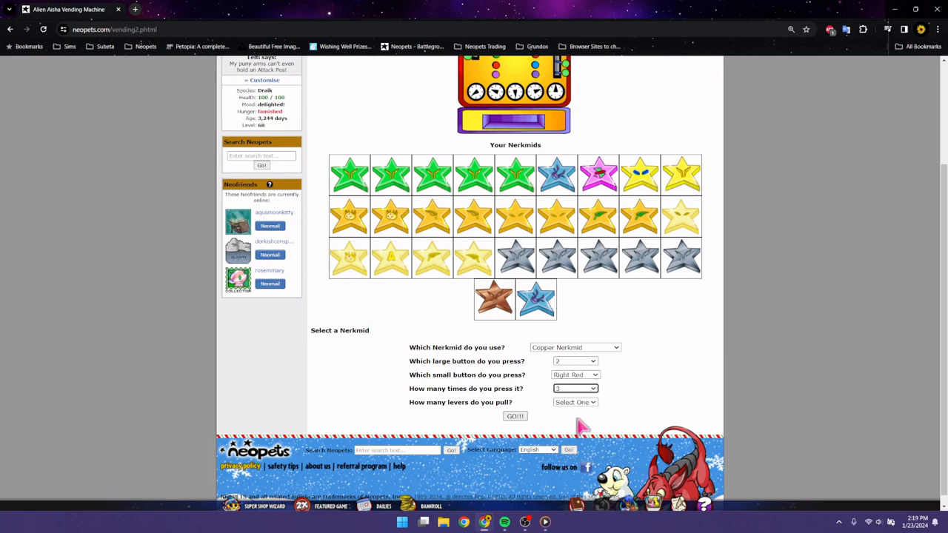
left_click(575, 402)
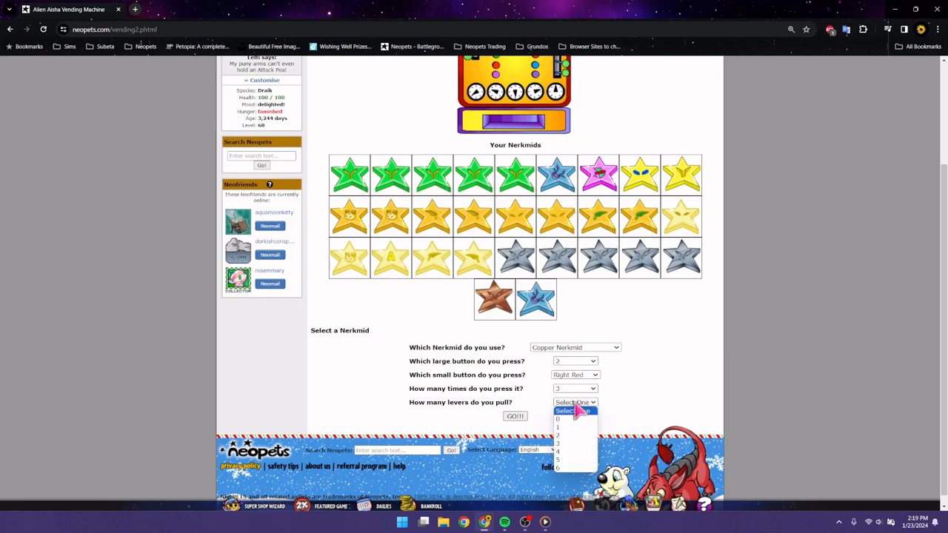
left_click(557, 451)
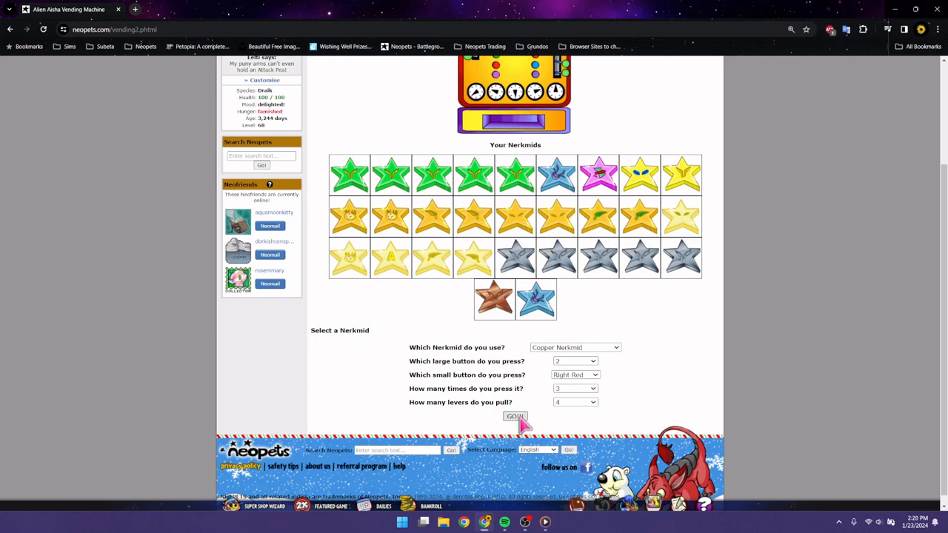
left_click(515, 415)
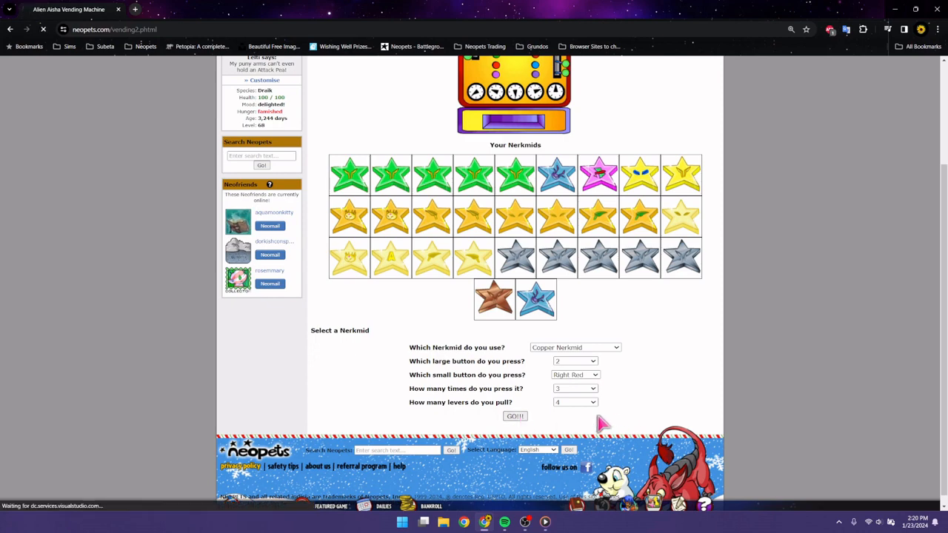
Step: Replay the machine and submit an Aluminium Nerkmid: button 3, Left Red, 3 presses, 6 levers
left_click(515, 415)
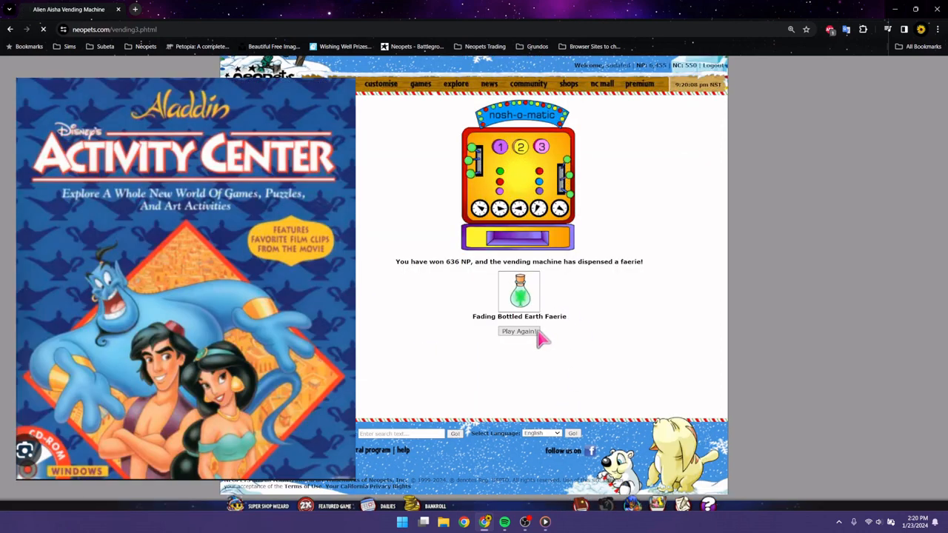
left_click(519, 331)
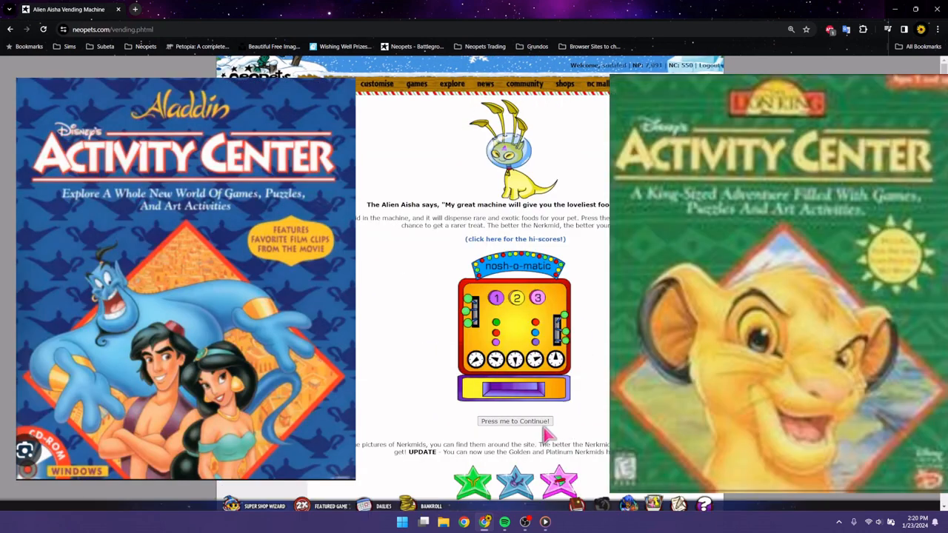
left_click(514, 420)
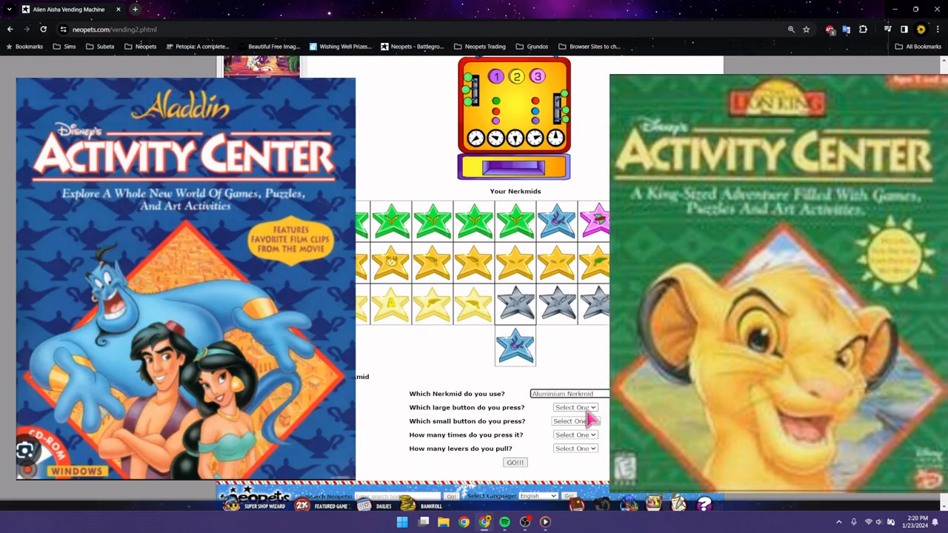
left_click(575, 407)
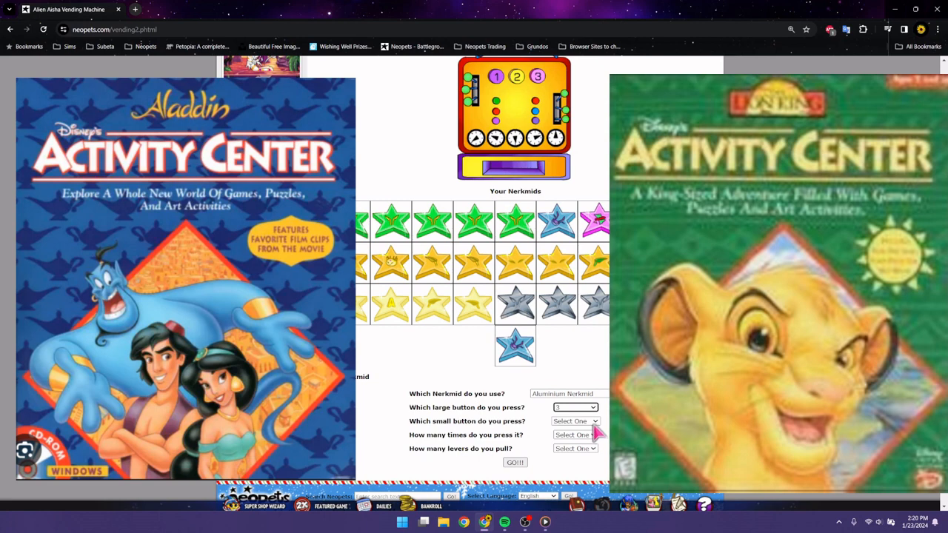
left_click(575, 421)
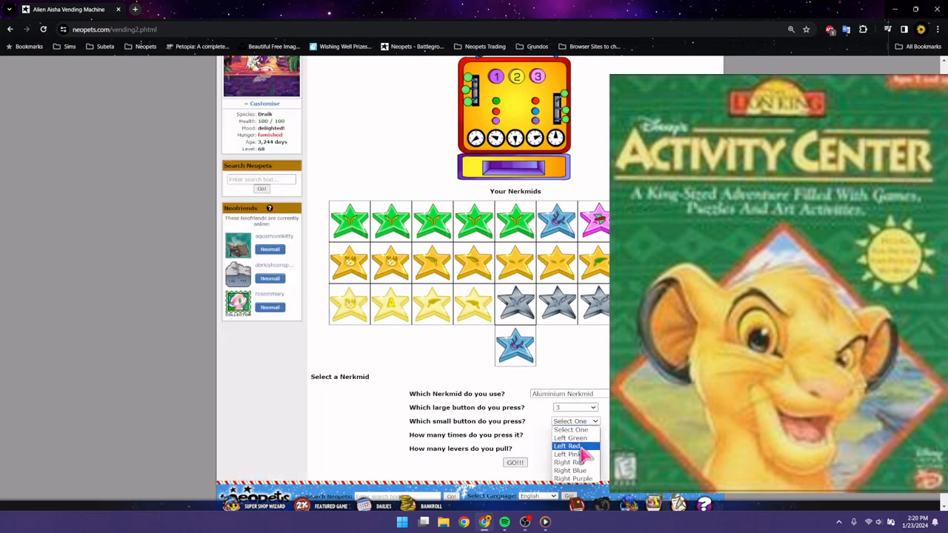
left_click(575, 435)
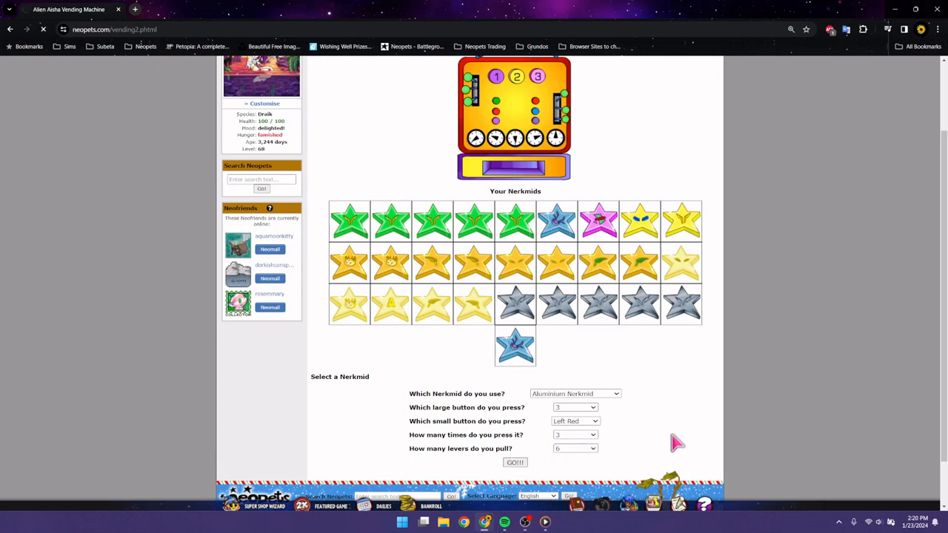
left_click(515, 462)
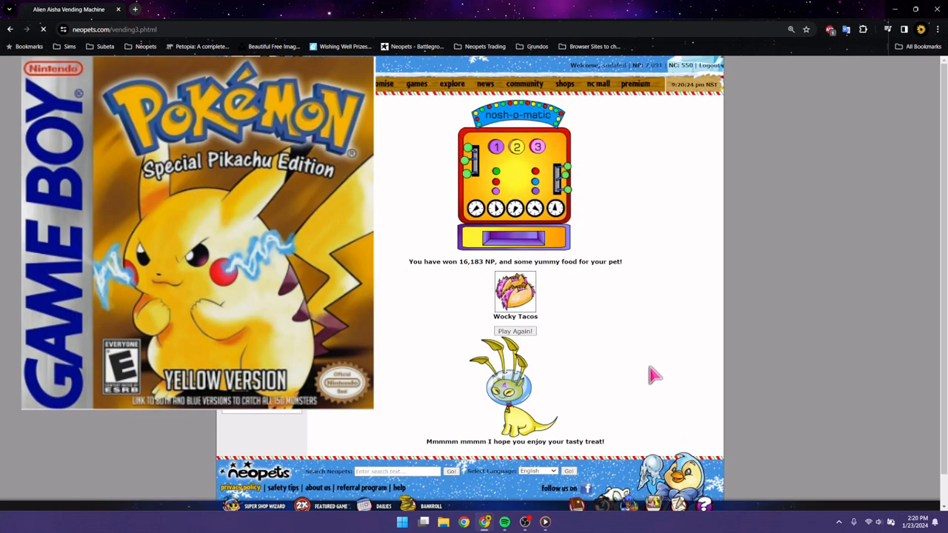
Step: Replay and submit an Aluminium Nerkmid with button 2, Left Pink, 4 presses, 4 levers
left_click(515, 331)
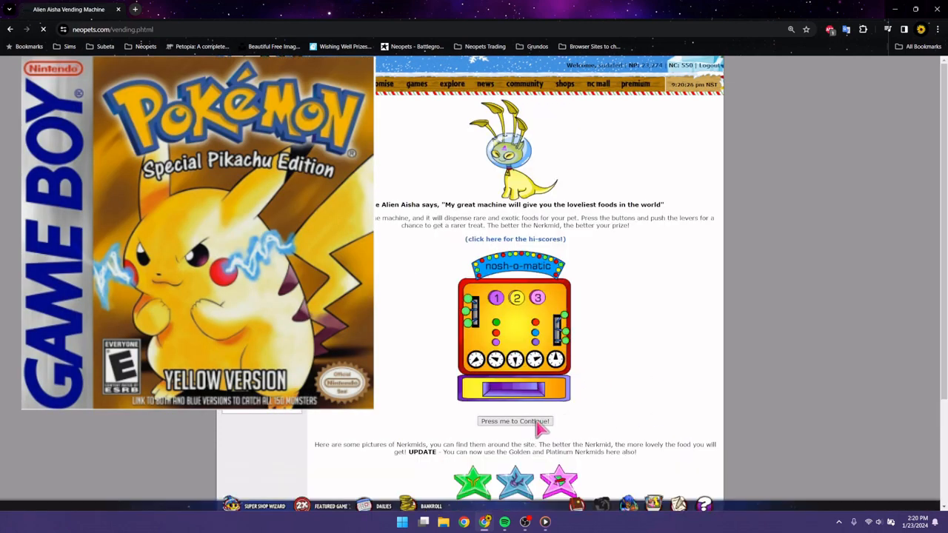
left_click(514, 421)
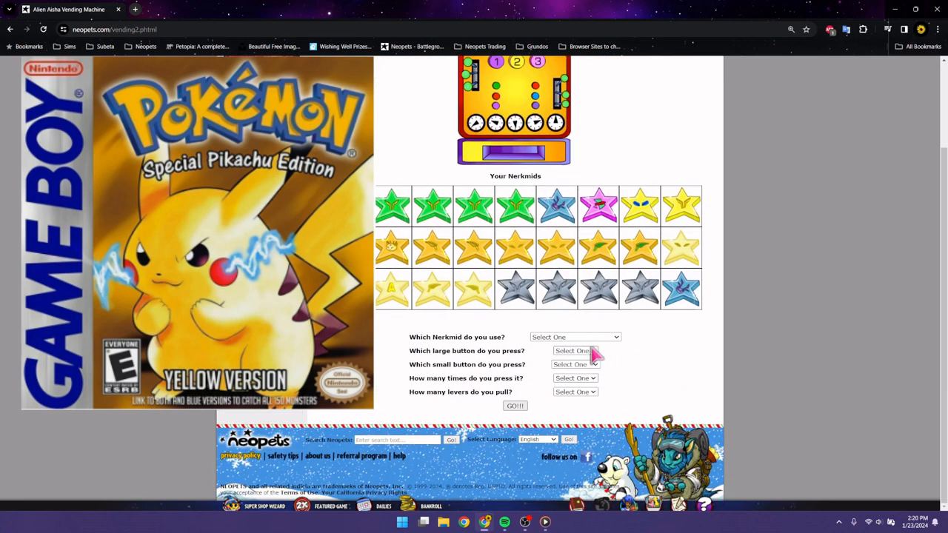
left_click(574, 350)
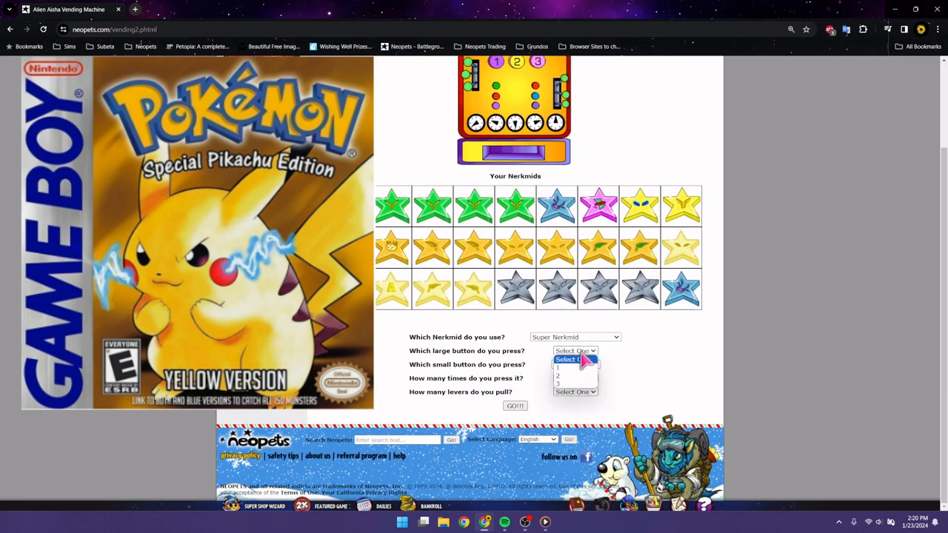
left_click(575, 337)
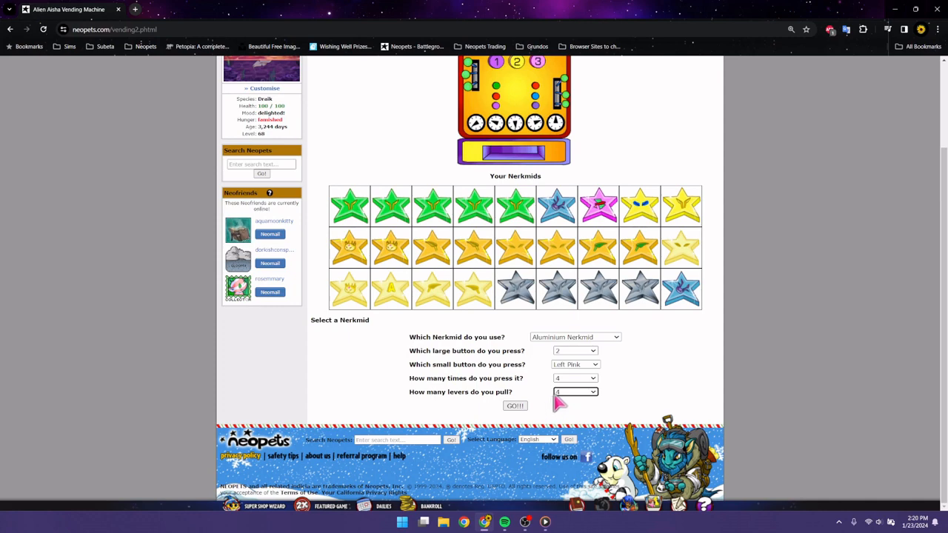
mouse_move(551, 403)
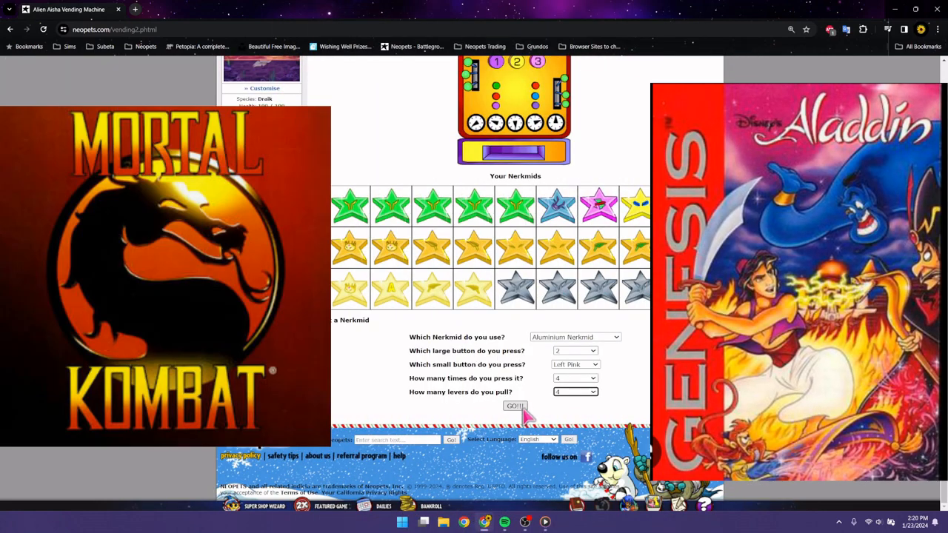
left_click(515, 406)
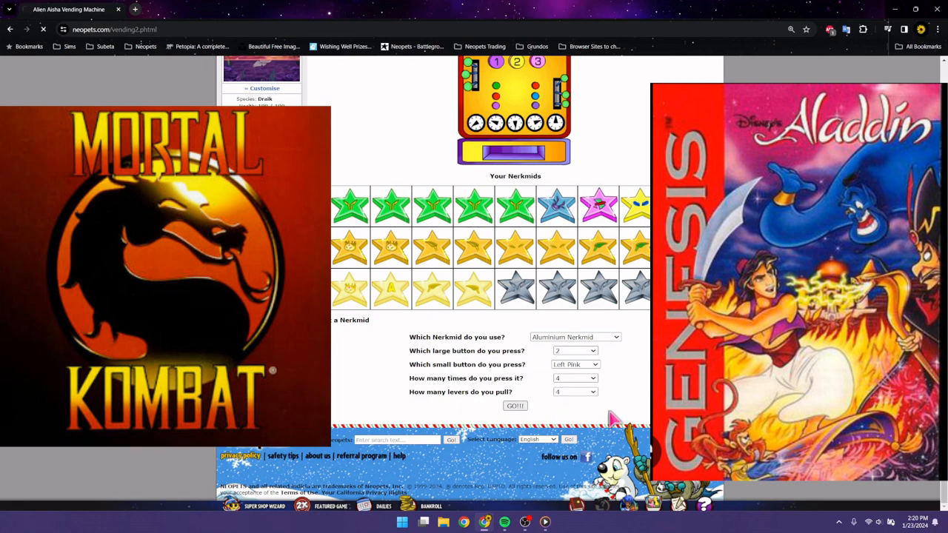
Step: Replay and submit an Aluminium Nerkmid with button 2, Right Purple, 4 presses, 4 levers
left_click(515, 405)
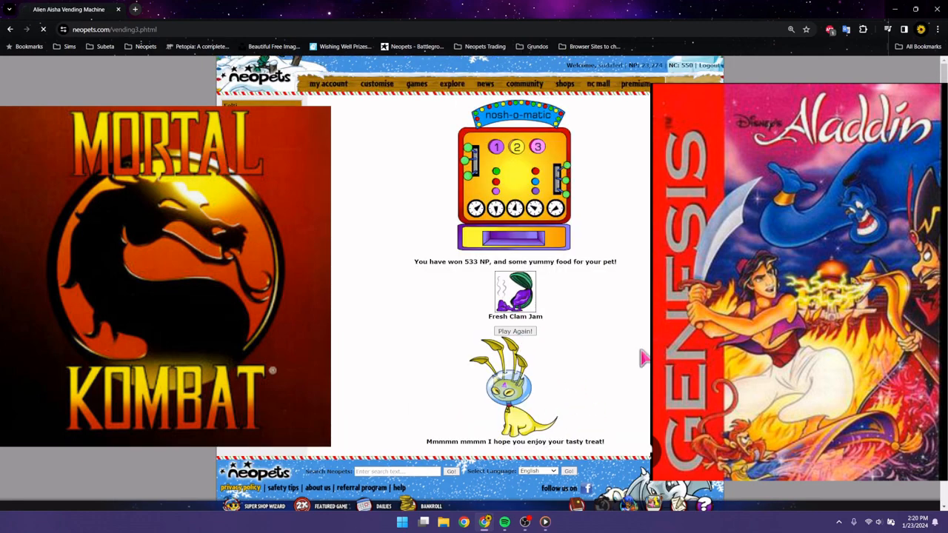
left_click(515, 331)
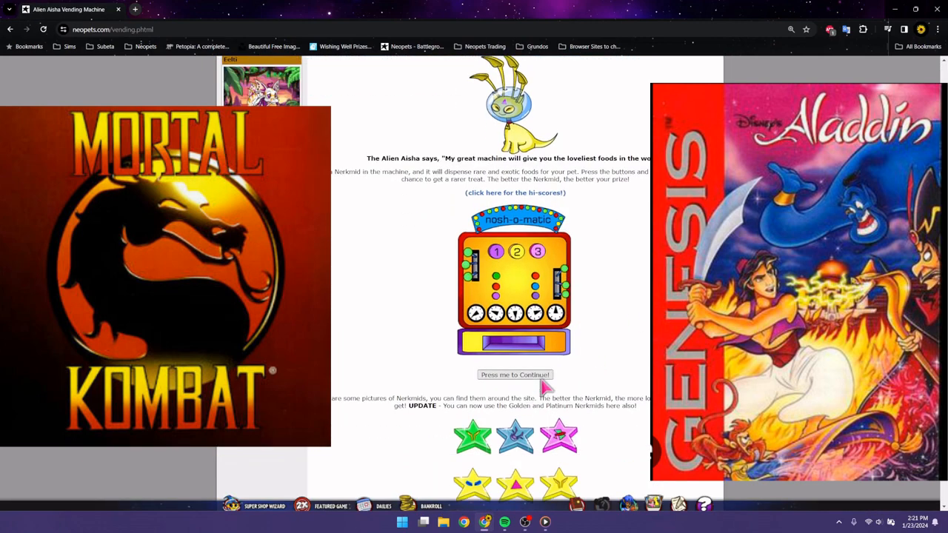
left_click(514, 374)
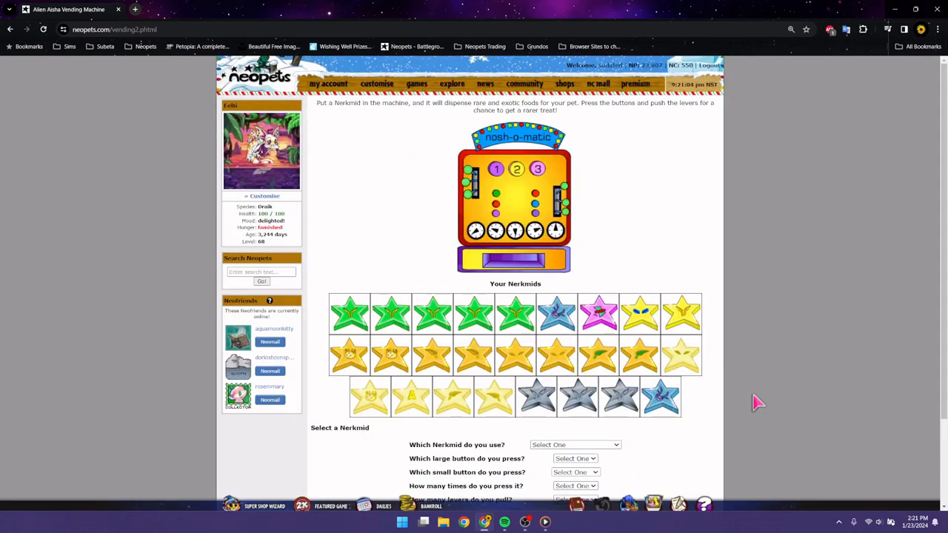
left_click(574, 444)
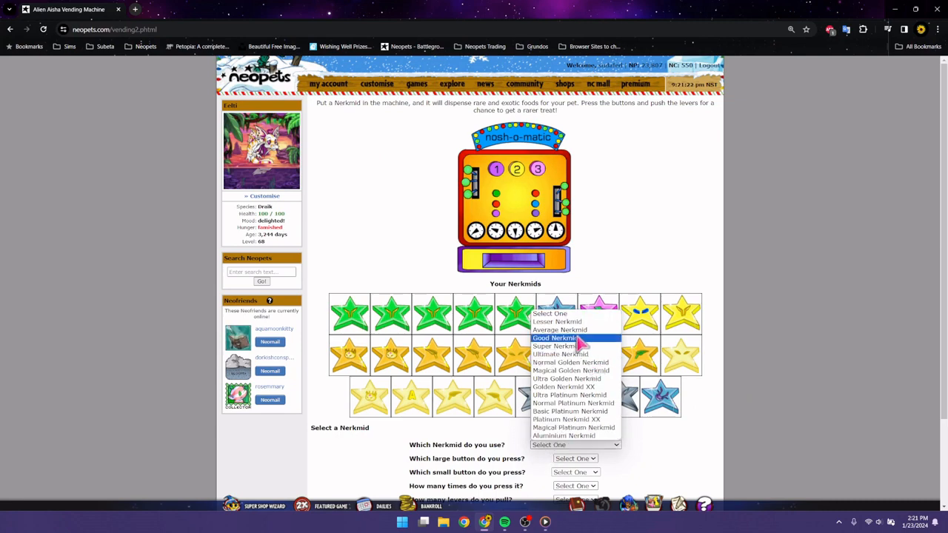
left_click(563, 436)
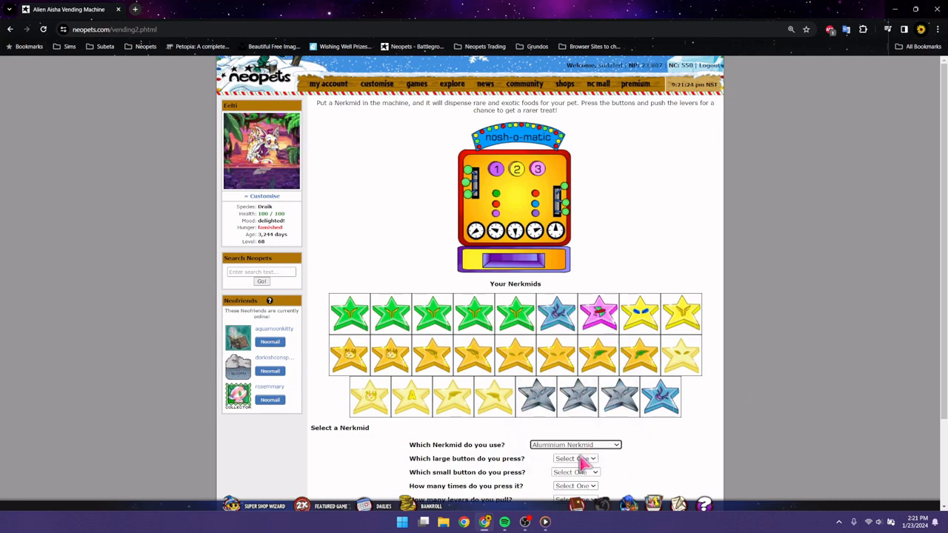
left_click(575, 459)
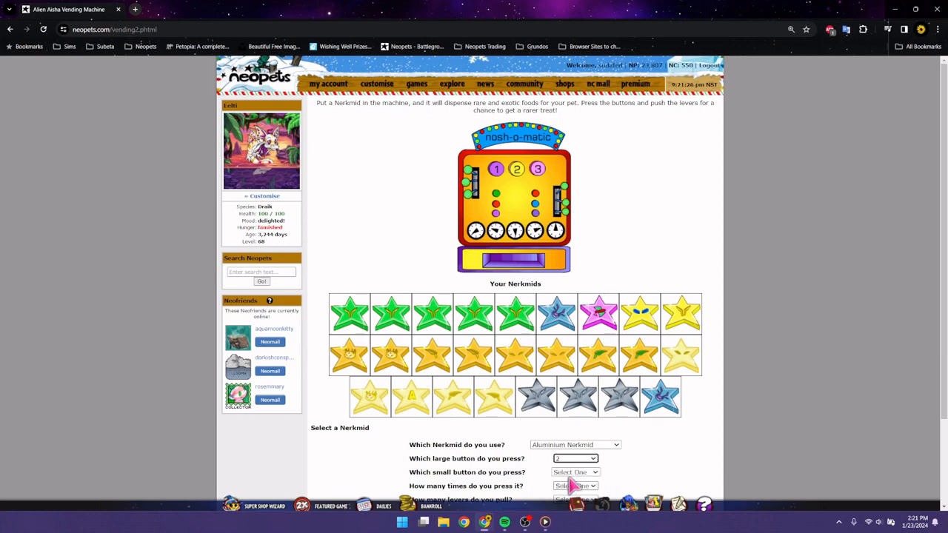
left_click(576, 472)
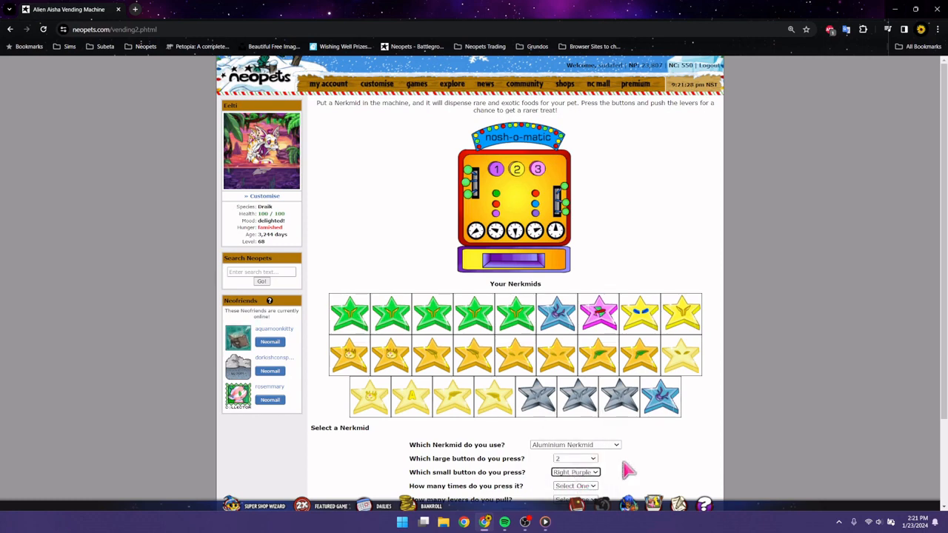
left_click(575, 378)
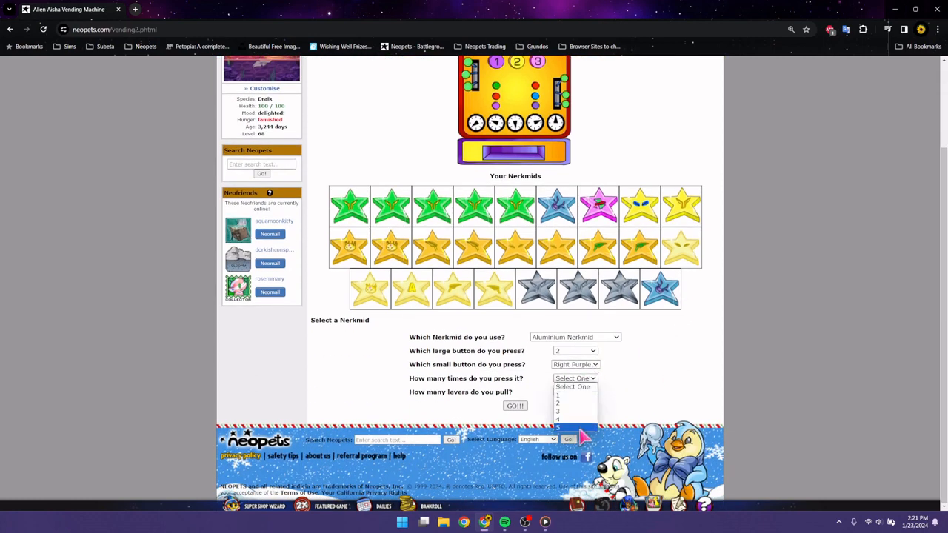
left_click(556, 419)
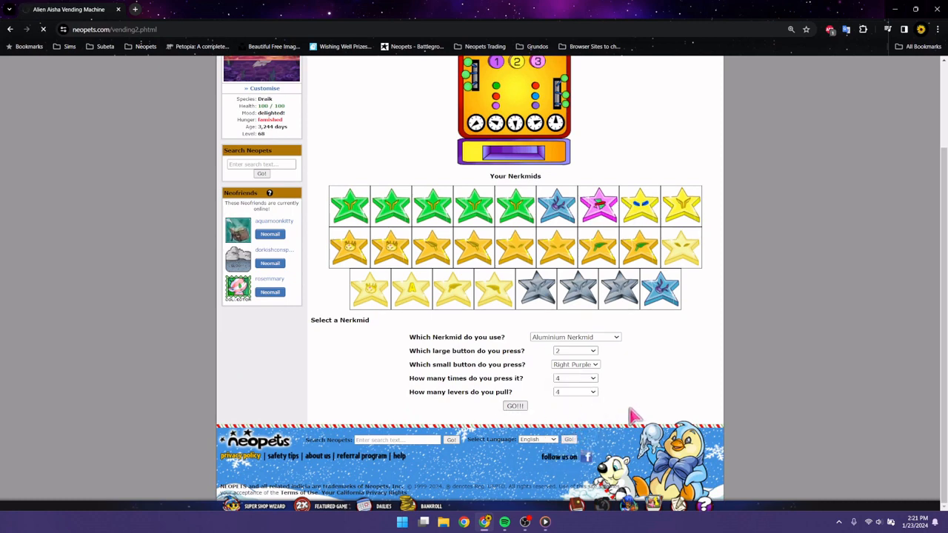
mouse_move(626, 415)
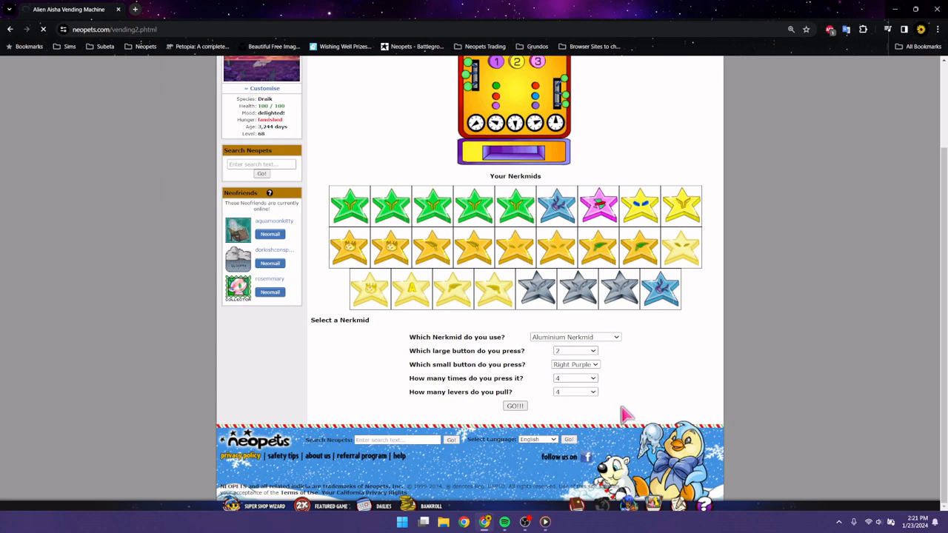
left_click(514, 406)
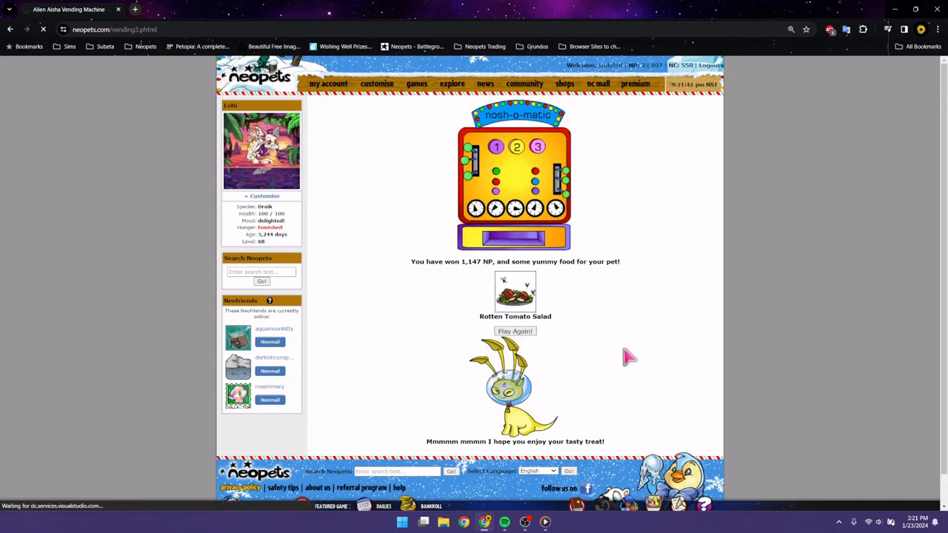
Step: Replay and submit an Aluminium Nerkmid with button 3, Left Red, 3 presses, 4 levers
left_click(514, 331)
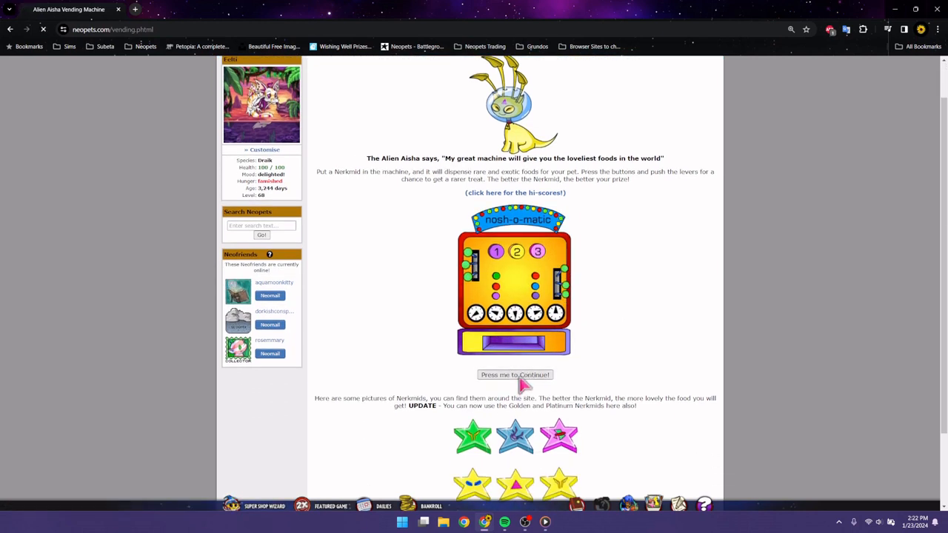
mouse_move(618, 434)
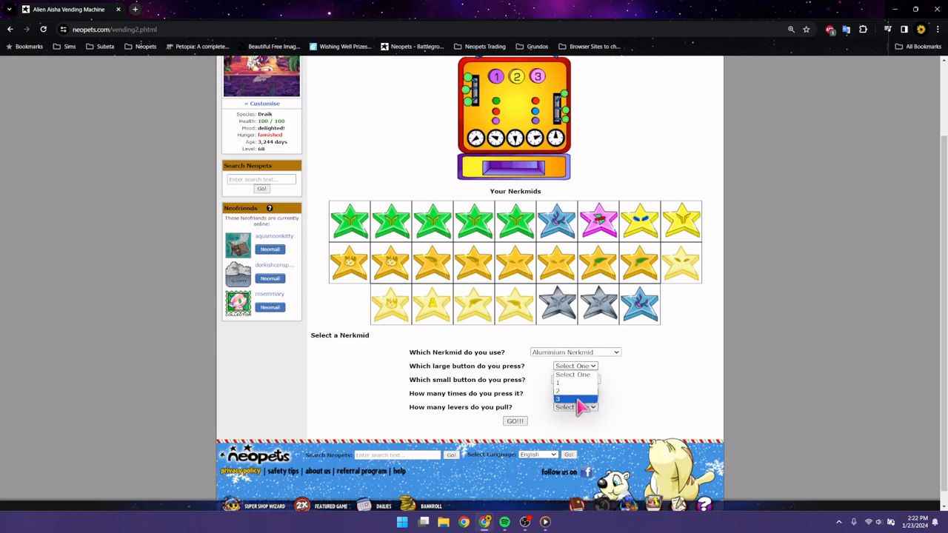
left_click(576, 393)
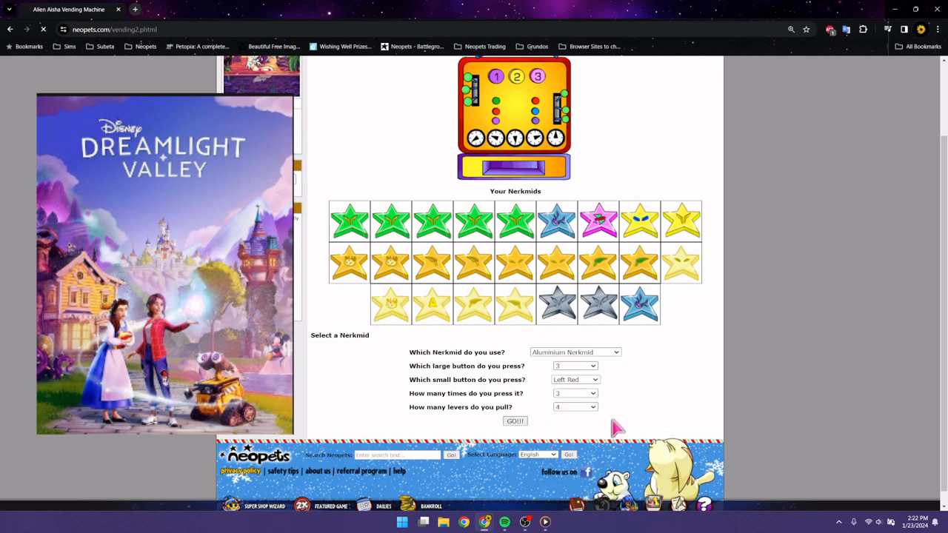
left_click(515, 421)
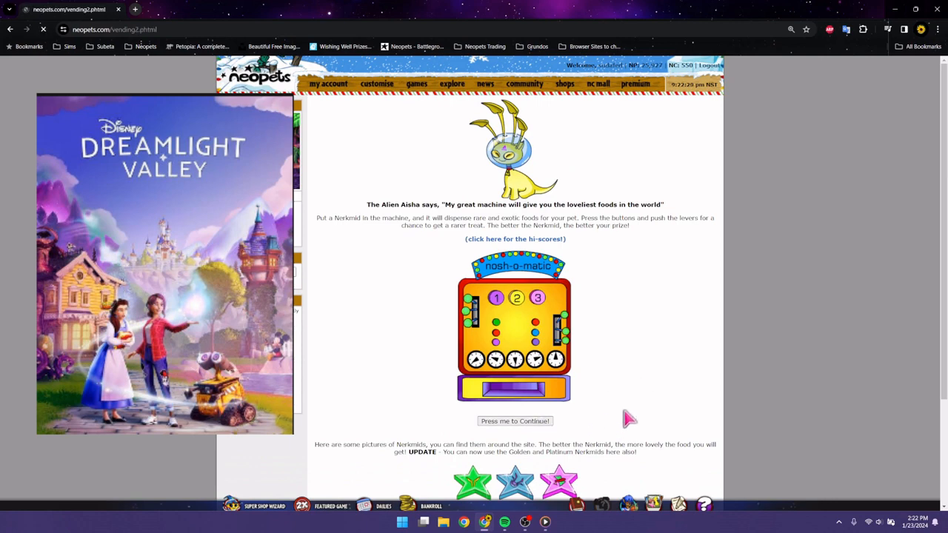
Step: Submit an Aluminium Nerkmid with button 2, Left Pink, 4 presses and 2 levers
left_click(515, 420)
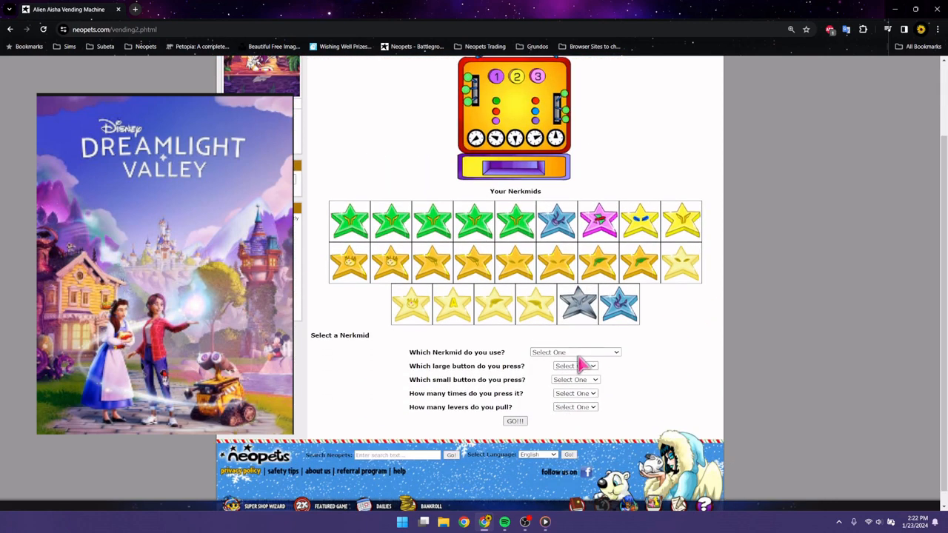
left_click(574, 352)
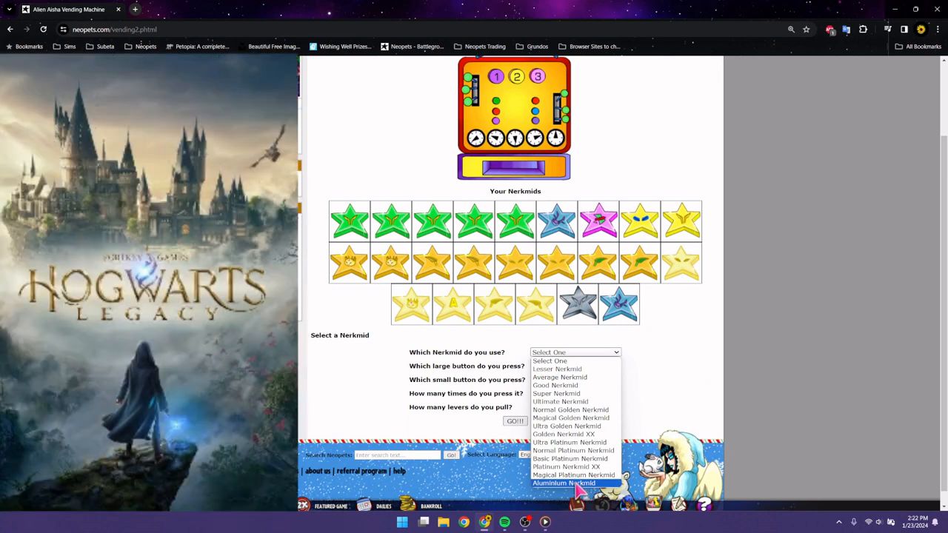
left_click(564, 483)
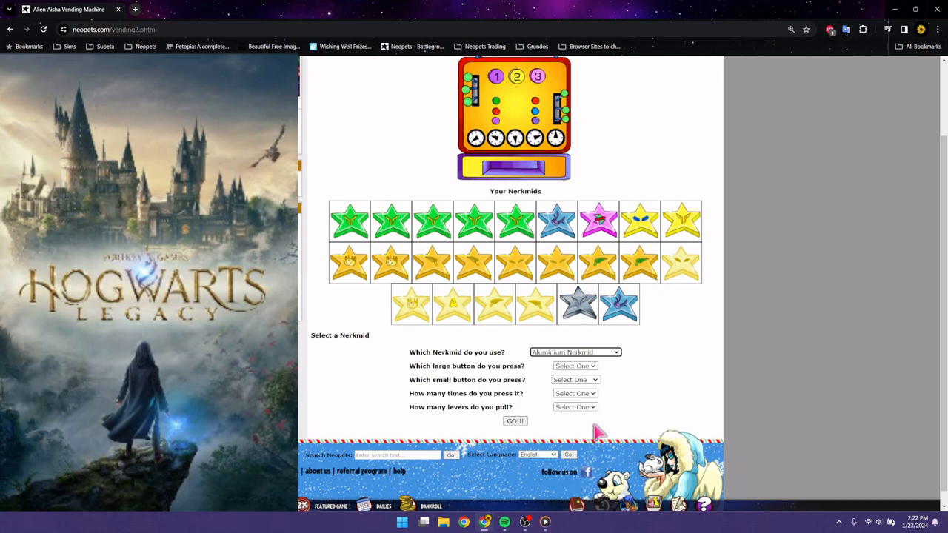
left_click(574, 366)
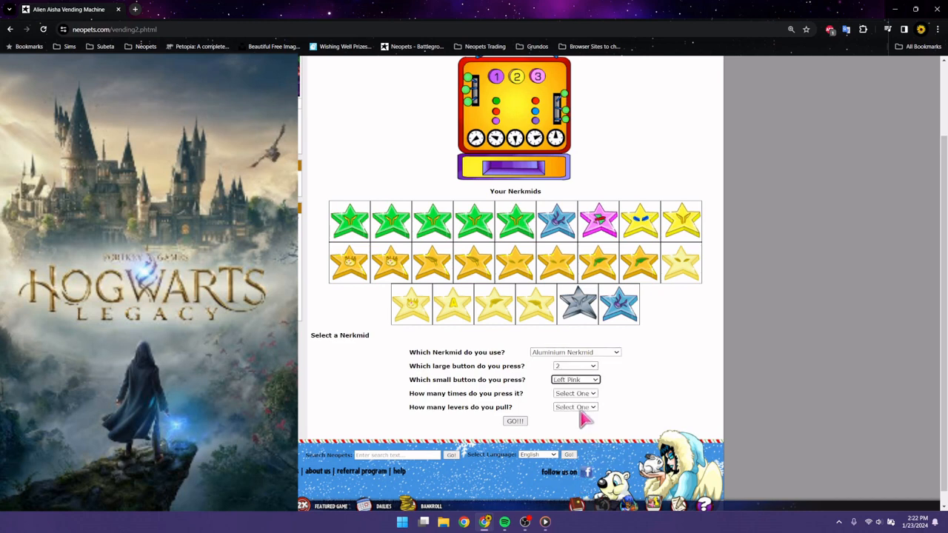
left_click(575, 406)
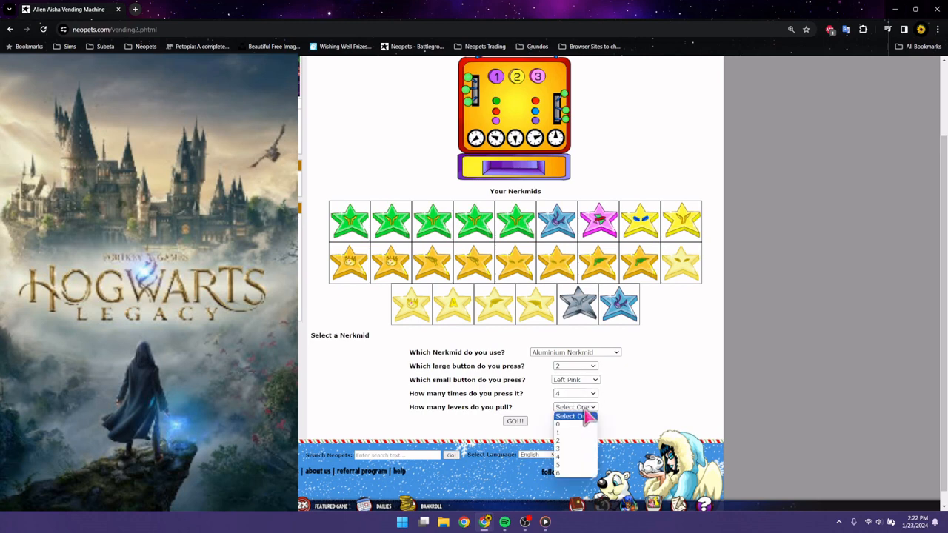
left_click(557, 441)
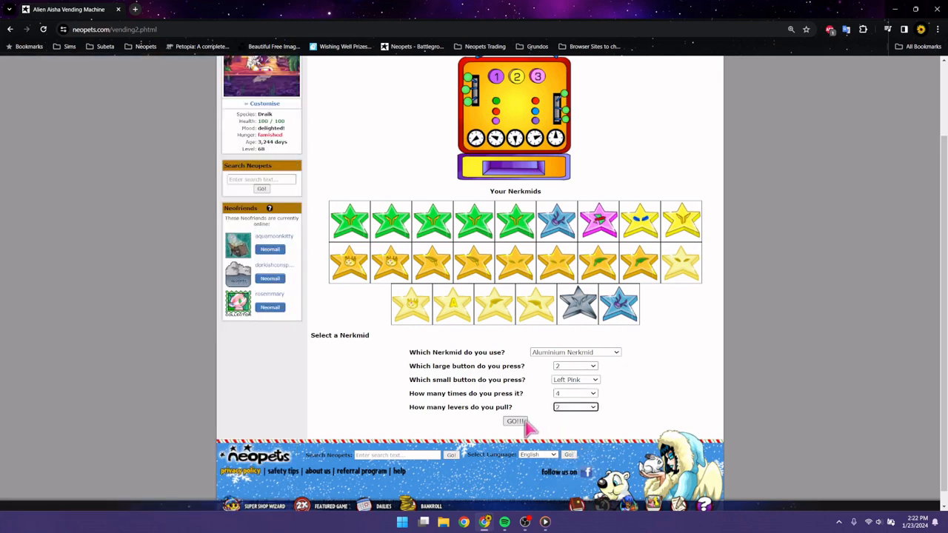
left_click(515, 421)
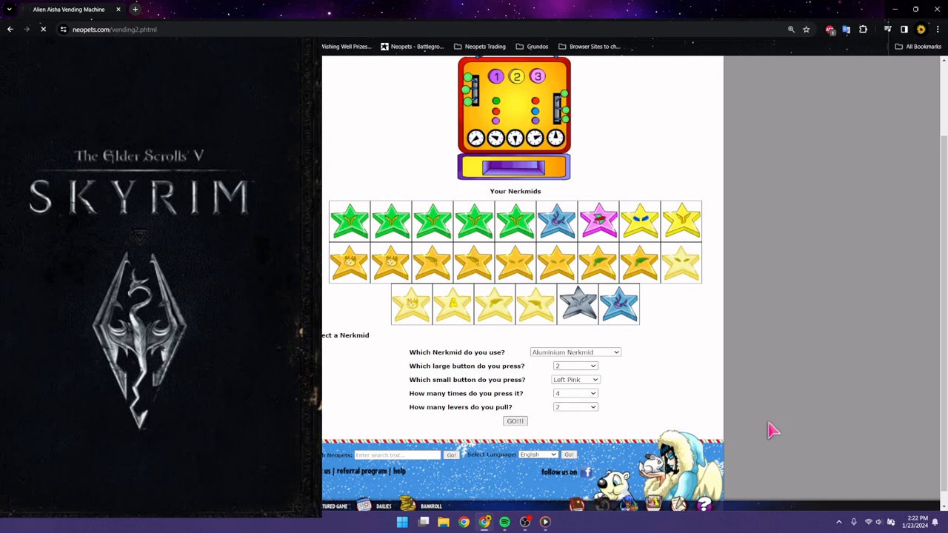
Step: Spend the Magical Platinum Nerkmid (3, Right Red, 4 presses, 2 levers), then replay
left_click(515, 420)
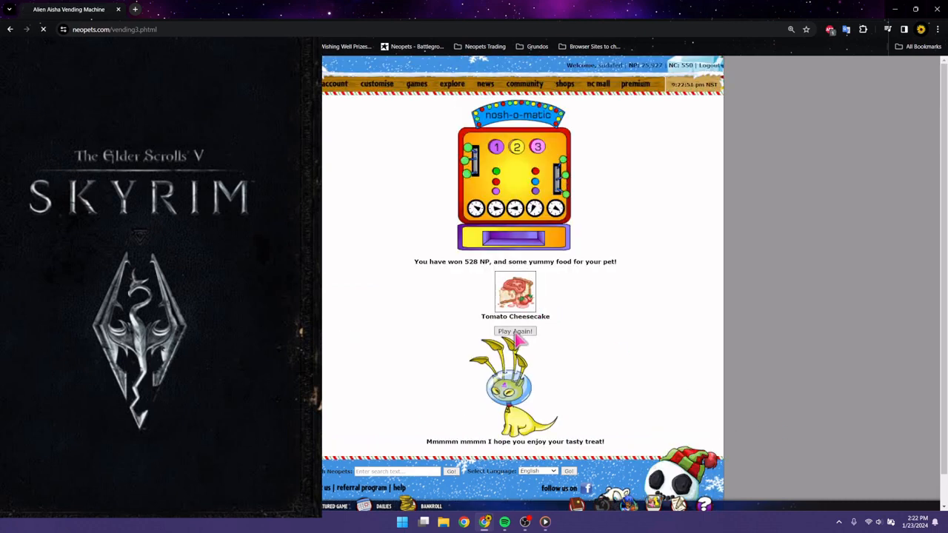
left_click(515, 331)
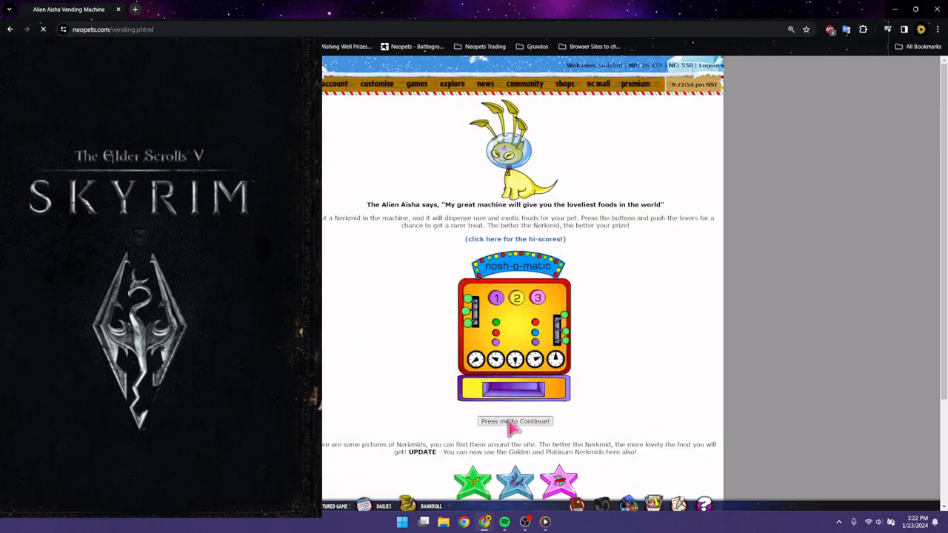
left_click(515, 420)
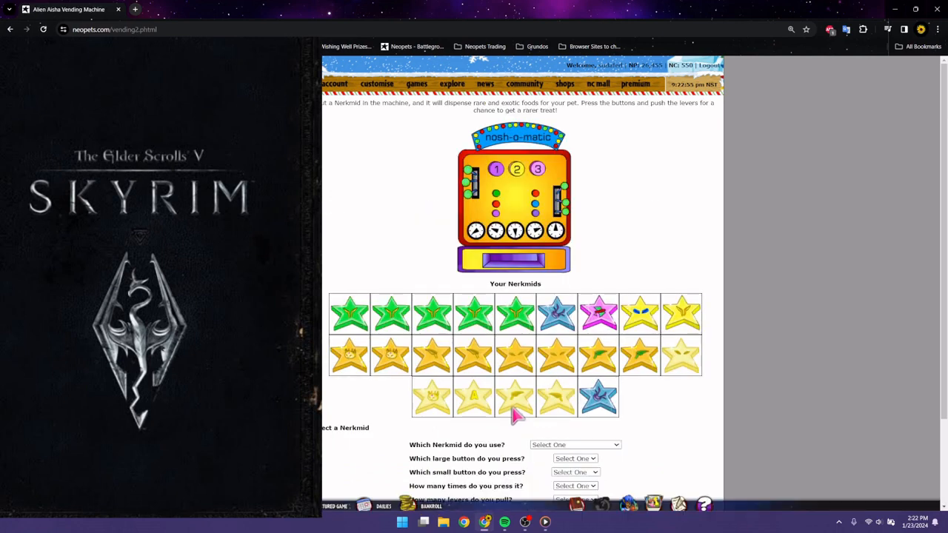
scroll("down", 3)
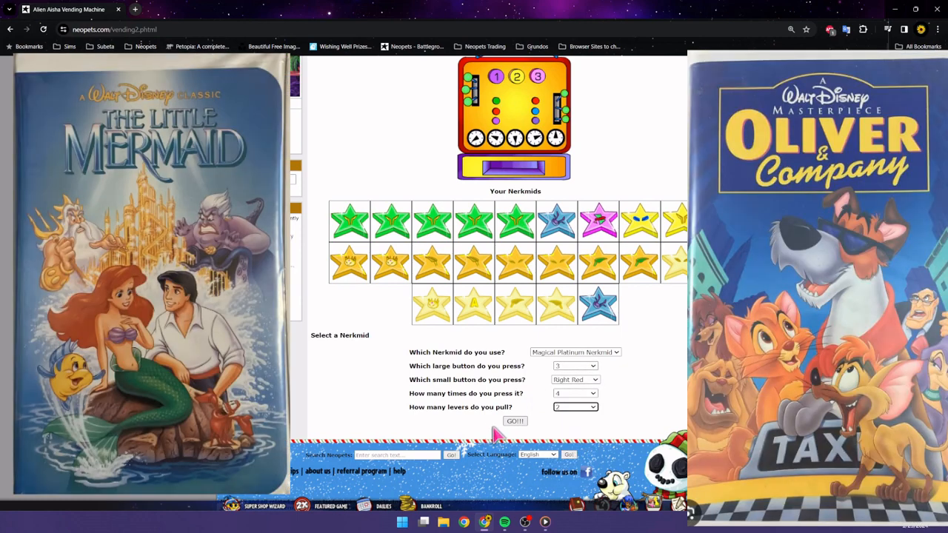
left_click(515, 420)
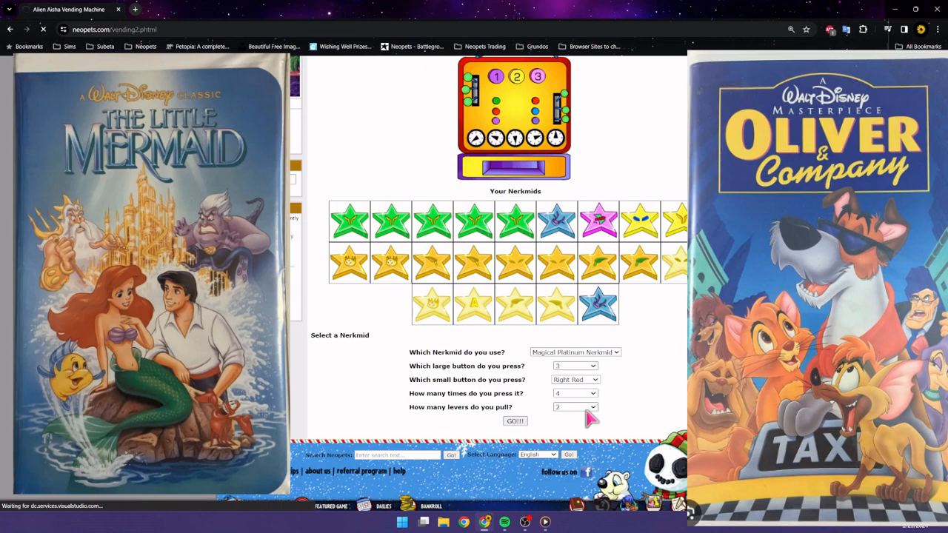
left_click(515, 420)
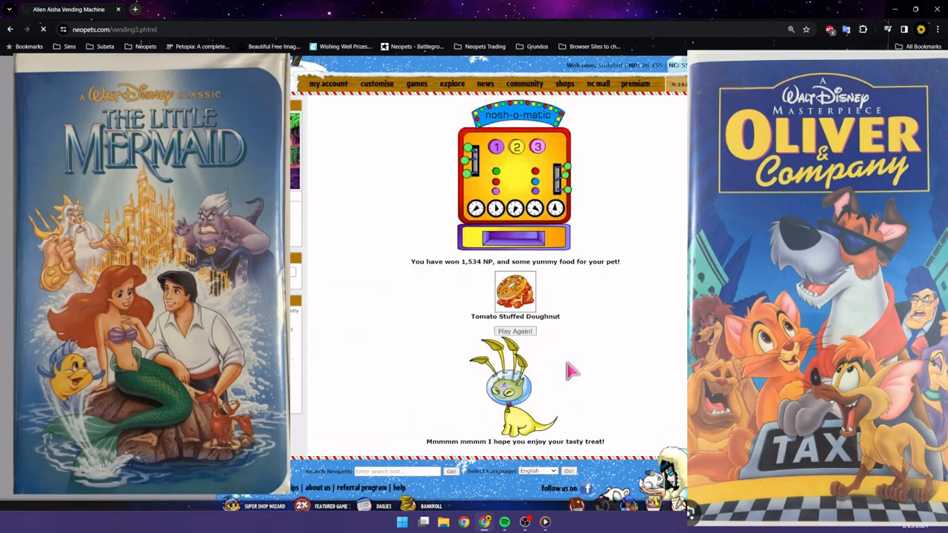
left_click(515, 331)
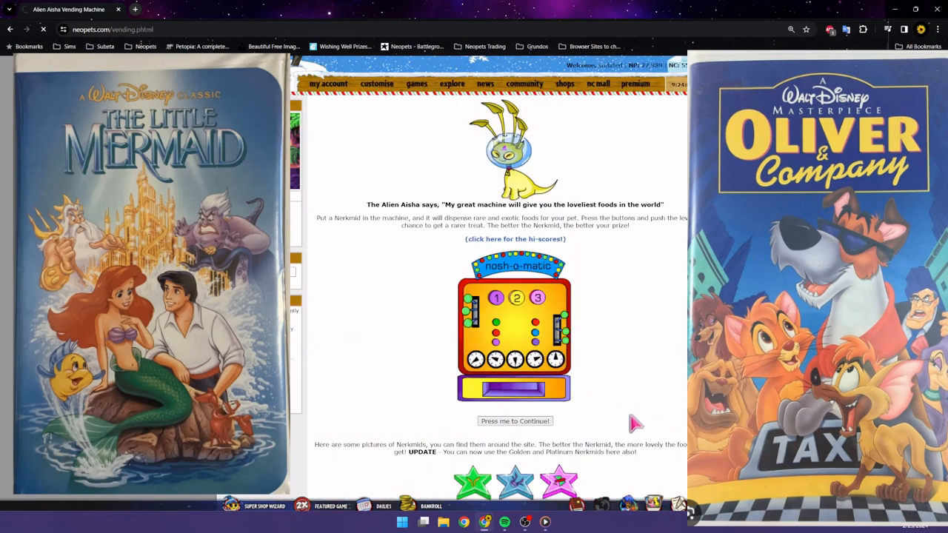
Step: Submit the Platinum Nerkmid XX with button 2, Left Pink, 4 presses, 6 levers
left_click(515, 421)
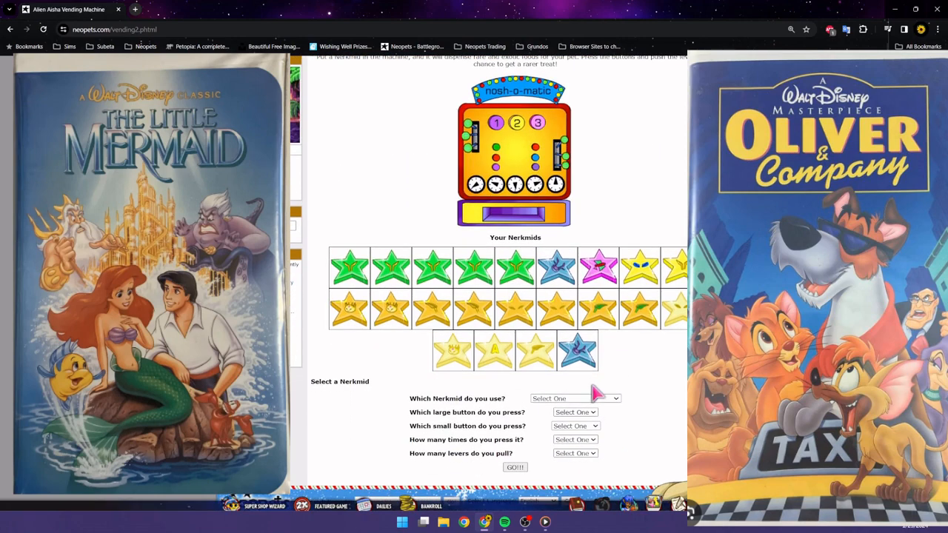
left_click(576, 398)
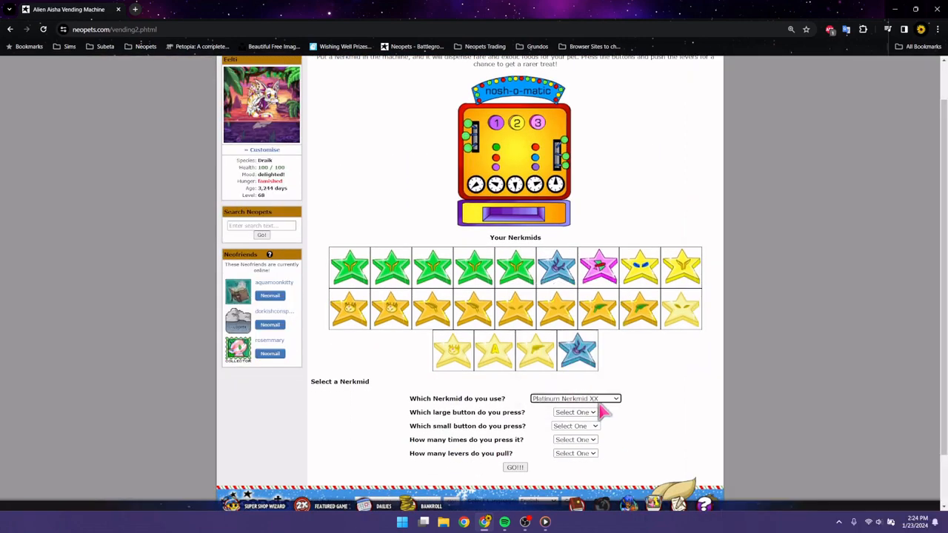
left_click(574, 412)
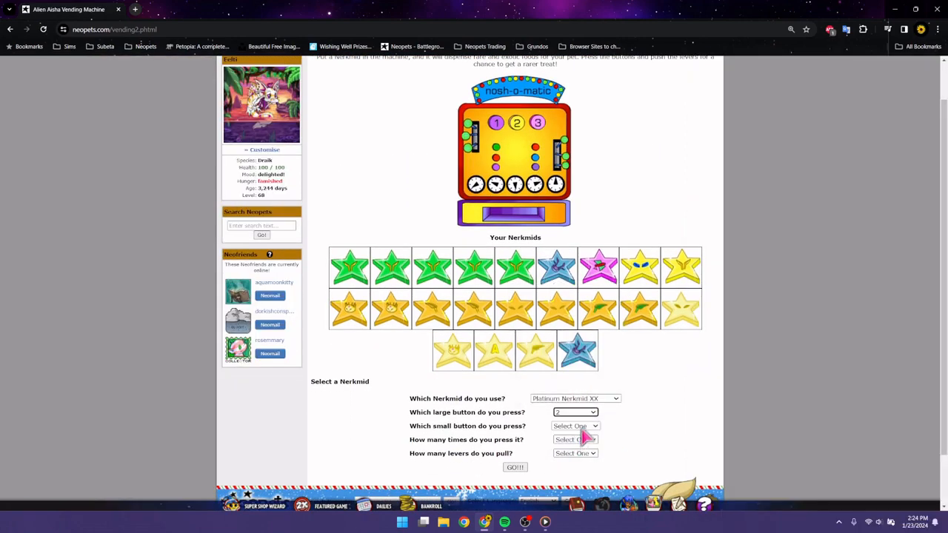
left_click(575, 439)
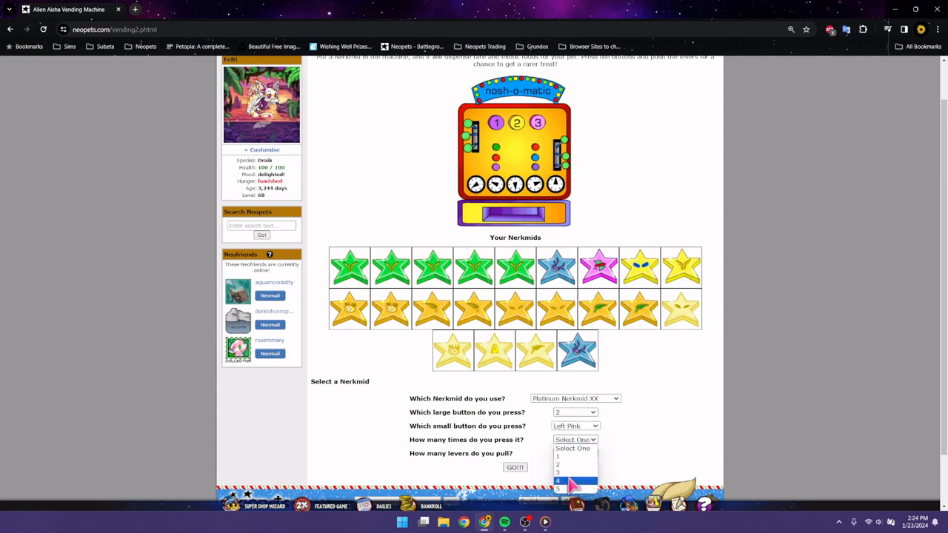
left_click(558, 480)
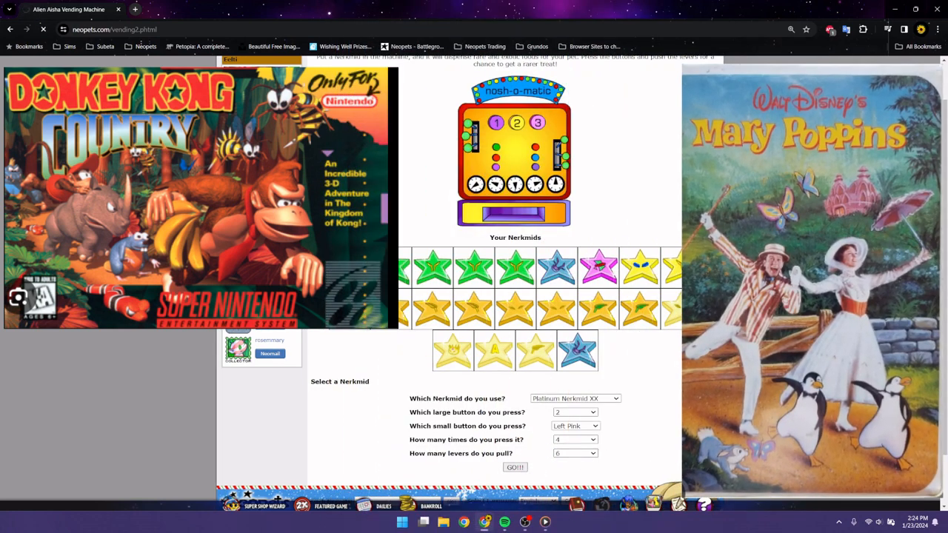
left_click(515, 466)
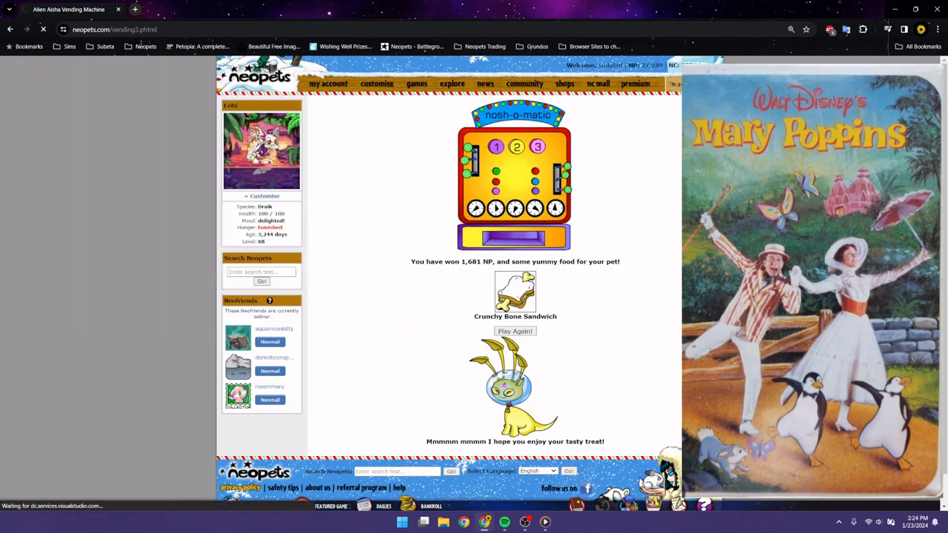
Step: Replay and submit the Basic Platinum Nerkmid with button 1, Left Green, 2 presses, 3 levers
left_click(514, 331)
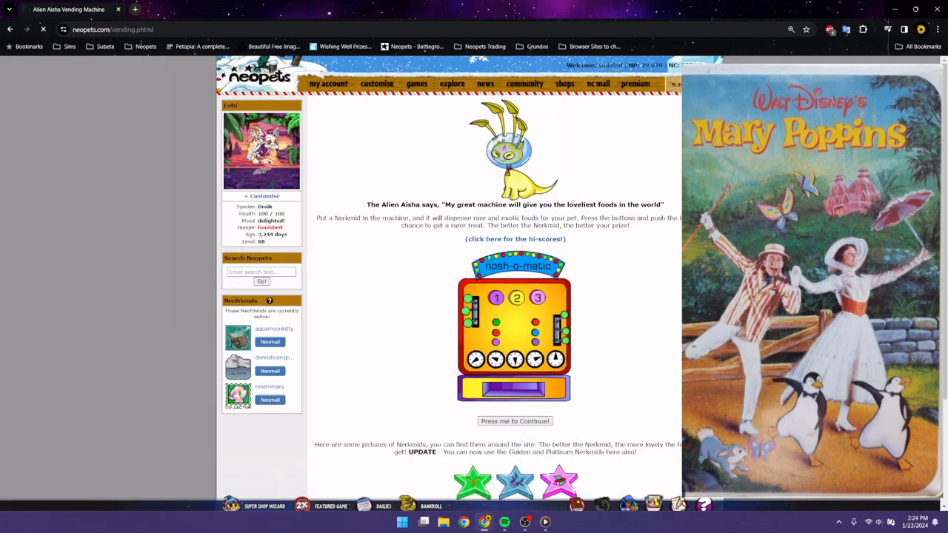
left_click(515, 420)
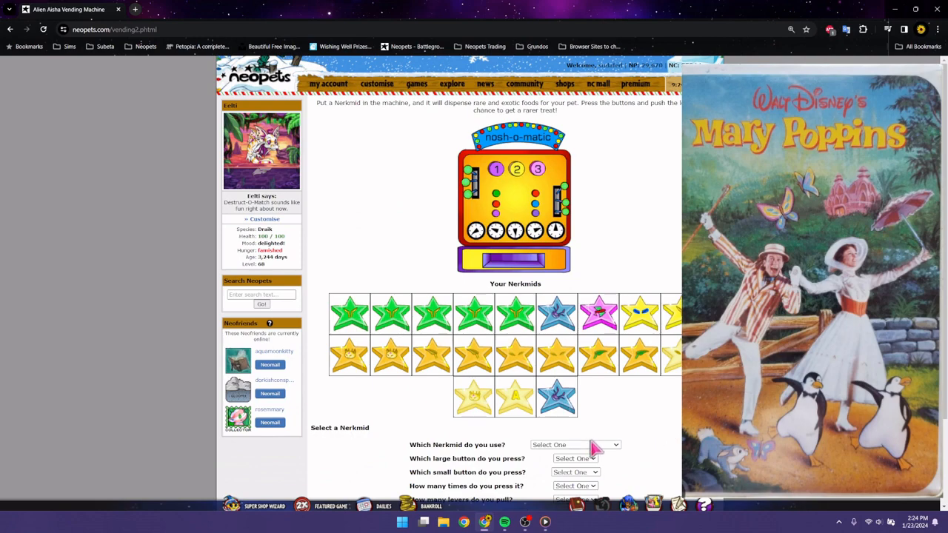
left_click(574, 445)
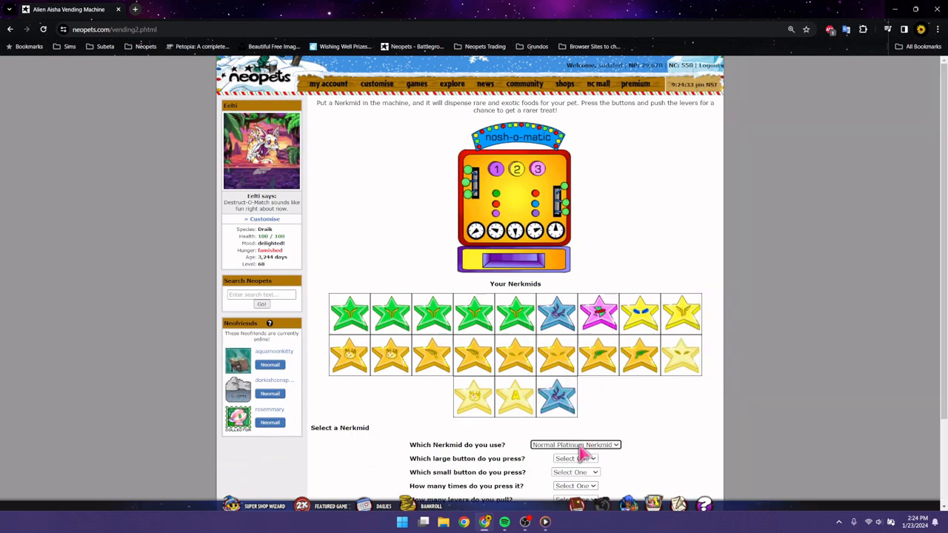
scroll("down", 3)
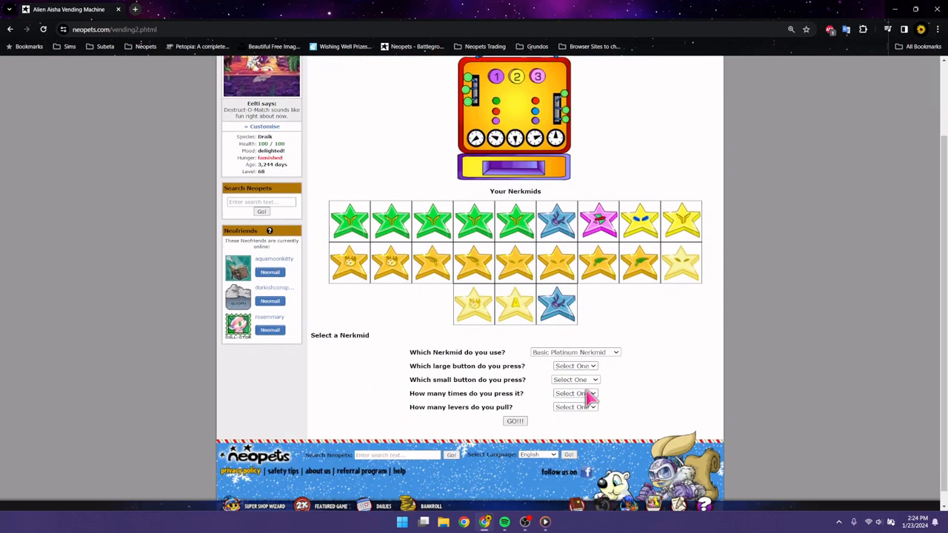
left_click(574, 366)
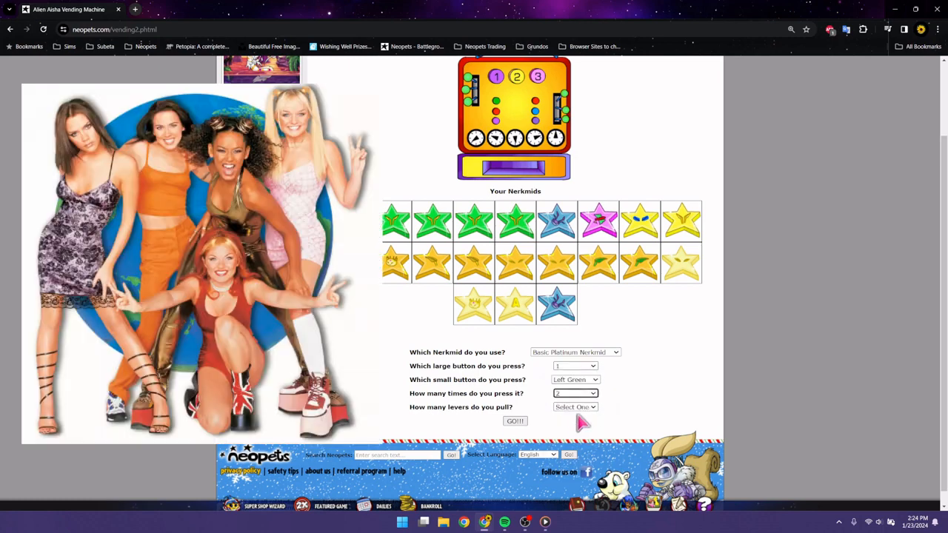
left_click(575, 406)
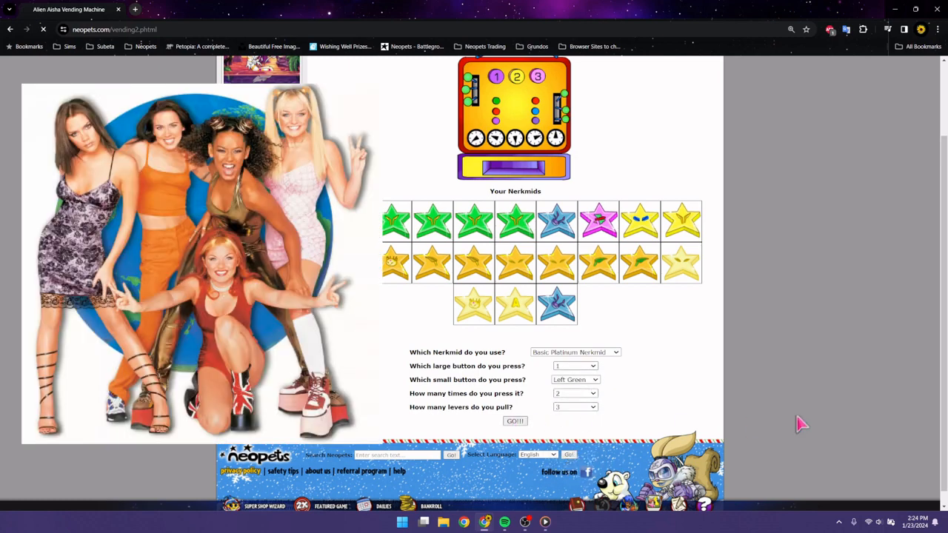
left_click(515, 421)
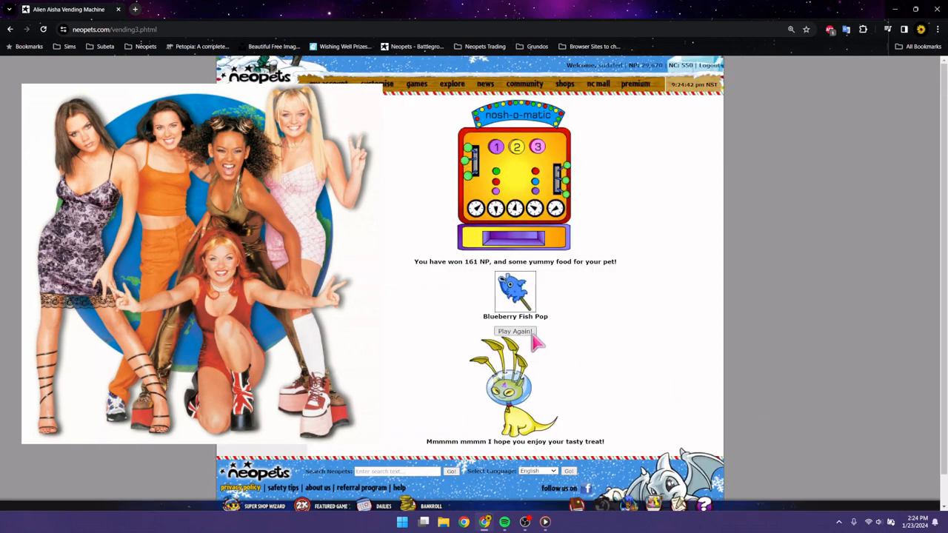
Step: Replay and submit the Normal Platinum Nerkmid play
left_click(514, 331)
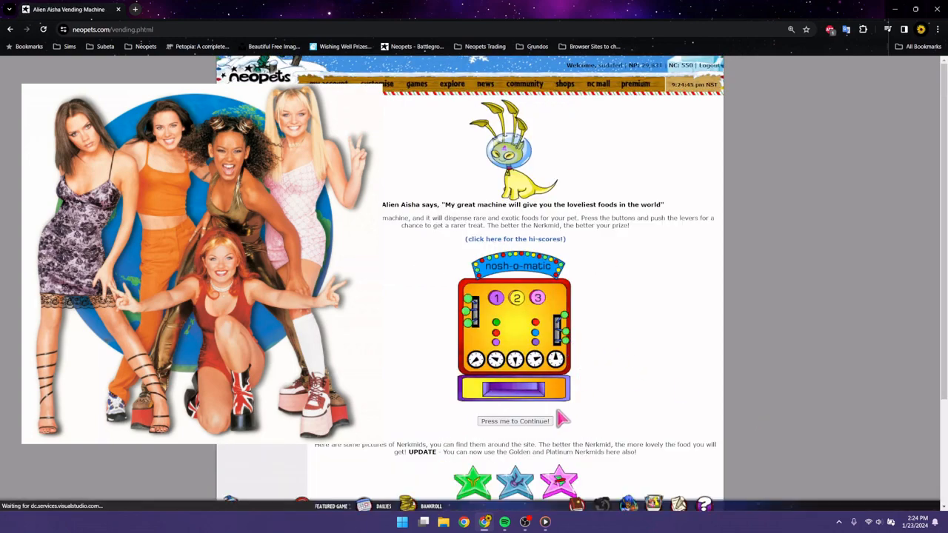
left_click(515, 421)
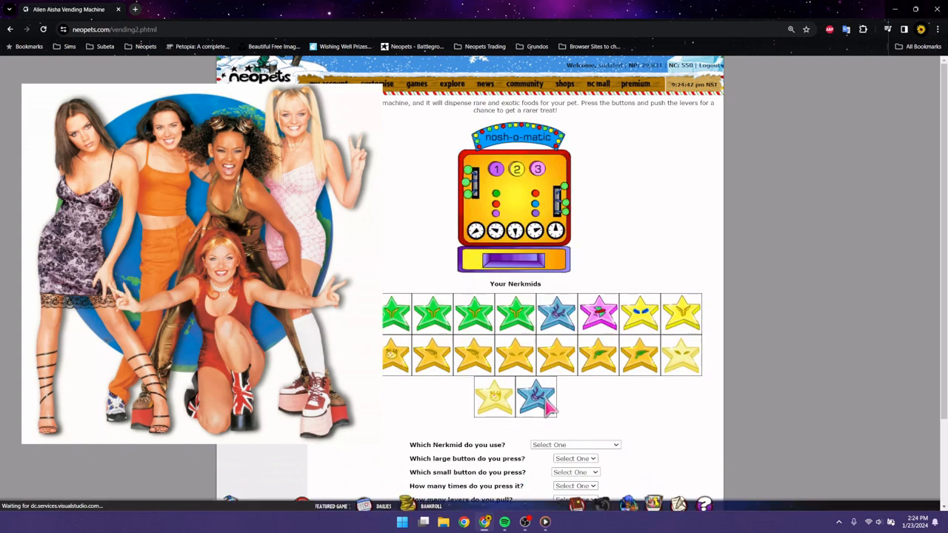
left_click(576, 352)
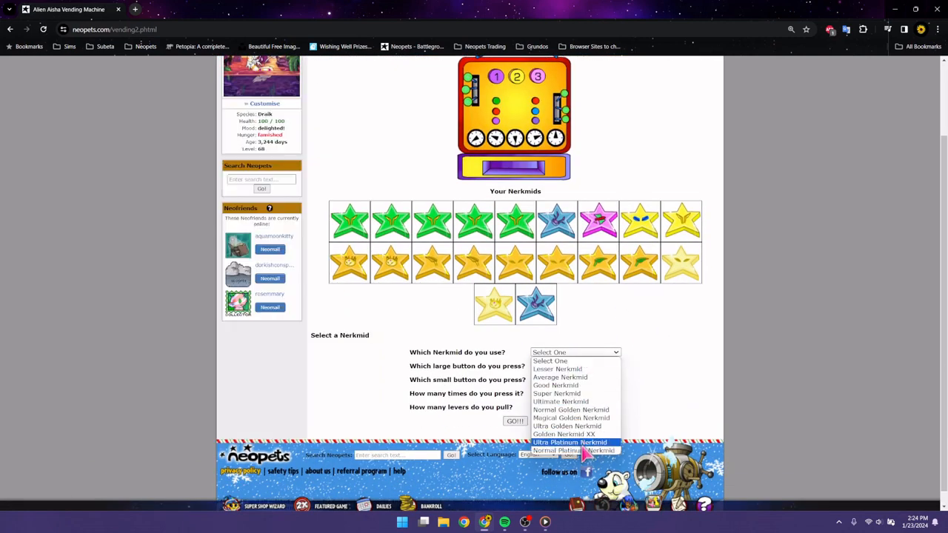
left_click(572, 451)
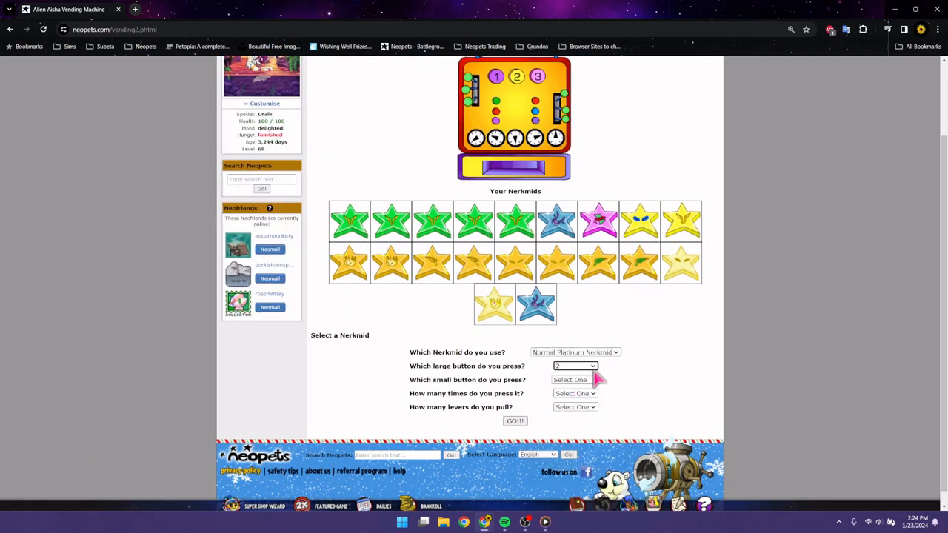
left_click(574, 394)
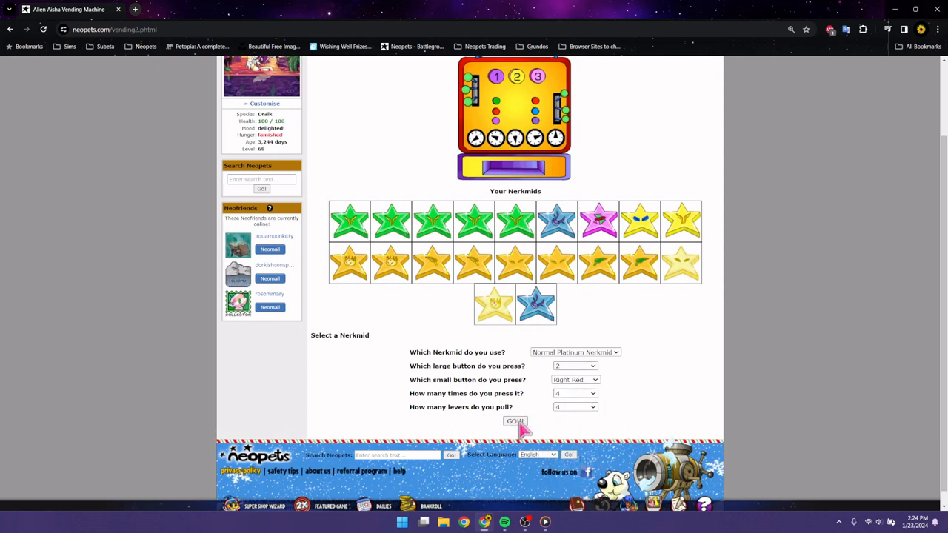
left_click(515, 421)
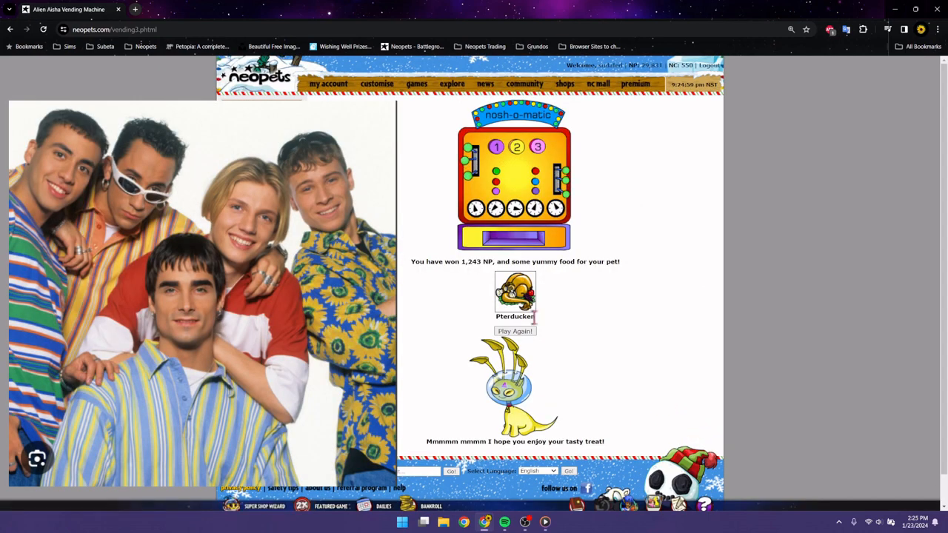
Step: Replay and submit the Ultra Platinum Nerkmid with button 2, Right Red, one press
left_click(515, 331)
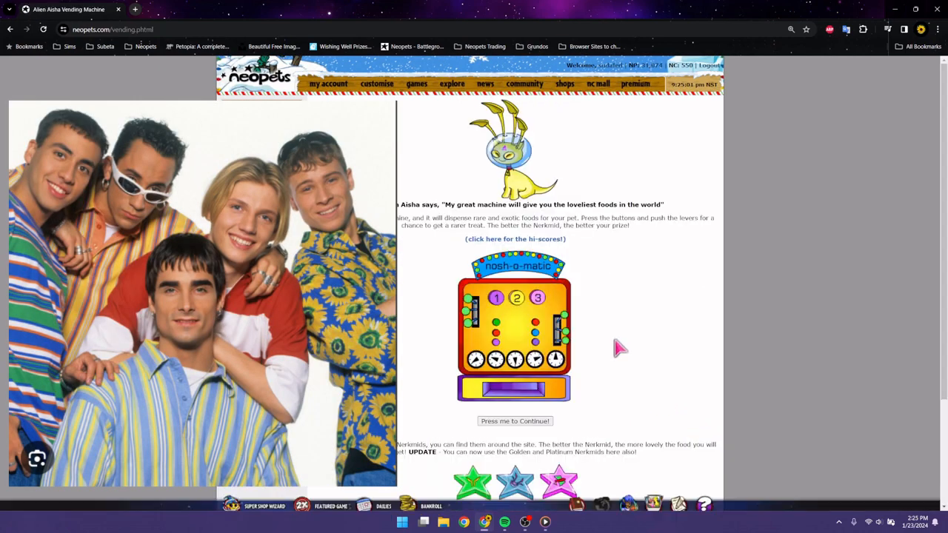
mouse_move(576, 420)
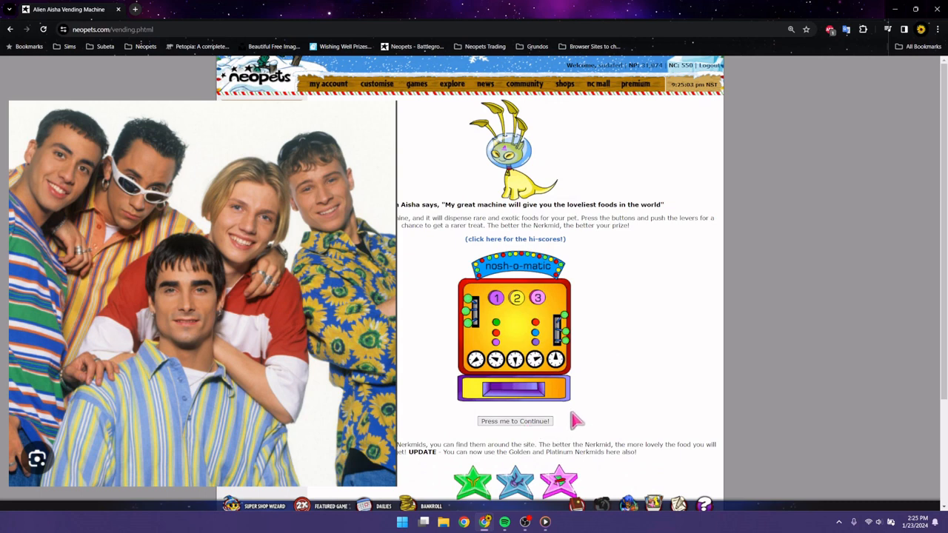
mouse_move(577, 415)
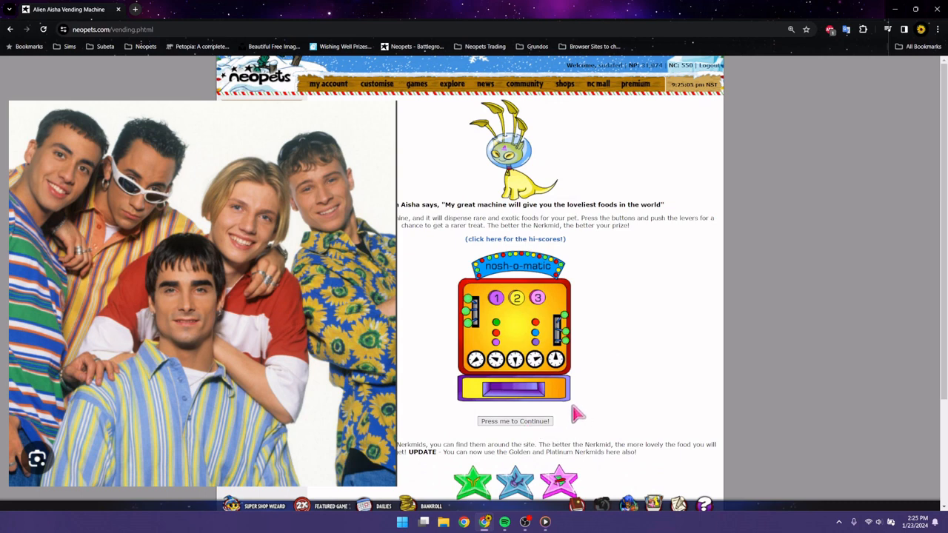
mouse_move(566, 413)
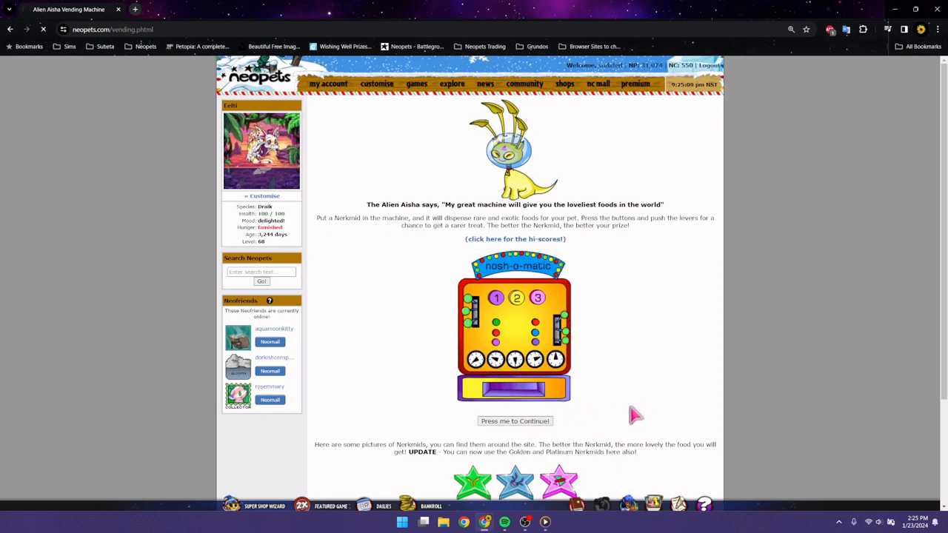
left_click(515, 420)
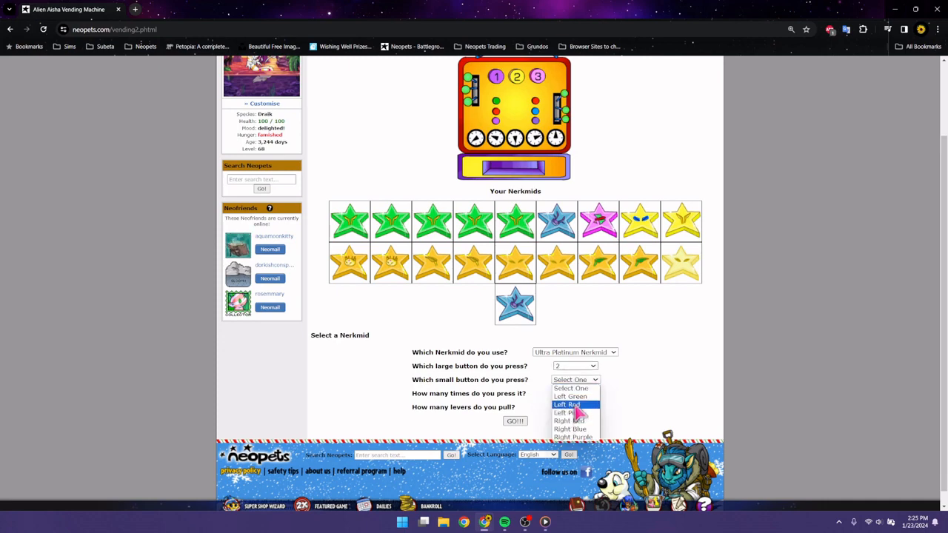
left_click(575, 404)
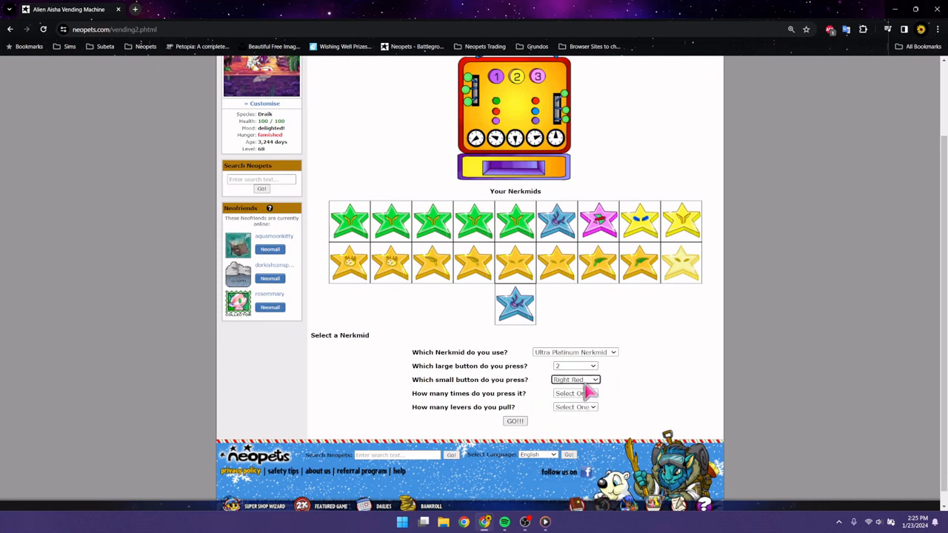
left_click(574, 407)
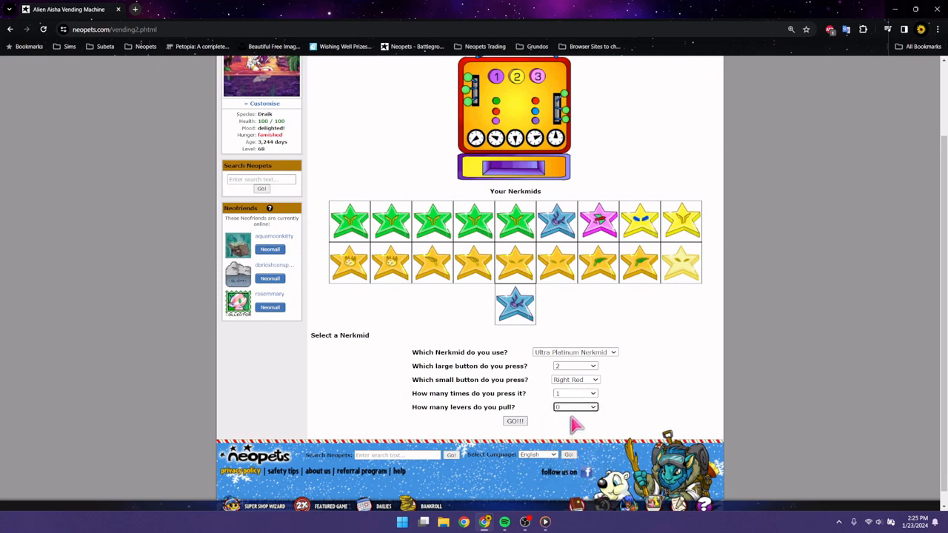
mouse_move(561, 421)
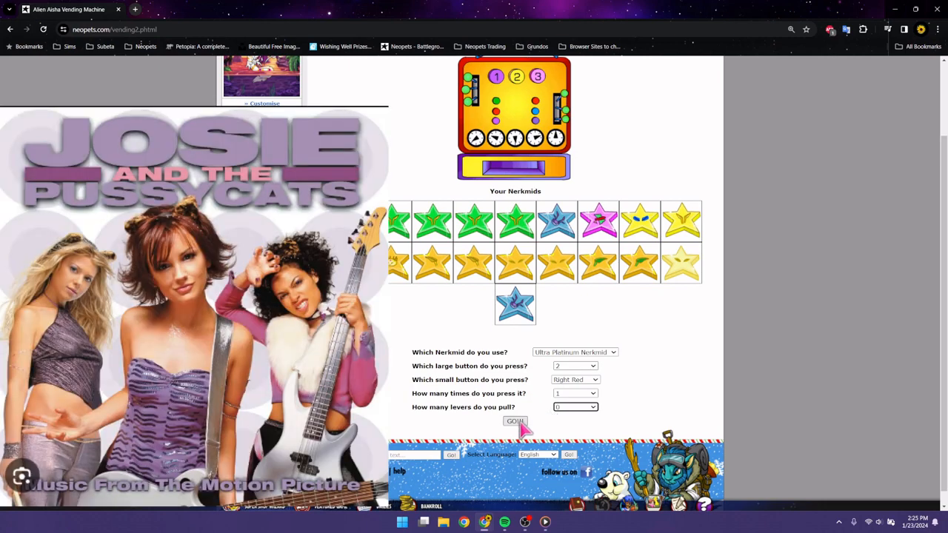
mouse_move(522, 428)
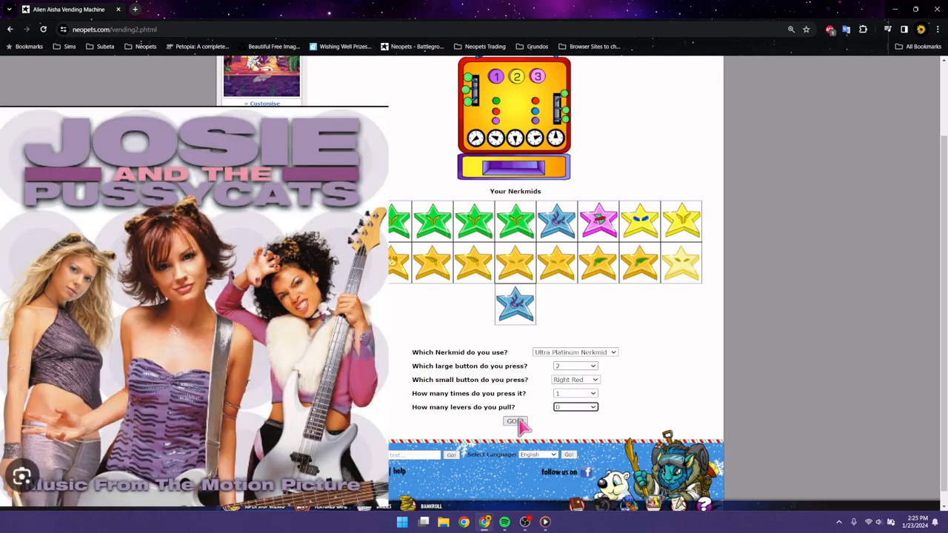
left_click(514, 421)
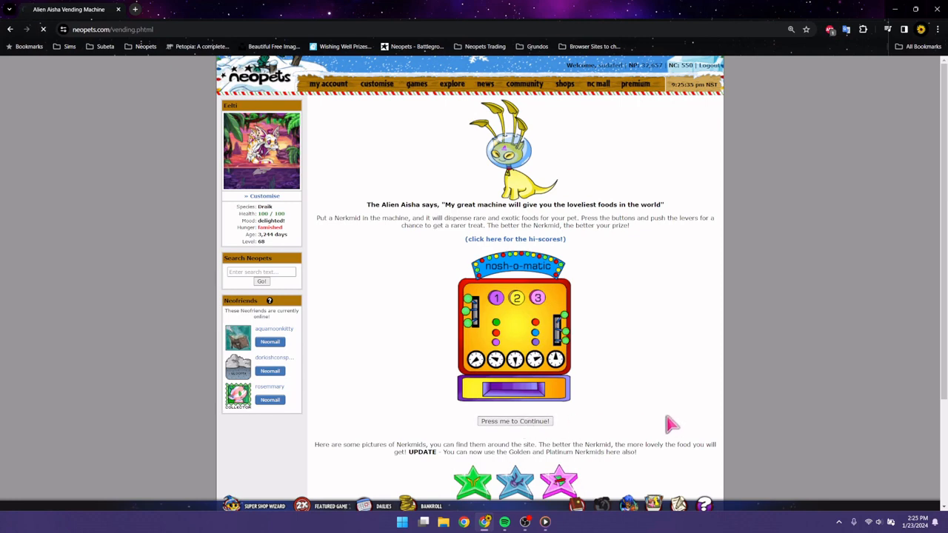
Step: Submit a Lesser Nerkmid with button 1, Left Red, 1 press, 6 levers
left_click(515, 421)
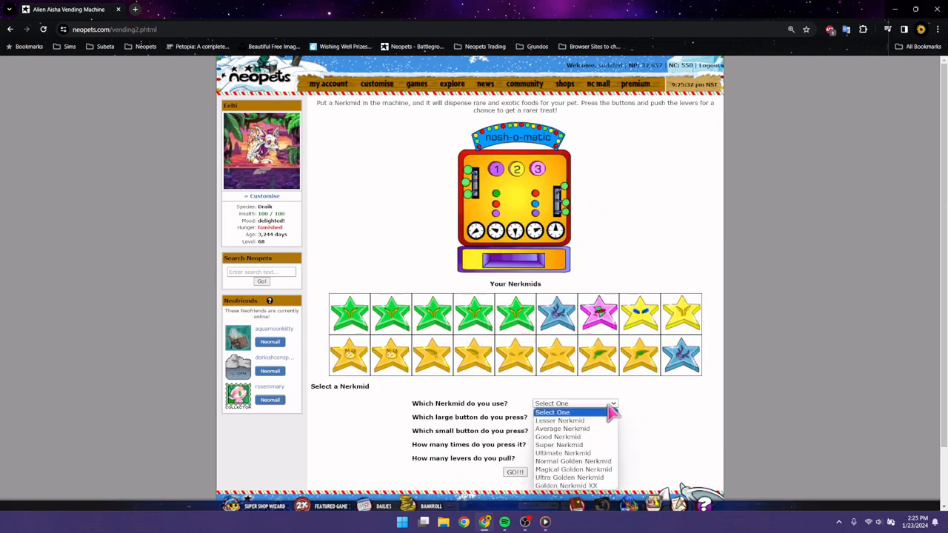
left_click(560, 420)
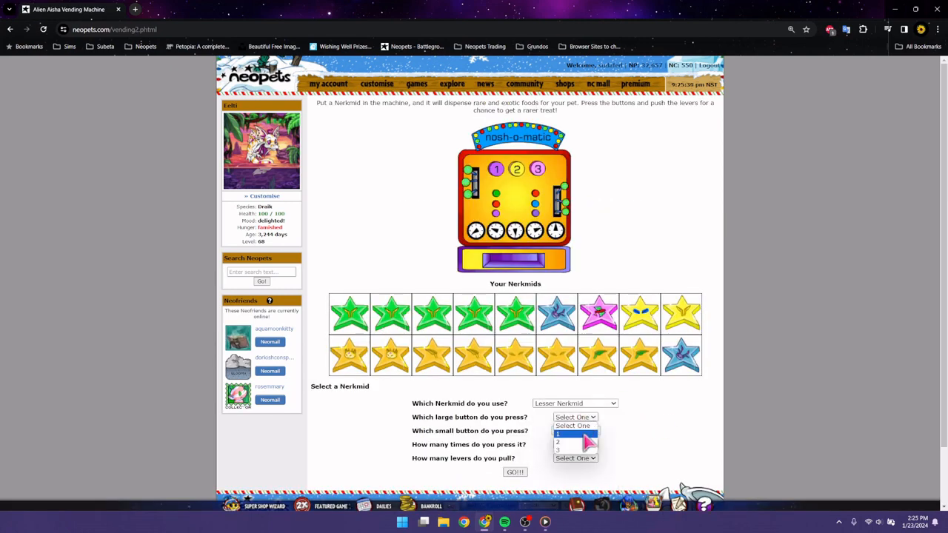
left_click(557, 433)
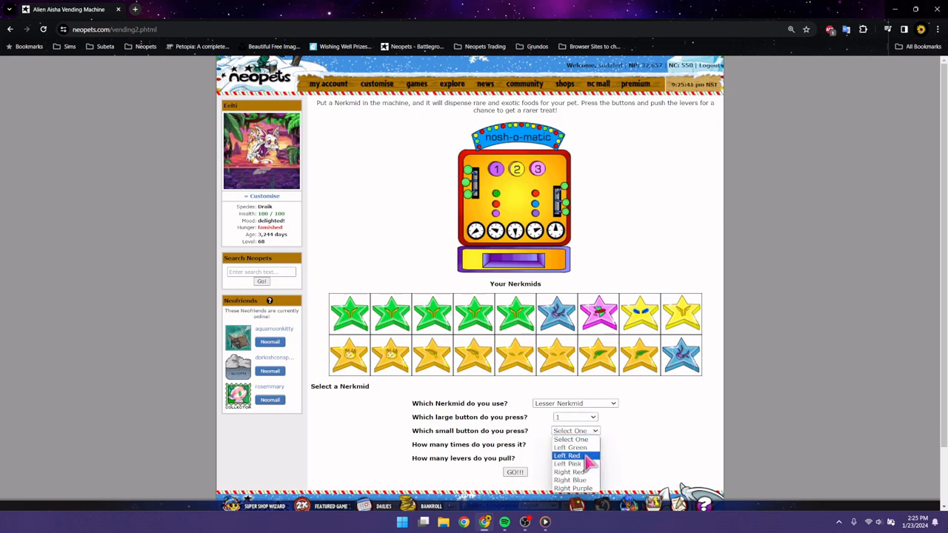
left_click(568, 456)
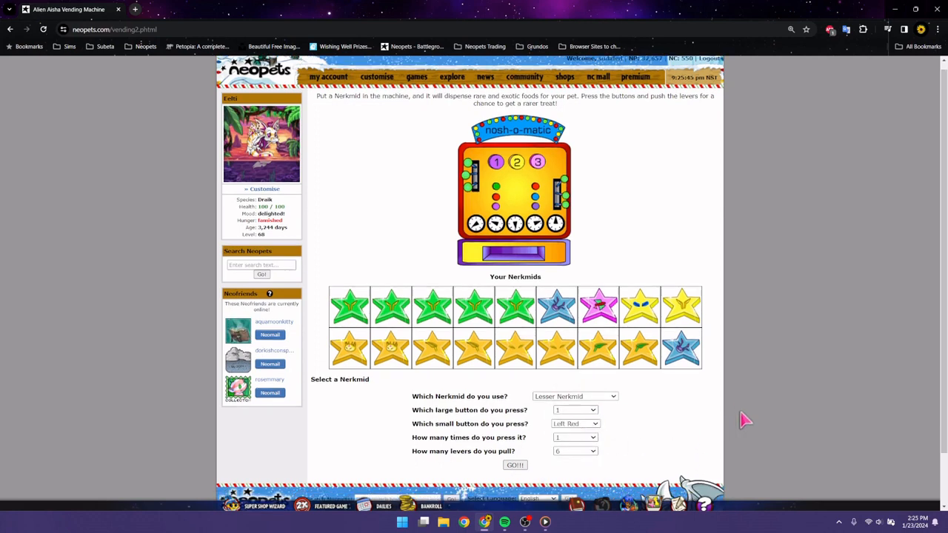
scroll("down", 3)
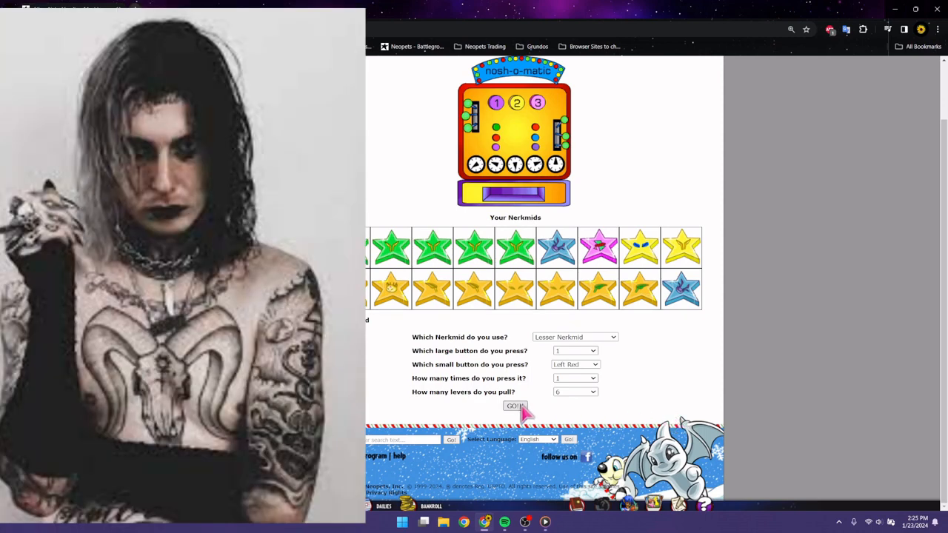
left_click(515, 406)
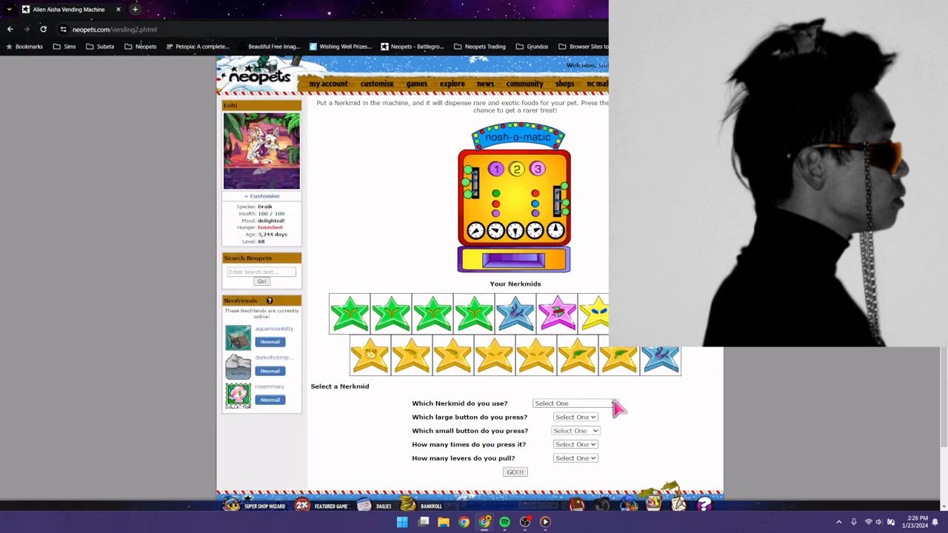
Step: Fill in a Good Nerkmid play: button 1, Left Green, 2 presses, 6 levers
left_click(574, 403)
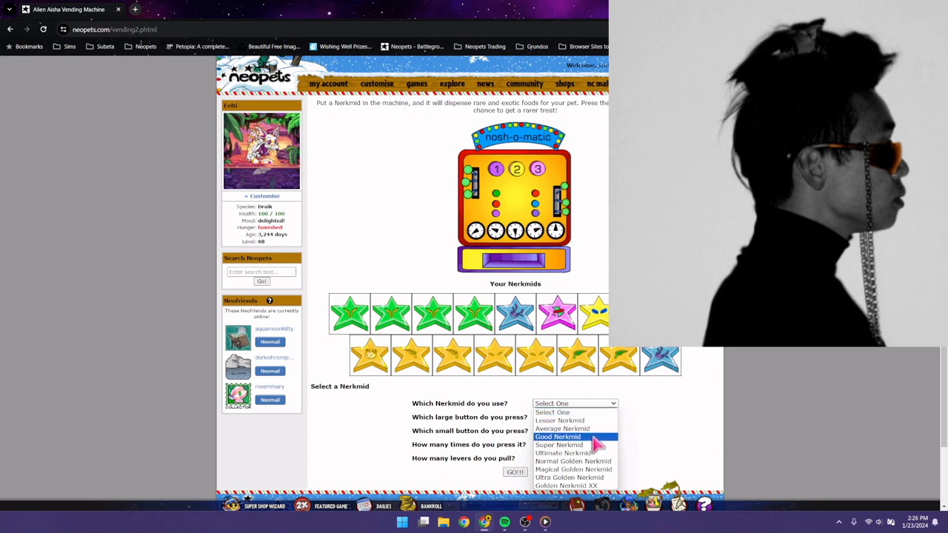
left_click(558, 436)
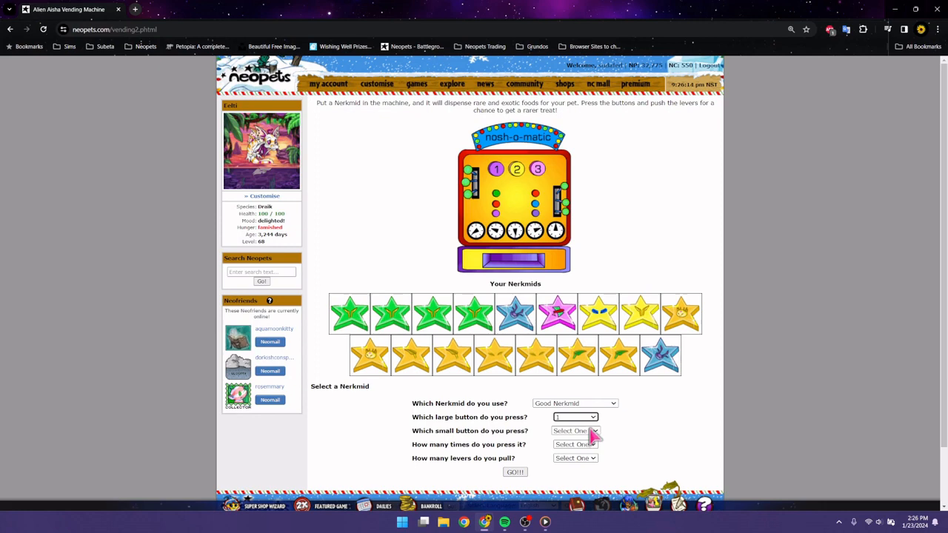
left_click(575, 430)
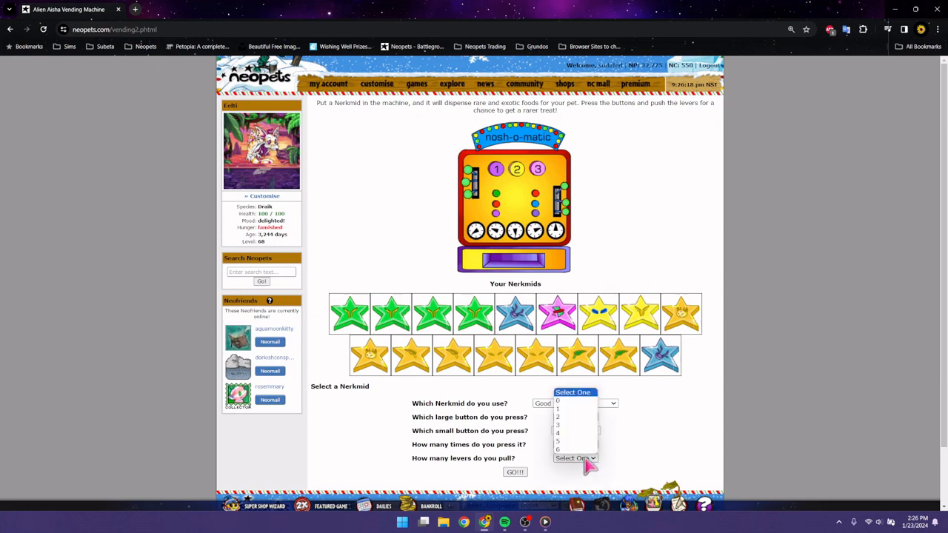
left_click(558, 450)
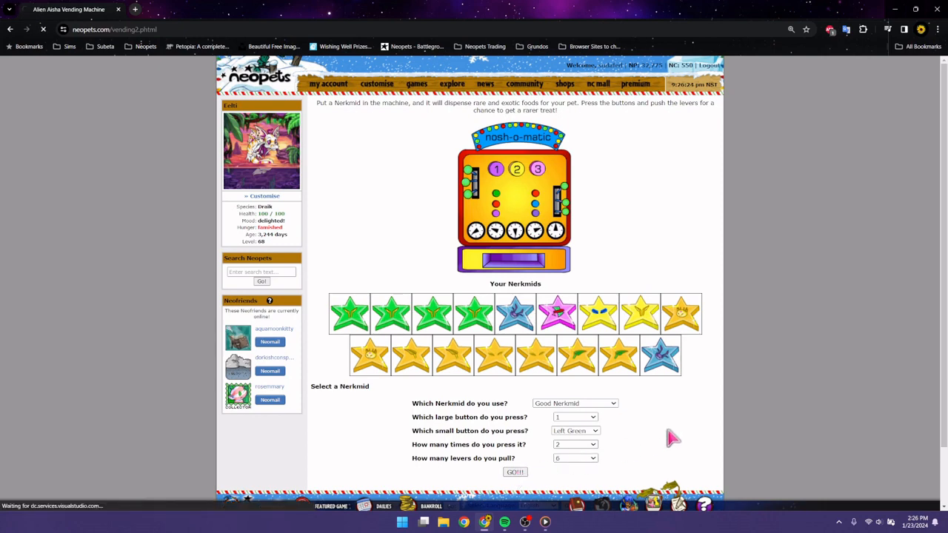
Step: Submit the Good Nerkmid play, then a Lesser Nerkmid with 2, Left Pink, 4, 6
left_click(515, 472)
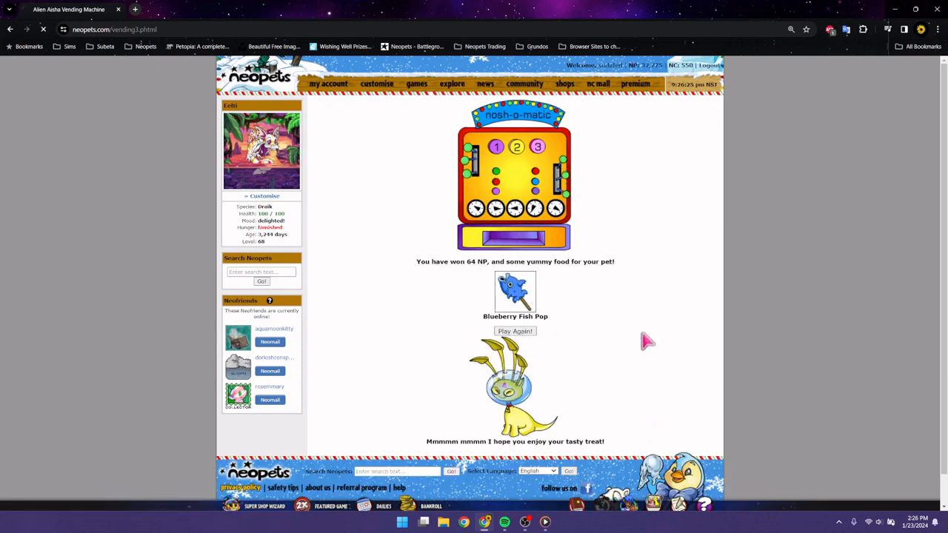
left_click(515, 331)
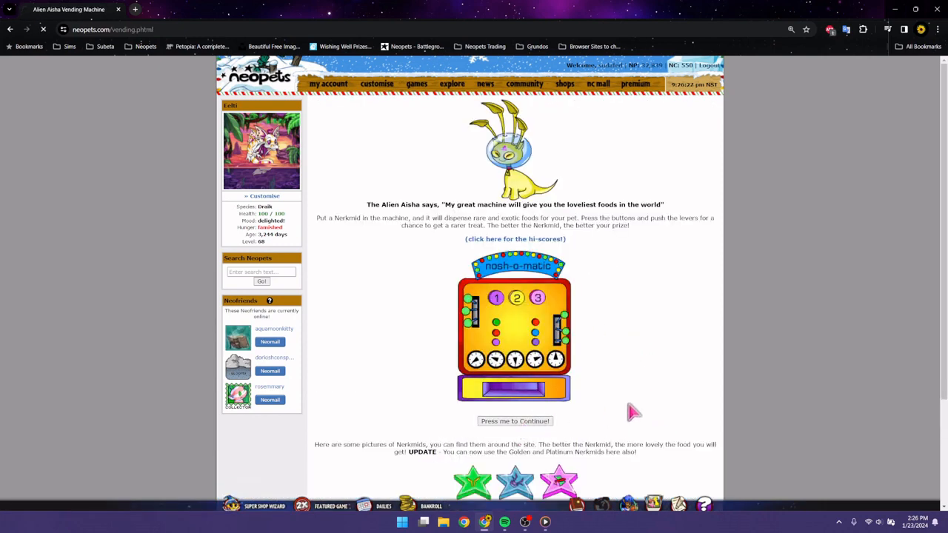
left_click(515, 420)
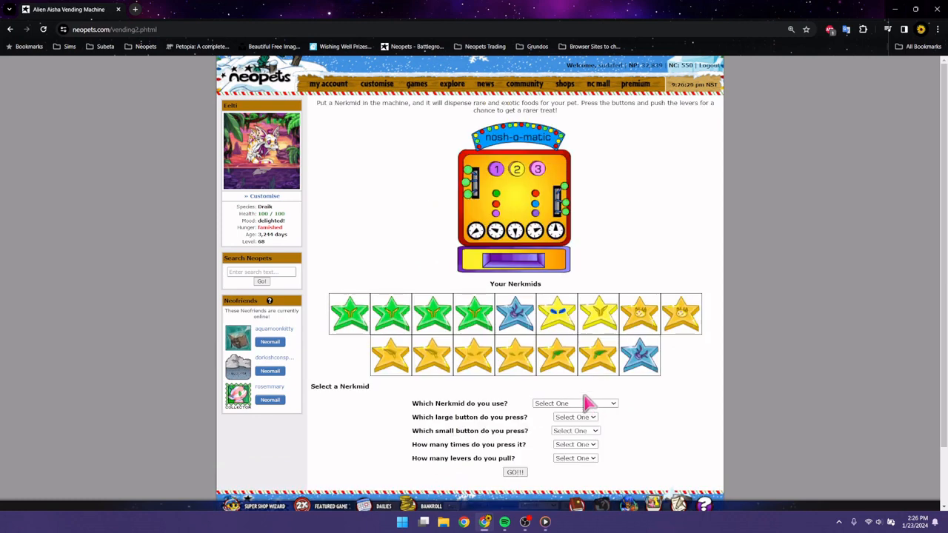
mouse_move(785, 474)
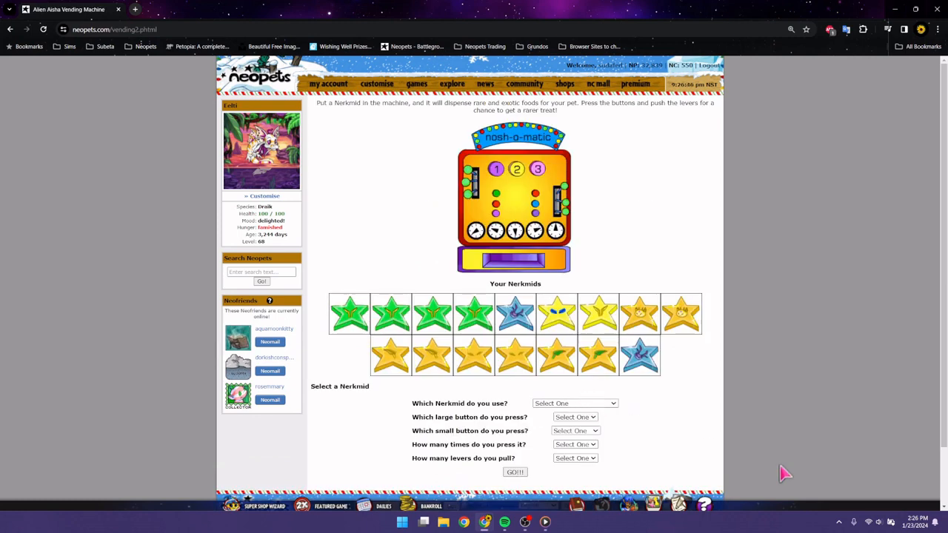
left_click(574, 403)
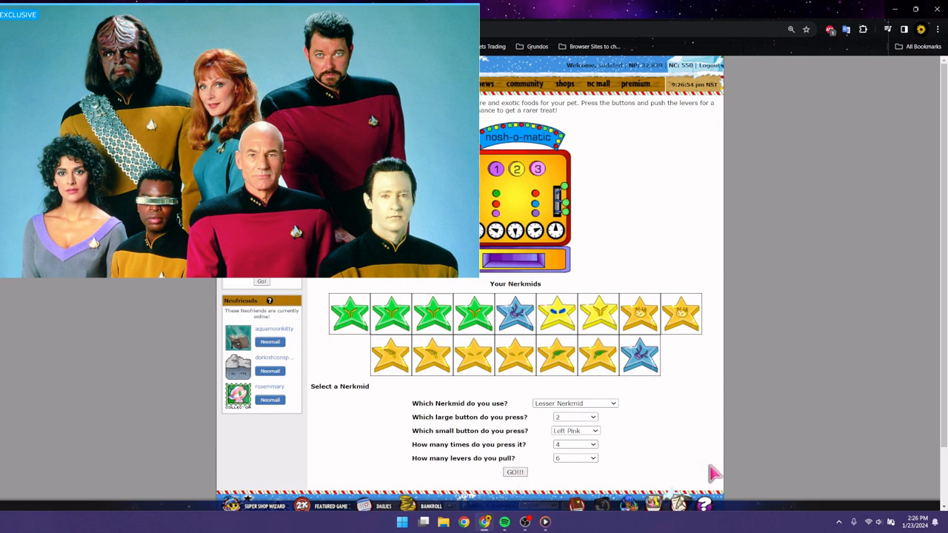
left_click(515, 472)
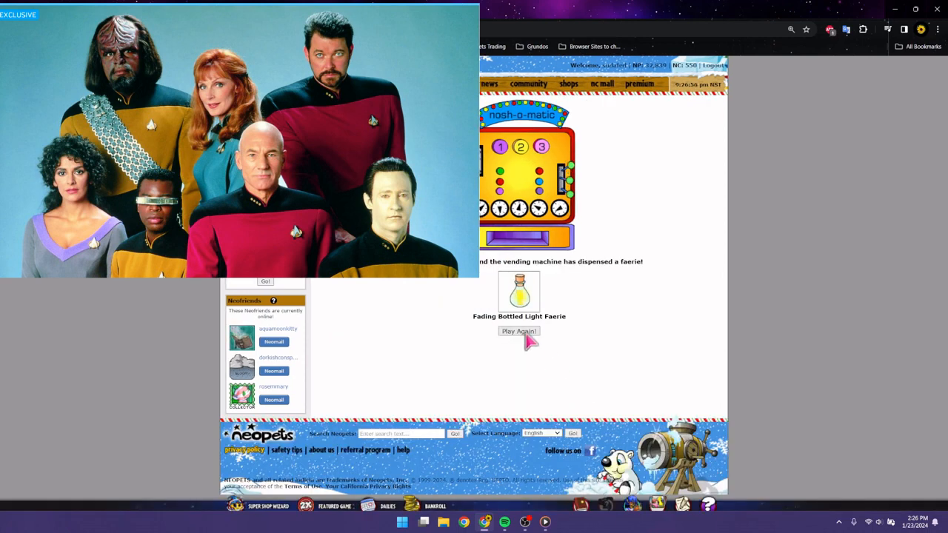
Step: Play a Golden Nerkmid XX with button 2, Left Red, 4 presses, 6 levers
left_click(519, 331)
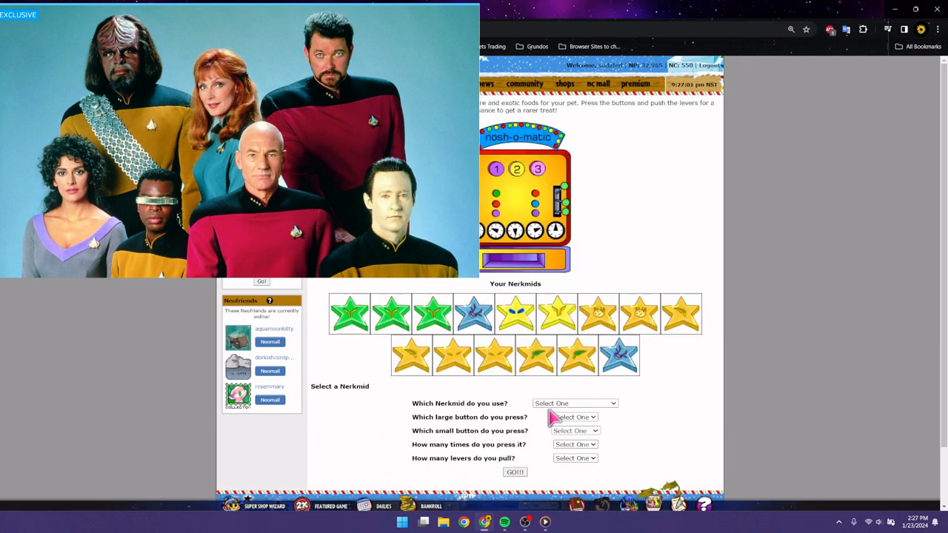
mouse_move(566, 411)
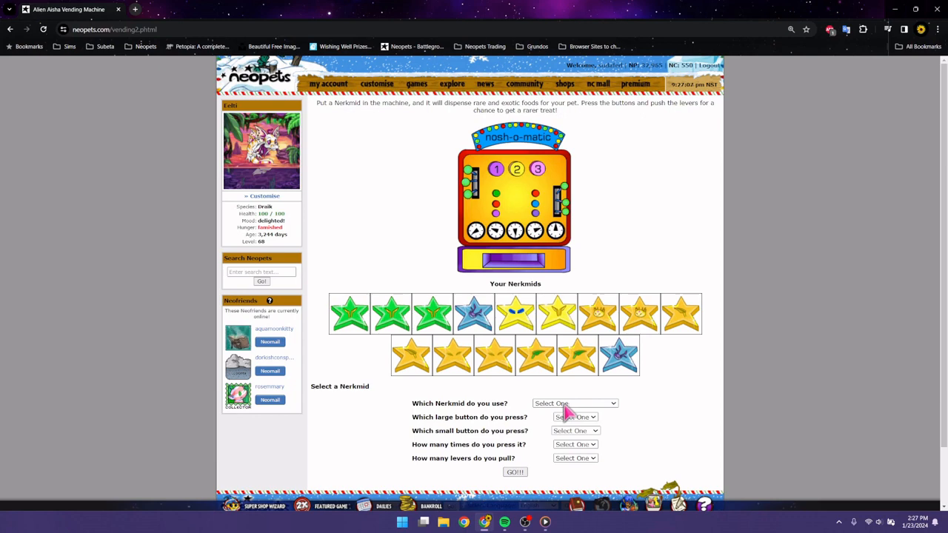
left_click(574, 403)
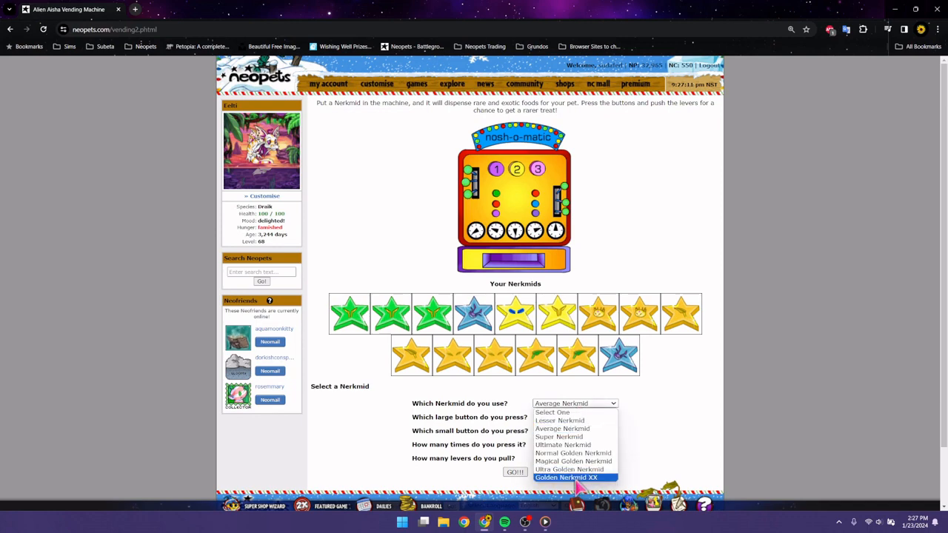
left_click(567, 477)
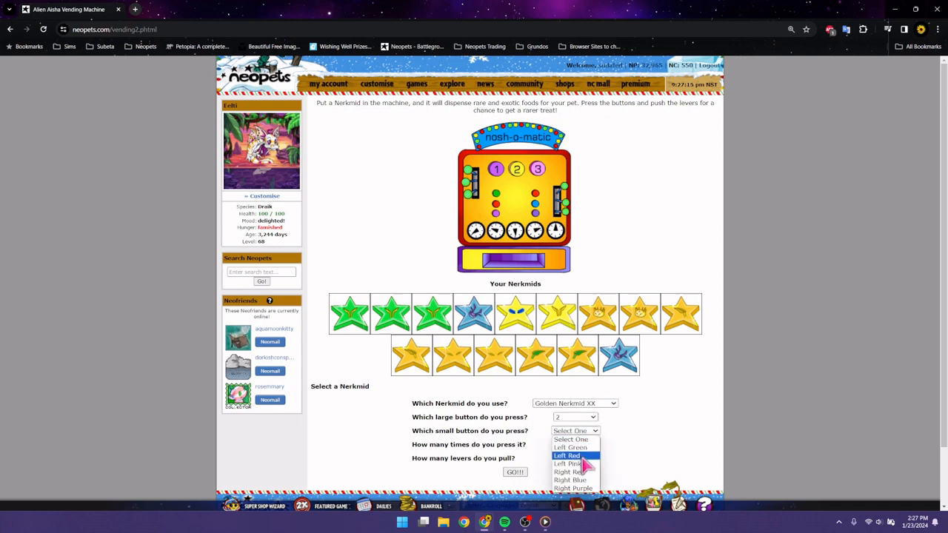
left_click(567, 455)
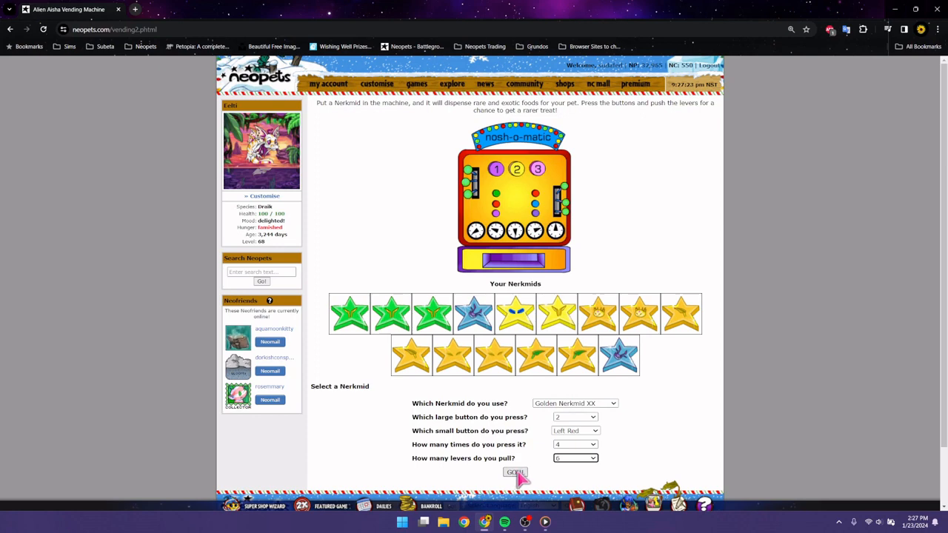
left_click(514, 472)
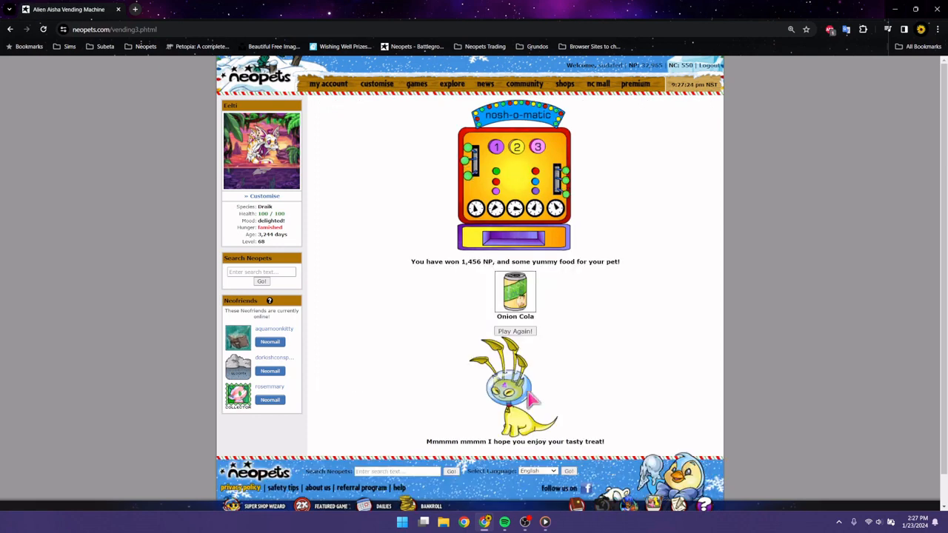
Step: Play another Golden Nerkmid XX with button 1, Left Pink, 5 presses, 6 levers
left_click(514, 331)
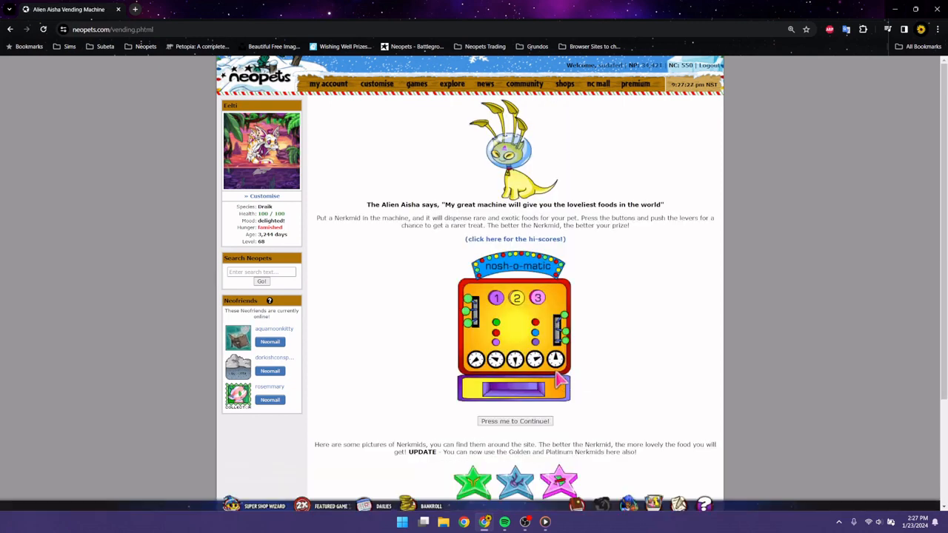
left_click(514, 421)
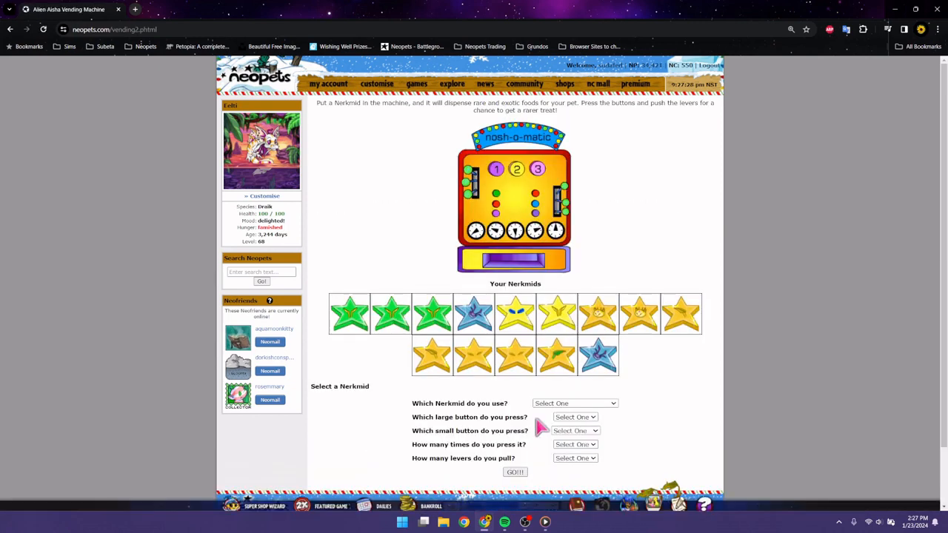
left_click(574, 403)
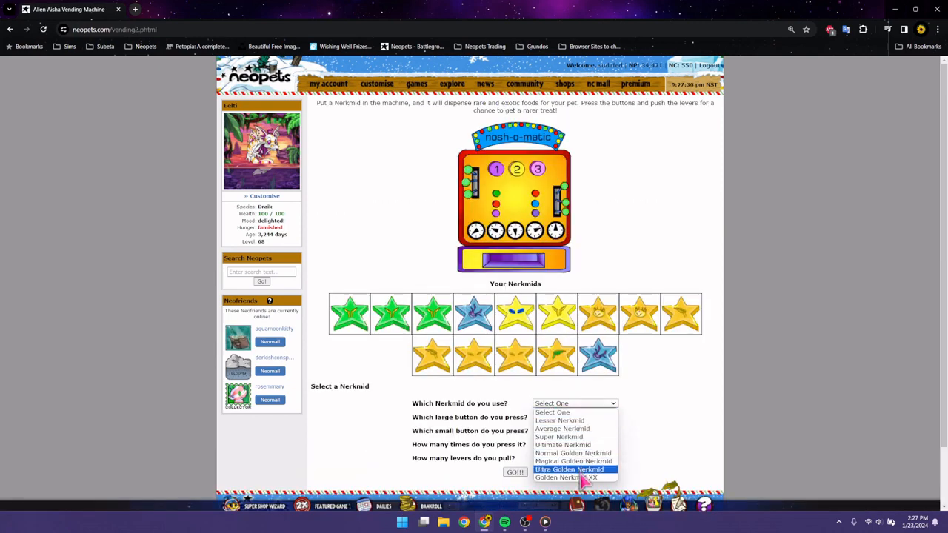
left_click(567, 477)
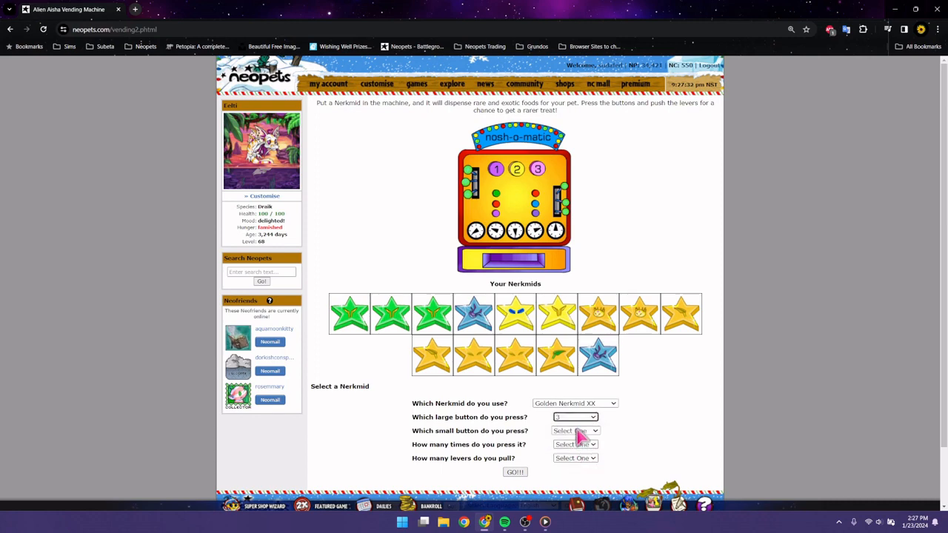
left_click(575, 430)
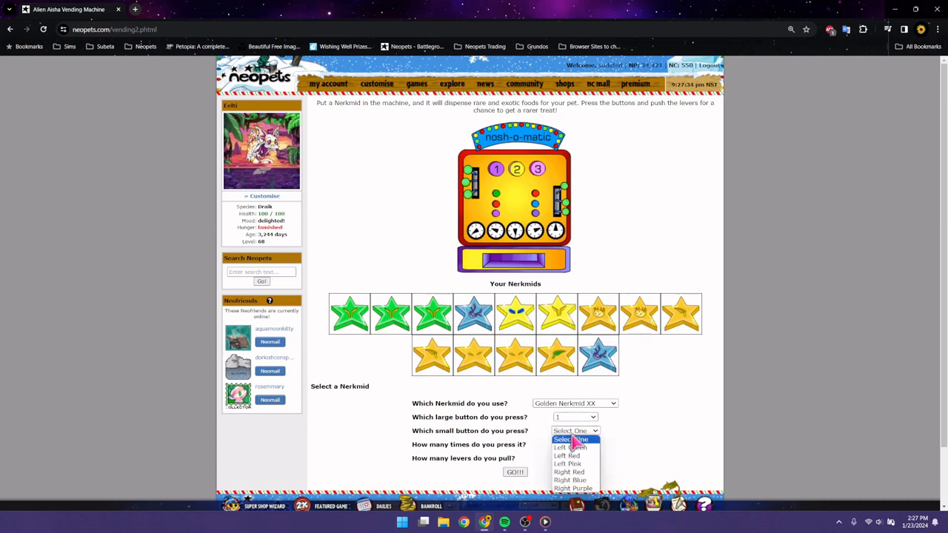
left_click(567, 463)
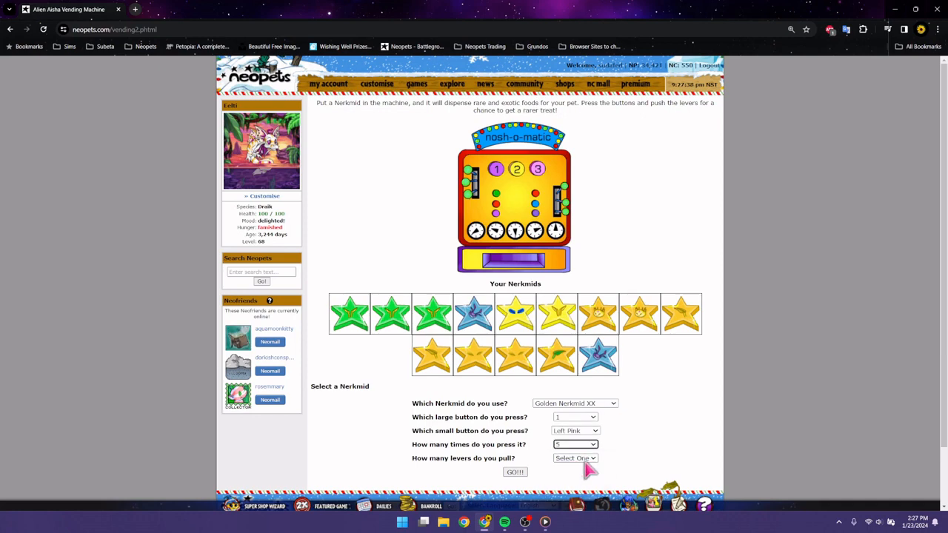
left_click(575, 457)
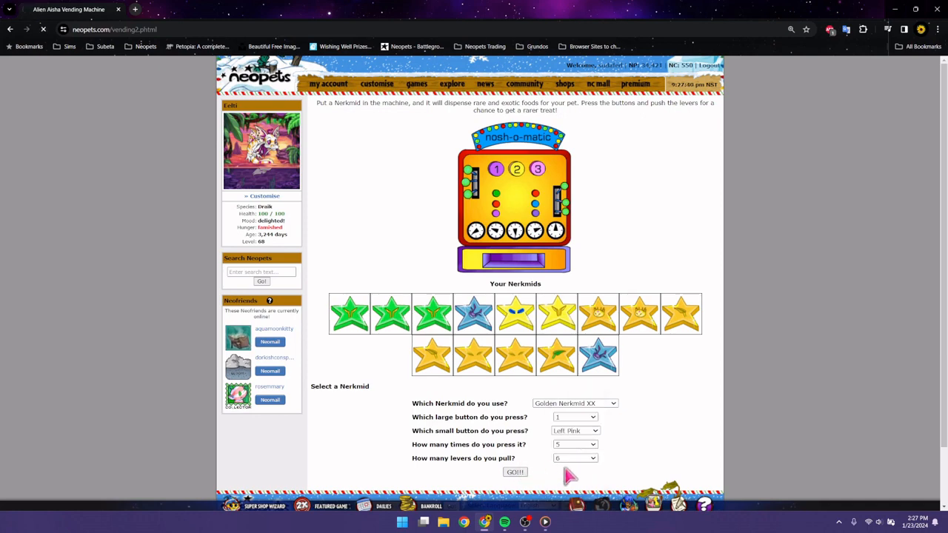
left_click(515, 472)
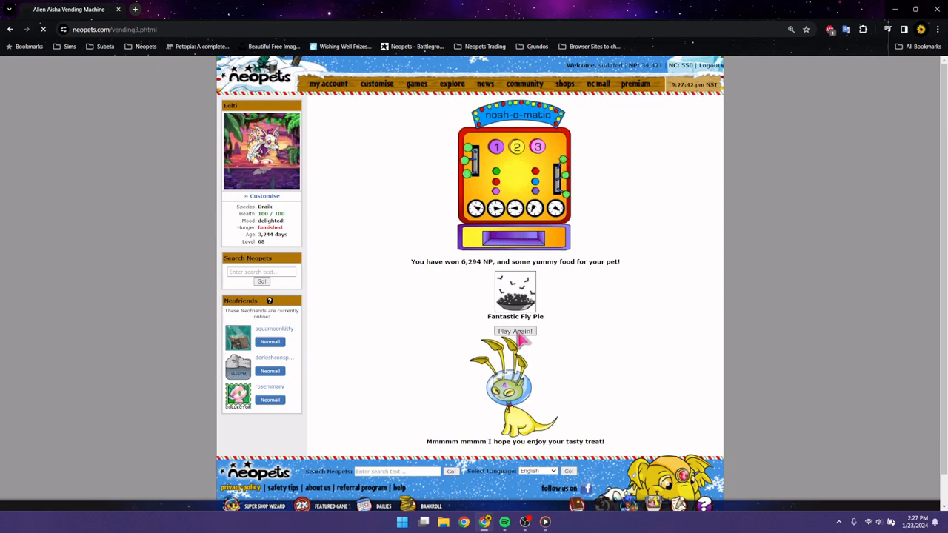
Step: Play an Ultra Golden Nerkmid with button 1, Left Green, 3 presses, 6 levers
left_click(514, 331)
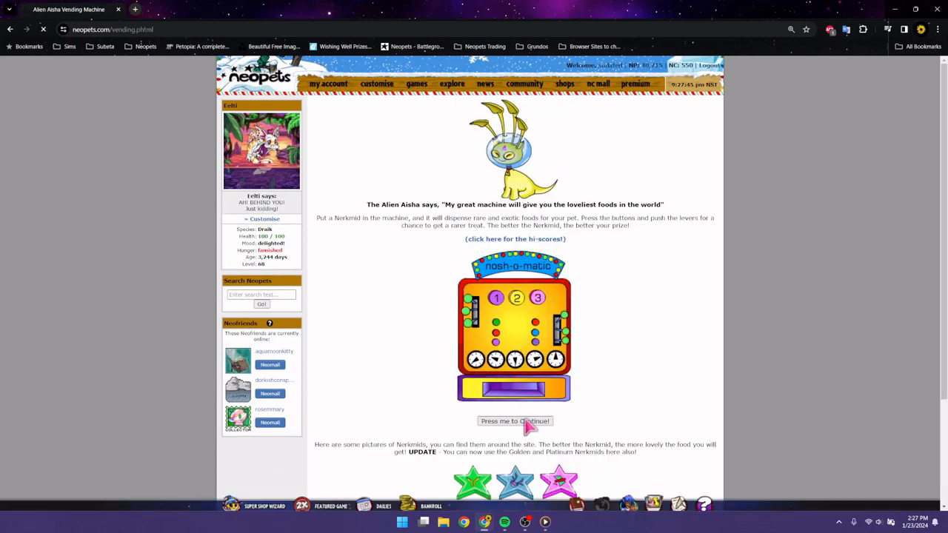
left_click(515, 421)
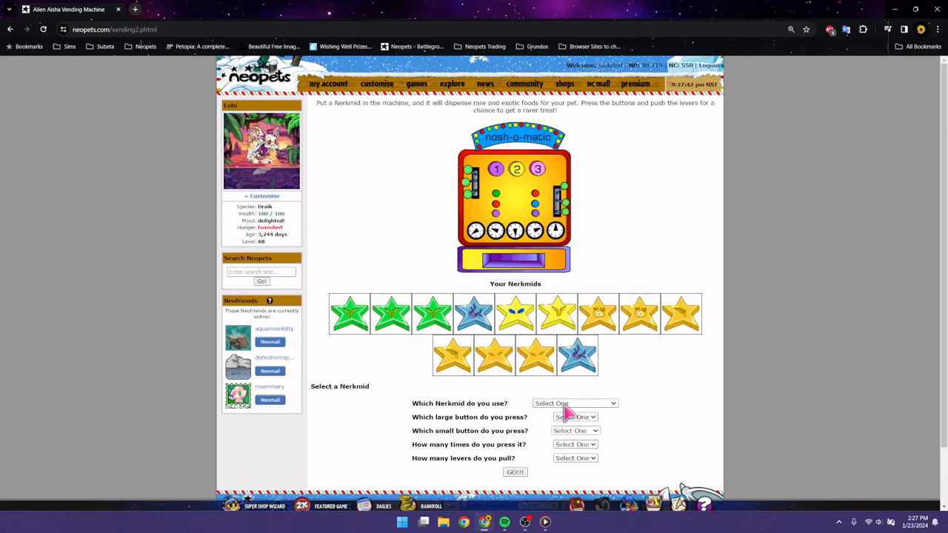
mouse_move(556, 428)
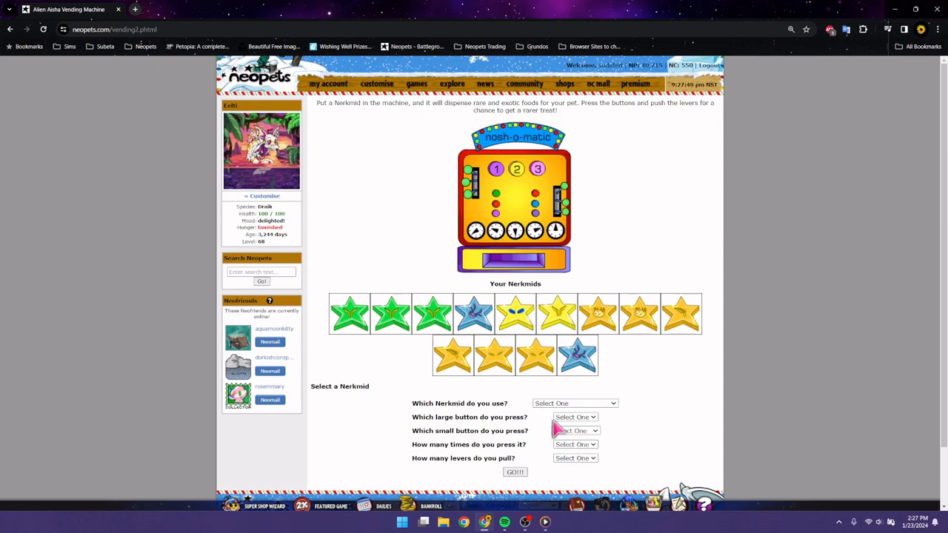
mouse_move(409, 385)
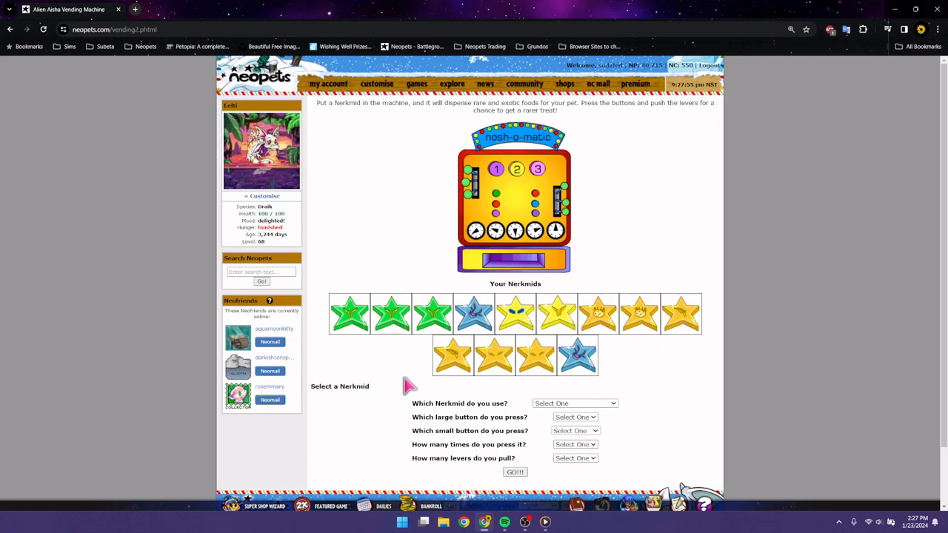
mouse_move(354, 407)
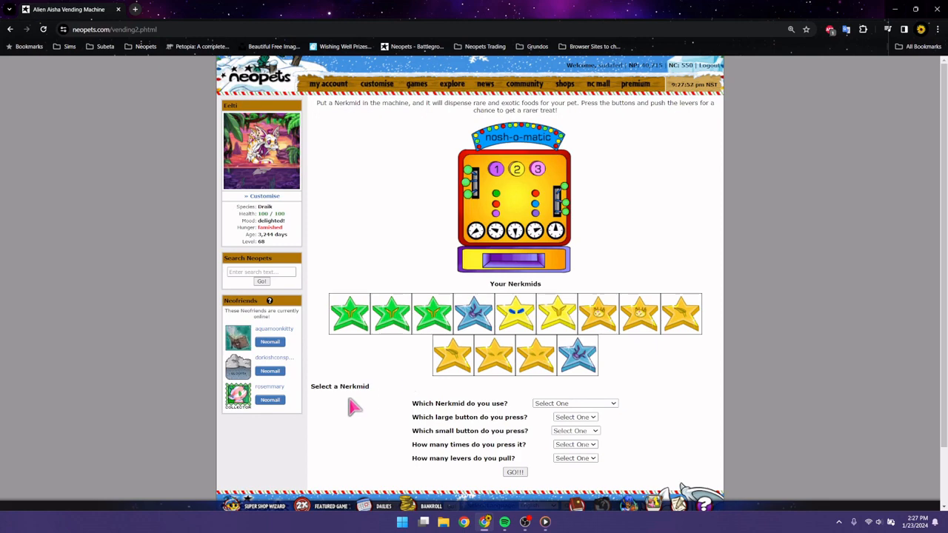
left_click(574, 403)
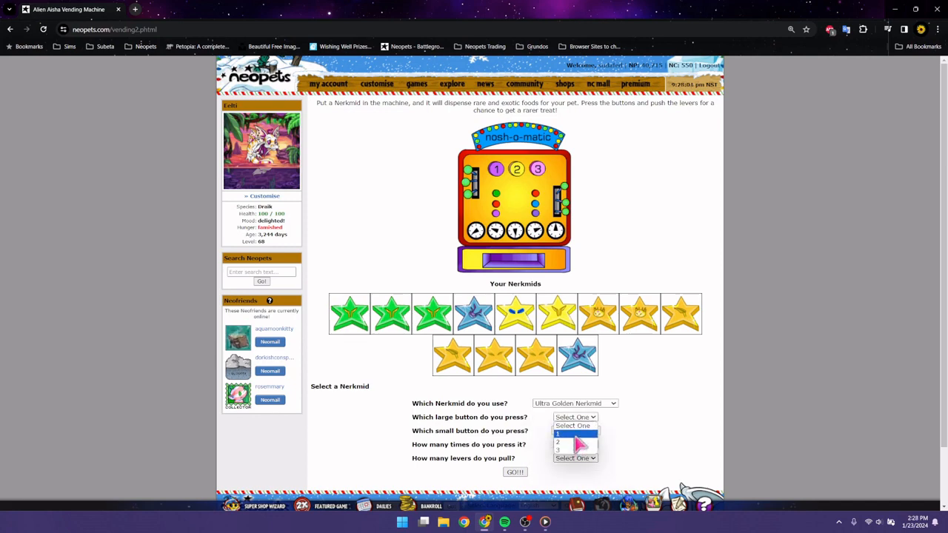
left_click(576, 430)
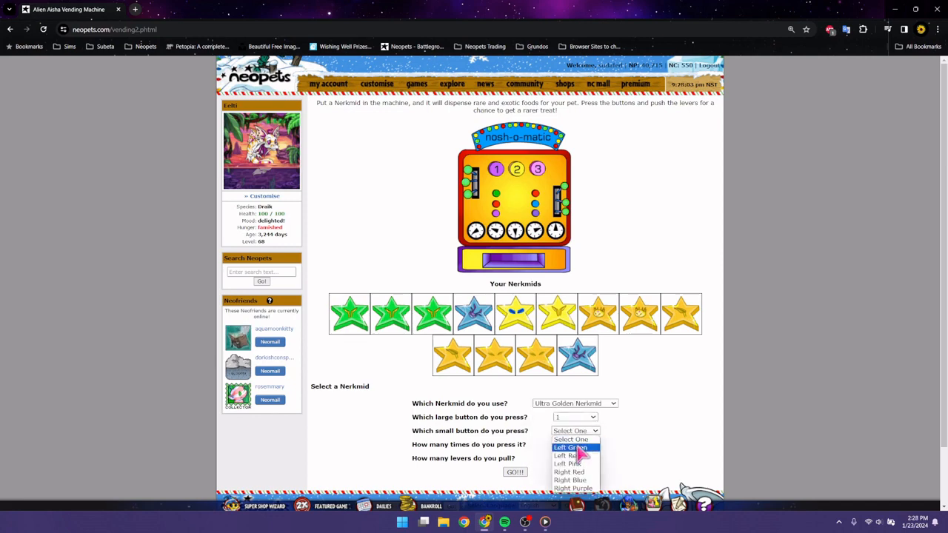
left_click(570, 447)
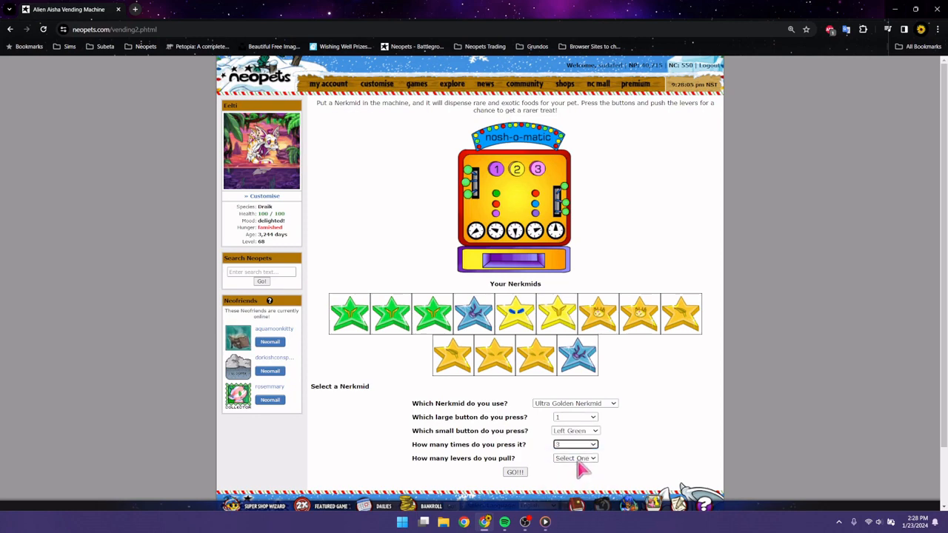
left_click(575, 457)
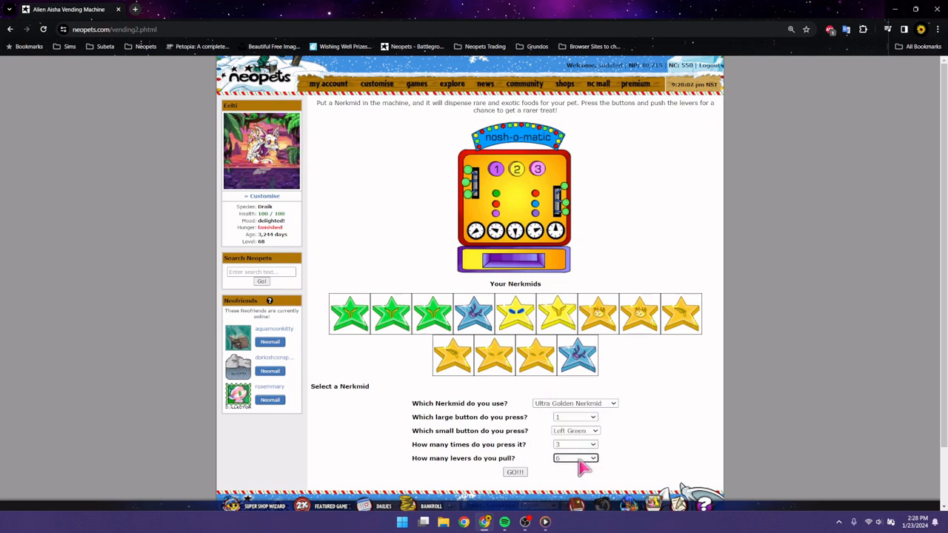
left_click(575, 403)
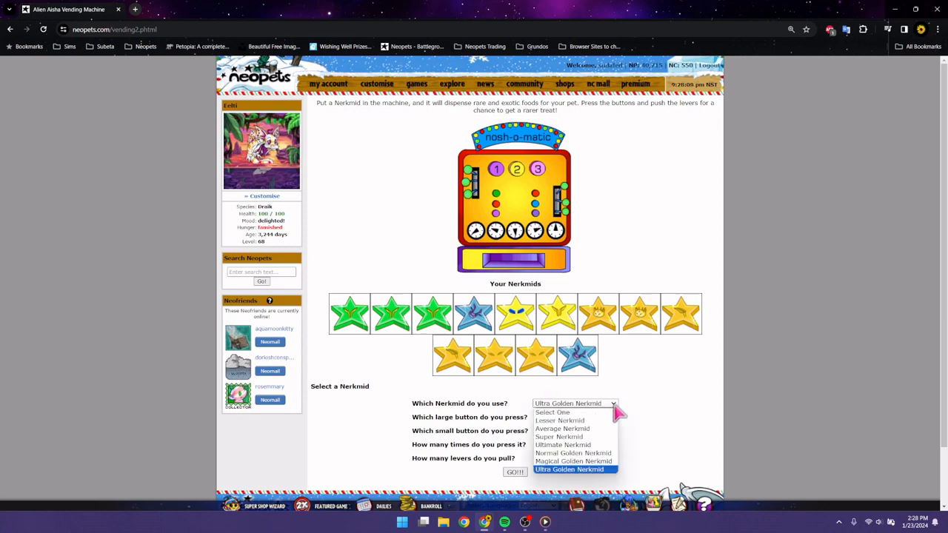
left_click(568, 469)
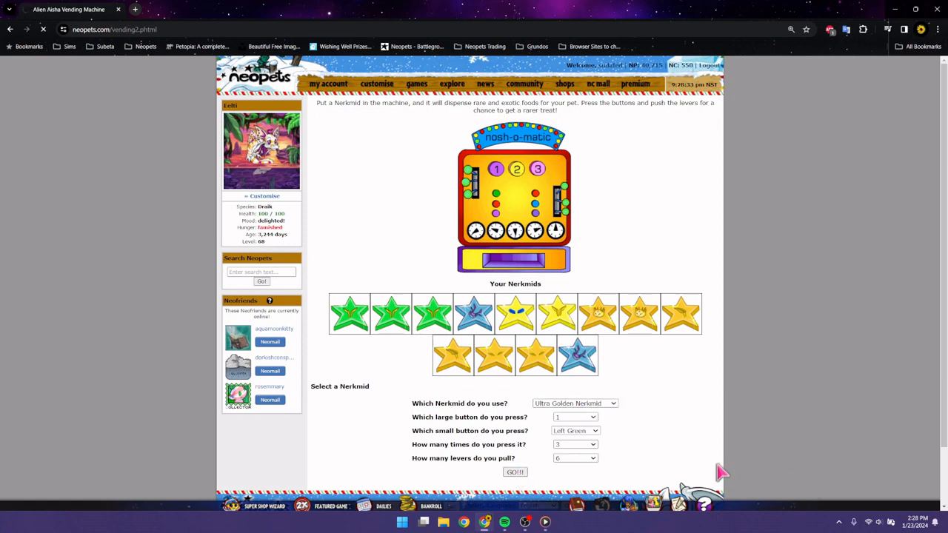
left_click(515, 471)
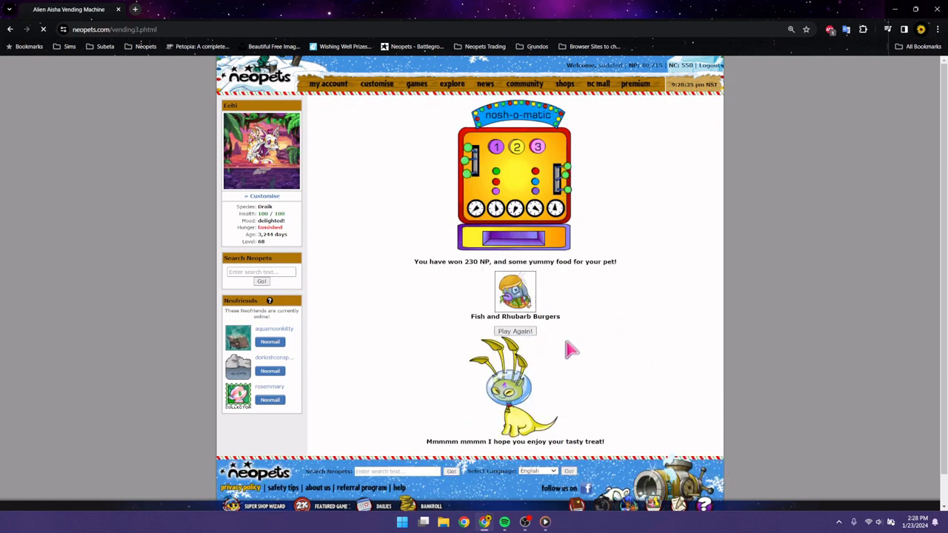
Step: Play an Ultra Golden Nerkmid with button 2, Right Purple, 1 press, 3 levers
left_click(514, 331)
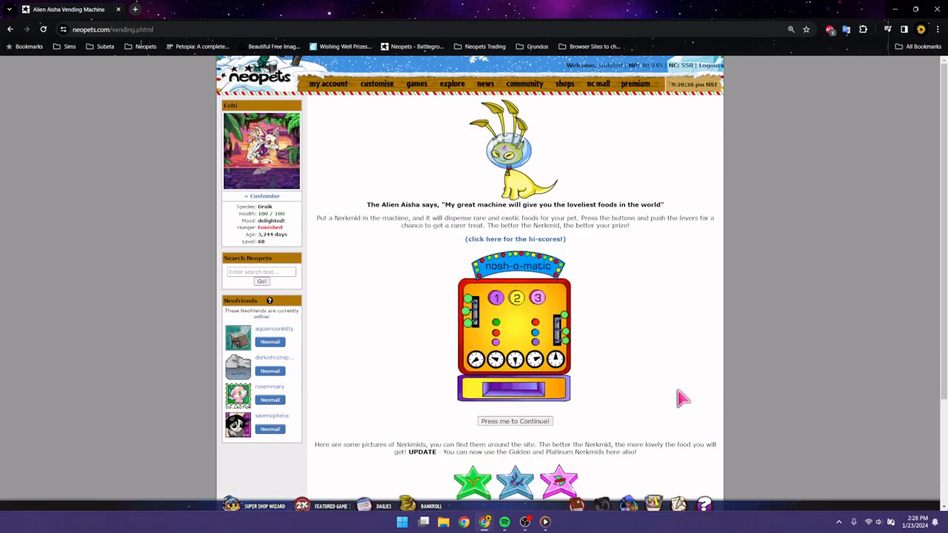
mouse_move(585, 422)
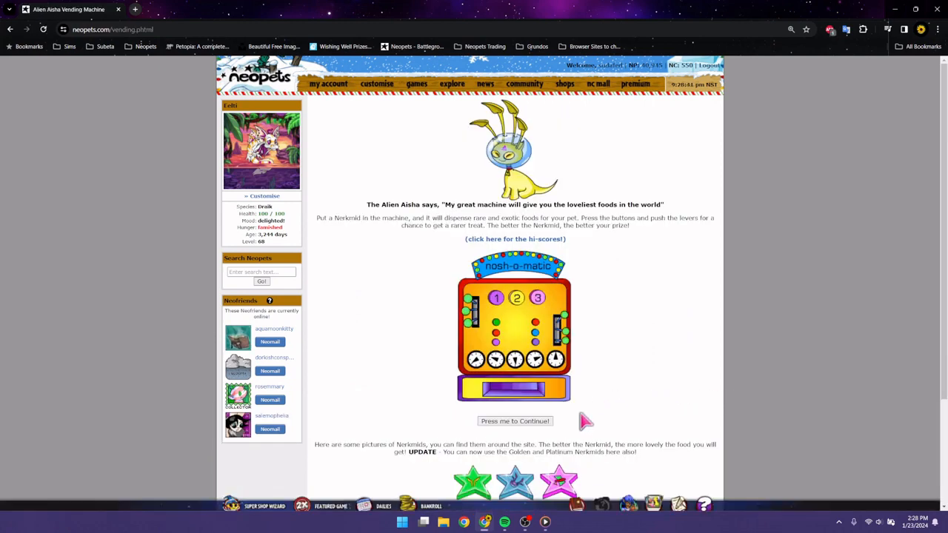
left_click(515, 420)
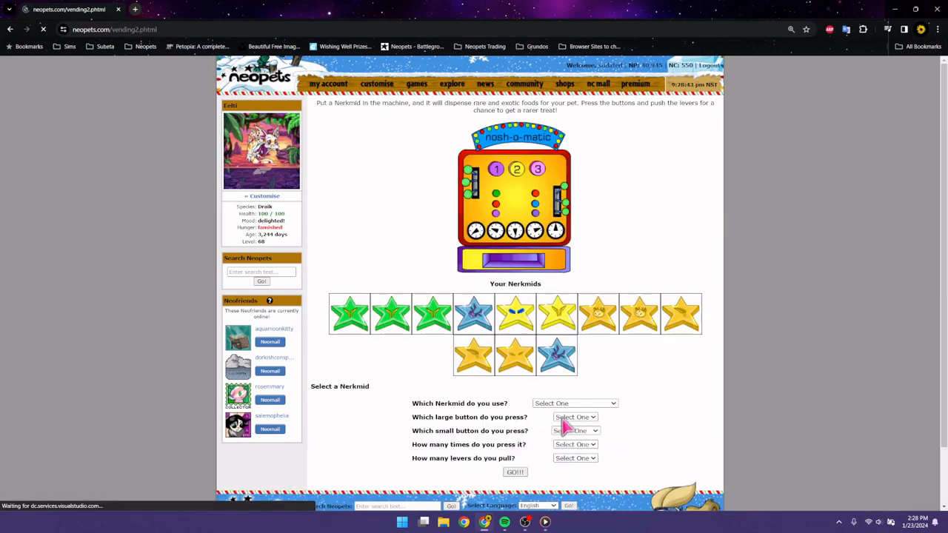
left_click(574, 403)
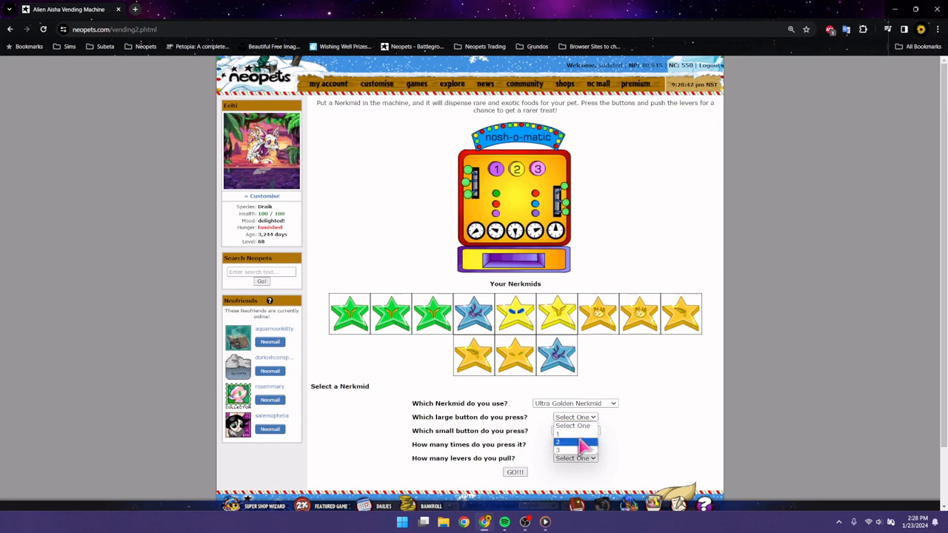
left_click(558, 441)
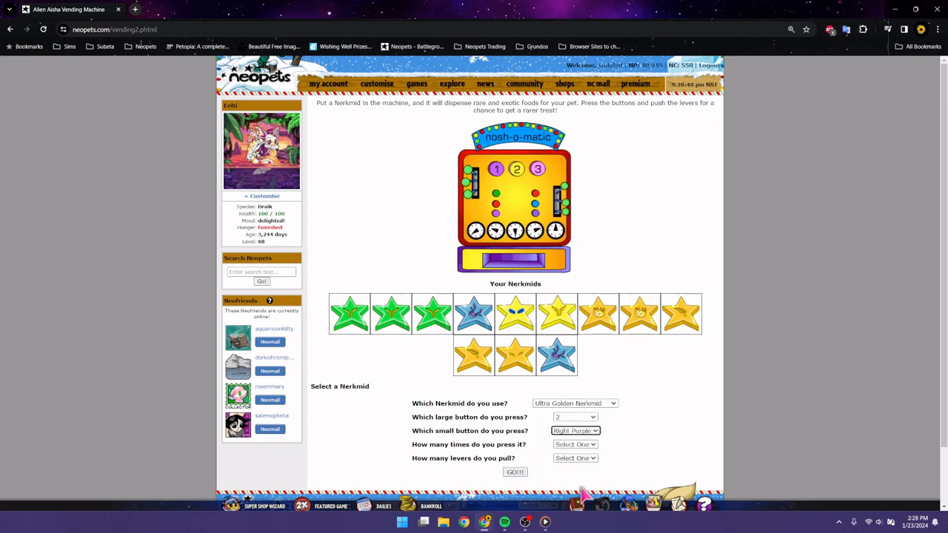
left_click(576, 445)
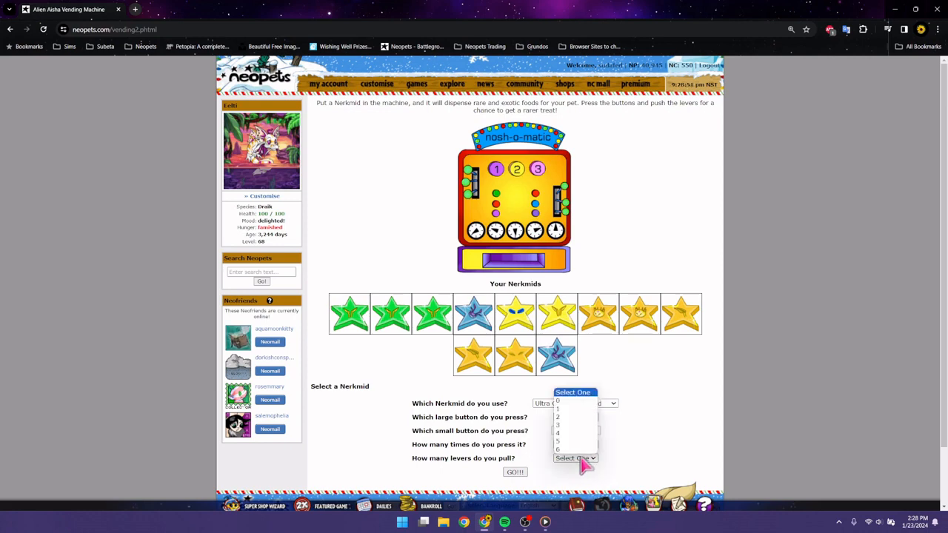
left_click(574, 458)
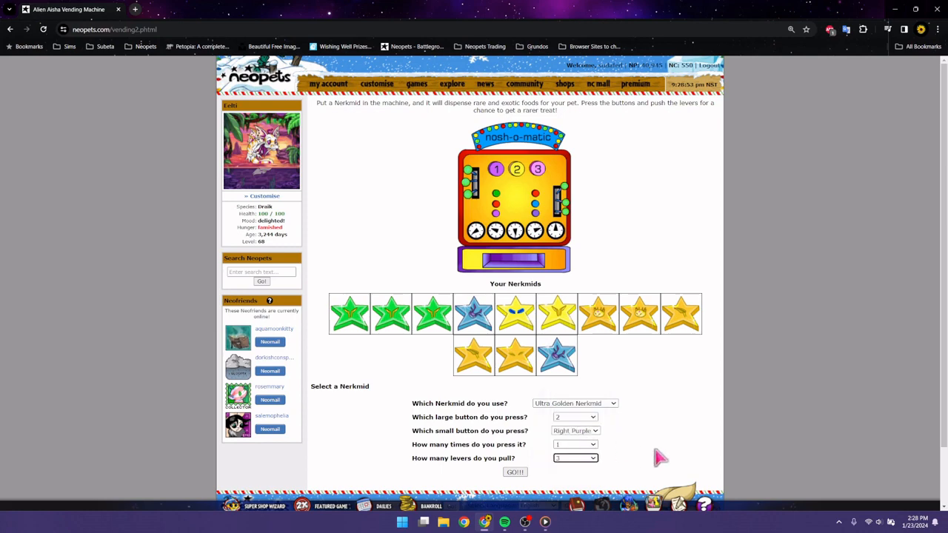
mouse_move(658, 454)
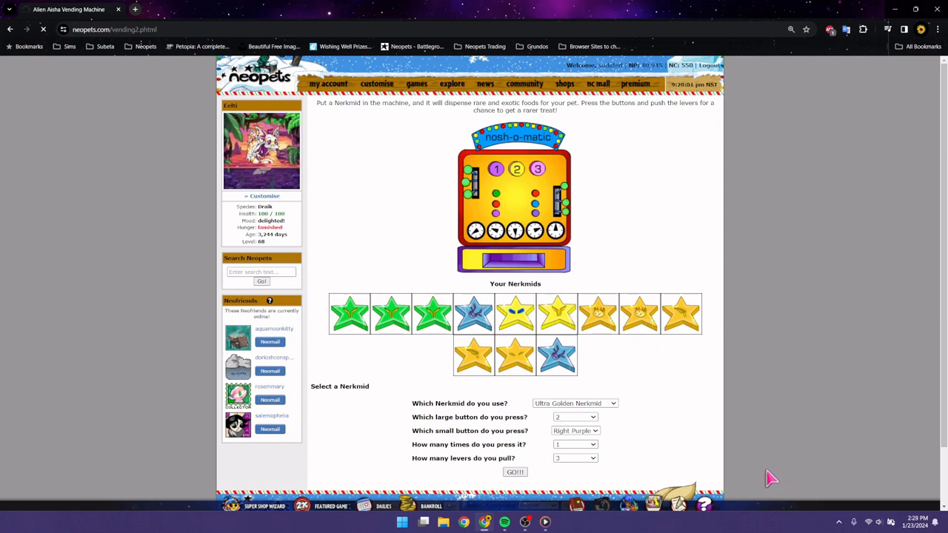
left_click(515, 472)
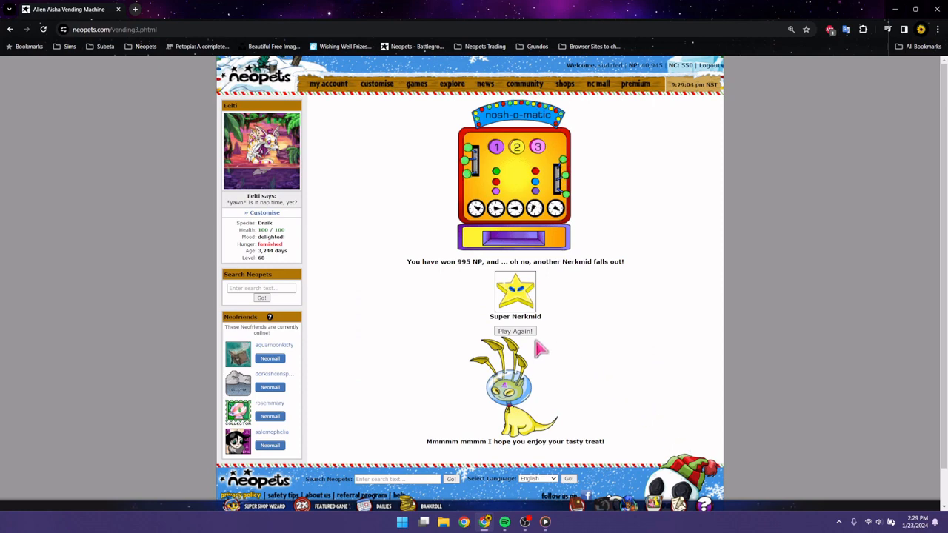
Step: Return to a fresh Nerkmid selection form to play again
left_click(515, 331)
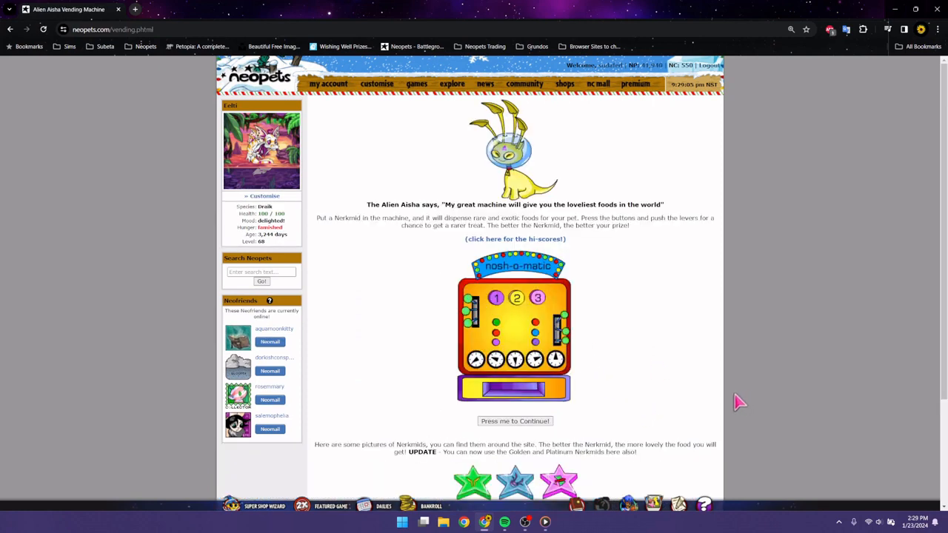
left_click(515, 420)
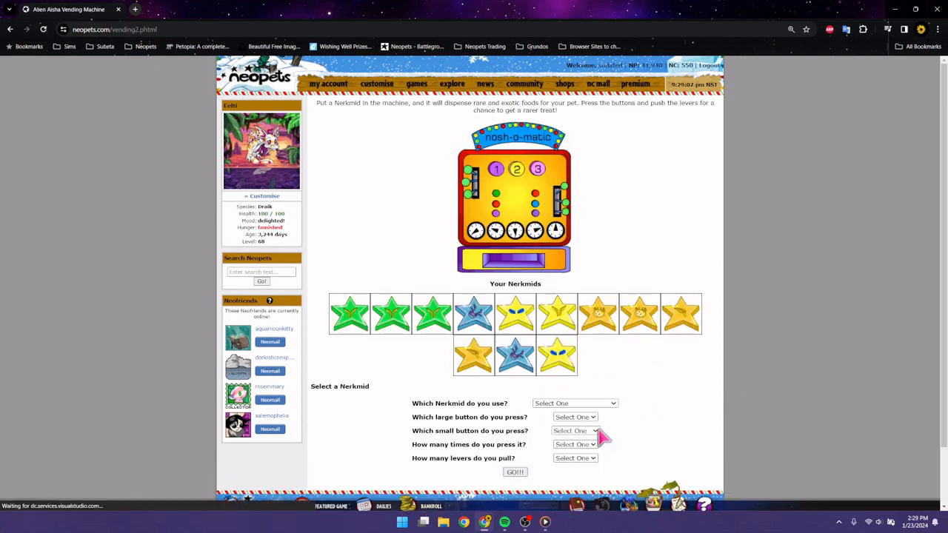
left_click(575, 403)
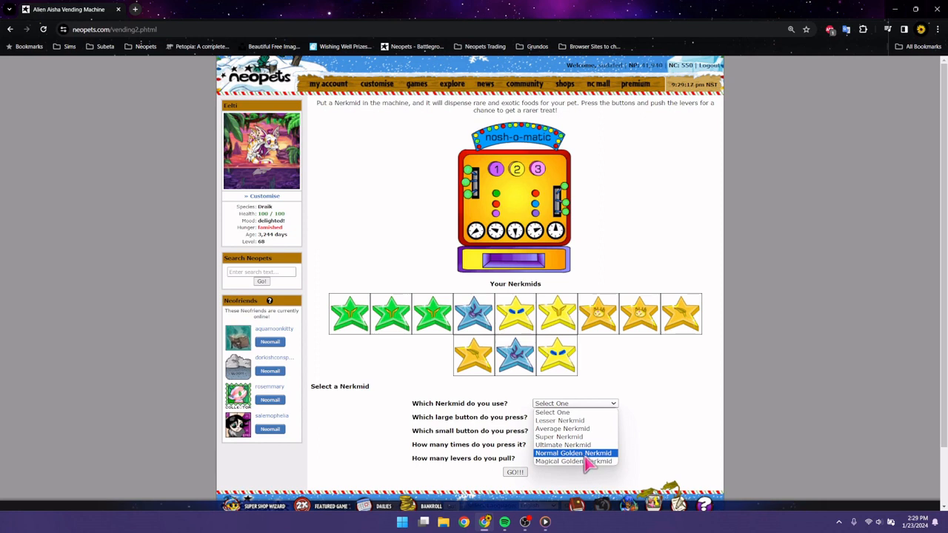
Step: Play a Magical Golden Nerkmid with button 1, Left Green, 3 presses, 4 levers
left_click(573, 461)
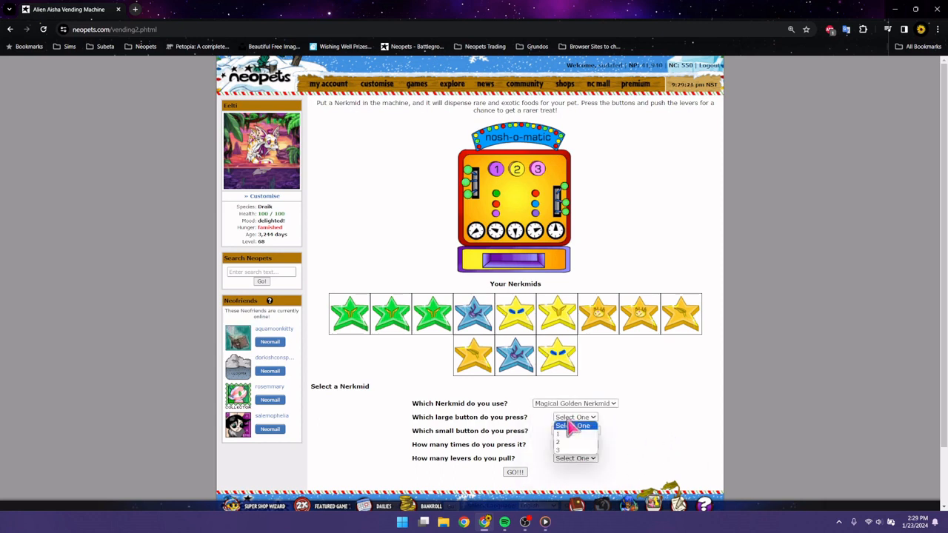
left_click(557, 425)
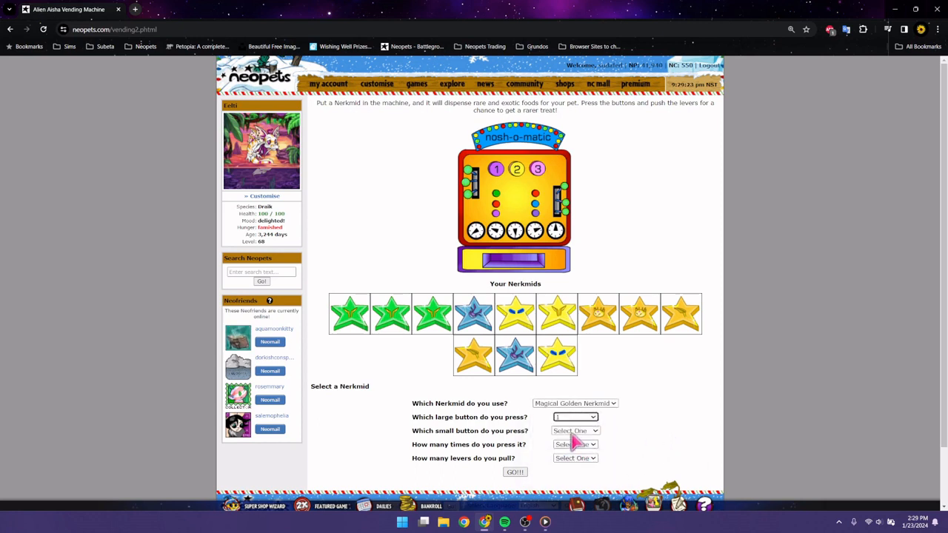
left_click(575, 445)
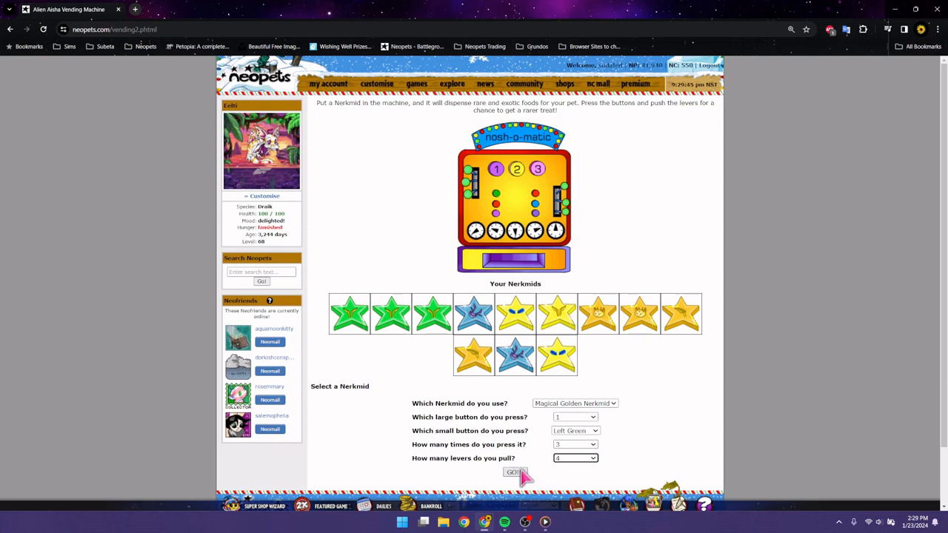
left_click(515, 472)
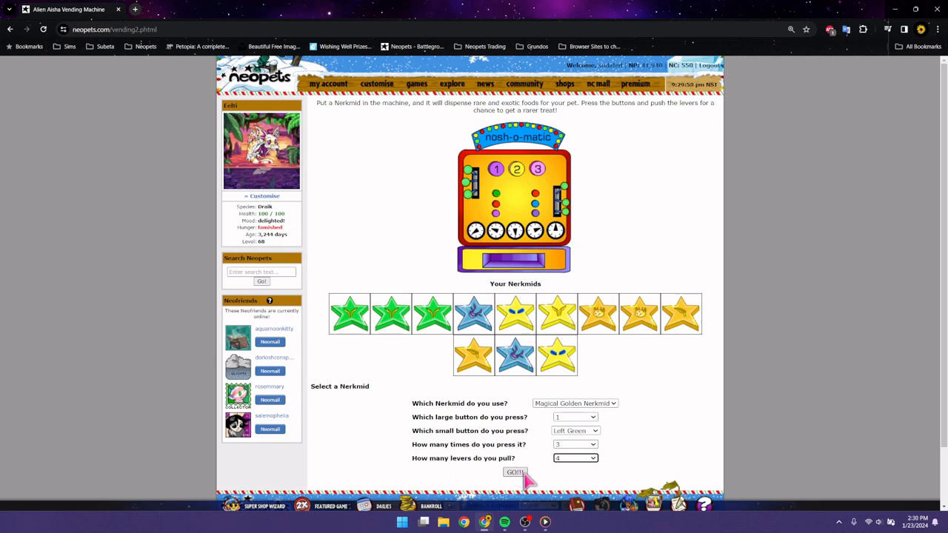
mouse_move(528, 478)
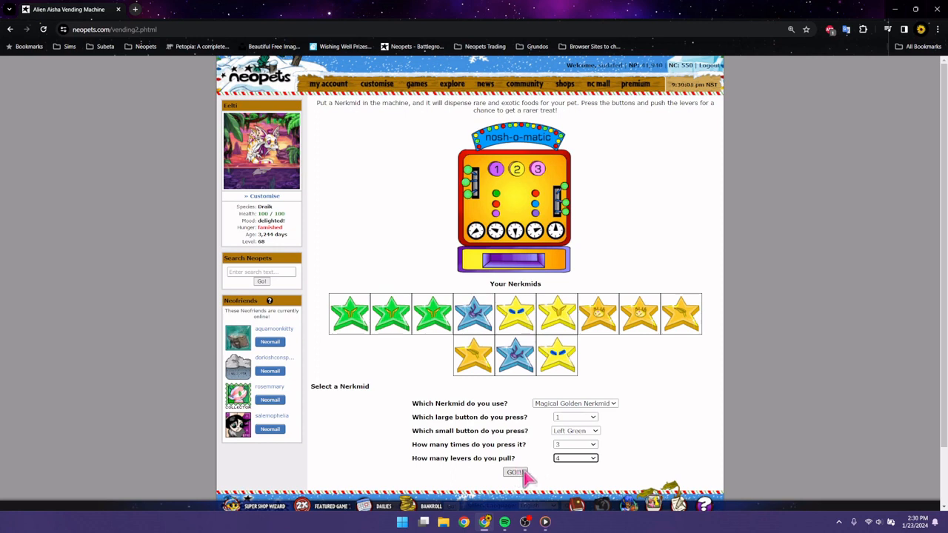
left_click(515, 472)
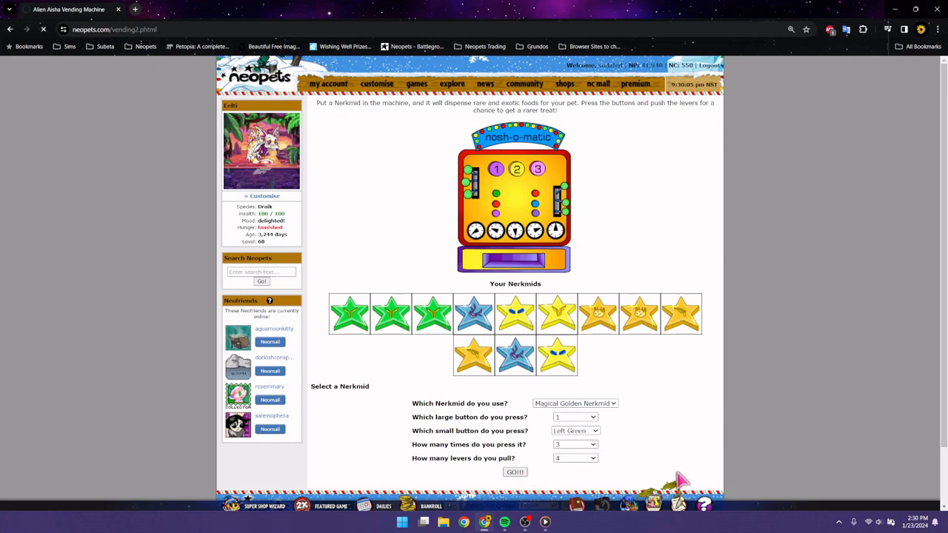
left_click(514, 472)
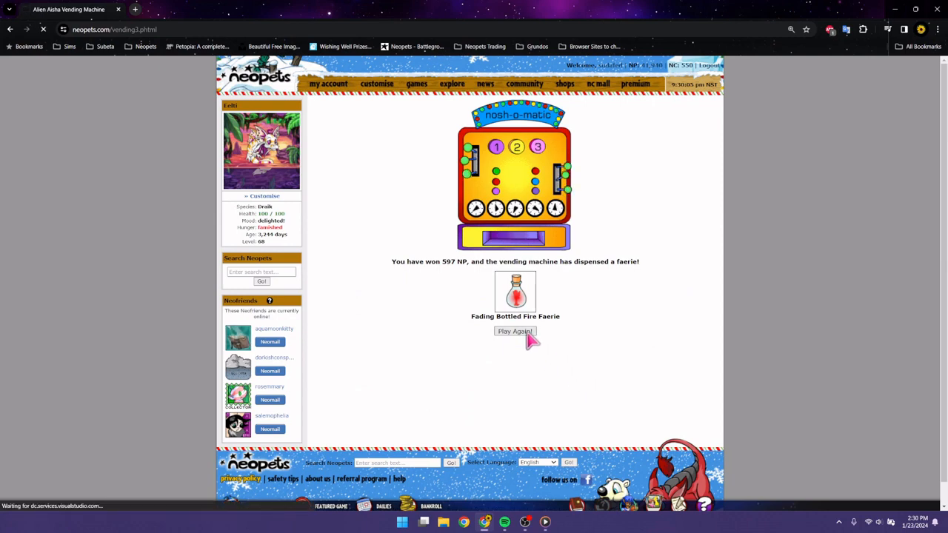
Step: Set up a Magical Golden Nerkmid play: button 2, Left Green, 4 presses, 6 levers
left_click(514, 331)
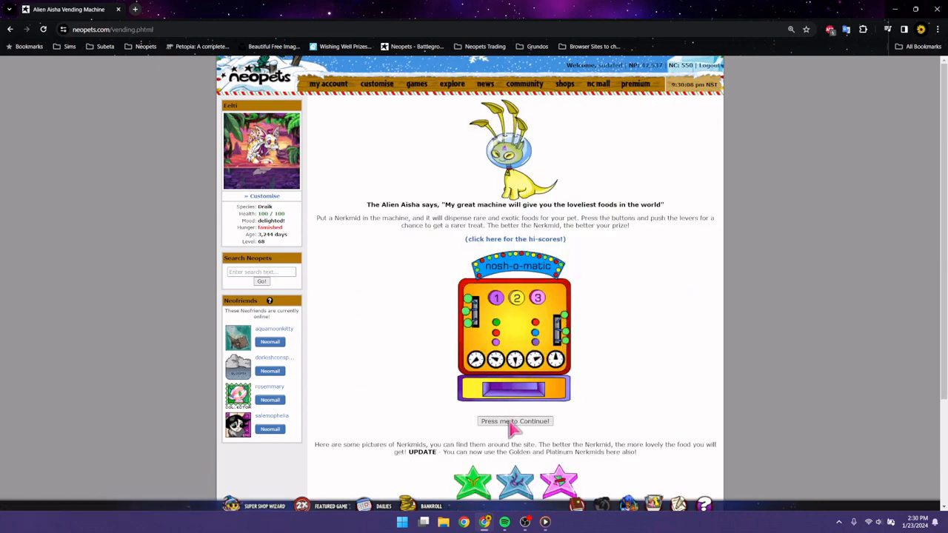
left_click(515, 421)
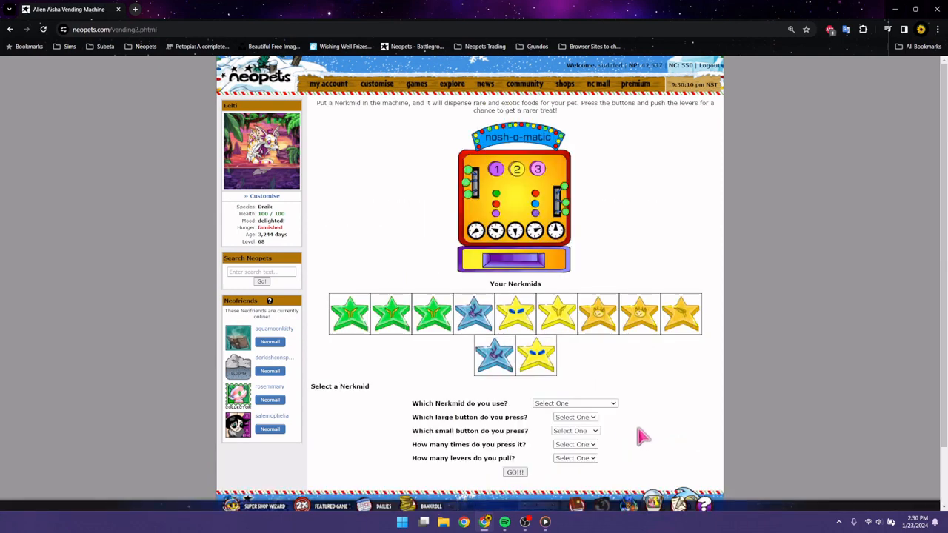
left_click(575, 403)
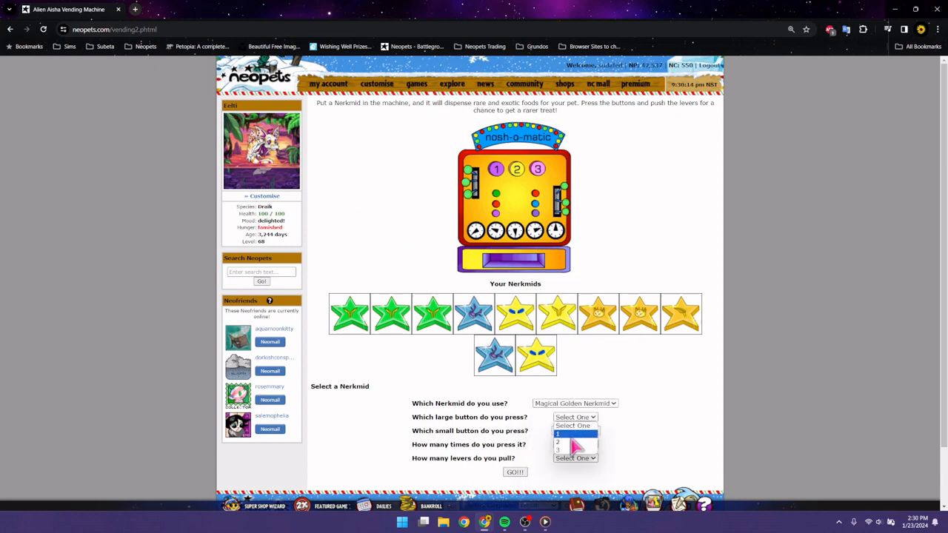
left_click(572, 433)
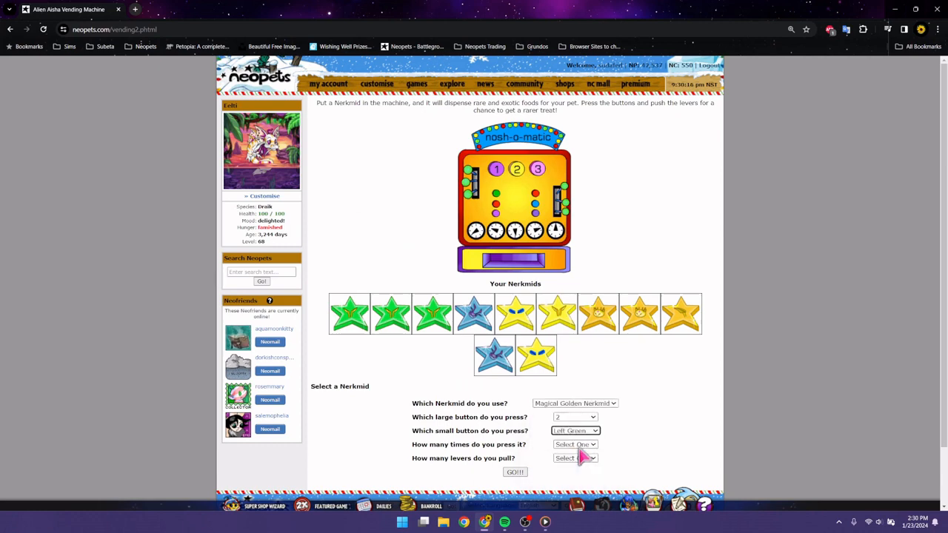
left_click(576, 444)
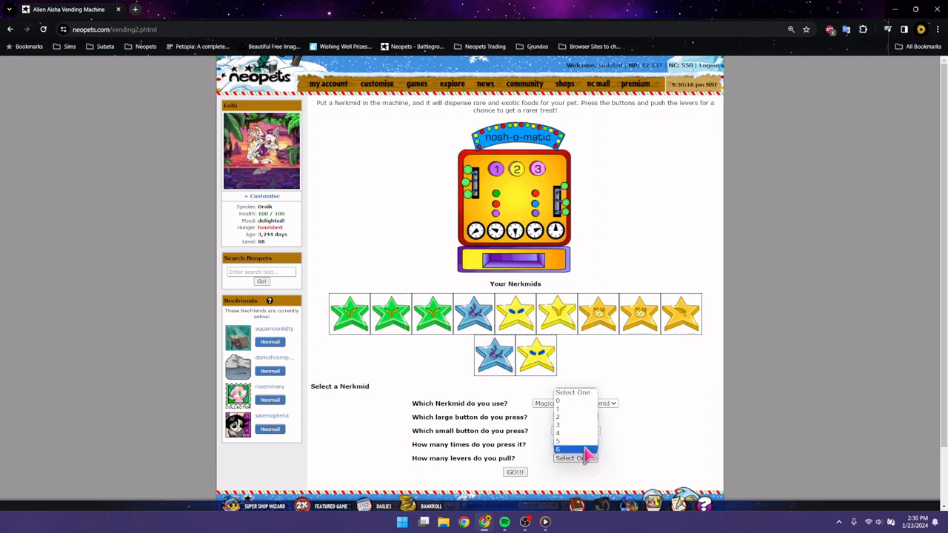
left_click(558, 449)
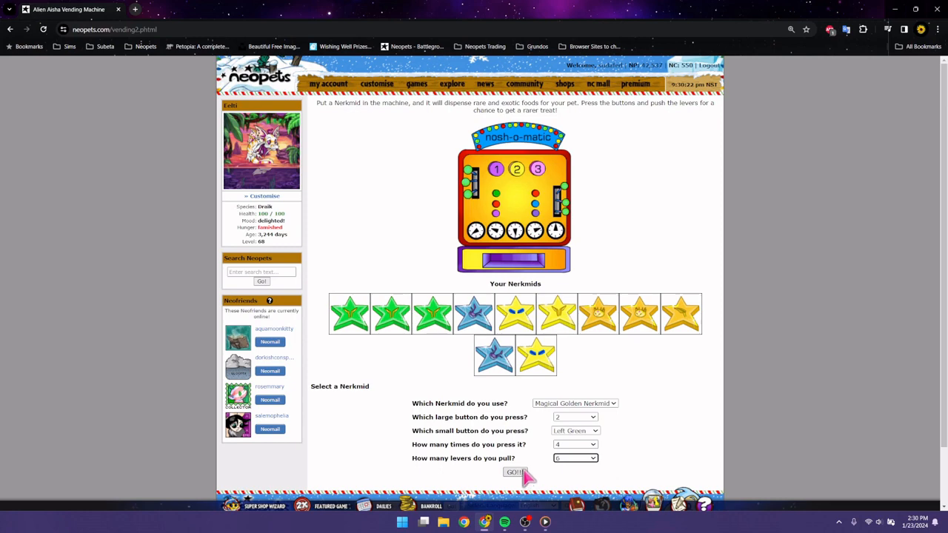
mouse_move(529, 474)
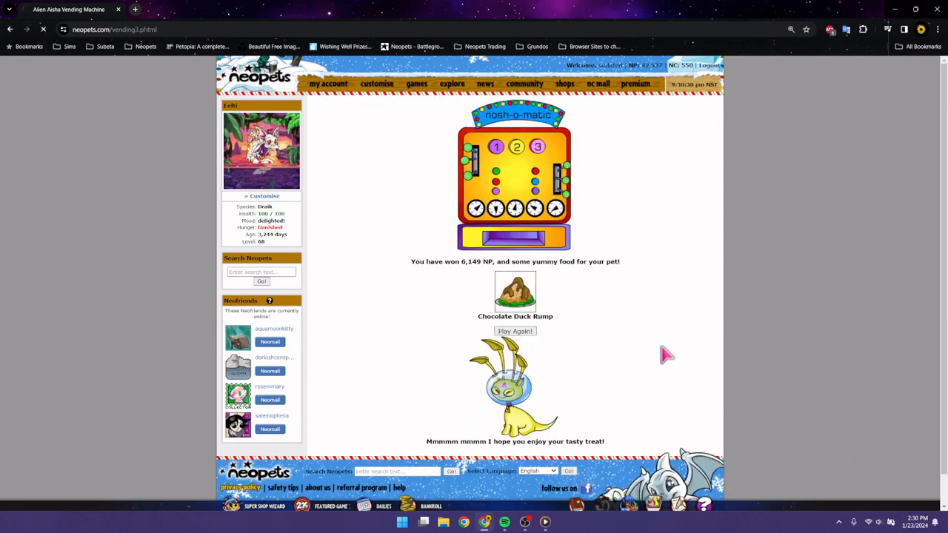
Step: Play the Normal Golden Nerkmid with button 1, Left Red, 1 press, 6 levers
left_click(515, 331)
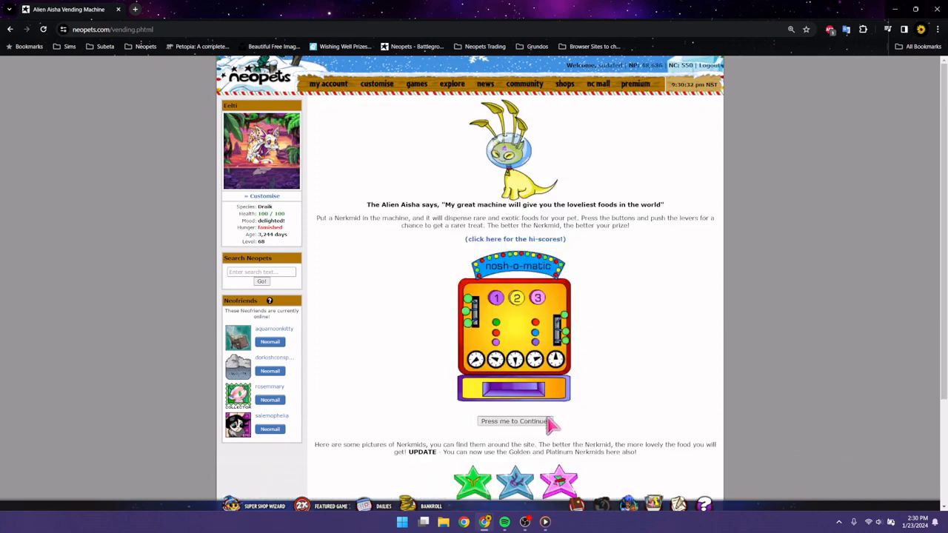
left_click(515, 421)
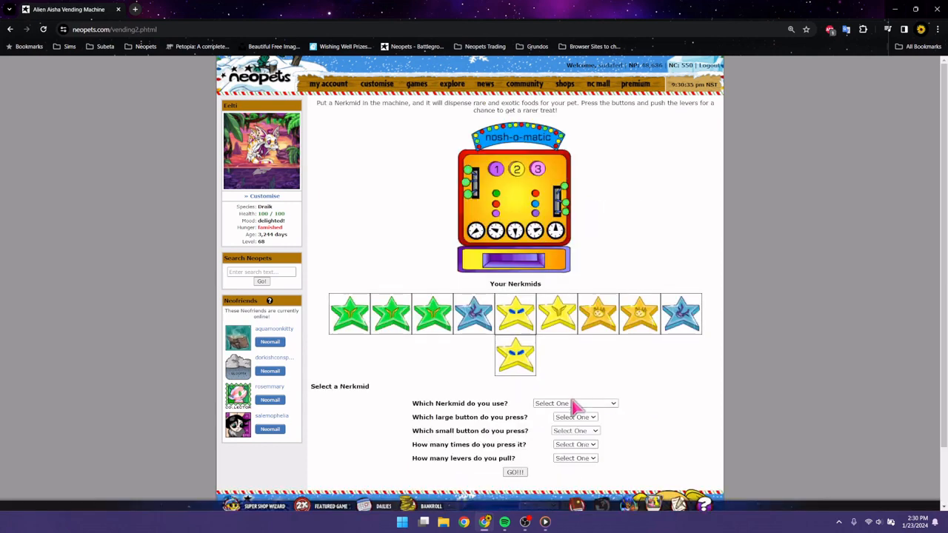
left_click(574, 403)
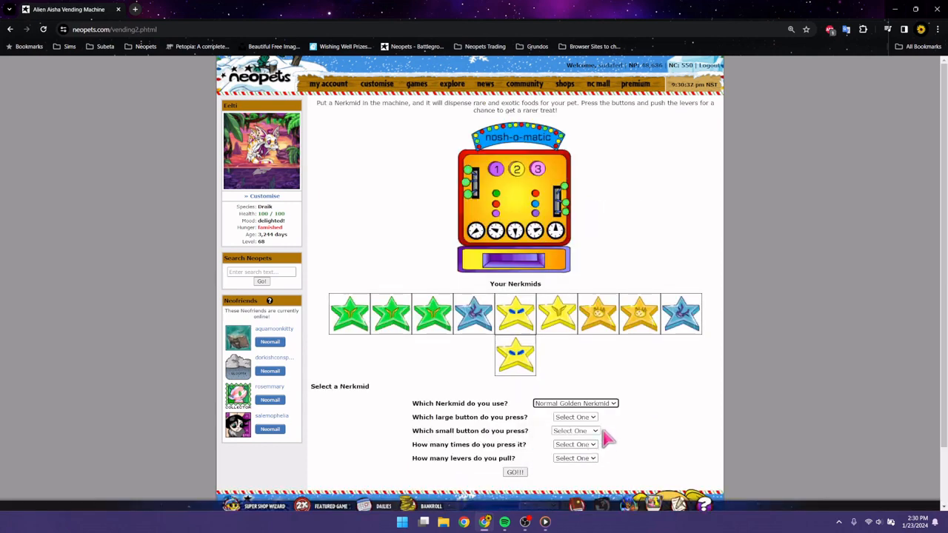
left_click(575, 417)
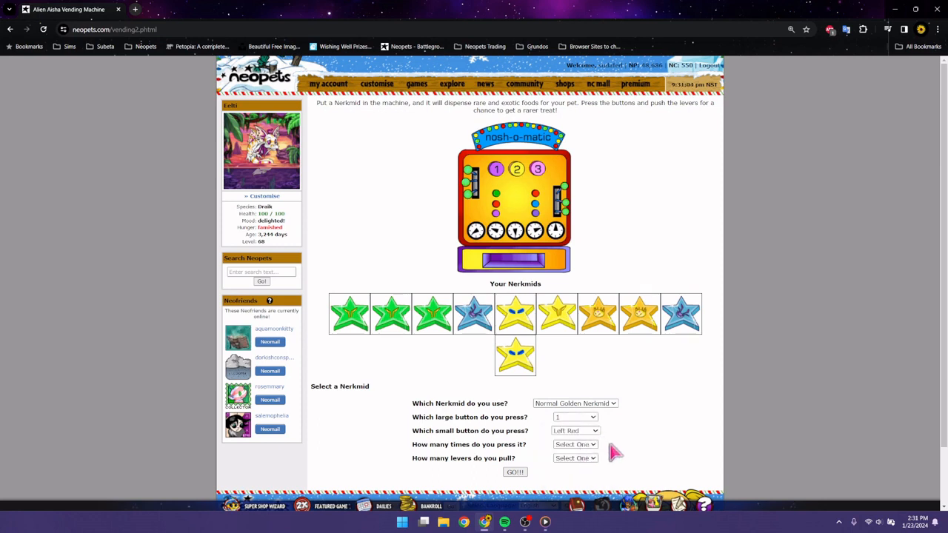
left_click(575, 445)
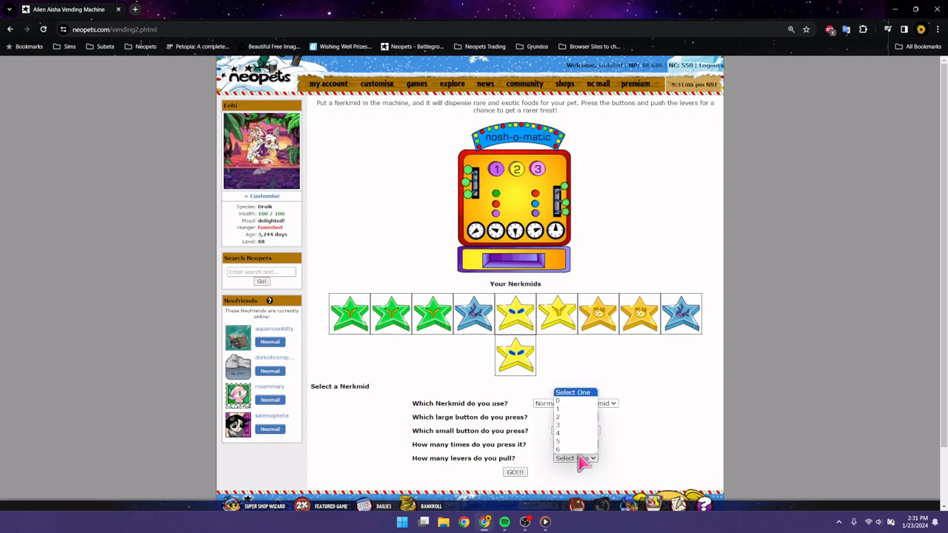
left_click(557, 448)
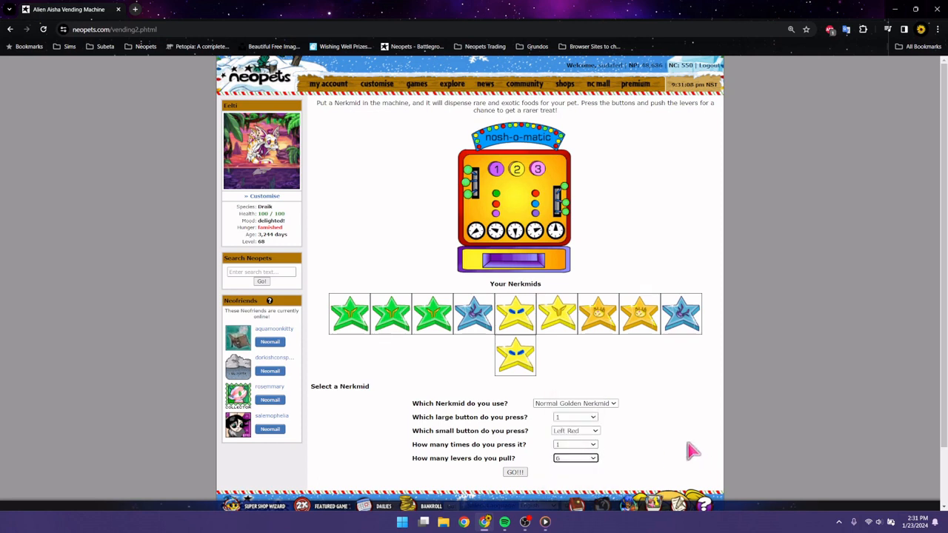
mouse_move(678, 447)
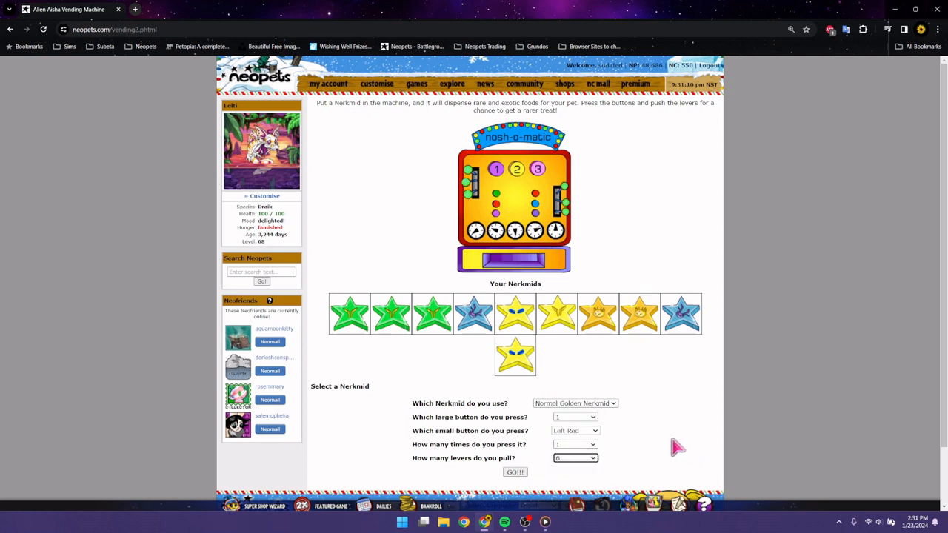
mouse_move(669, 447)
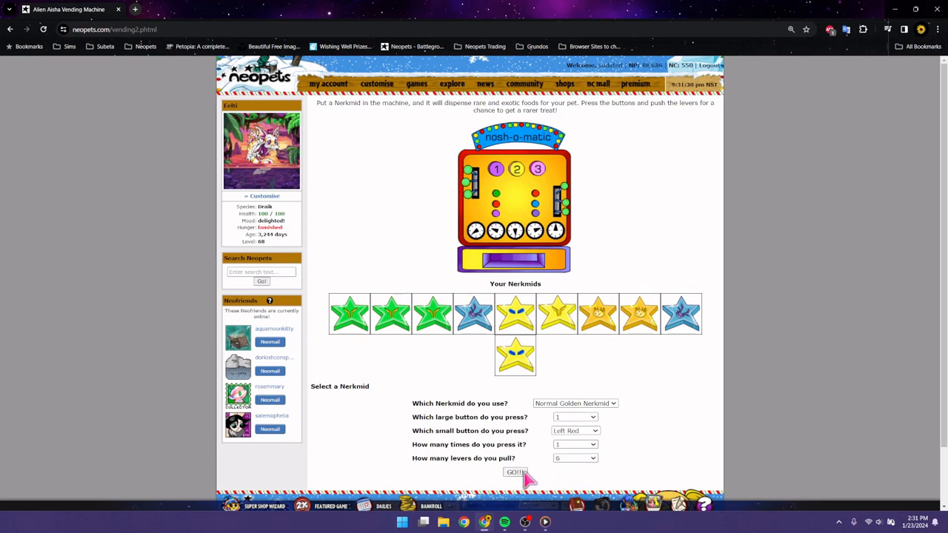
left_click(515, 472)
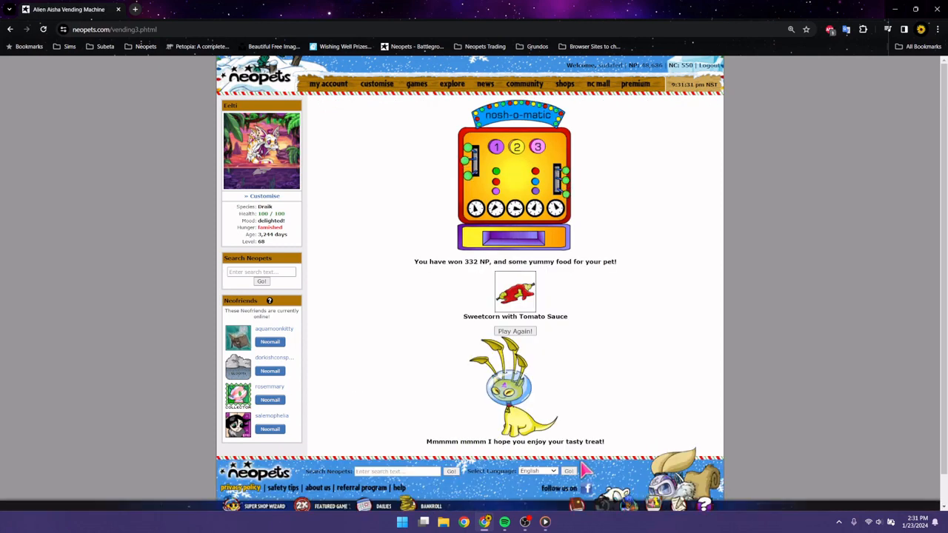
mouse_move(526, 341)
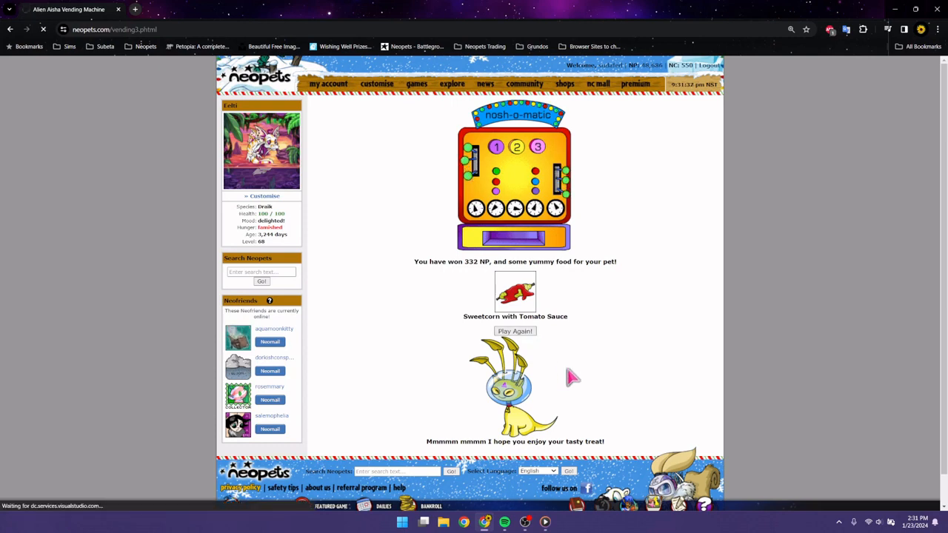
Step: Play a Normal Golden Nerkmid with button 1, Right Blue, 4 presses, 2 levers
left_click(515, 331)
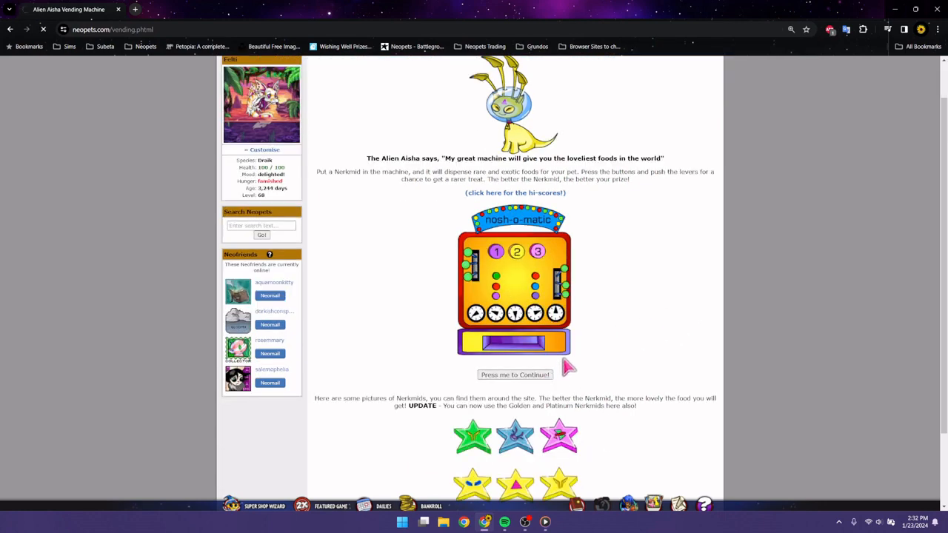
left_click(514, 374)
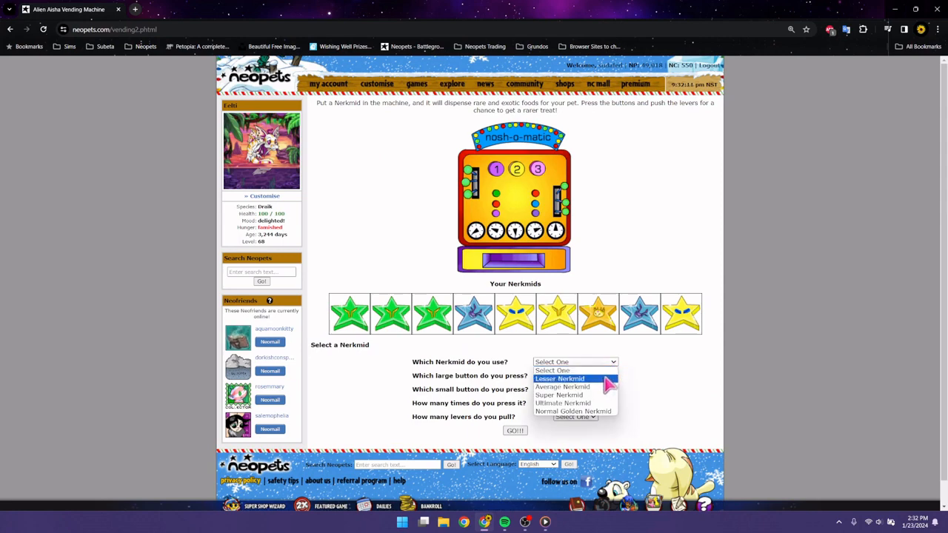
left_click(573, 411)
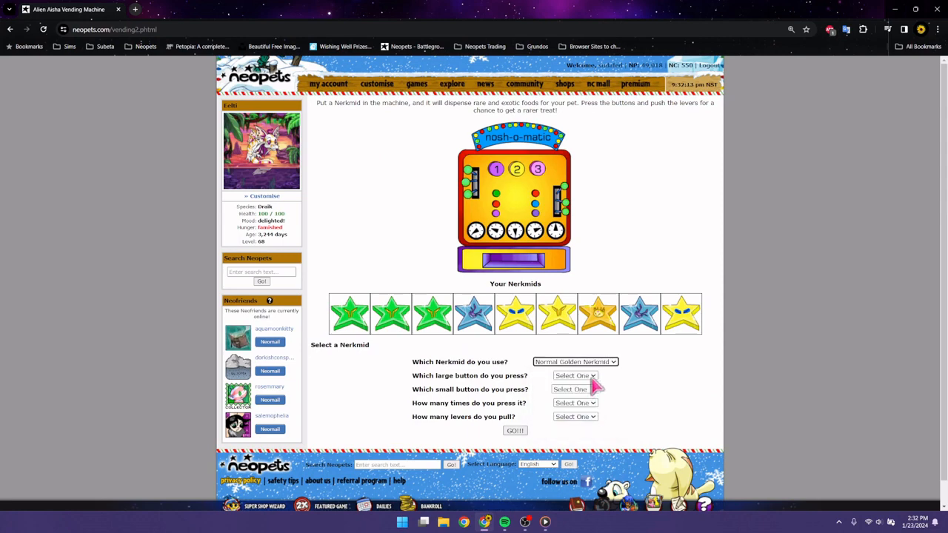
left_click(576, 389)
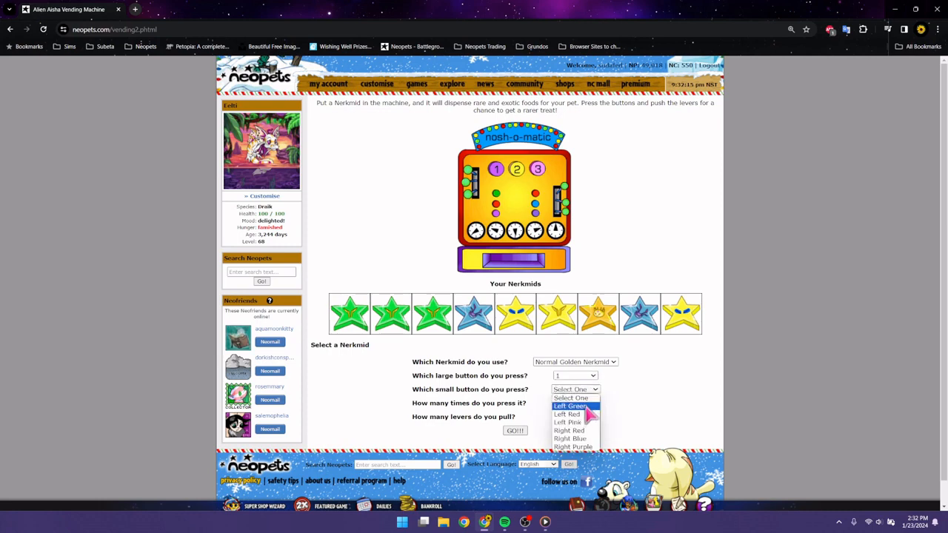
left_click(570, 438)
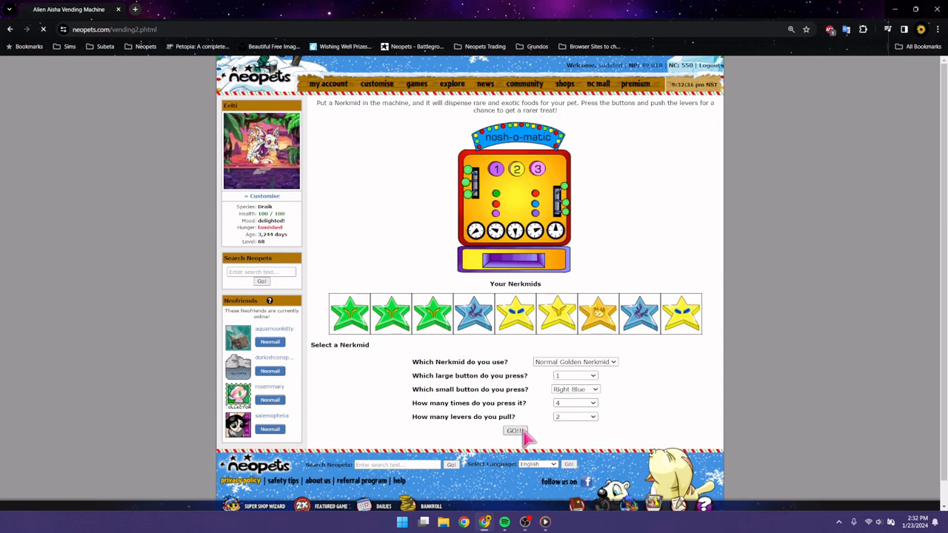
left_click(515, 431)
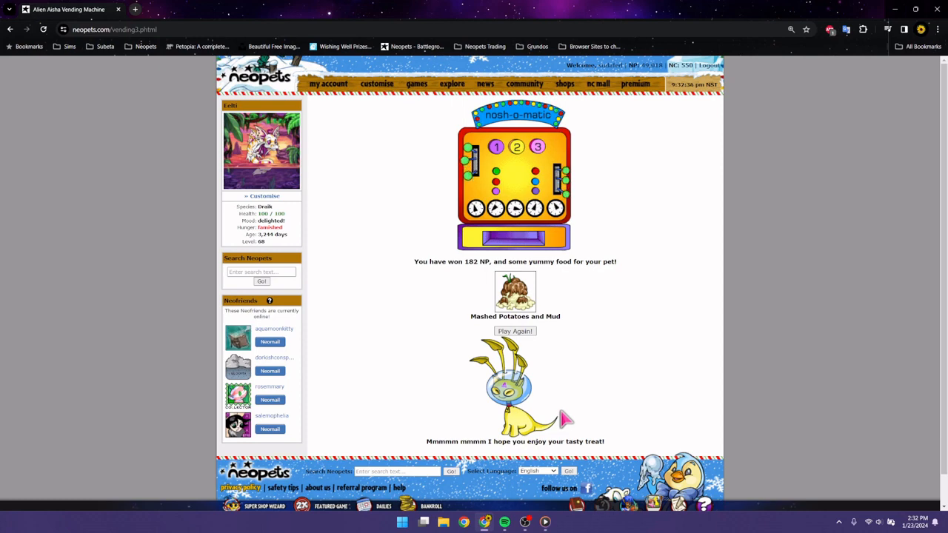
Step: Play the Ultimate Nerkmid with button 3, Right Blue, 2 presses, 0 levers, then restart
left_click(515, 331)
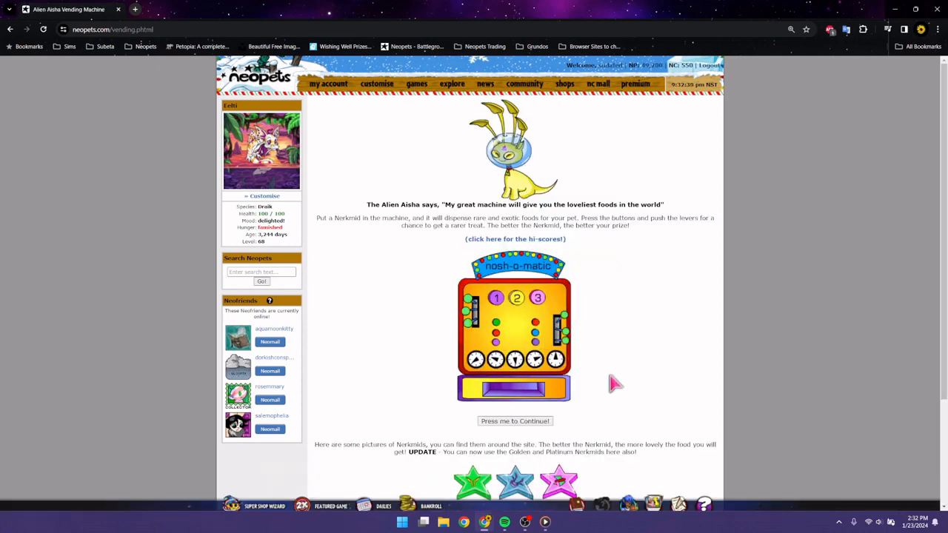
left_click(515, 421)
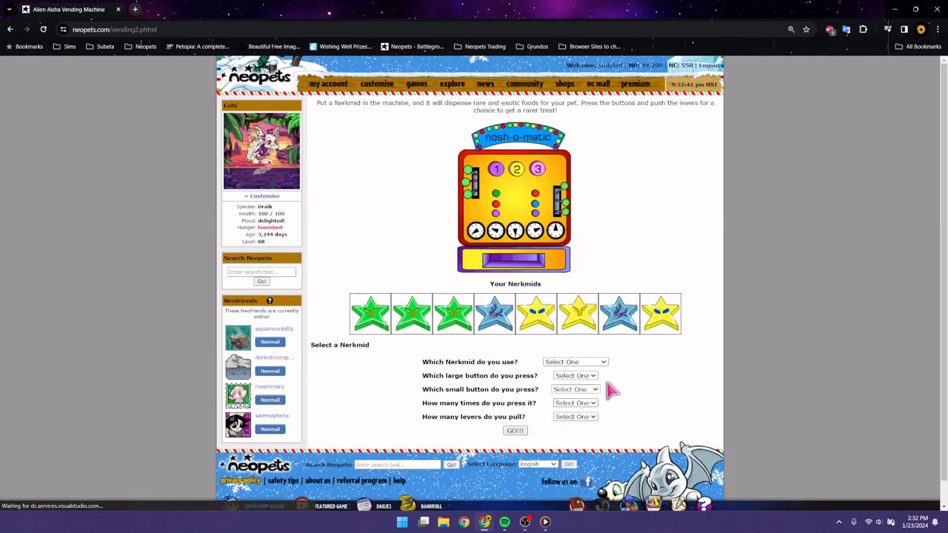
left_click(575, 389)
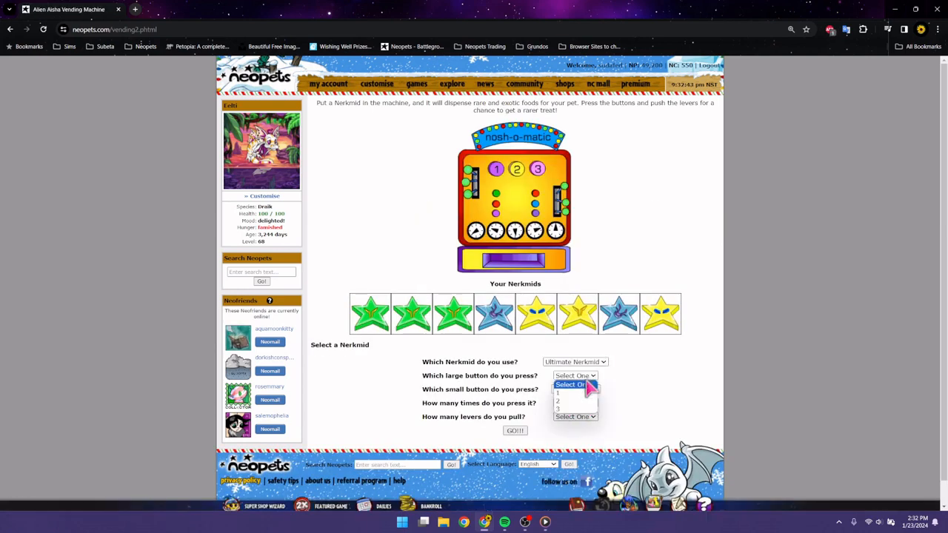
left_click(558, 408)
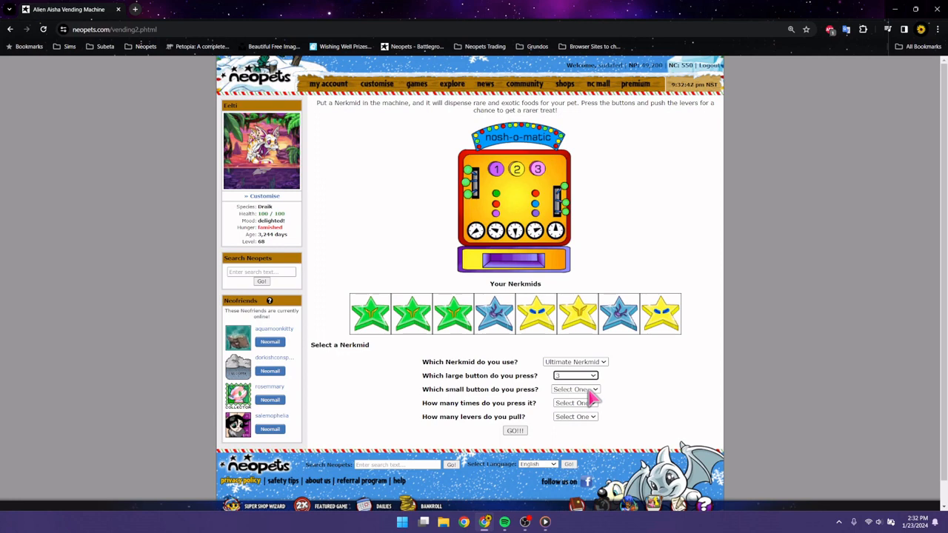
left_click(576, 389)
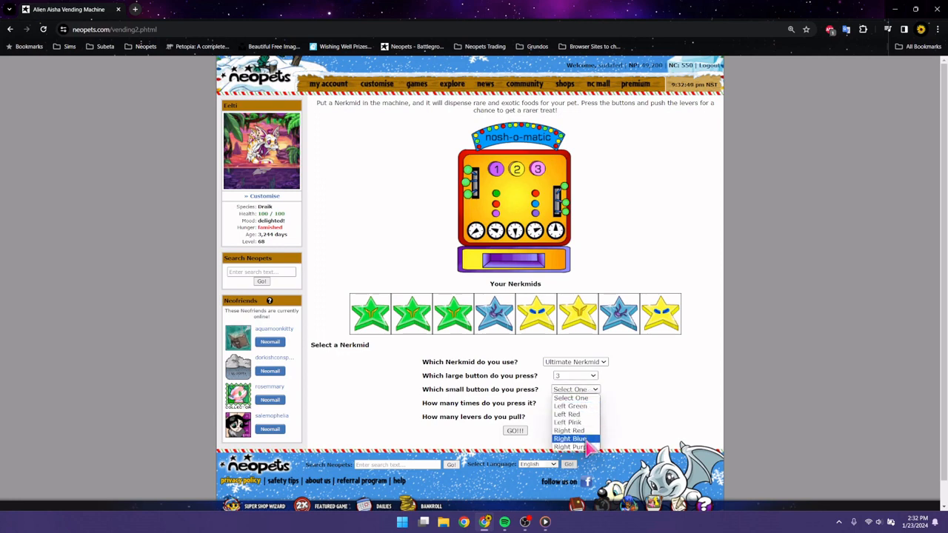
mouse_move(570, 430)
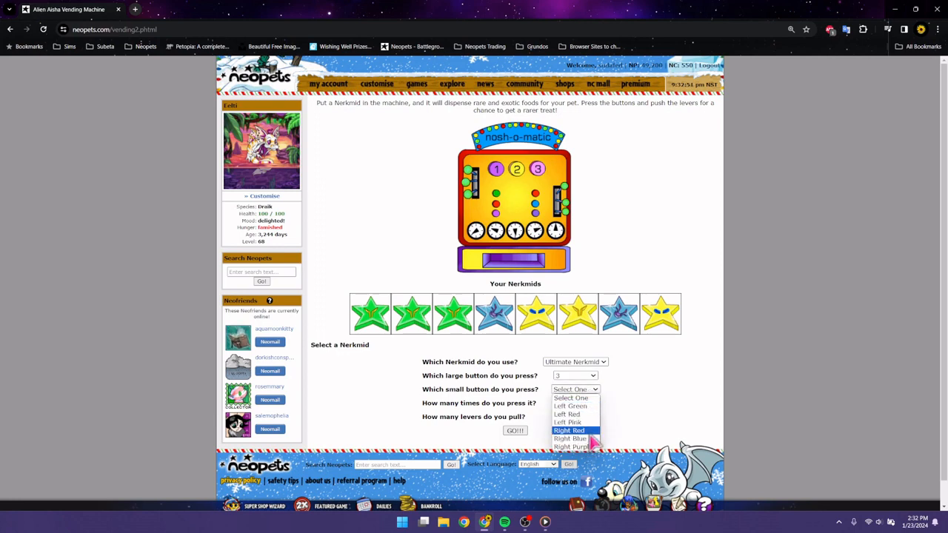
left_click(570, 438)
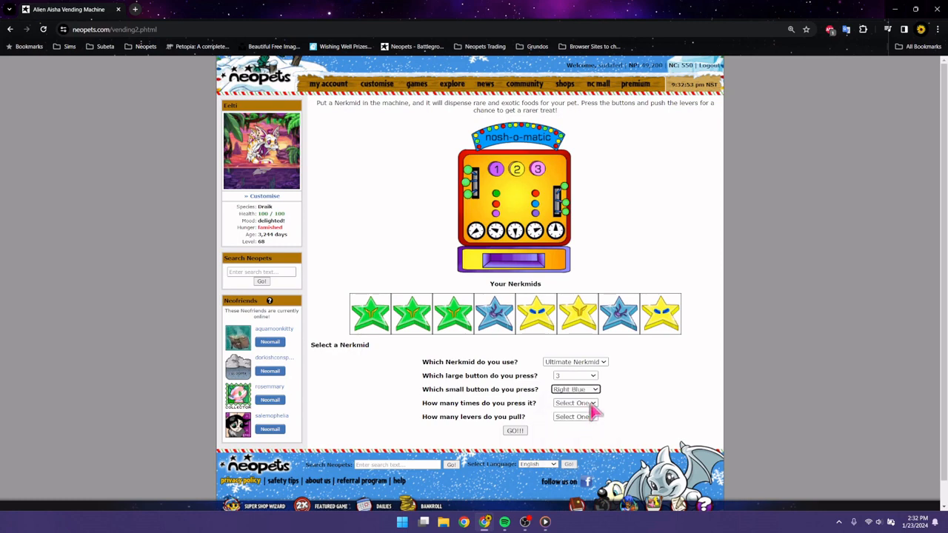
left_click(576, 417)
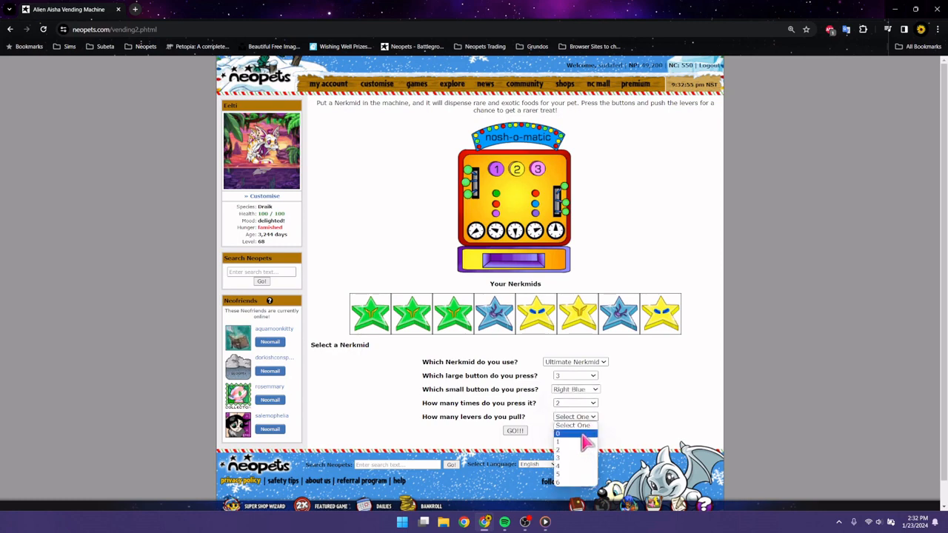
left_click(557, 433)
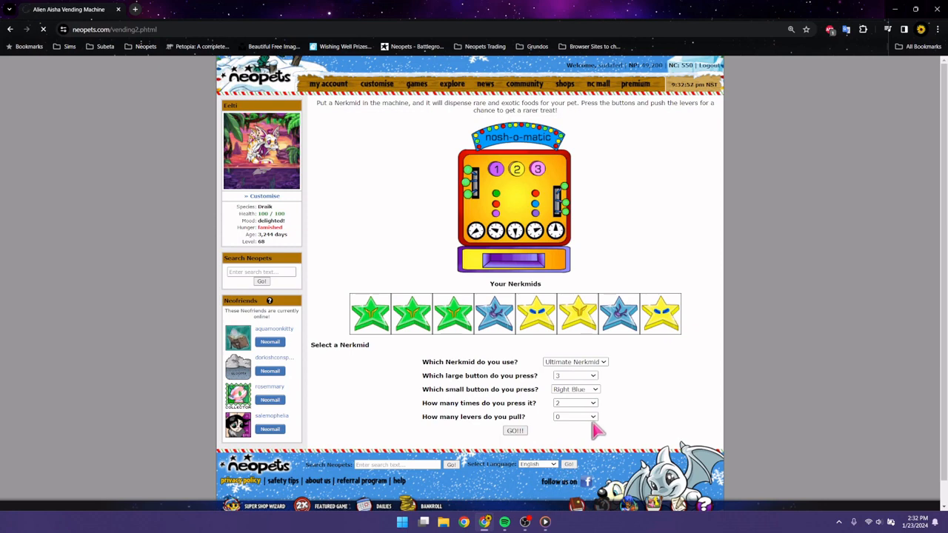
left_click(515, 431)
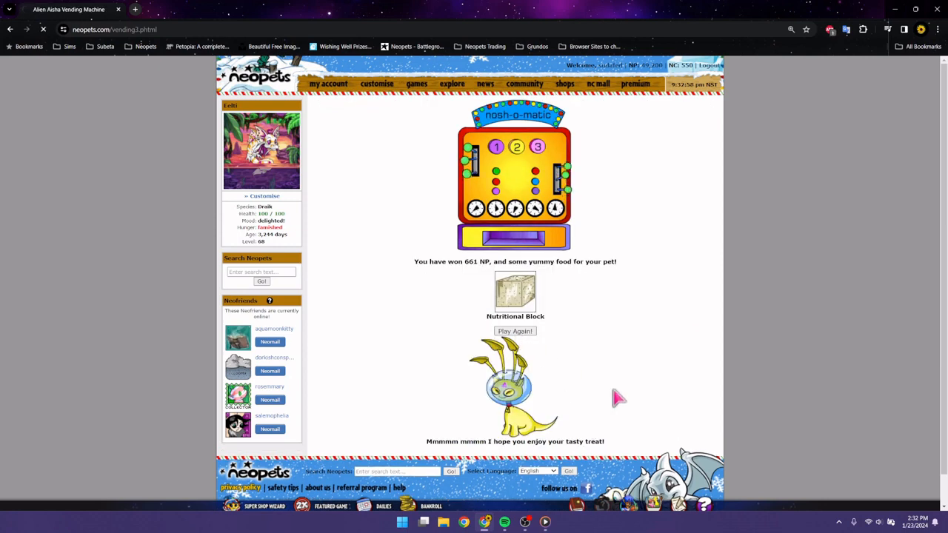
left_click(514, 331)
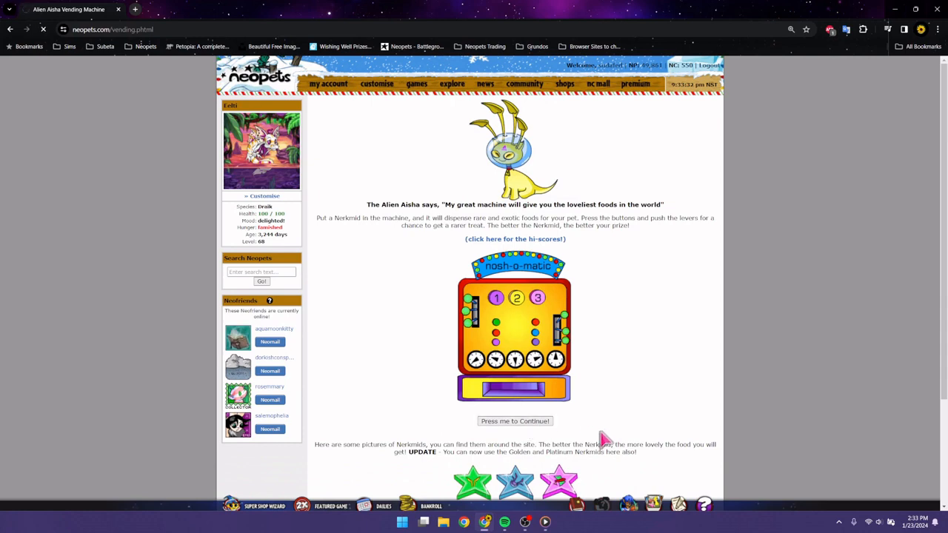
Step: Select Lesser Nerkmid, button 3, Right Blue and 2 presses on the machine form
left_click(515, 420)
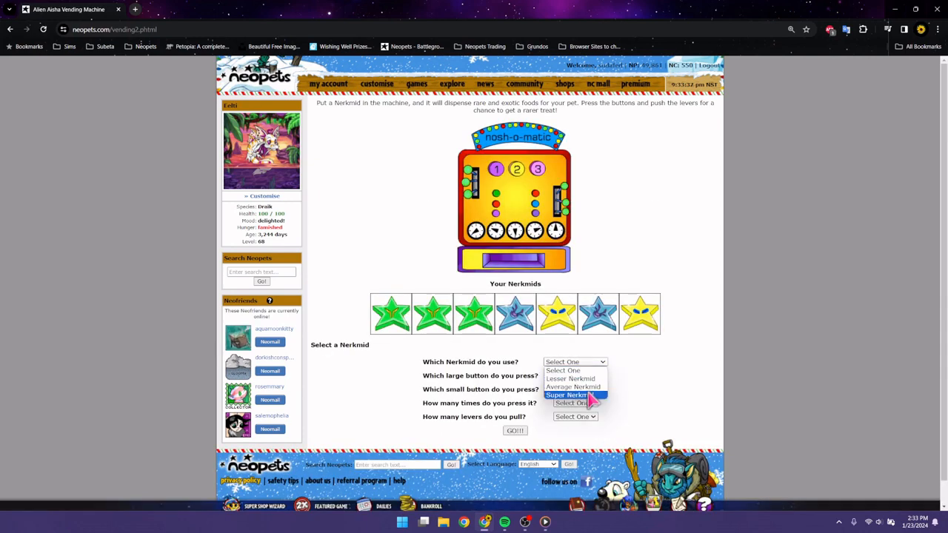
left_click(570, 378)
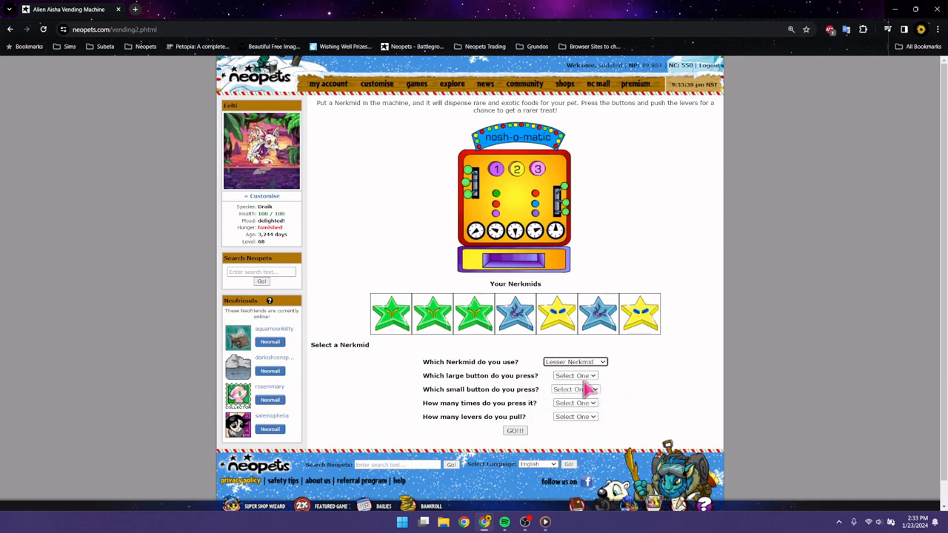
left_click(575, 375)
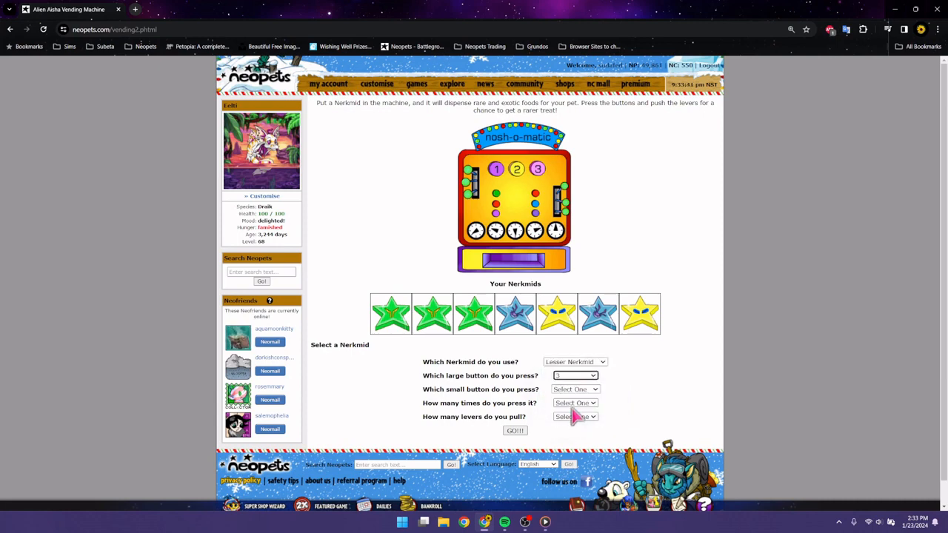
left_click(575, 389)
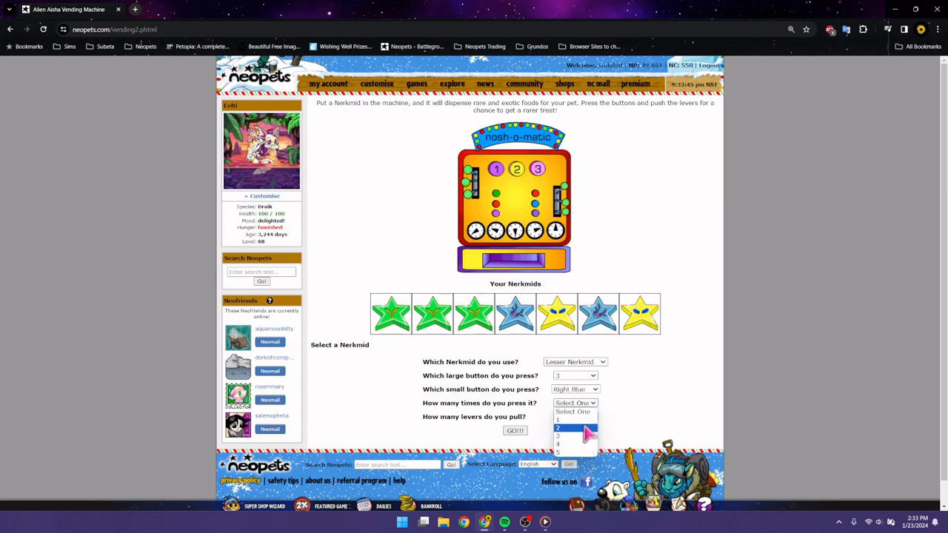
left_click(558, 425)
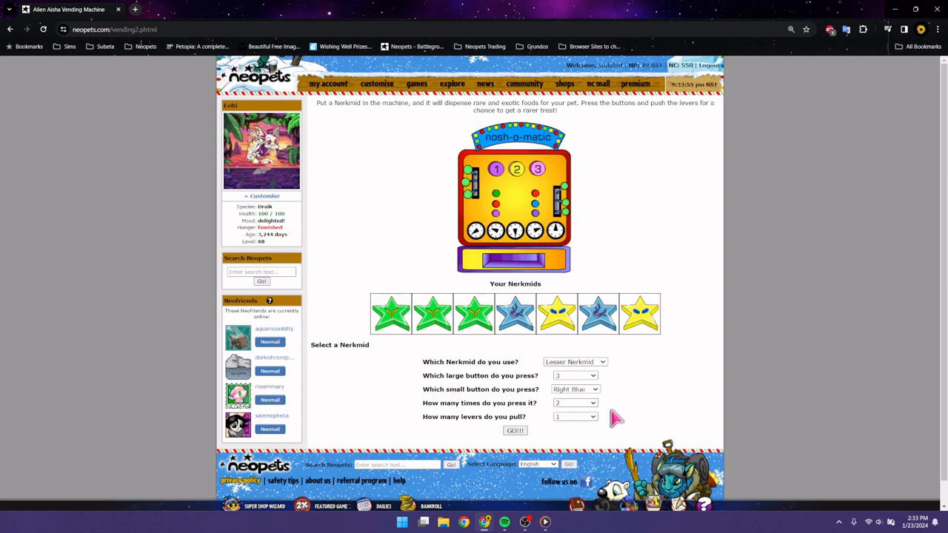
mouse_move(596, 418)
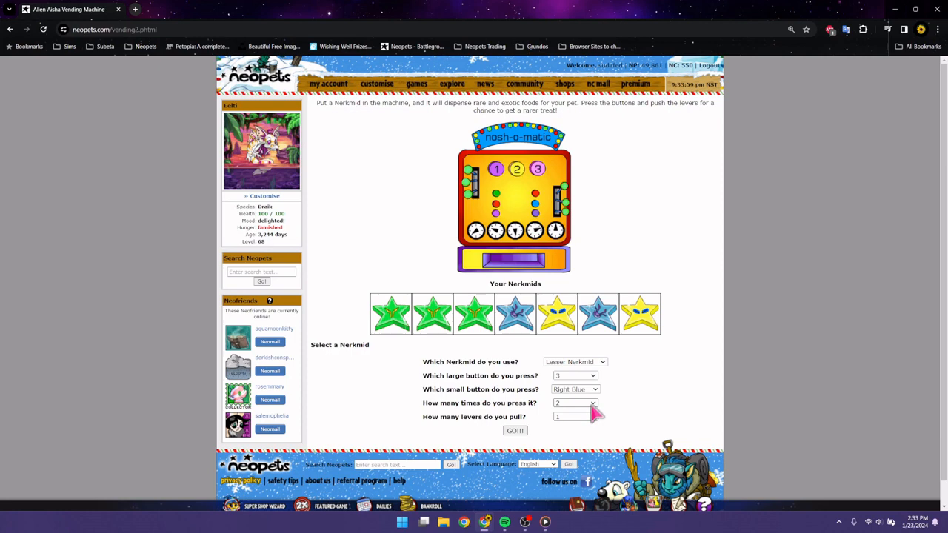
mouse_move(620, 424)
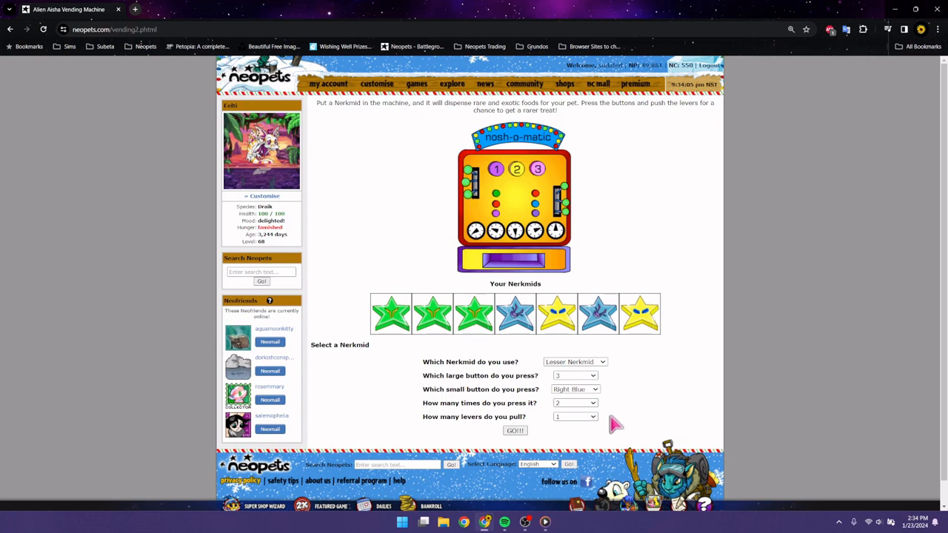
mouse_move(613, 421)
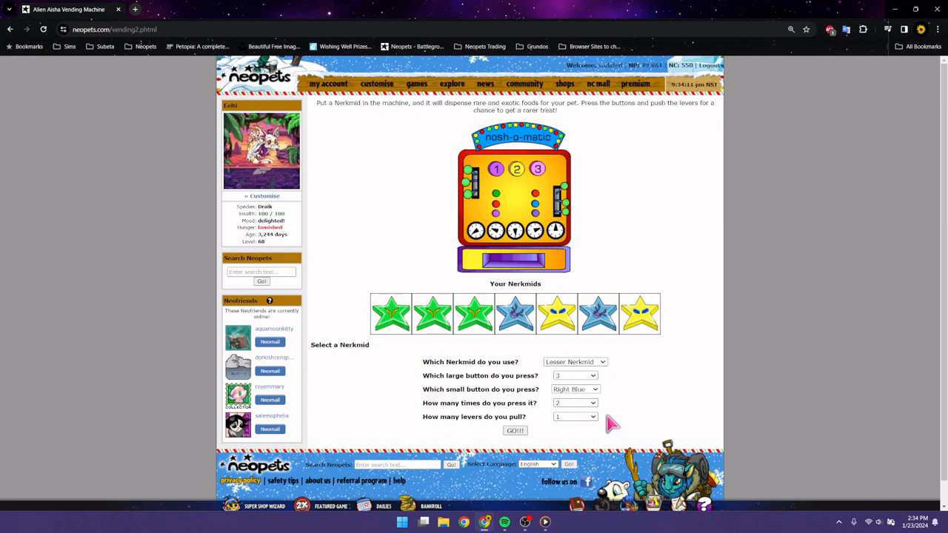
mouse_move(524, 435)
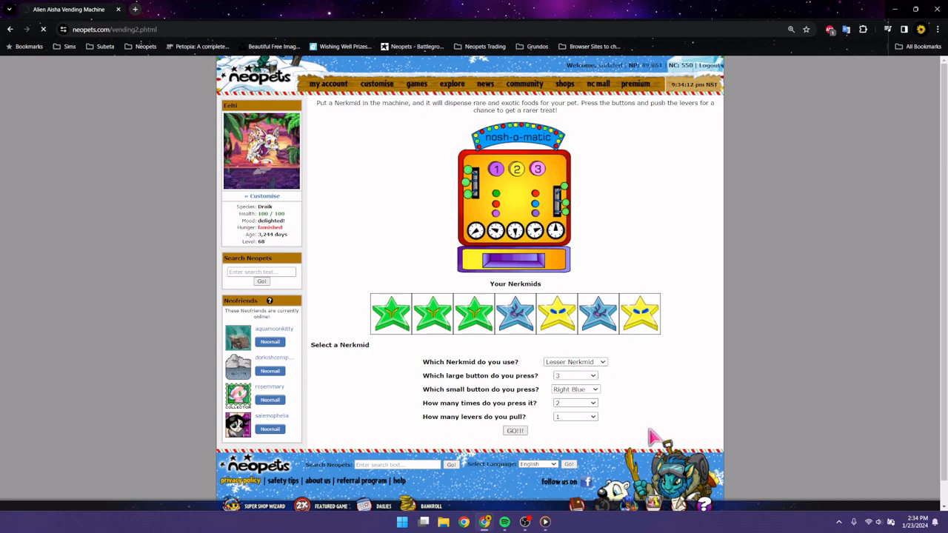
Step: Start a new round and set a Lesser Nerkmid: button 1, Left Green, three presses, three levers
left_click(515, 430)
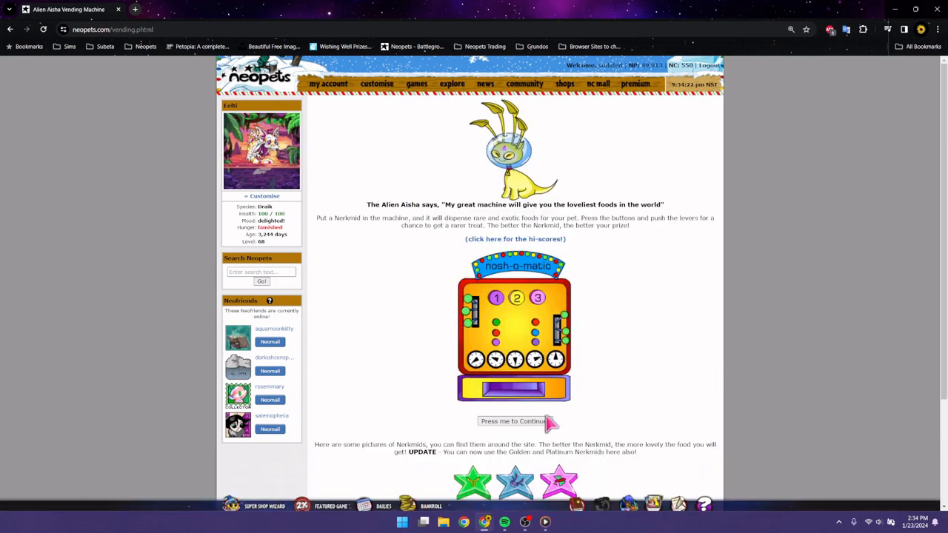
left_click(514, 421)
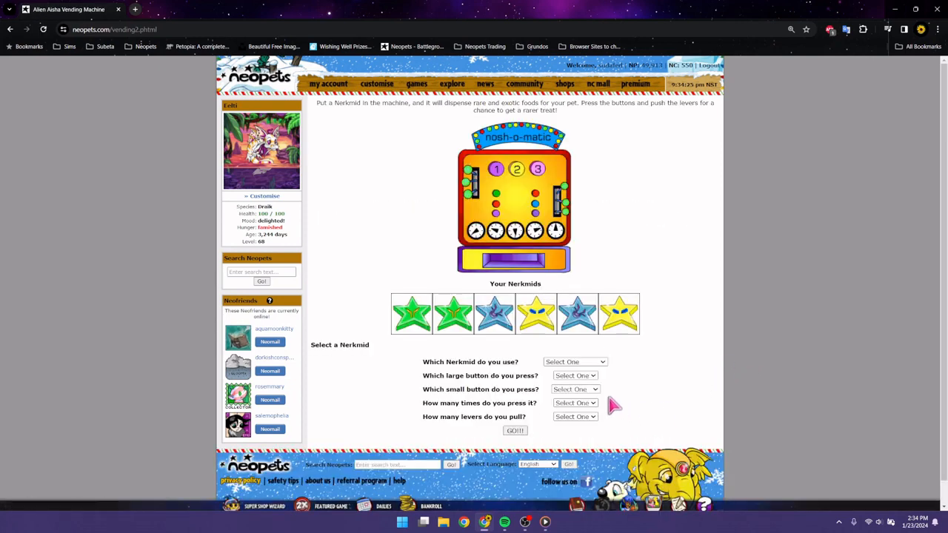
left_click(574, 362)
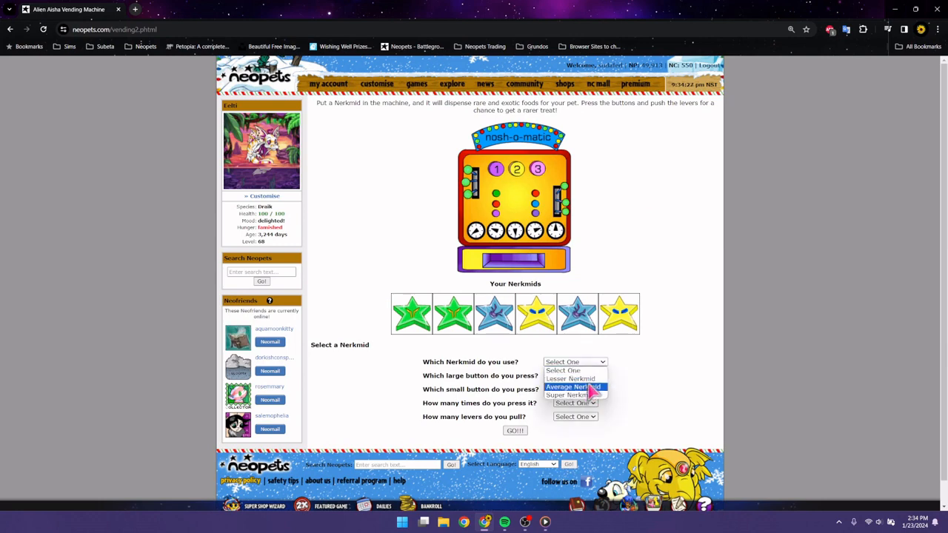
left_click(570, 379)
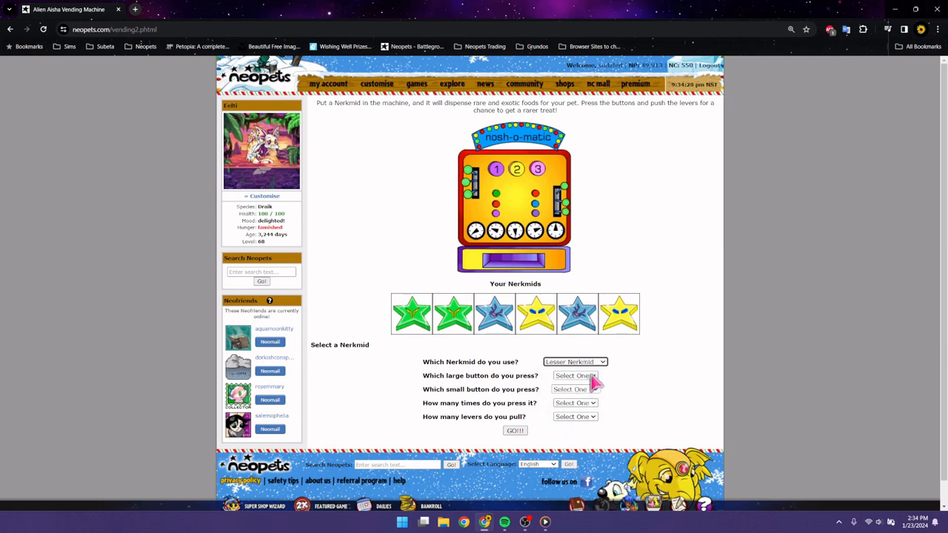
left_click(575, 375)
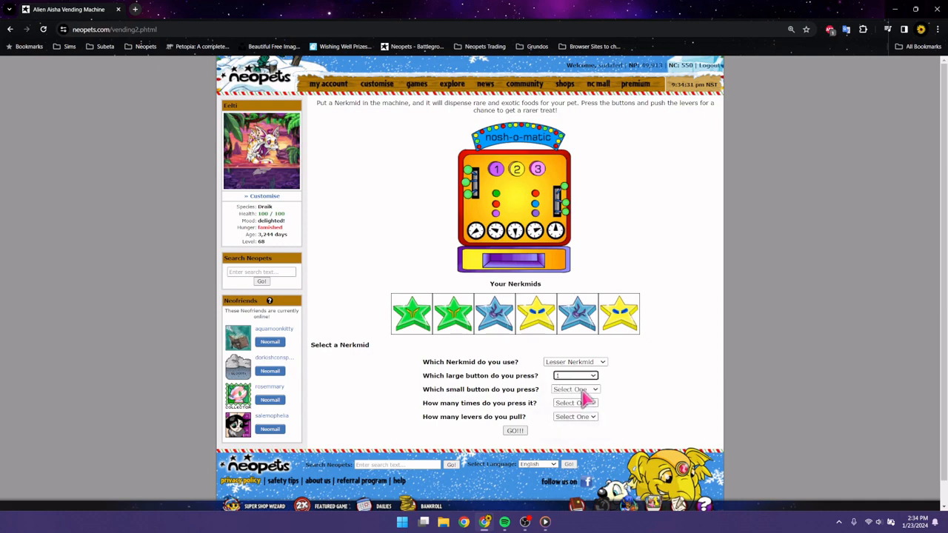
left_click(574, 402)
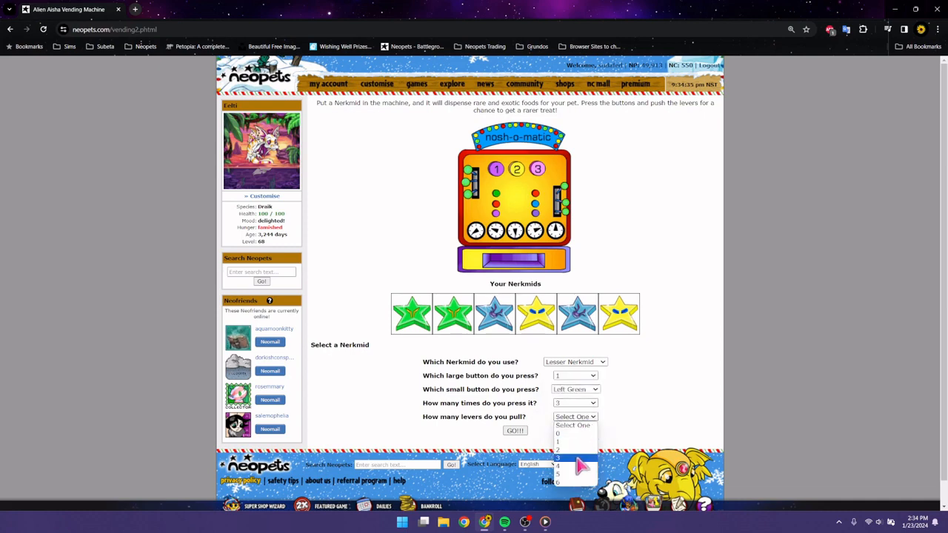
left_click(558, 457)
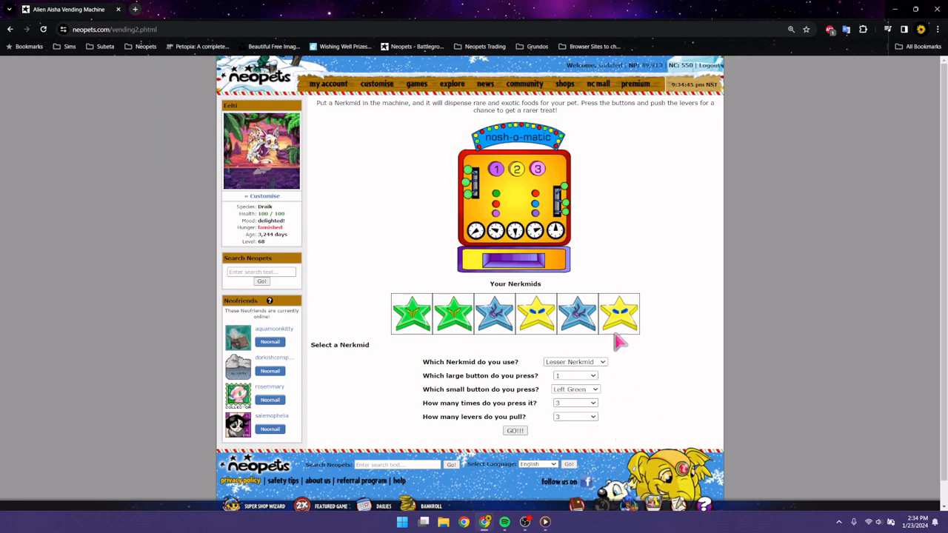
mouse_move(523, 440)
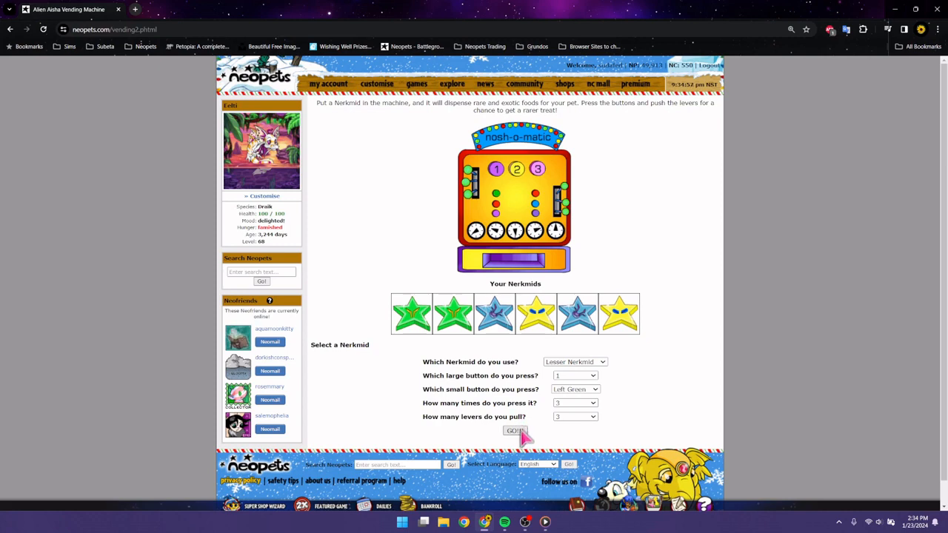
mouse_move(581, 435)
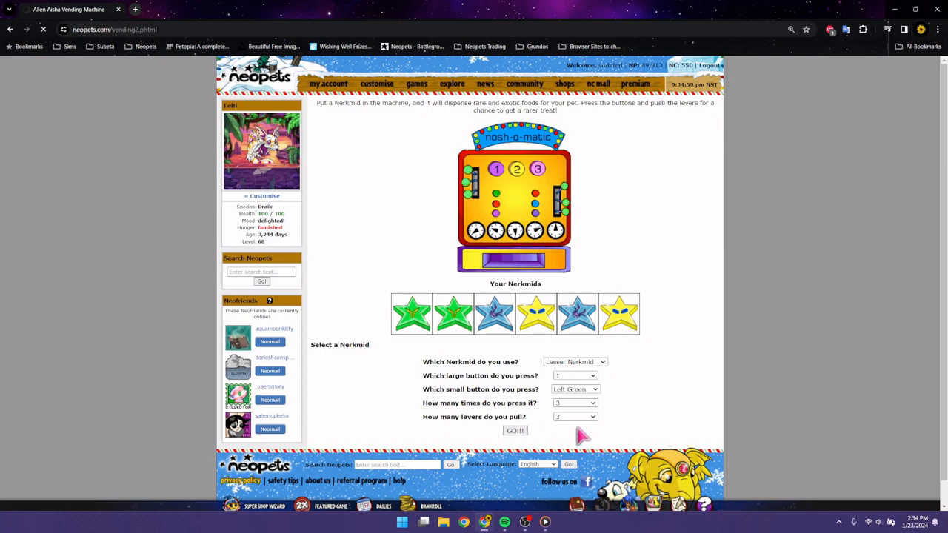
Step: Collect the 62 NP and Woodland Petpet Paint Brush, then return to the blank Nerkmid form
left_click(515, 430)
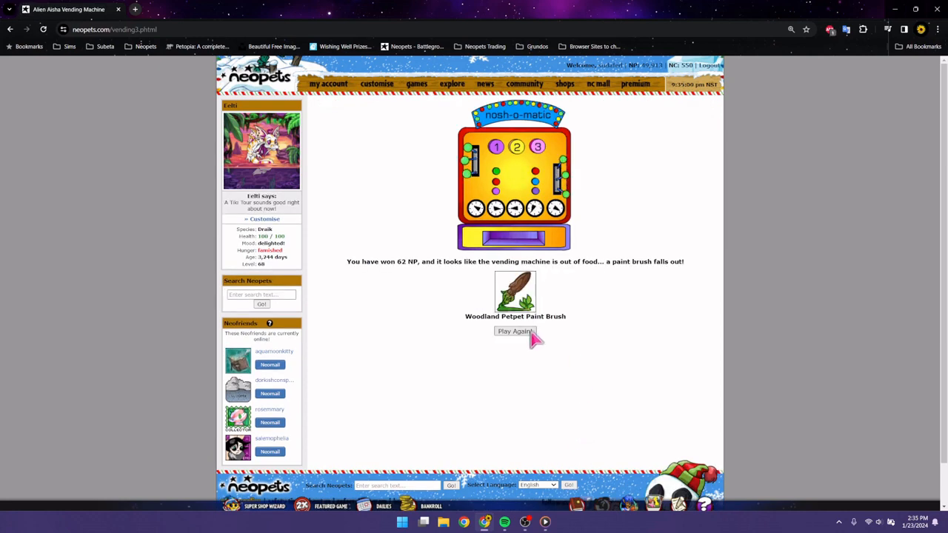
mouse_move(615, 356)
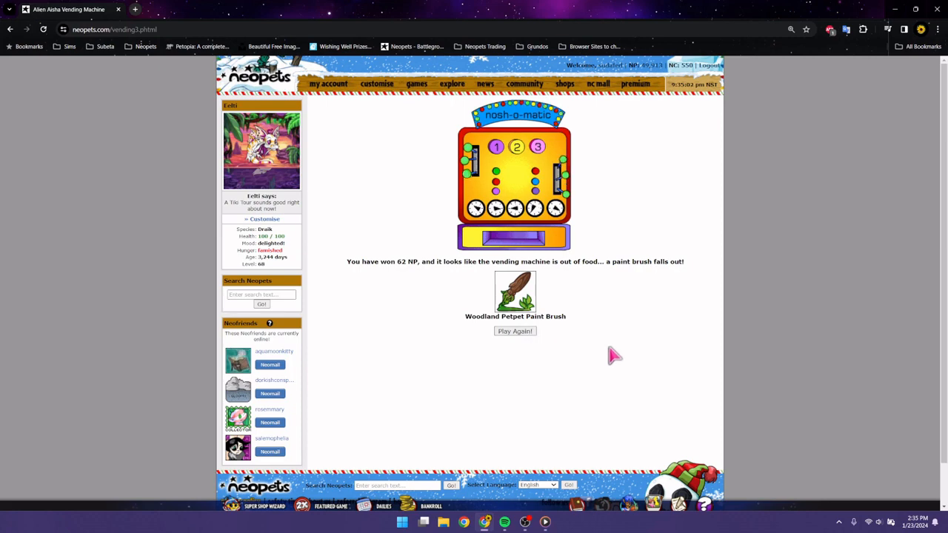
mouse_move(612, 352)
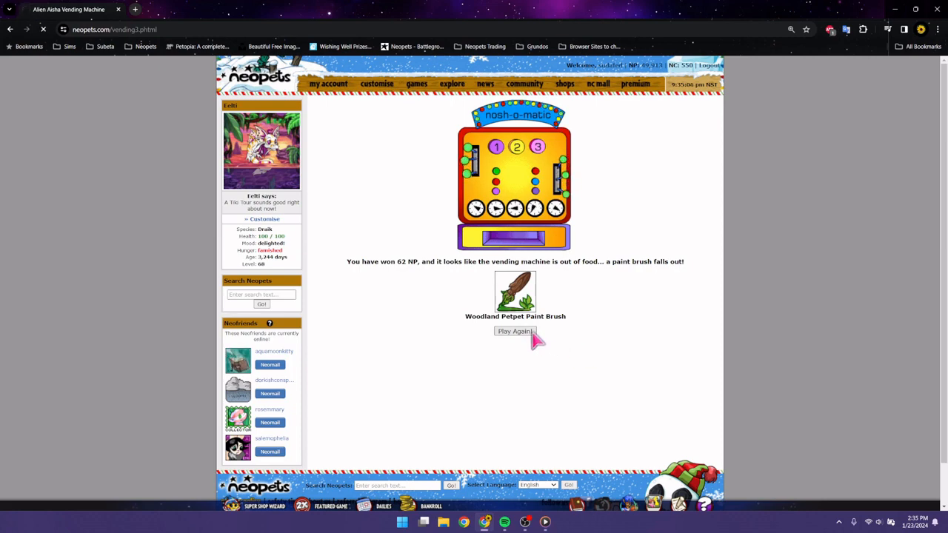
left_click(514, 331)
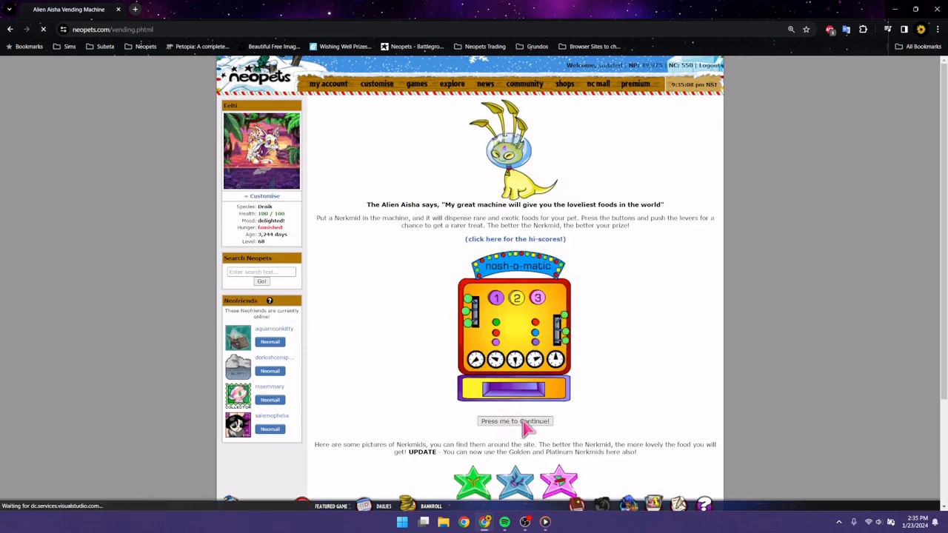
left_click(515, 420)
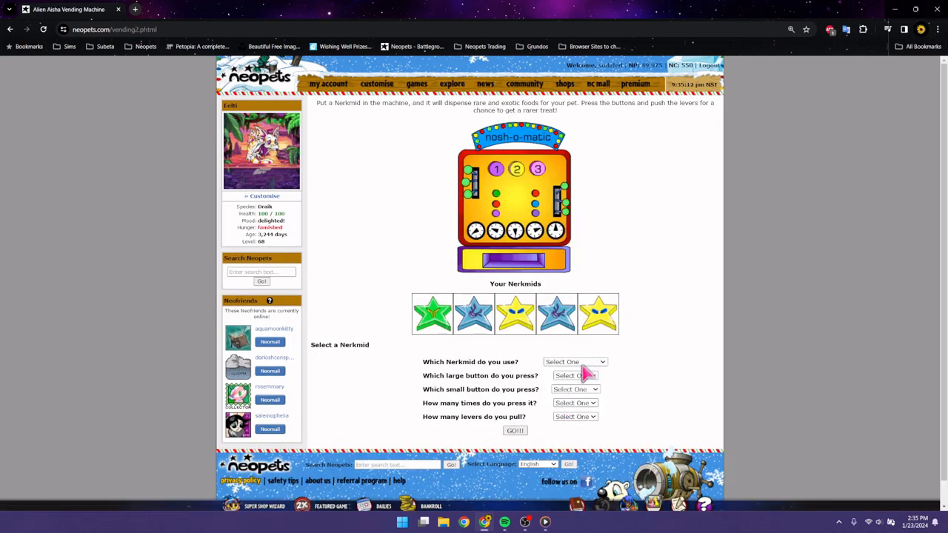
Step: Set a Super Nerkmid with large button 1, Left Pink, one press, four levers
left_click(574, 375)
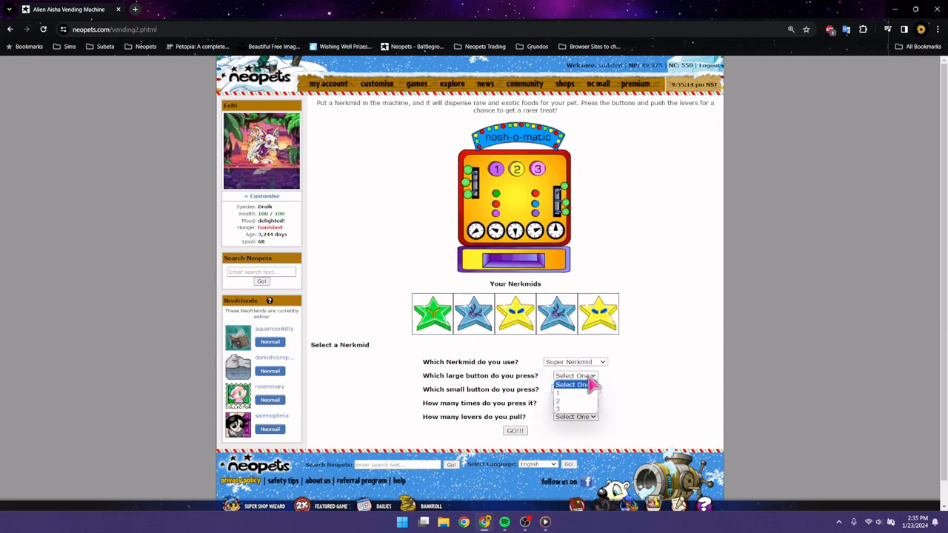
left_click(574, 389)
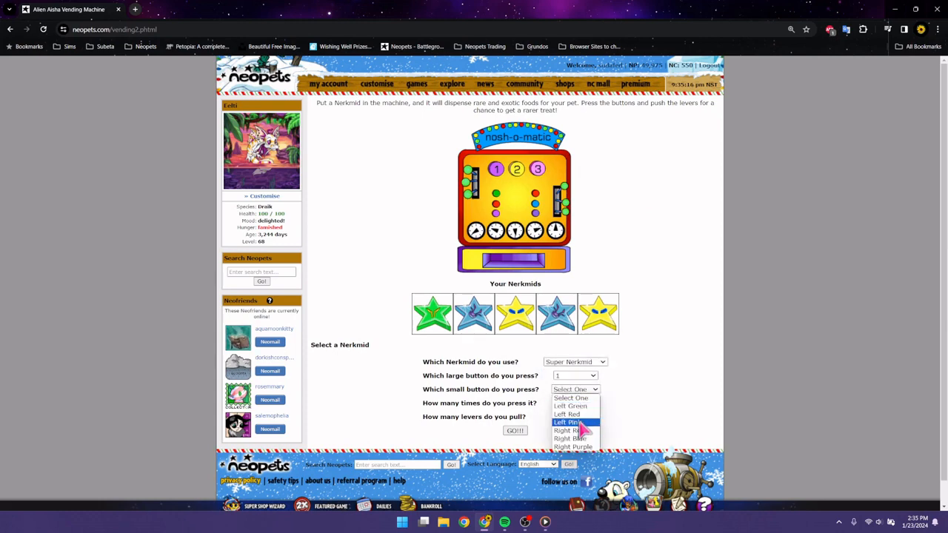
left_click(568, 422)
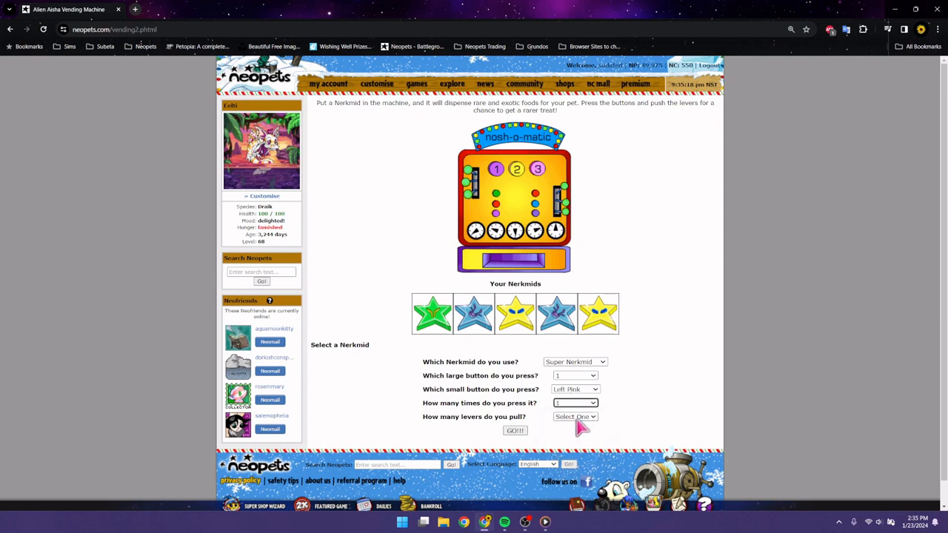
left_click(576, 416)
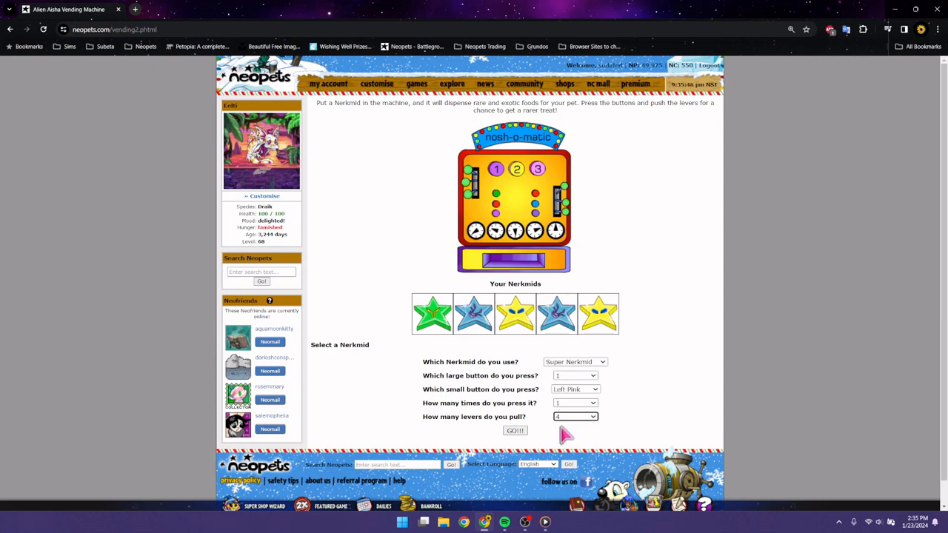
mouse_move(561, 432)
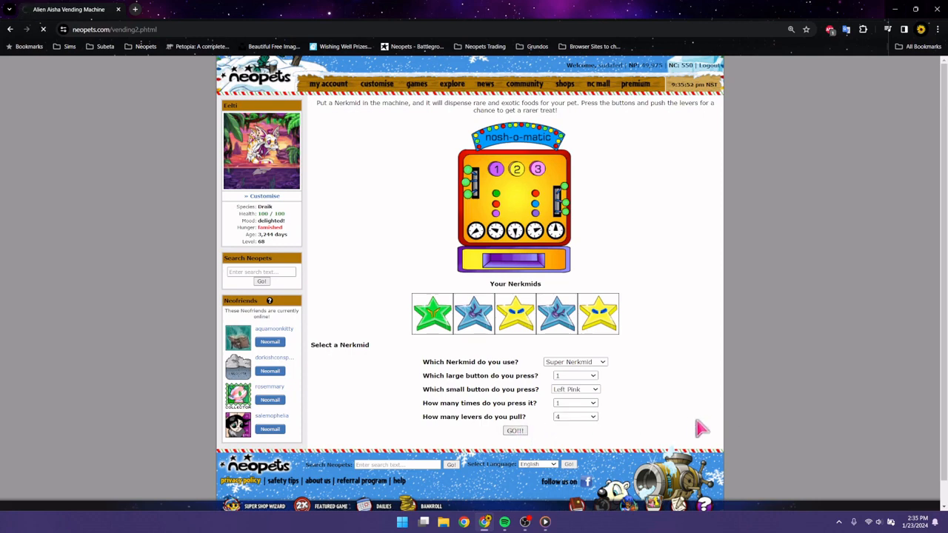
Step: Run the Super Nerkmid play, collect 134 NP and an Average Nerkmid, and reopen the form
left_click(514, 430)
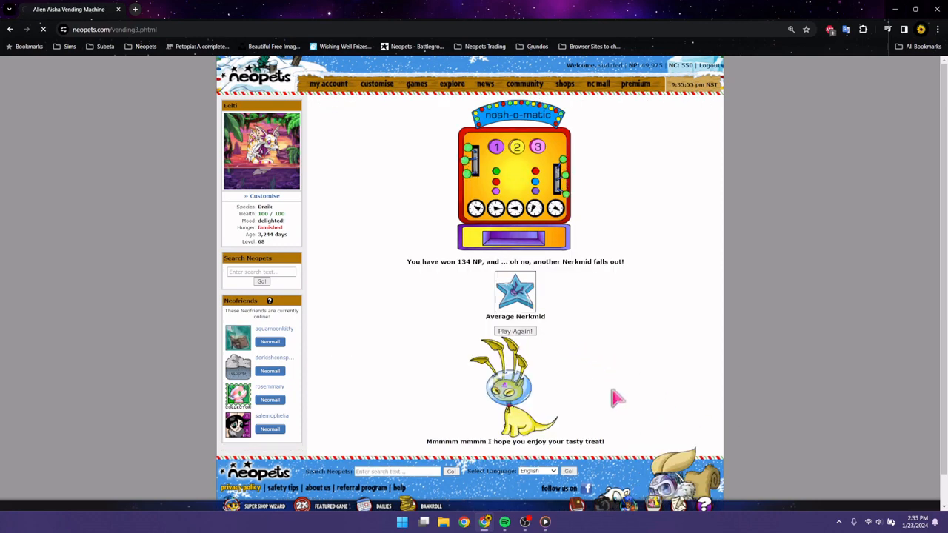
left_click(515, 331)
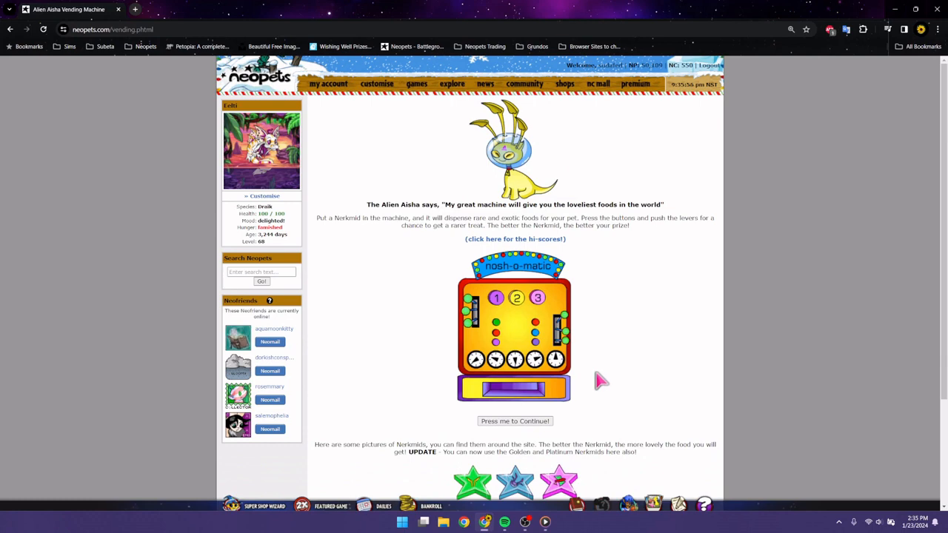
left_click(514, 421)
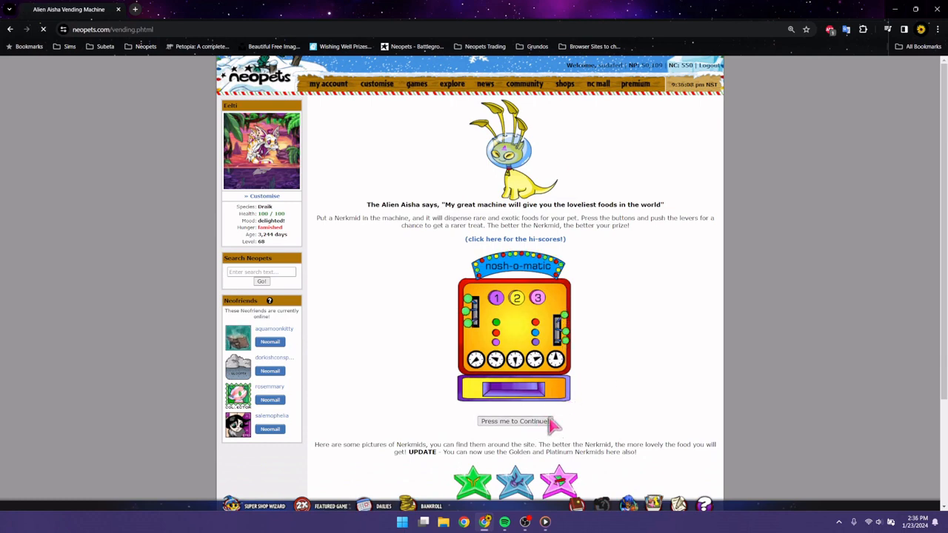
left_click(515, 421)
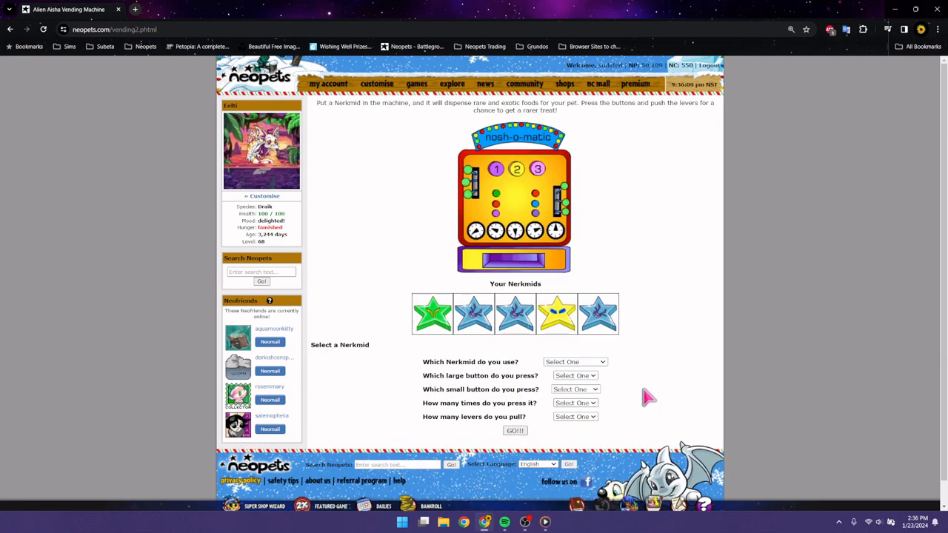
mouse_move(640, 395)
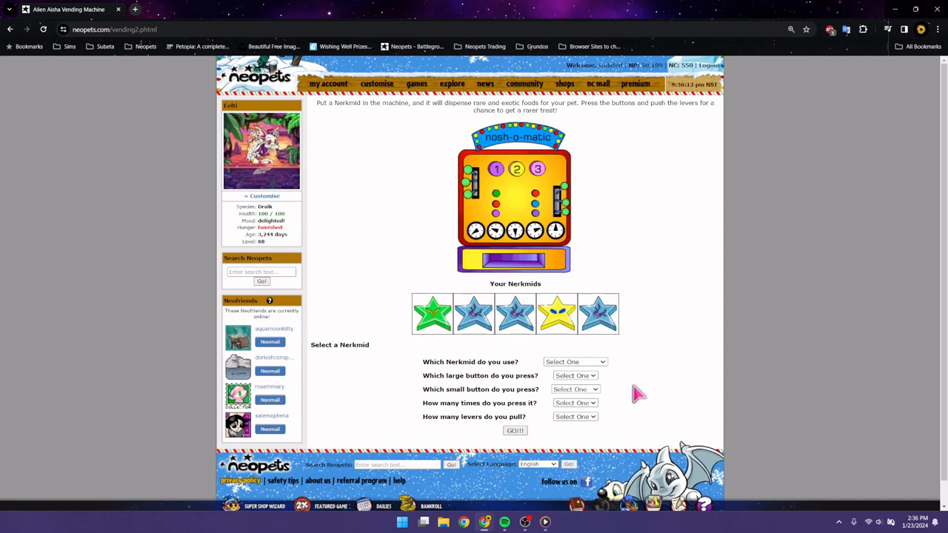
mouse_move(618, 392)
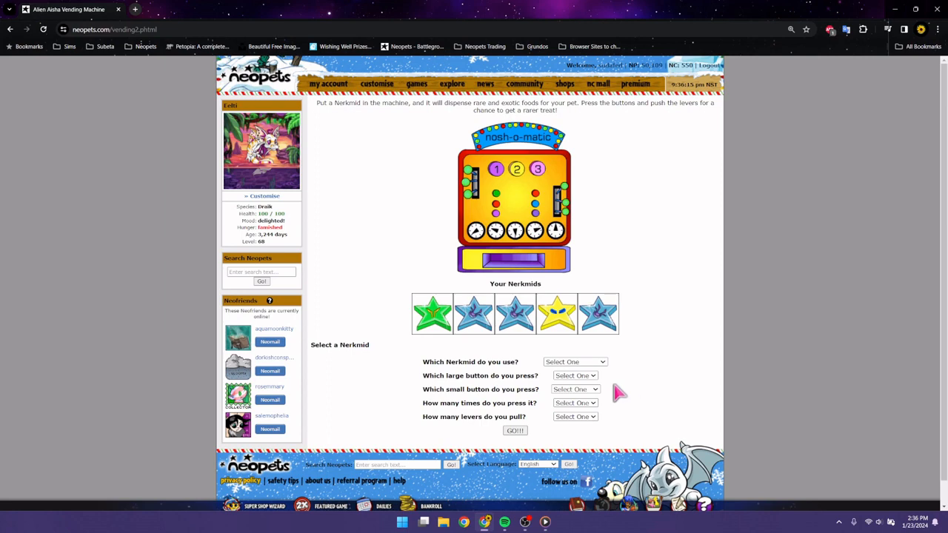
Step: Set a Super Nerkmid with large button 1, Right Purple pressed twice, zero levers
left_click(574, 361)
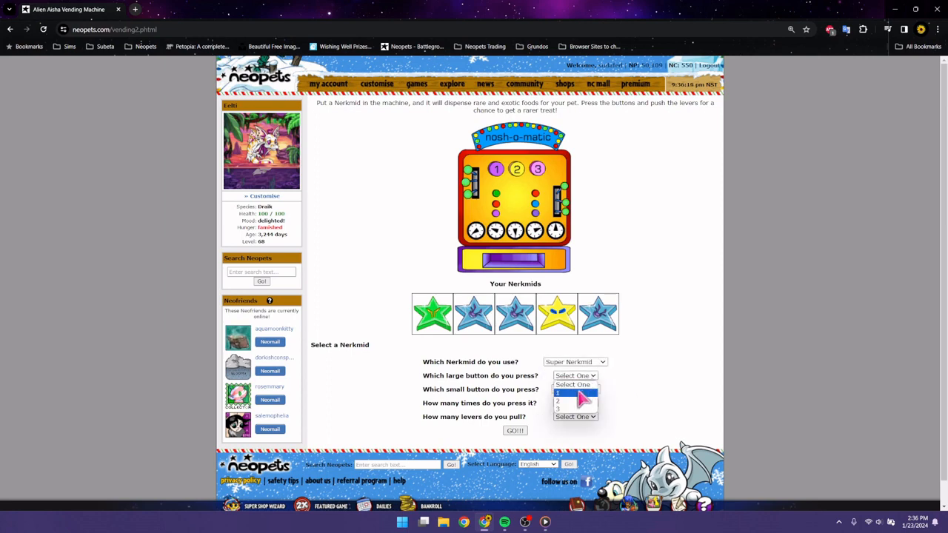
left_click(576, 392)
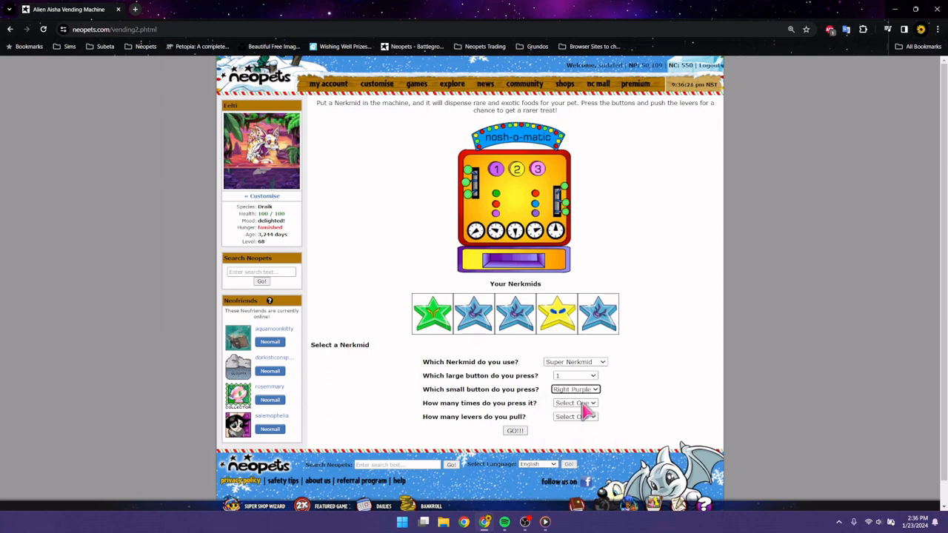
left_click(575, 416)
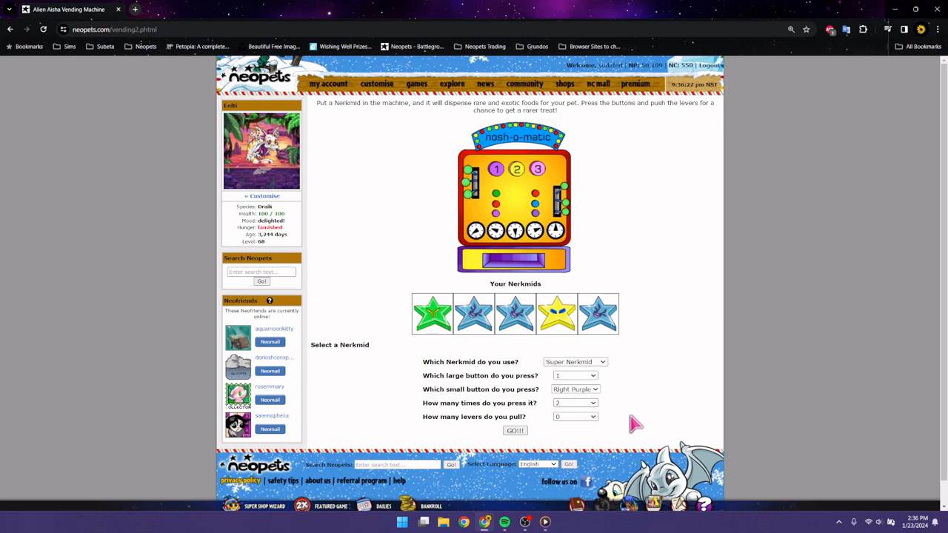
mouse_move(628, 422)
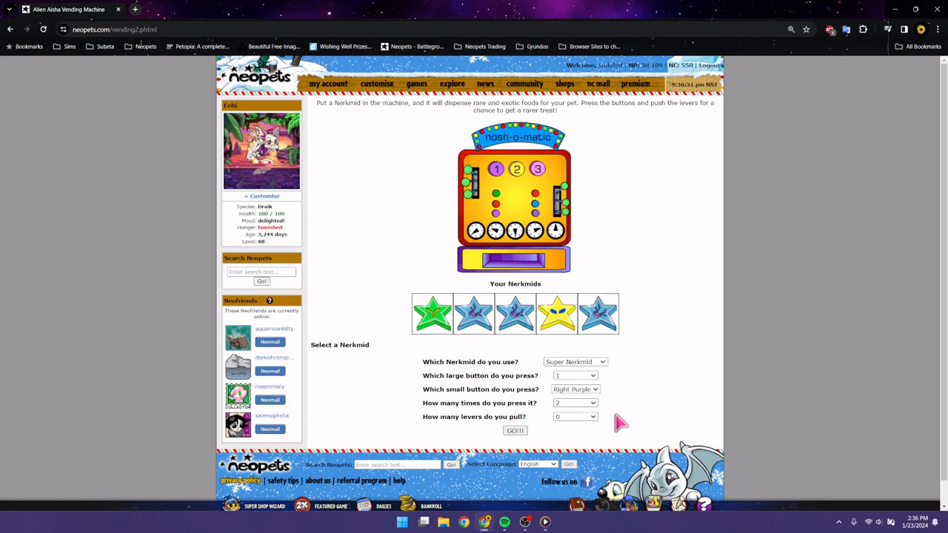
mouse_move(617, 421)
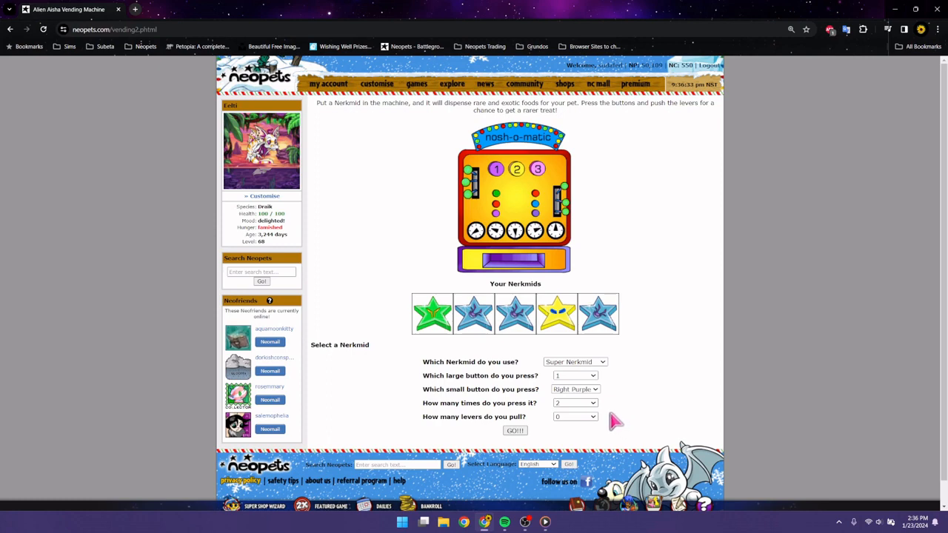
mouse_move(522, 435)
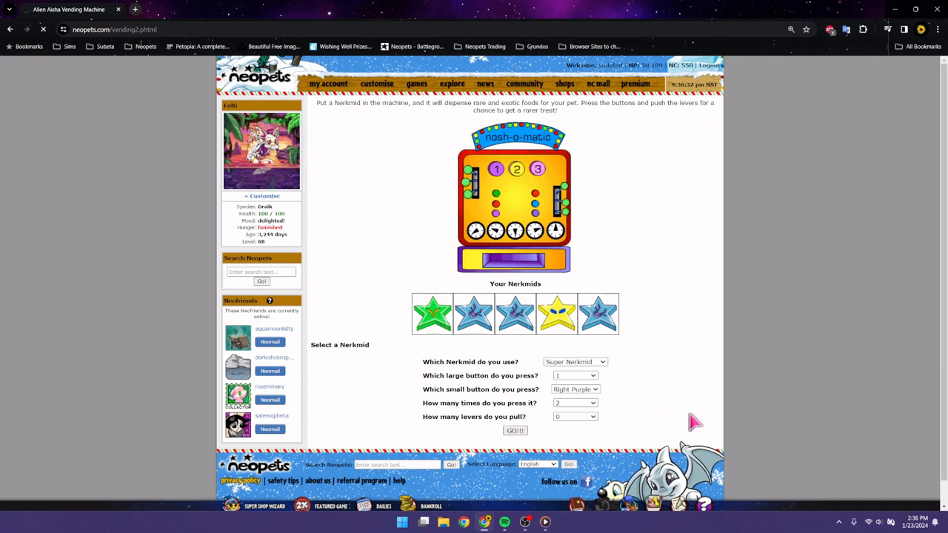
Step: Run the Super Nerkmid play, winning 45 NP and a Lesser Nerkmid, and return to the form
left_click(514, 431)
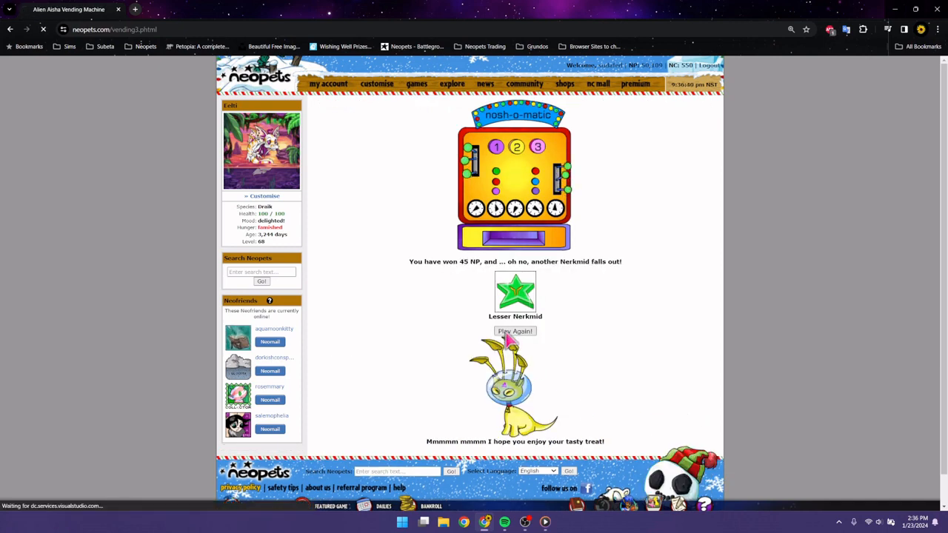
left_click(515, 331)
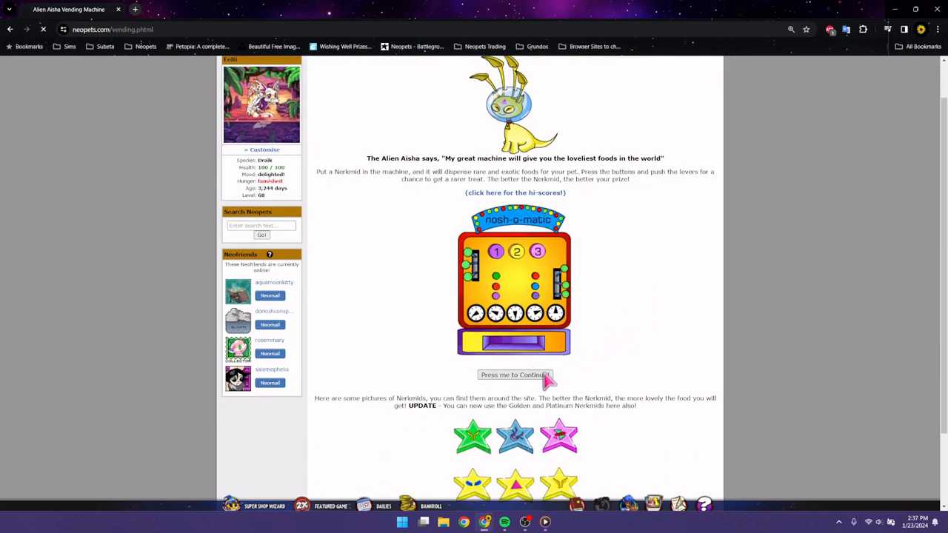
left_click(514, 375)
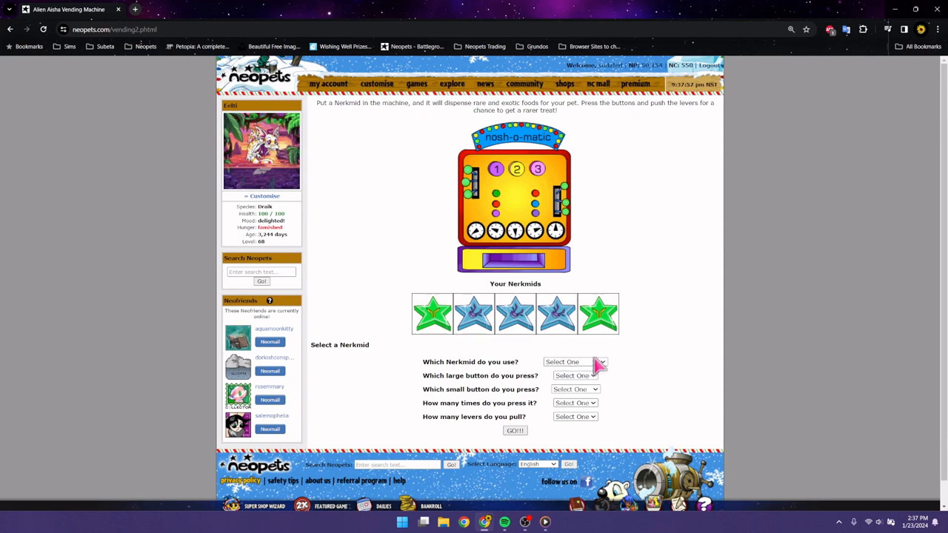
Step: Submit a Lesser Nerkmid play with button 2, Left Red pressed three times, one lever
left_click(574, 362)
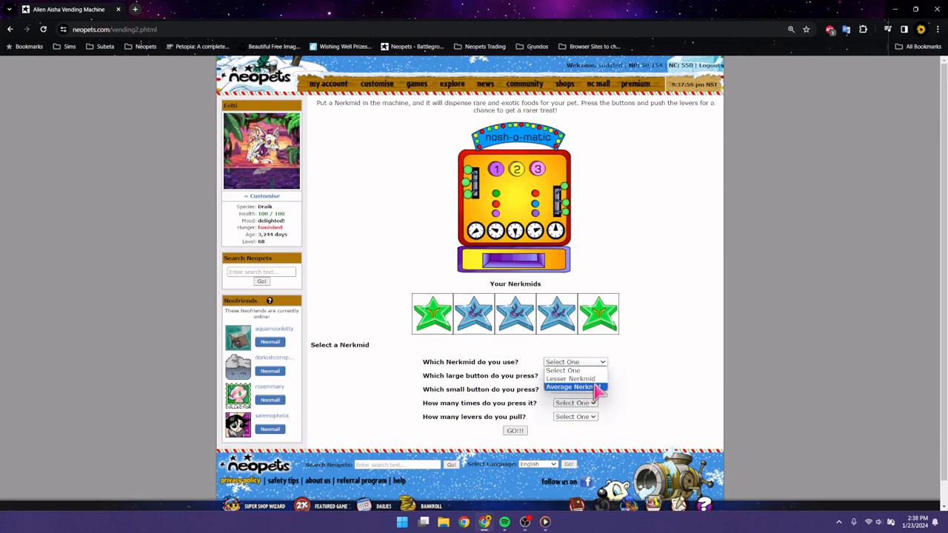
left_click(571, 379)
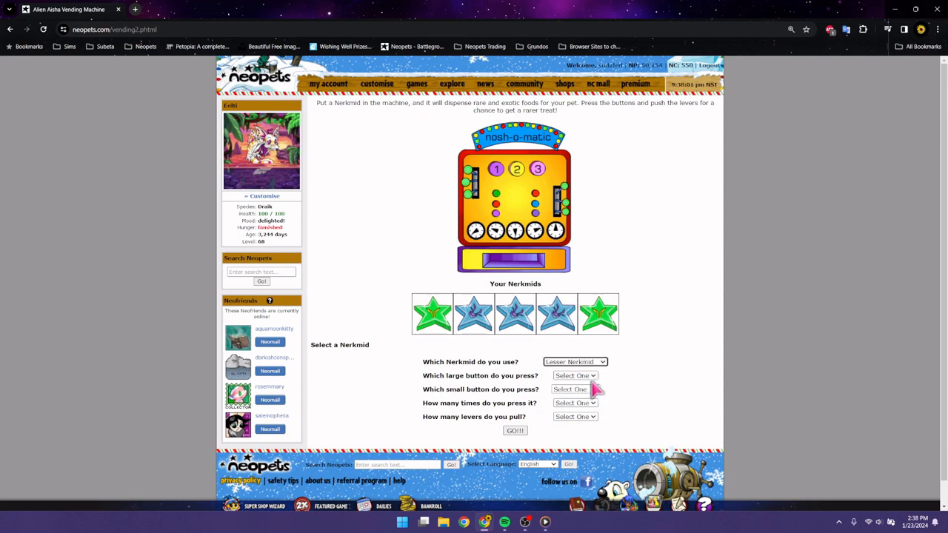
left_click(574, 389)
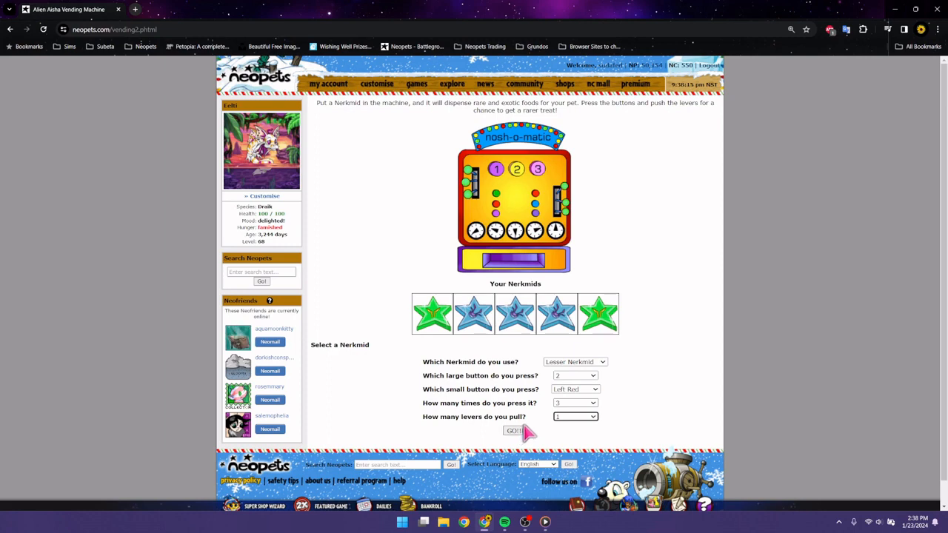
left_click(514, 431)
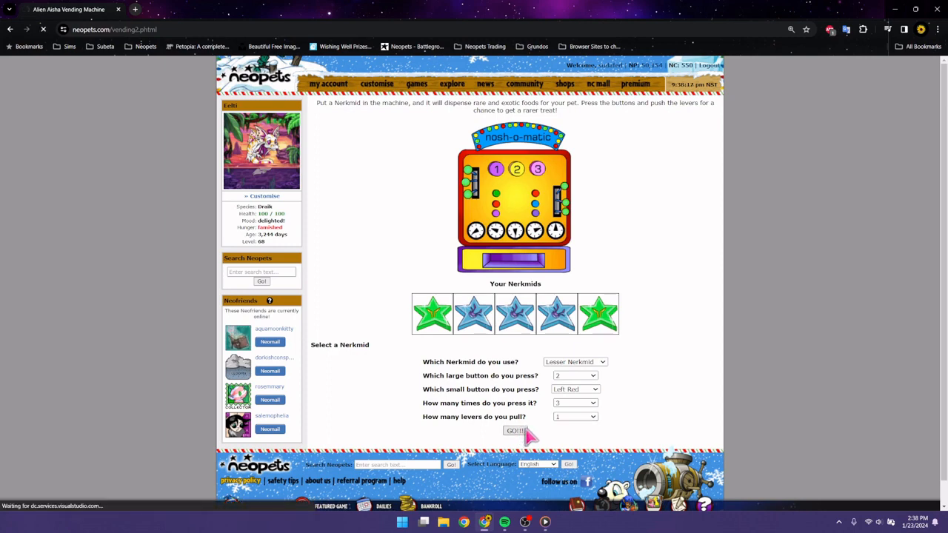
Step: Take the 132 NP and Origami Paint Brush prize and go back to the vending machine
left_click(515, 431)
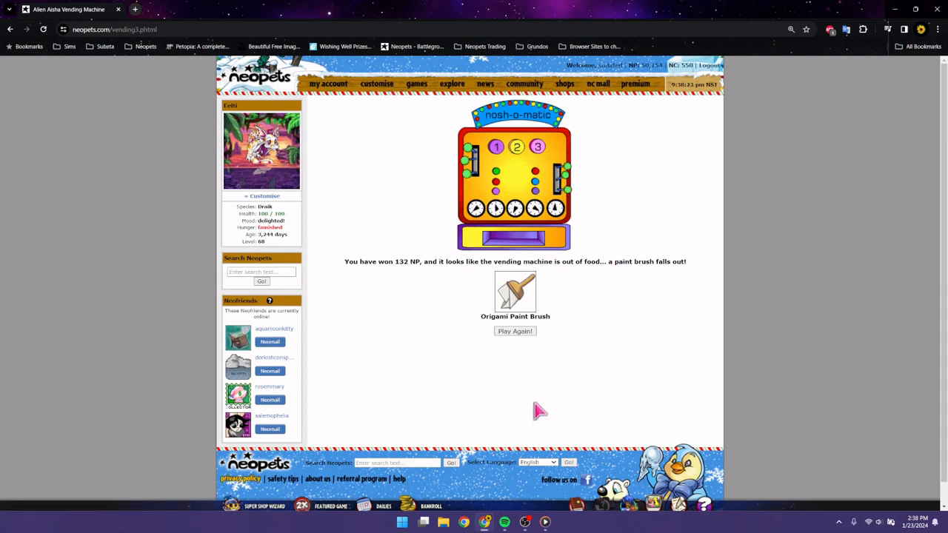
mouse_move(515, 344)
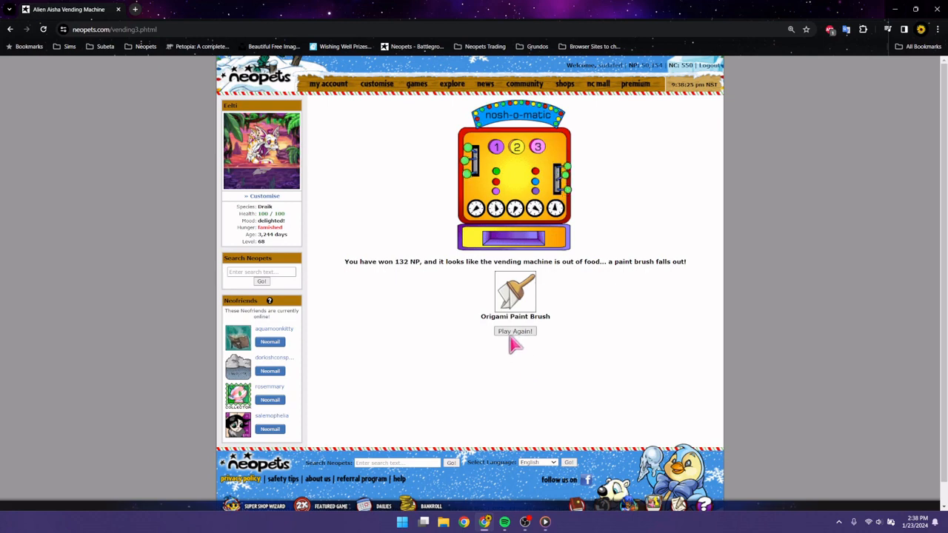
mouse_move(524, 348)
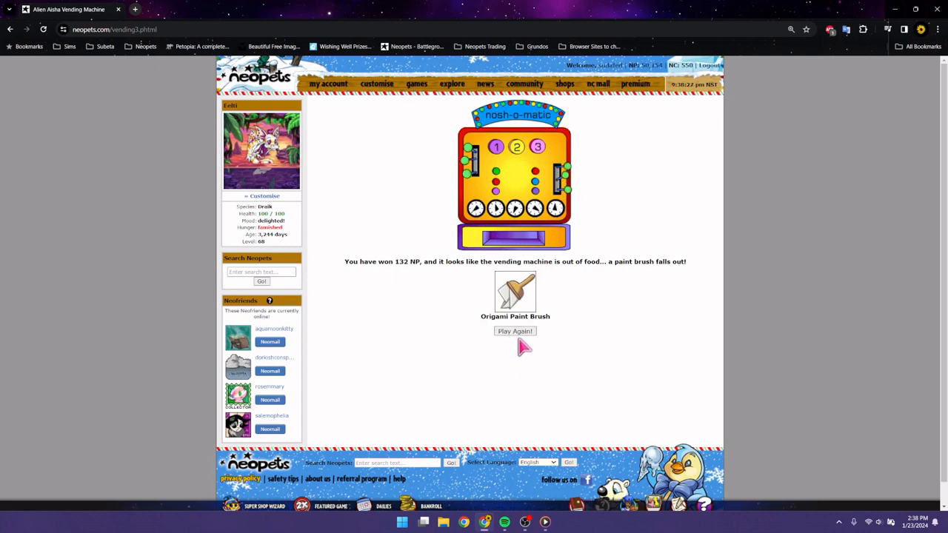
mouse_move(688, 371)
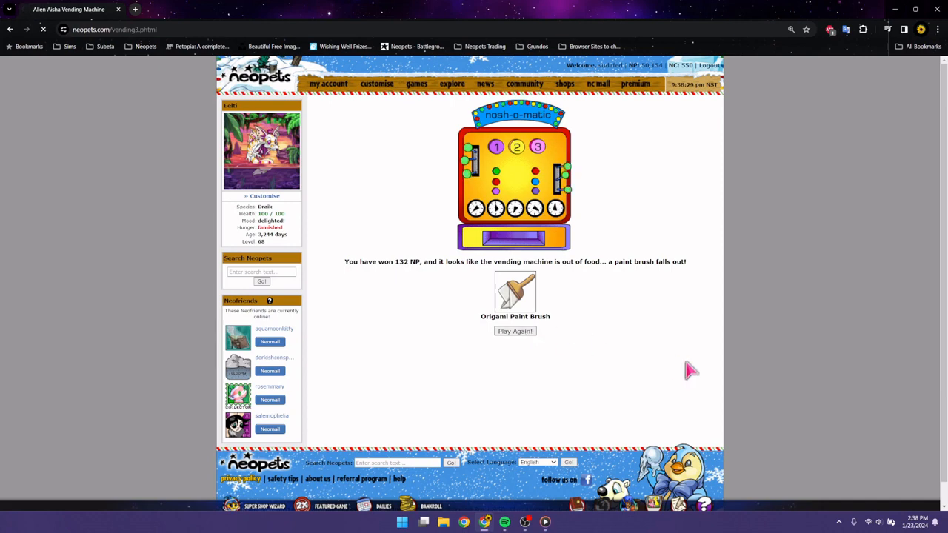
left_click(515, 331)
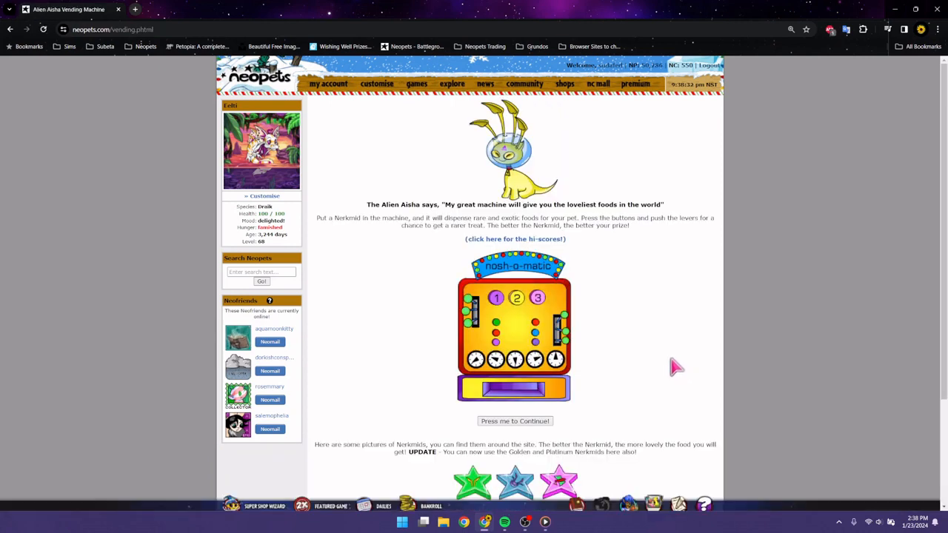
mouse_move(669, 368)
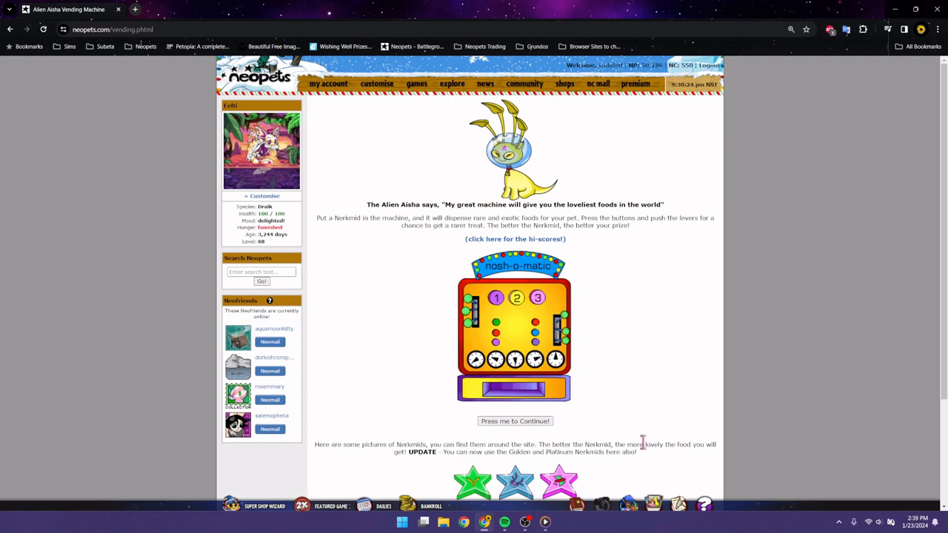
mouse_move(611, 420)
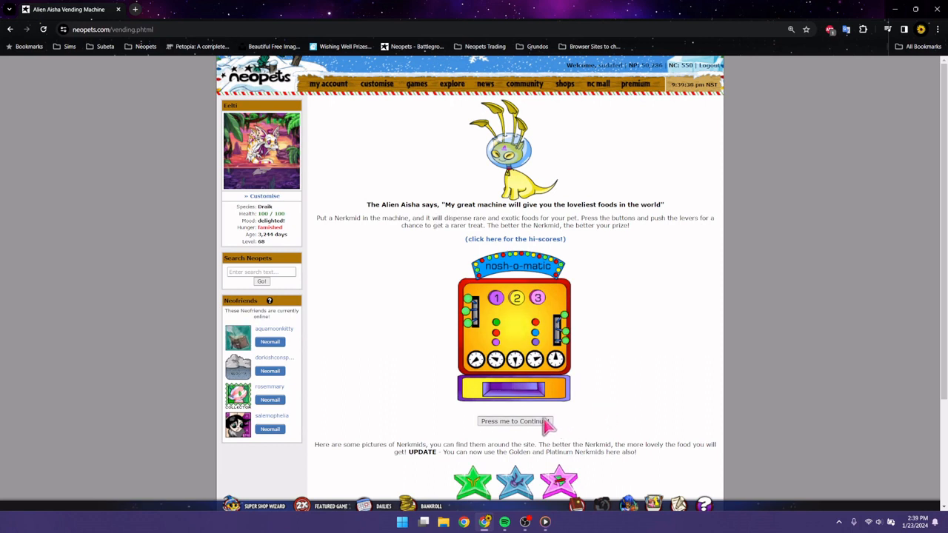
left_click(515, 420)
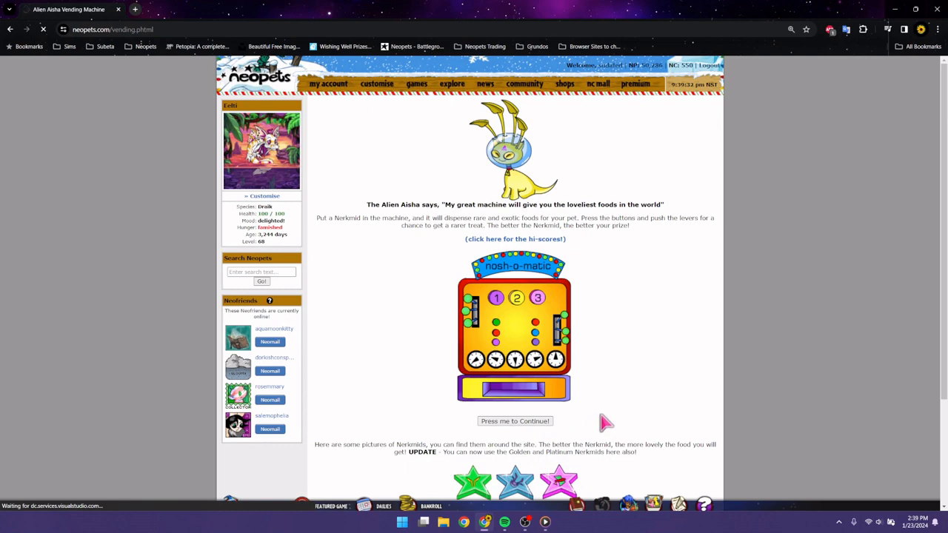
mouse_move(636, 419)
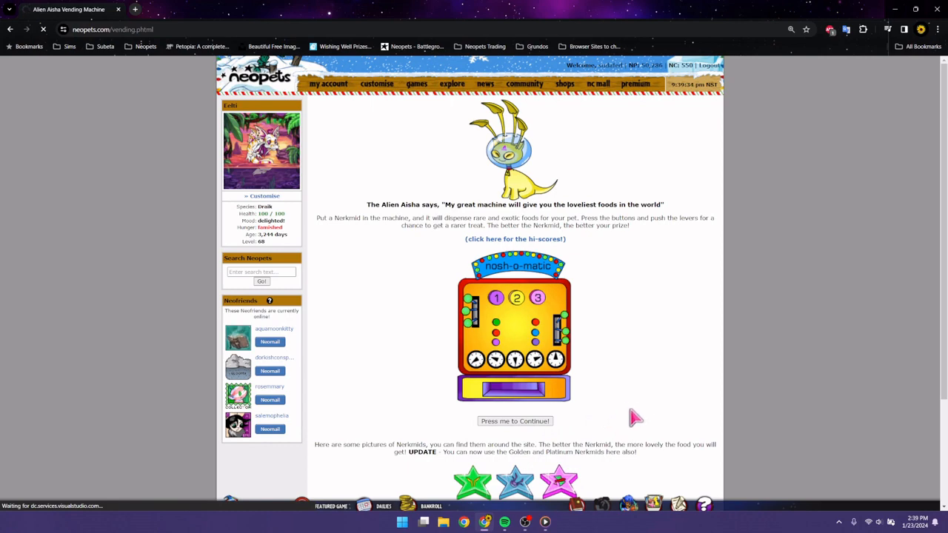
Step: Submit an Average Nerkmid play: button 1, Left Green twice, one lever
left_click(514, 420)
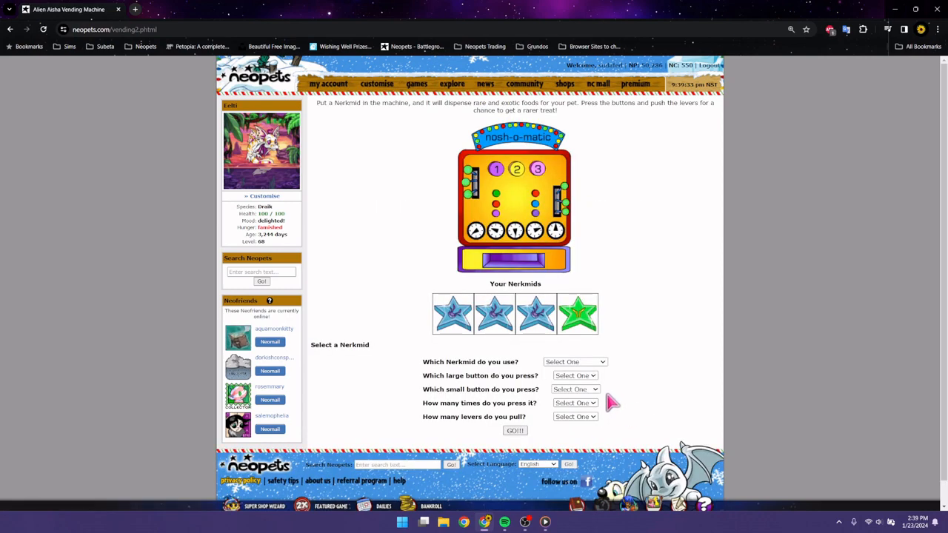
left_click(574, 361)
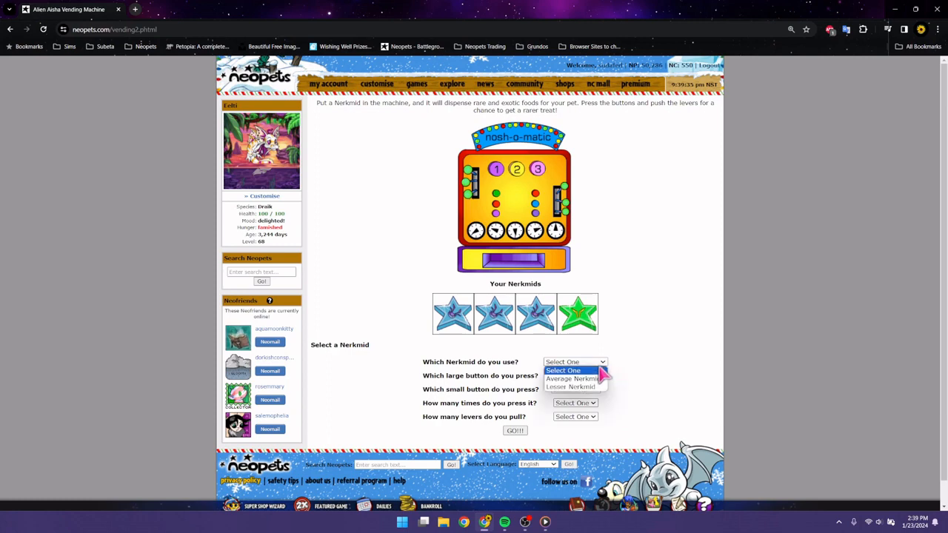
left_click(571, 378)
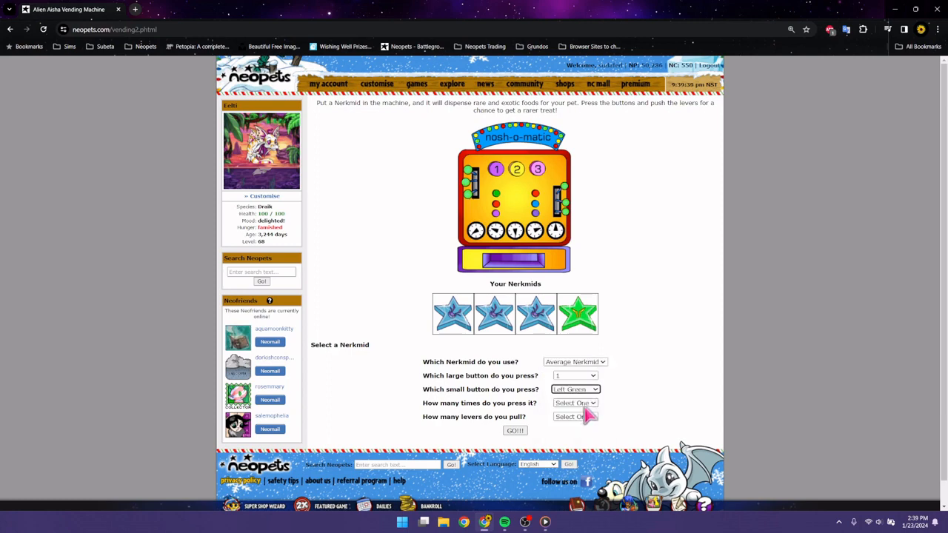
left_click(576, 416)
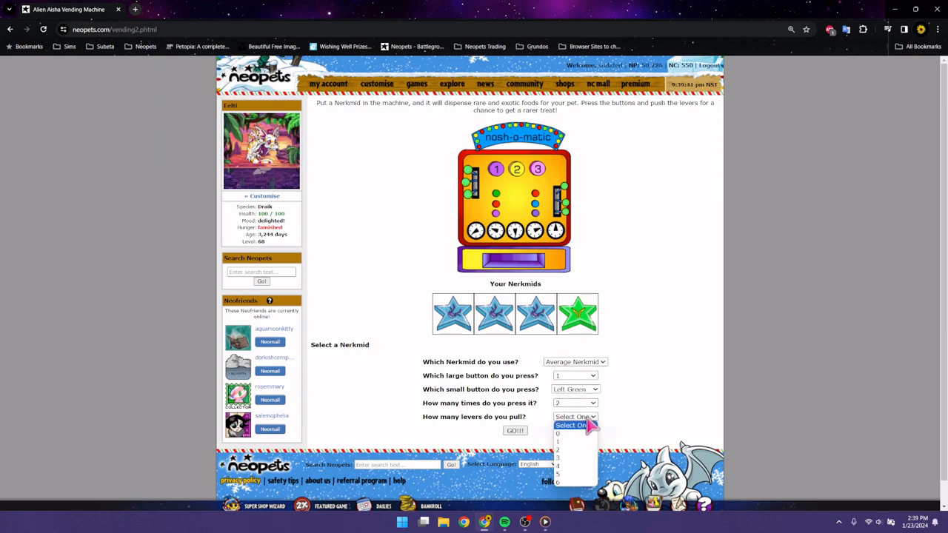
left_click(574, 441)
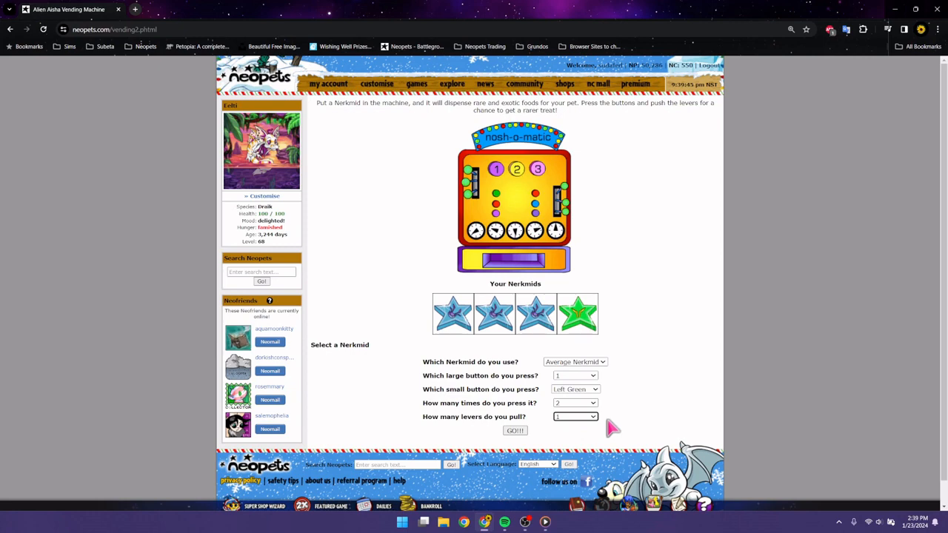
mouse_move(634, 433)
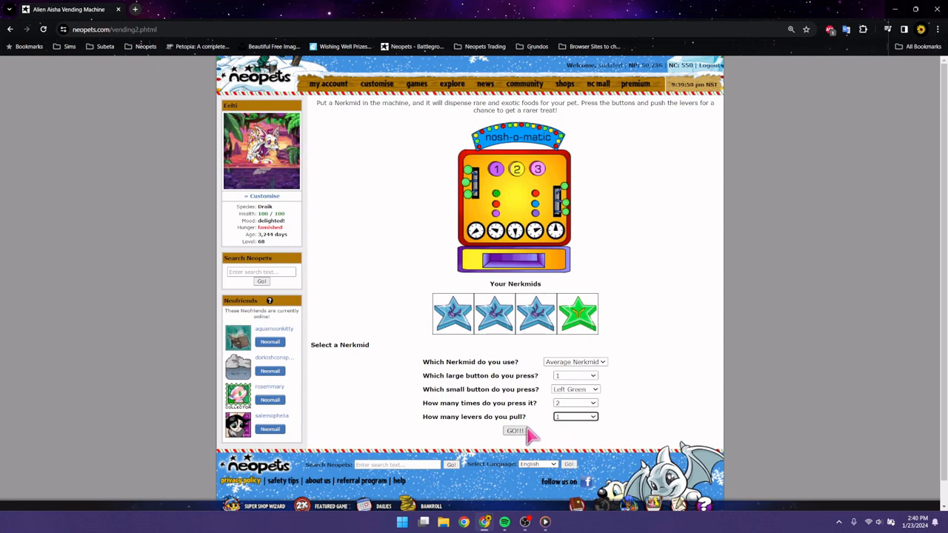
left_click(515, 431)
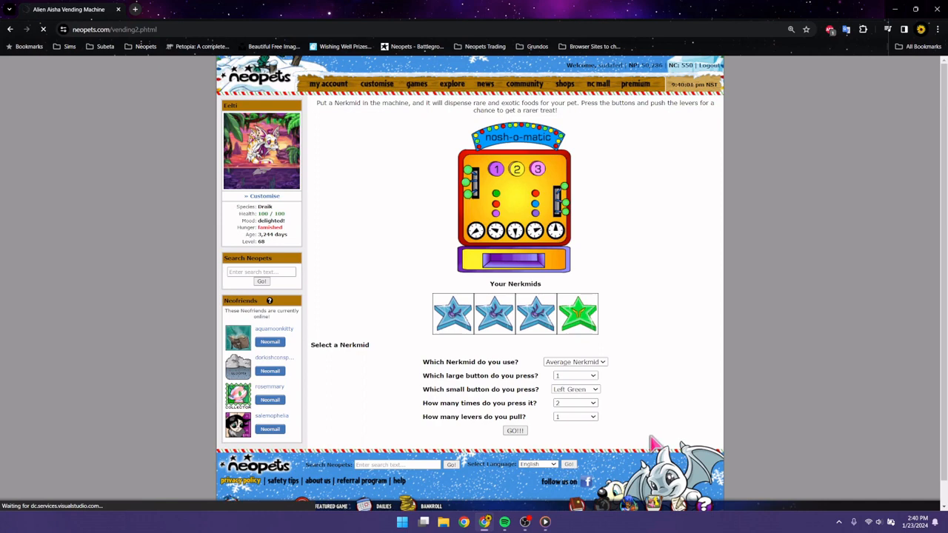
Step: Accept the 112 NP and Cheese and Eel Burger prize and start another round
left_click(514, 430)
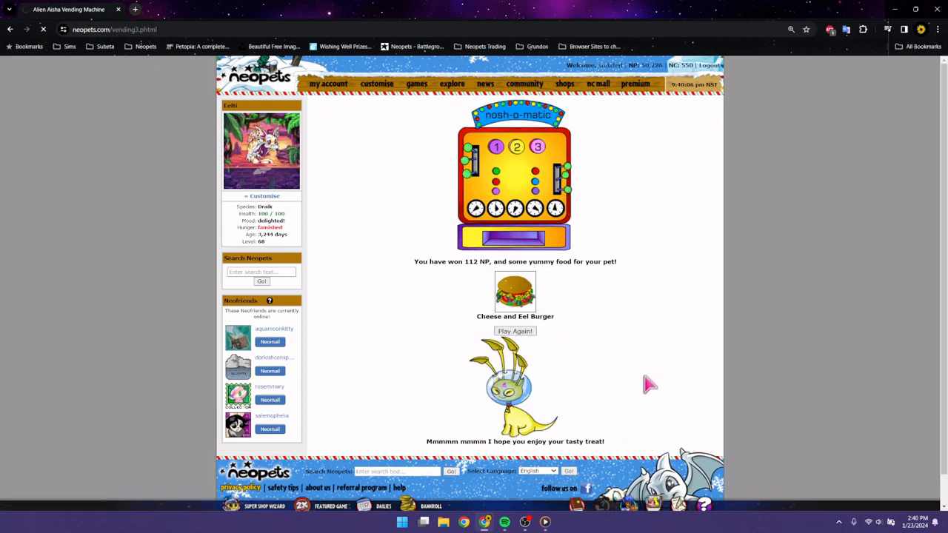
mouse_move(526, 340)
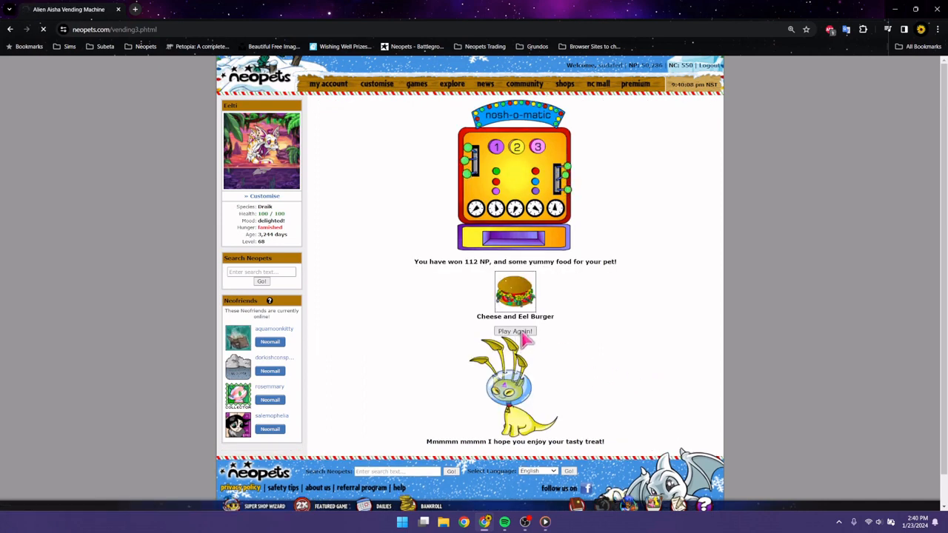
left_click(515, 331)
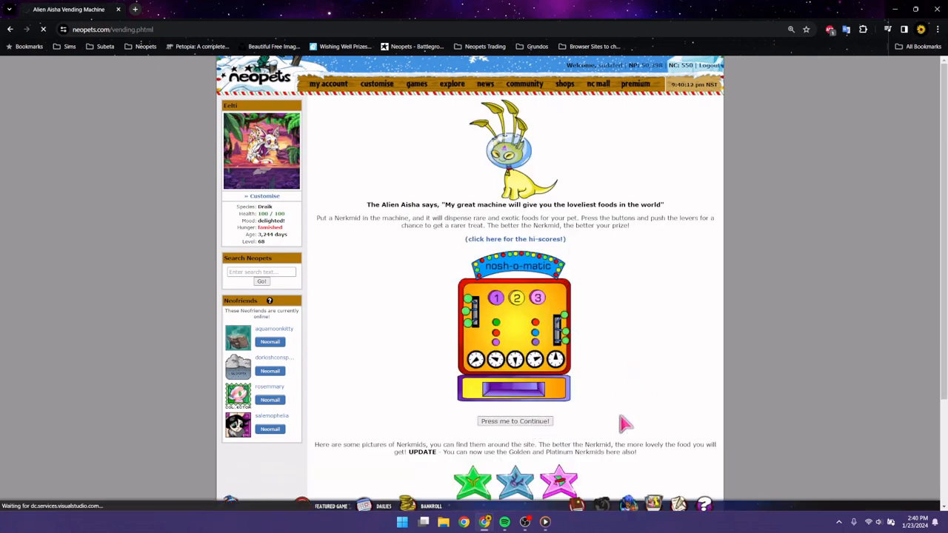
Step: Fill the Nerkmid form: Average Nerkmid, button 1, Right Purple, five presses, one lever
left_click(514, 421)
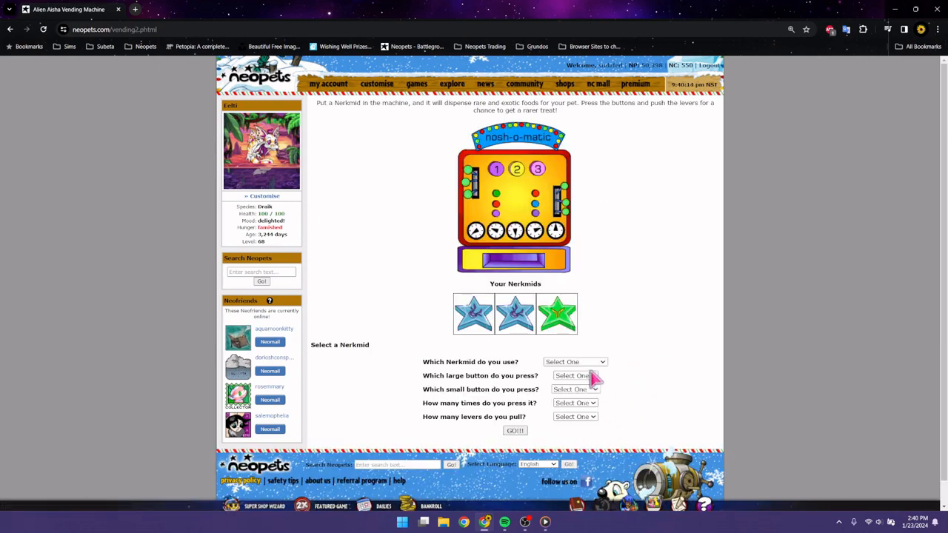
left_click(574, 375)
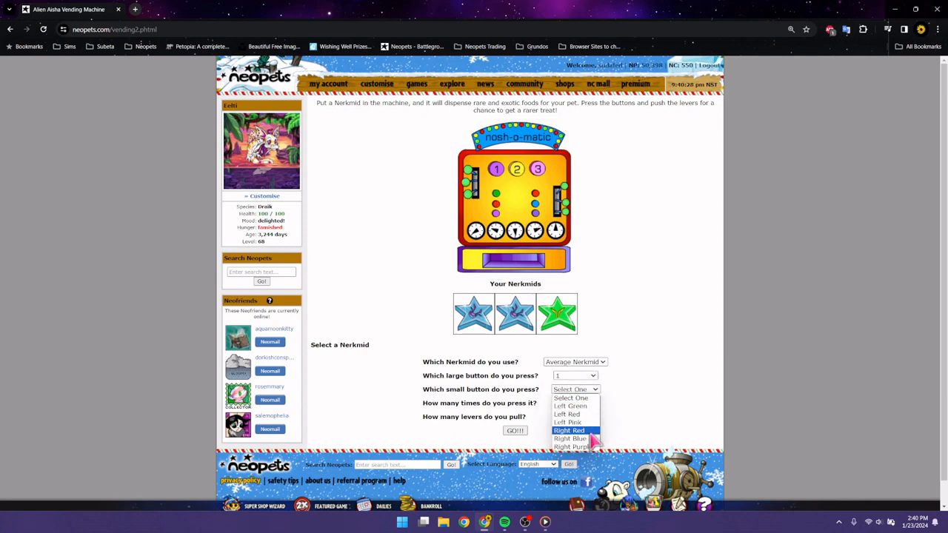
left_click(572, 446)
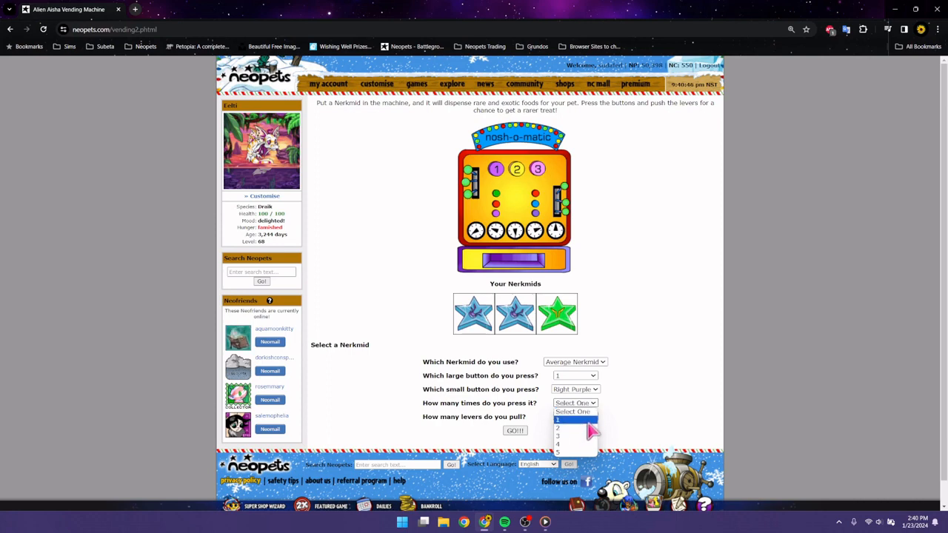
mouse_move(574, 436)
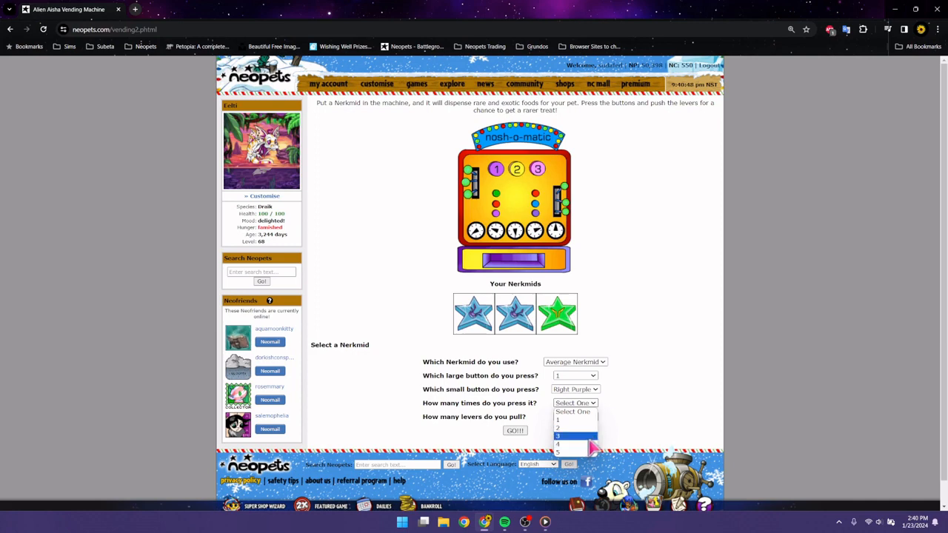
left_click(557, 451)
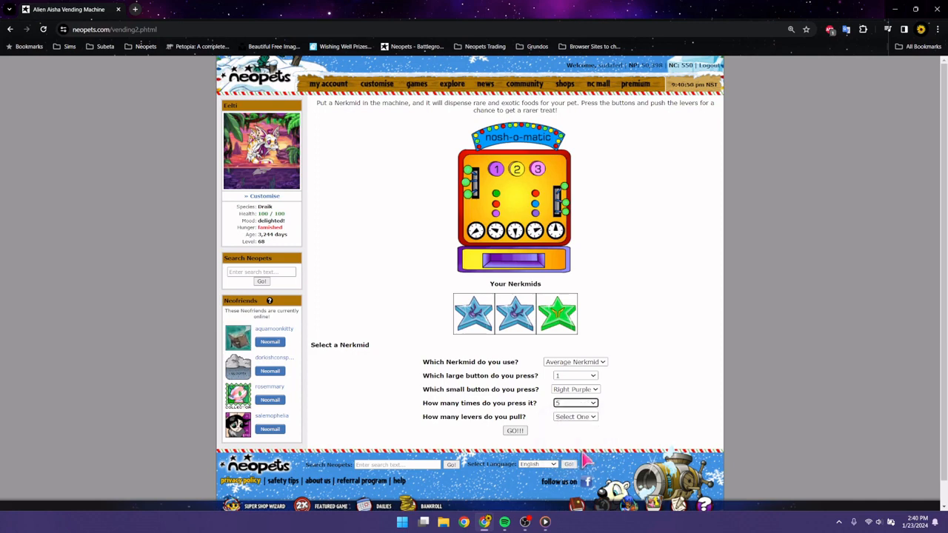
left_click(575, 416)
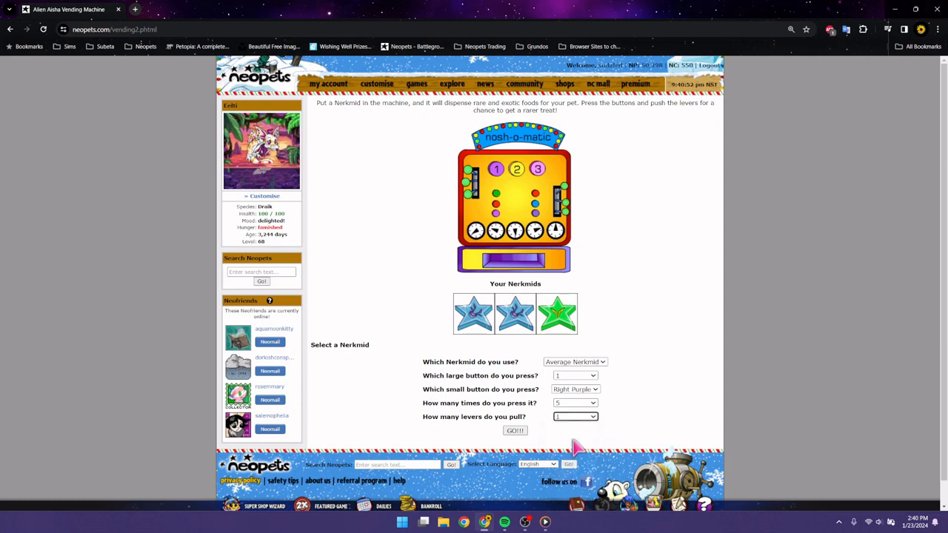
mouse_move(570, 444)
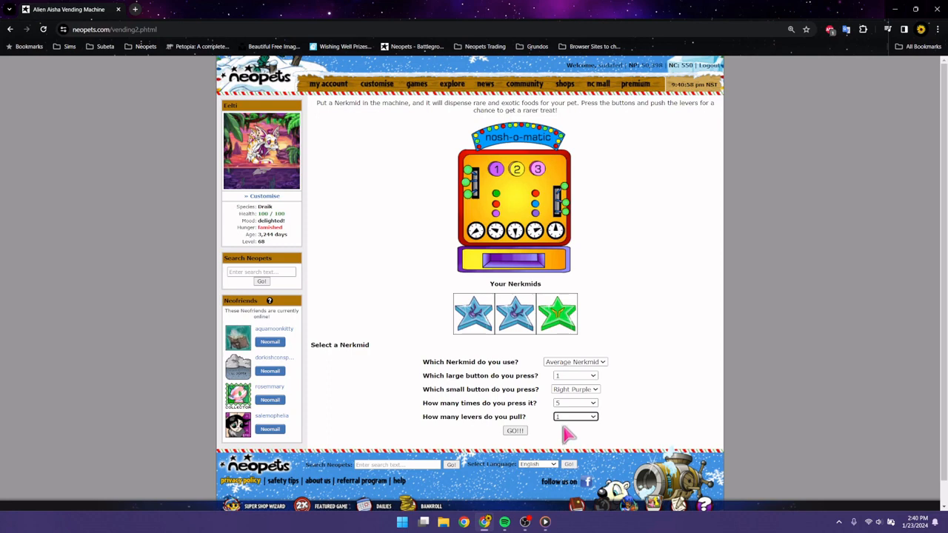
mouse_move(568, 432)
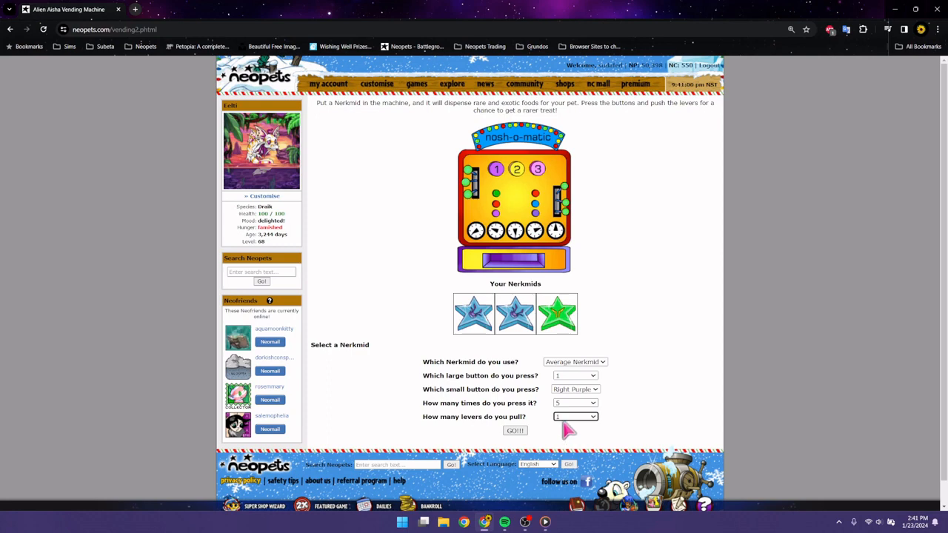
mouse_move(565, 431)
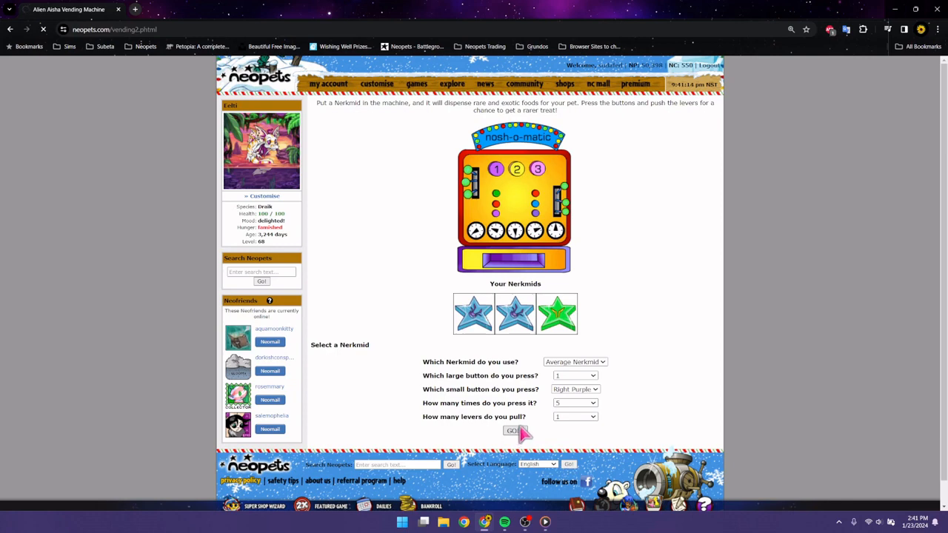
Step: Play the Average Nerkmid for 104 NP and a Pirate Paint Brush, then reopen the form
left_click(512, 430)
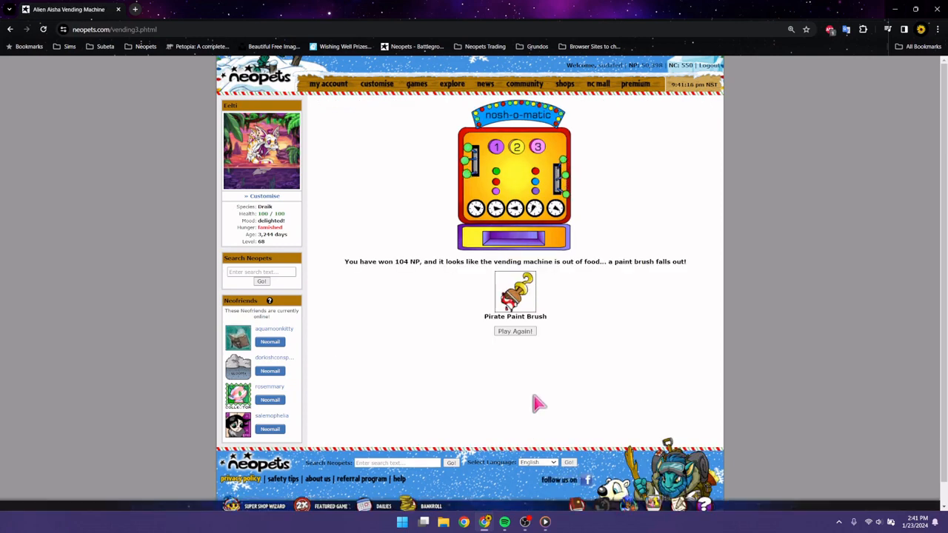
mouse_move(571, 407)
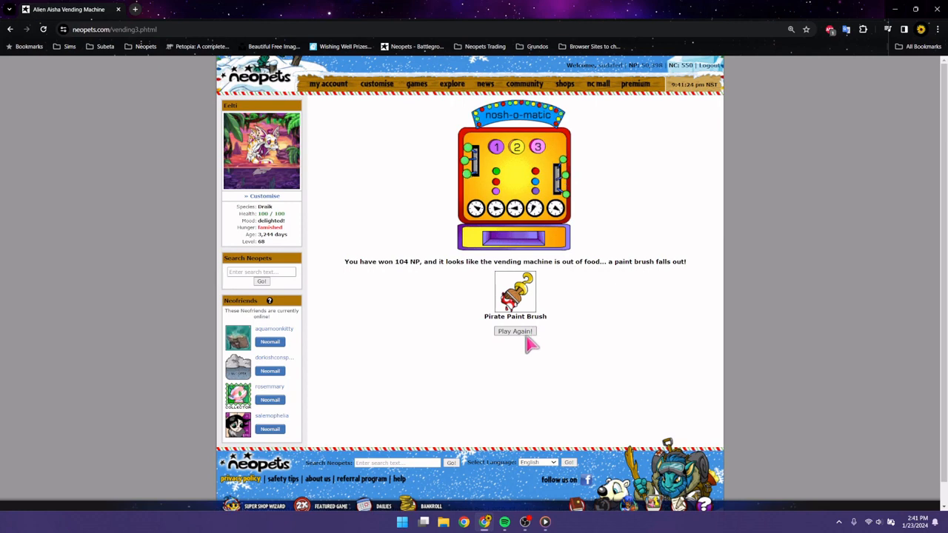
left_click(515, 331)
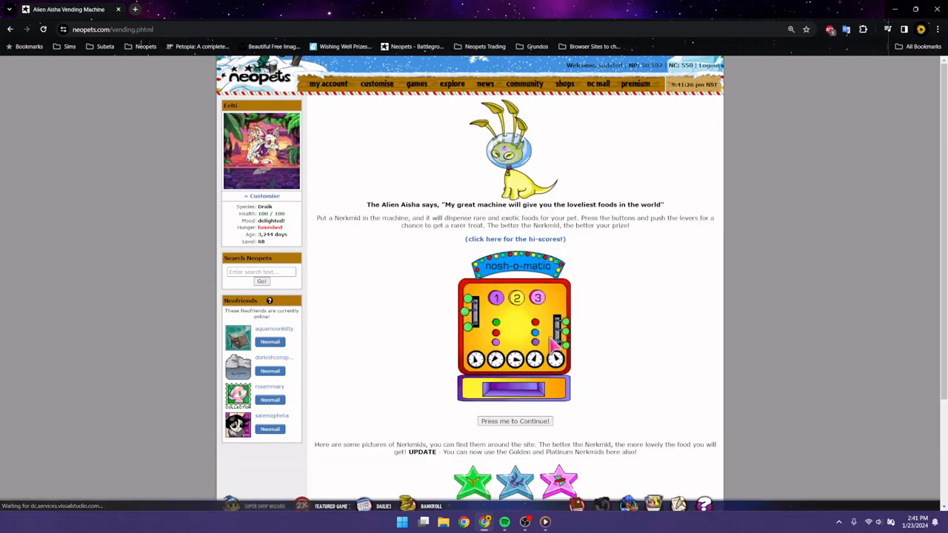
left_click(515, 420)
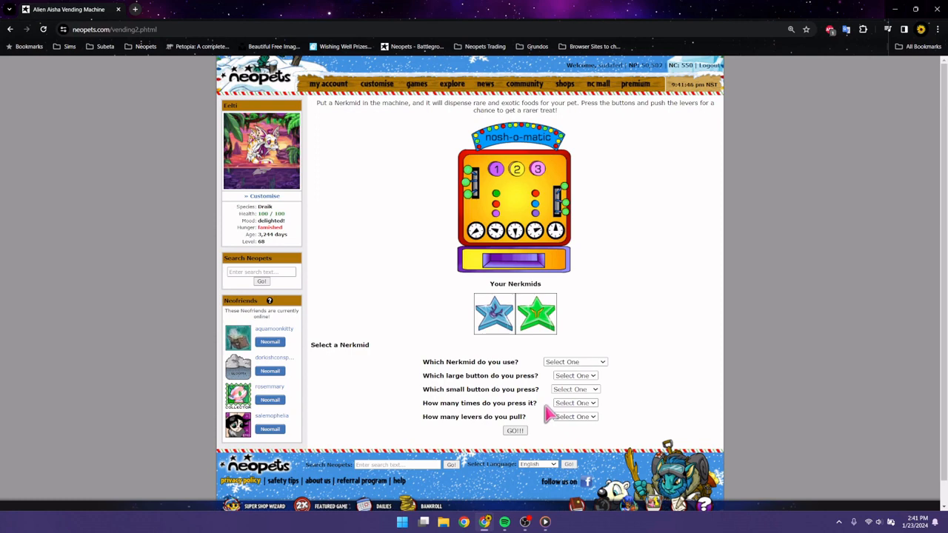
mouse_move(547, 436)
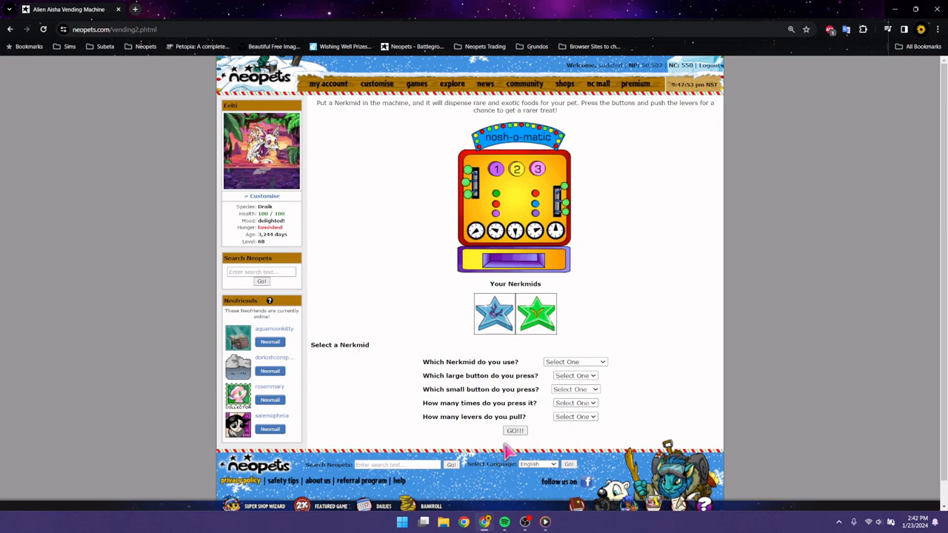
Step: Play a Lesser Nerkmid with button 3, Left Green, one press, four levers, winning 288 NP
left_click(575, 362)
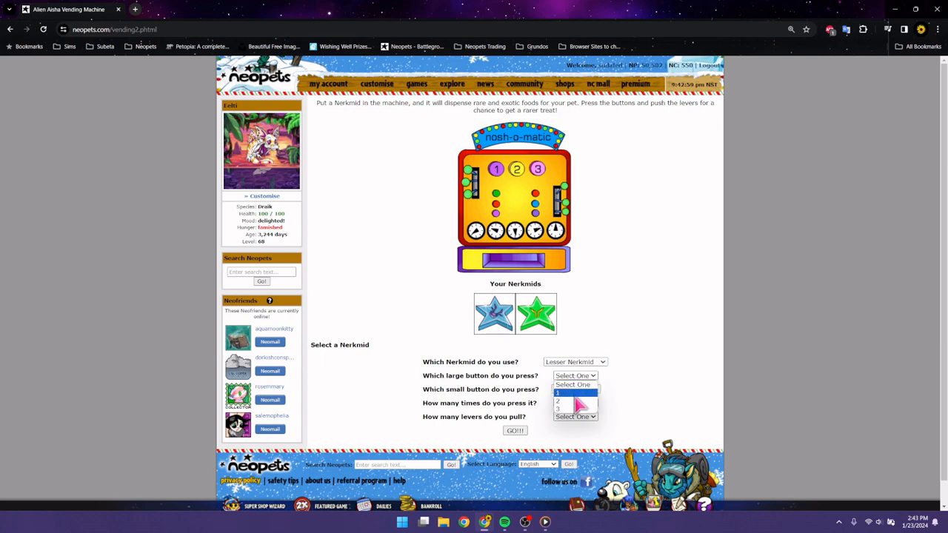
left_click(574, 392)
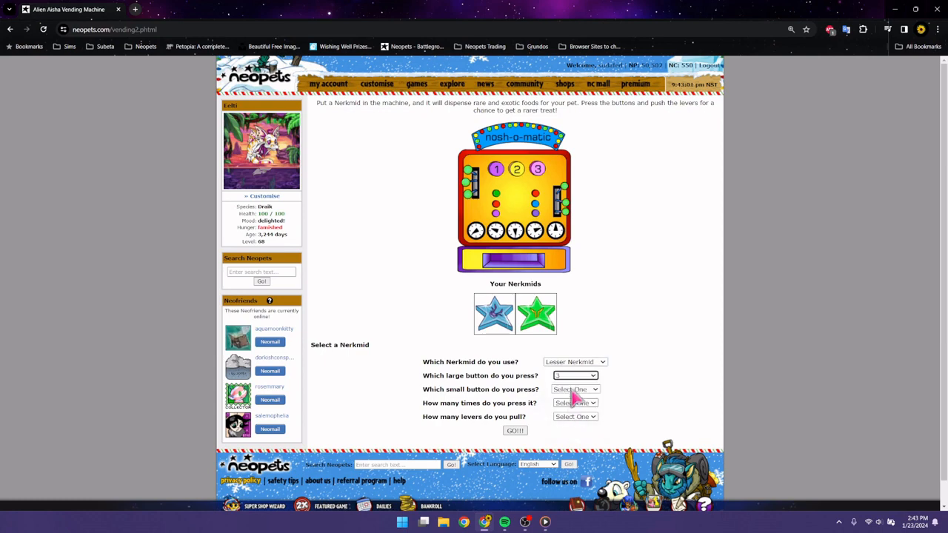
left_click(576, 389)
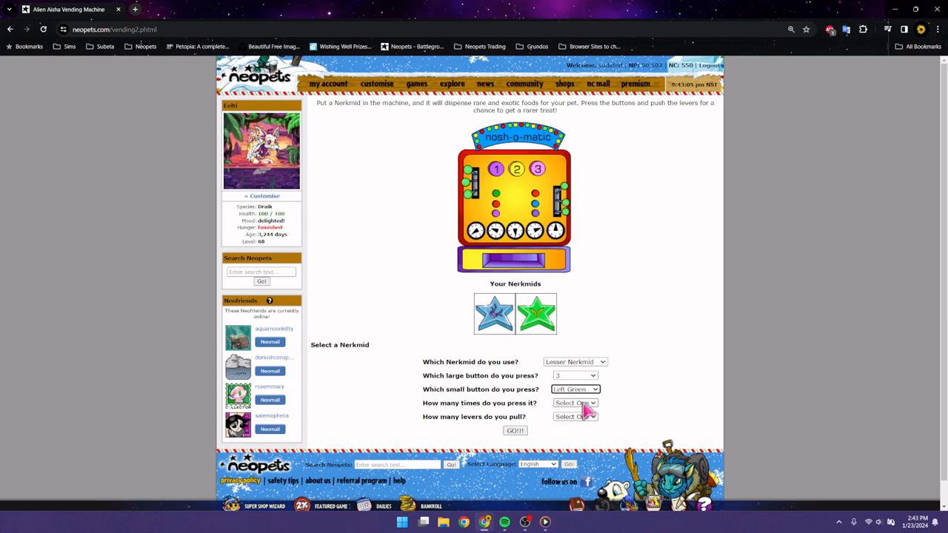
left_click(576, 402)
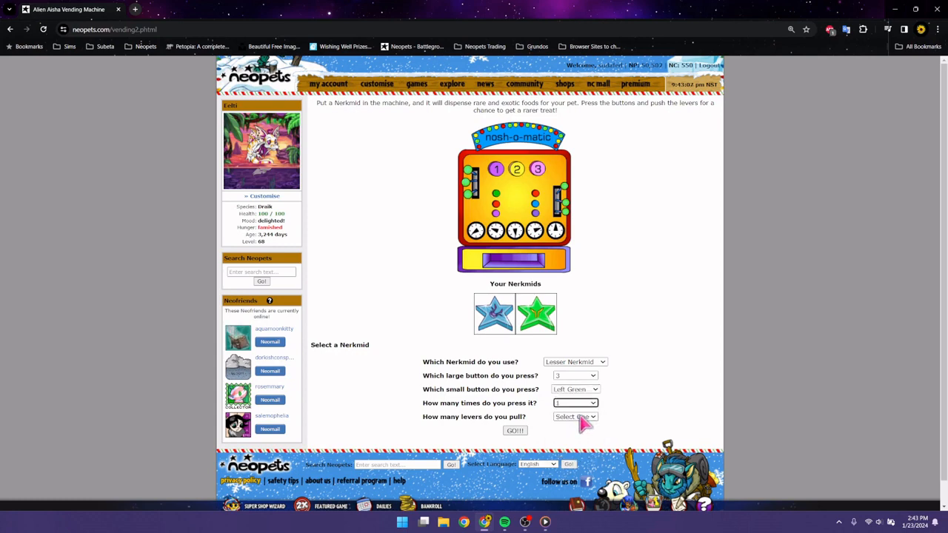
left_click(575, 416)
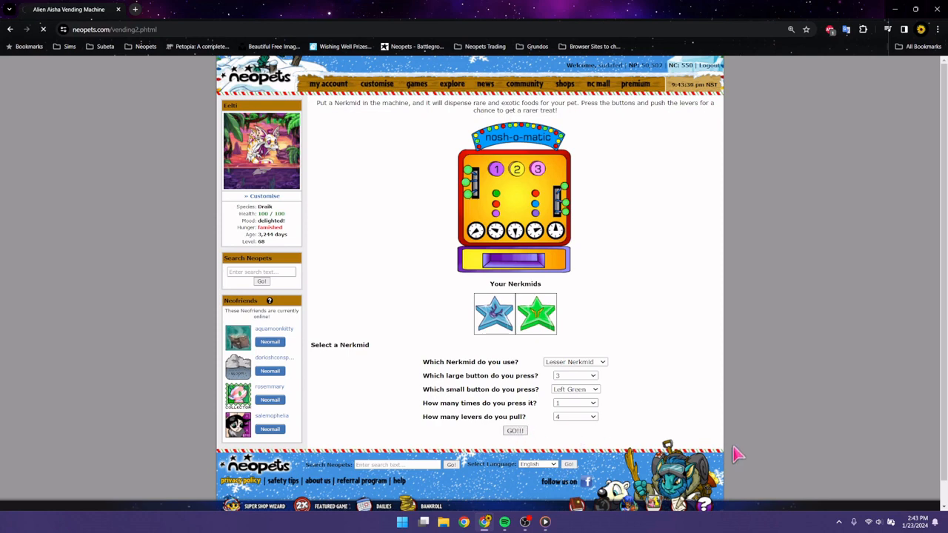
left_click(515, 430)
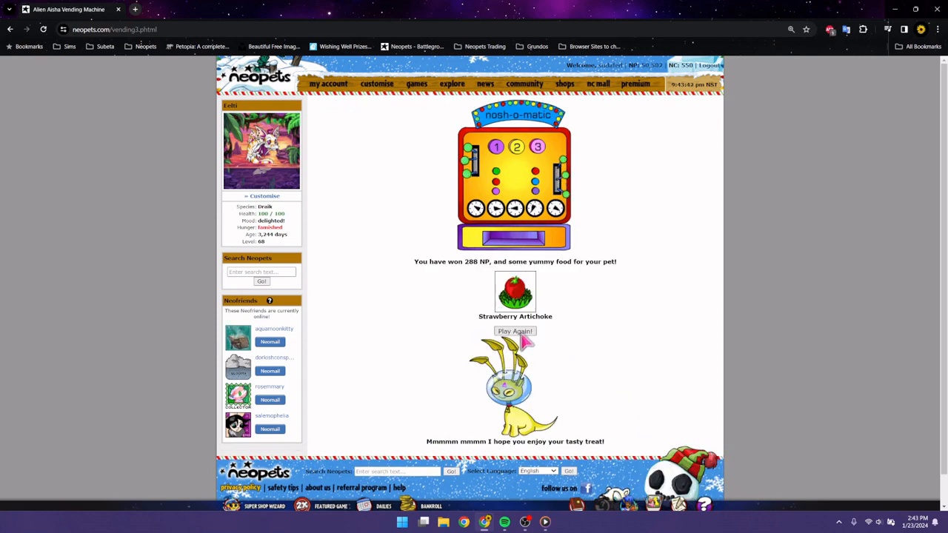
left_click(514, 331)
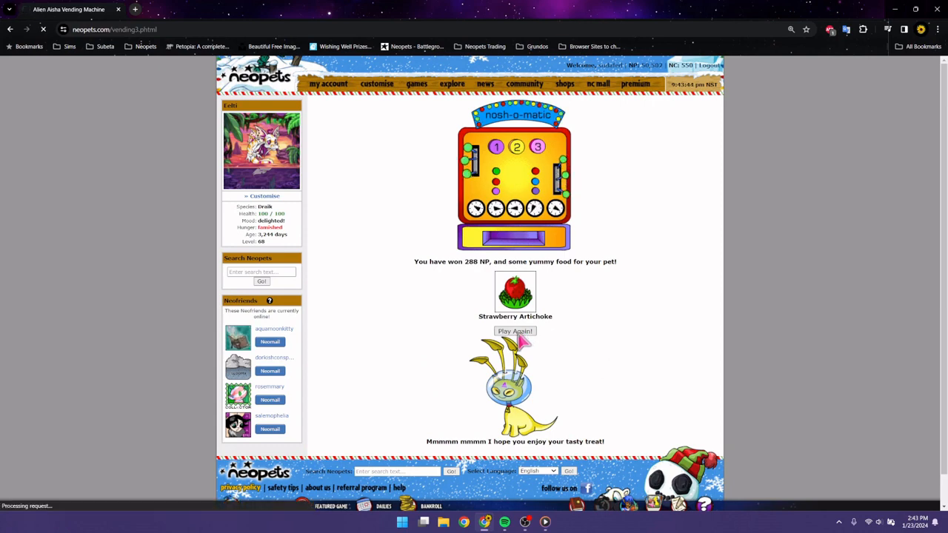
left_click(514, 331)
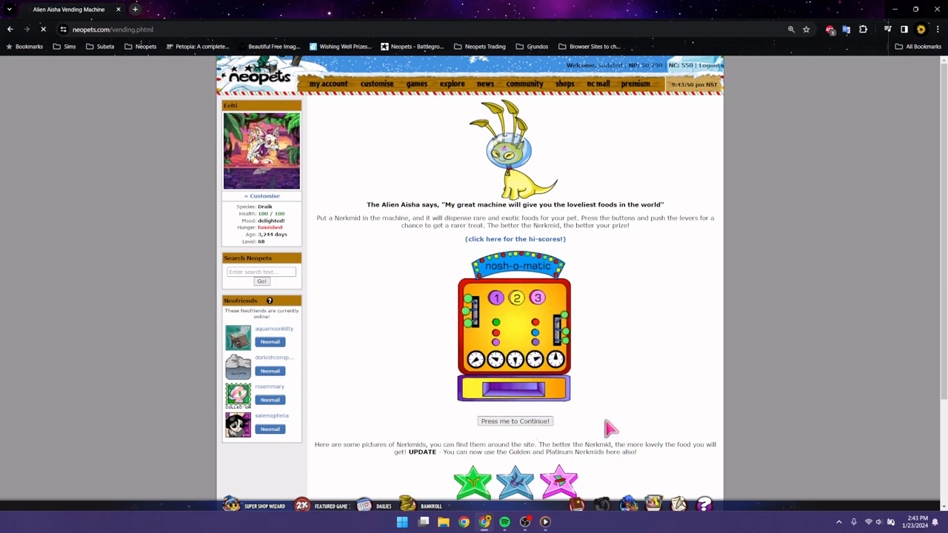
Step: Play the Average Nerkmid with button 1, Left Pink, five presses, one lever
left_click(515, 421)
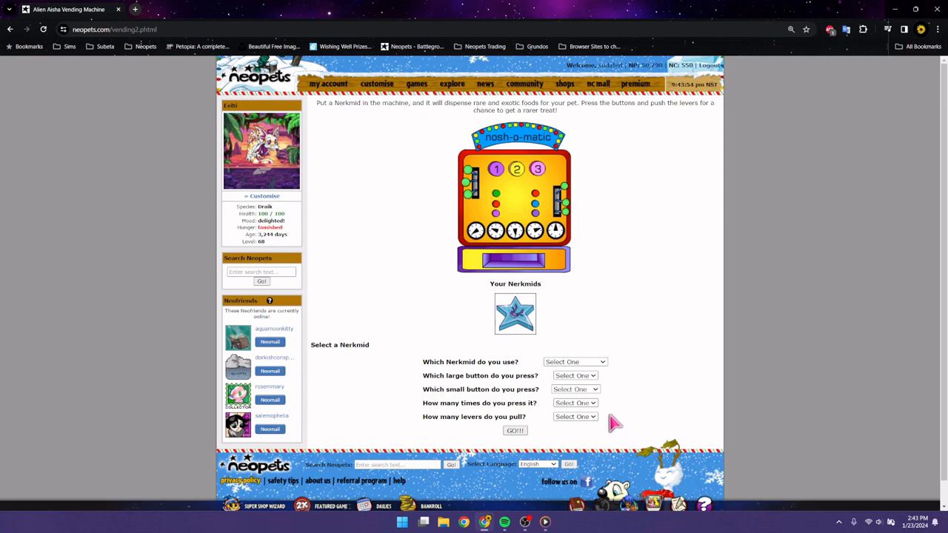
mouse_move(611, 421)
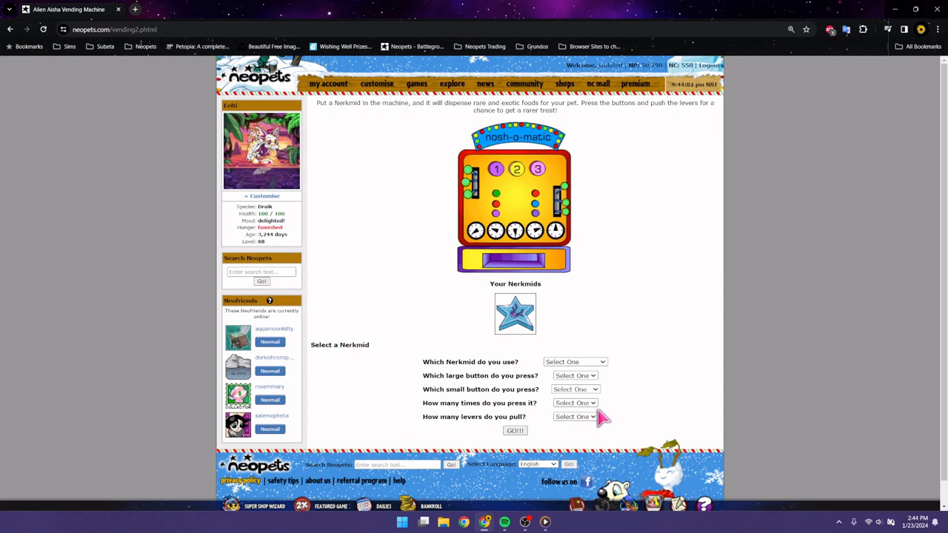
left_click(574, 362)
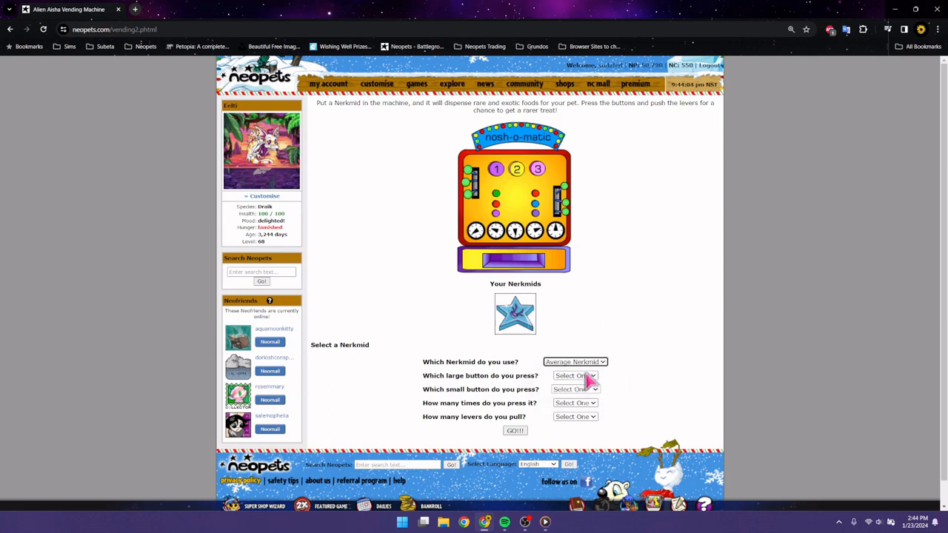
left_click(576, 389)
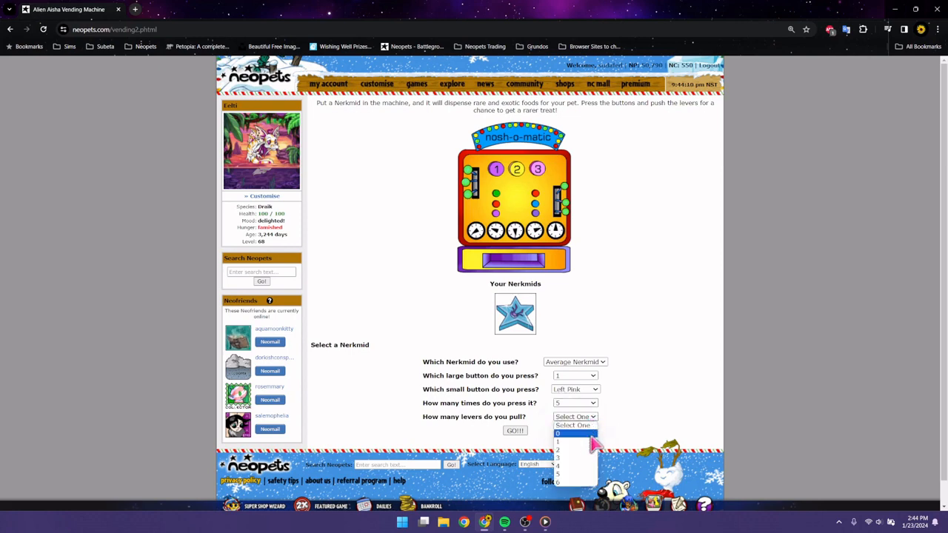
left_click(559, 442)
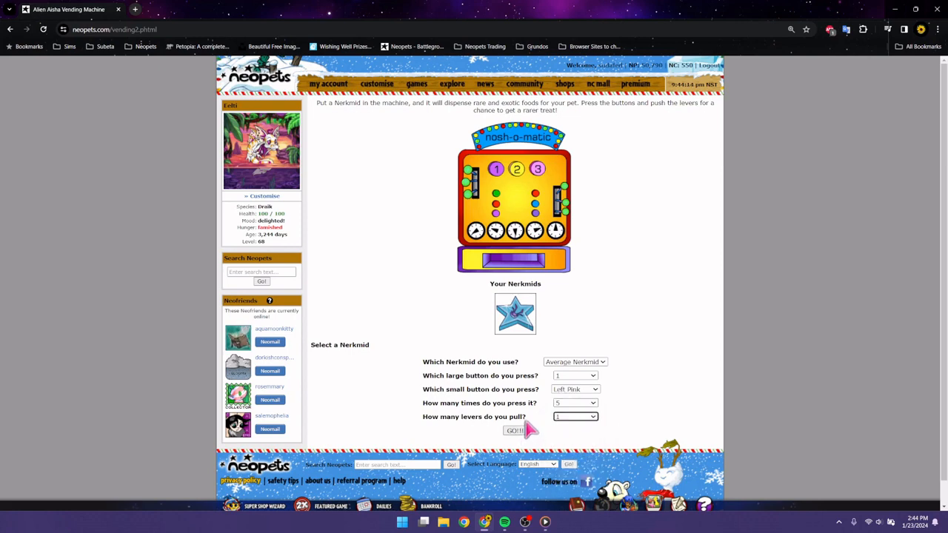
left_click(515, 430)
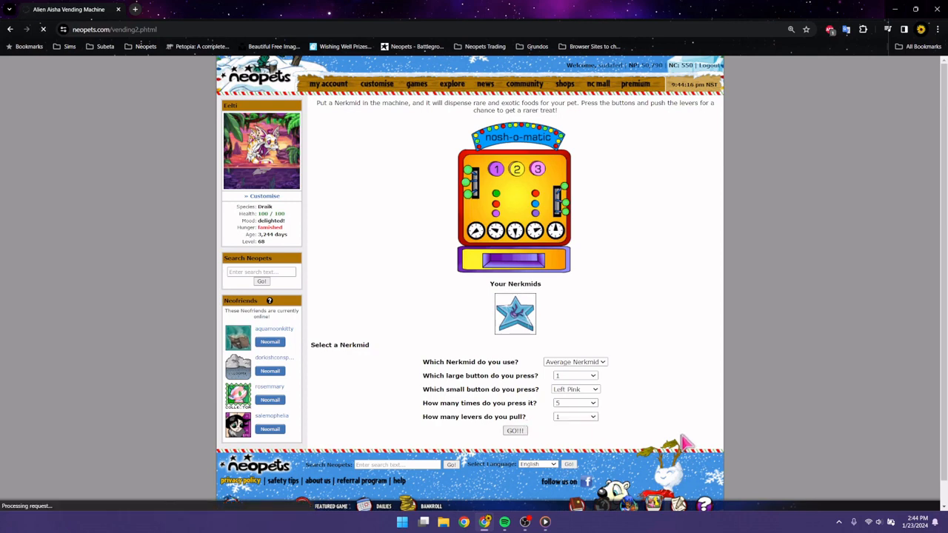
left_click(515, 430)
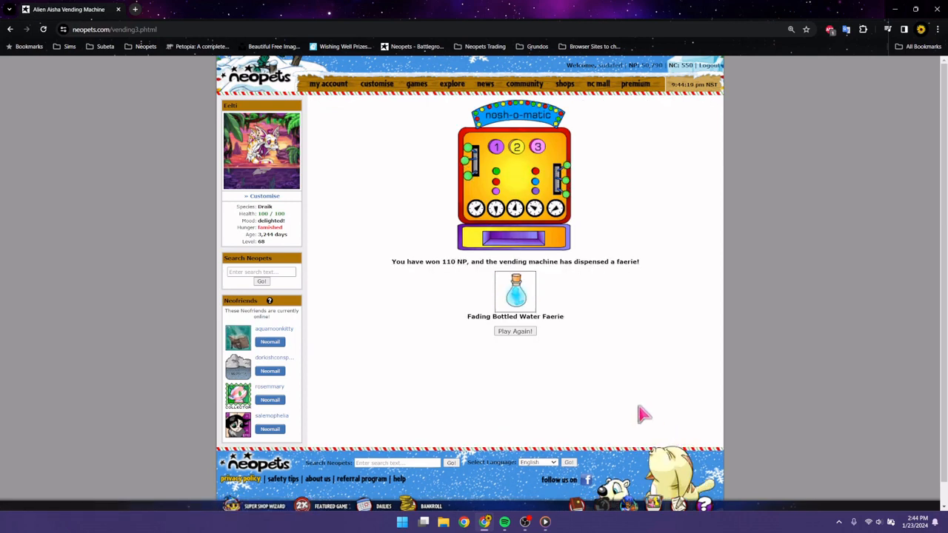
Step: Search the Shop Wizard for the Origami, Woodland Petpet and Pirate Paint Brushes, finding no listings
left_click(515, 332)
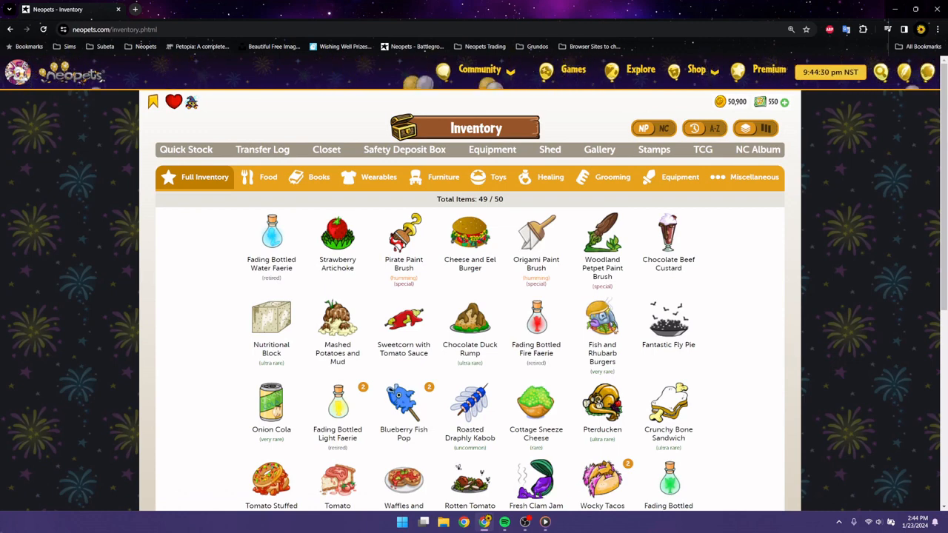
mouse_move(93, 479)
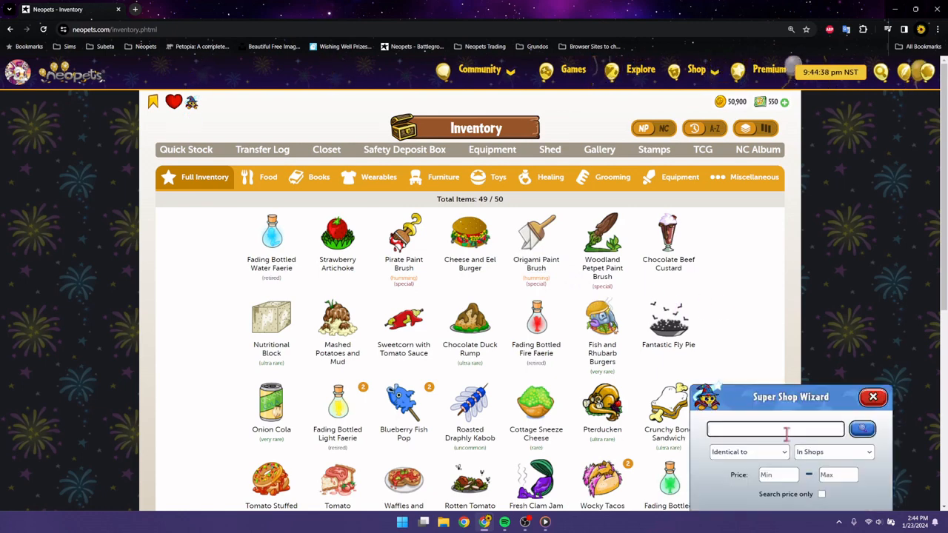
left_click(862, 429)
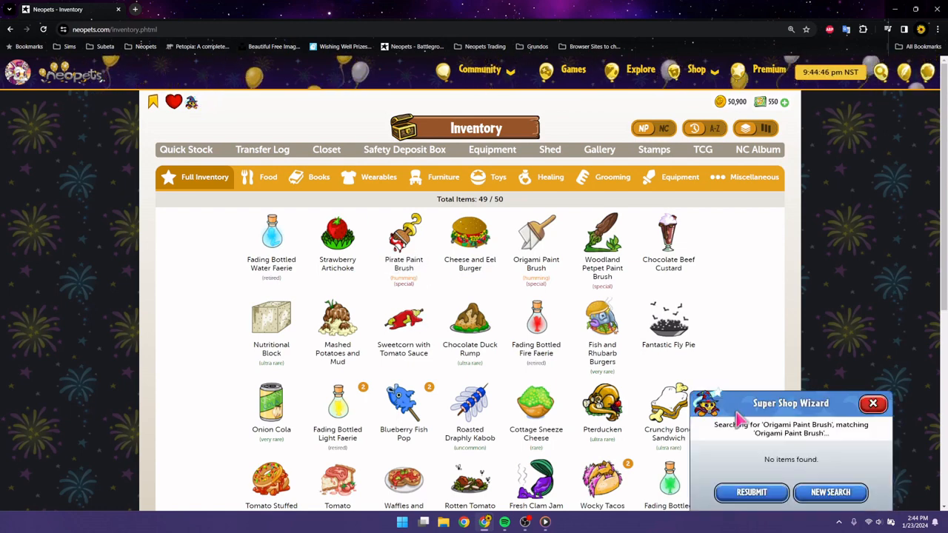
left_click(830, 493)
type("Pirate Paint Brush")
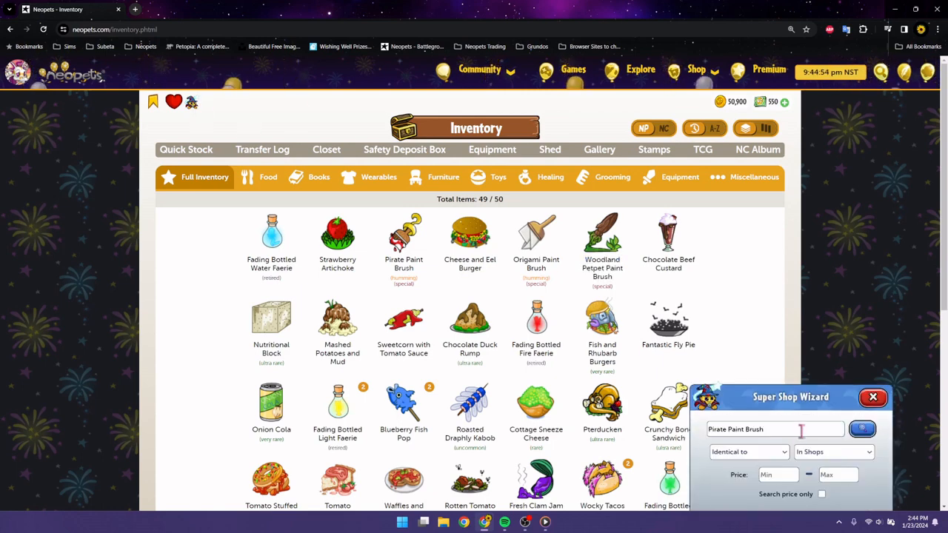
left_click(862, 429)
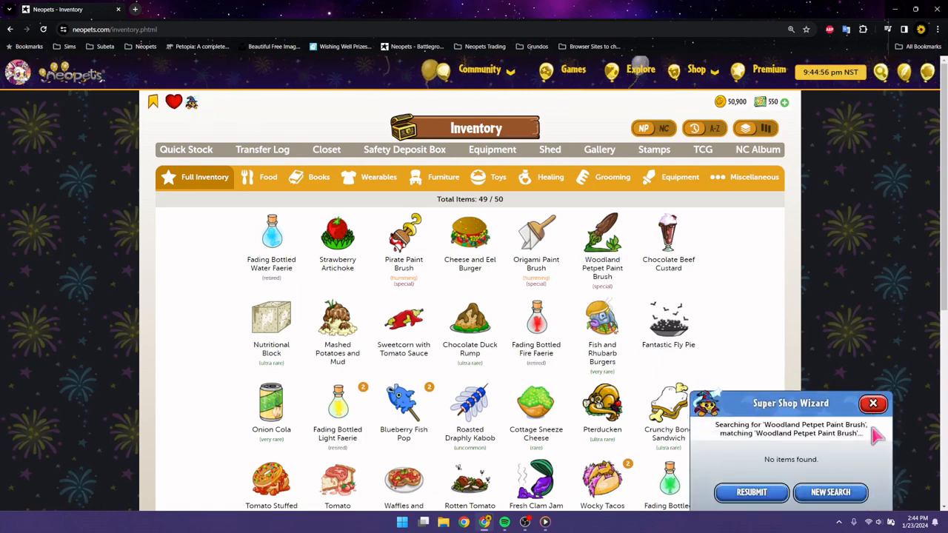
left_click(872, 404)
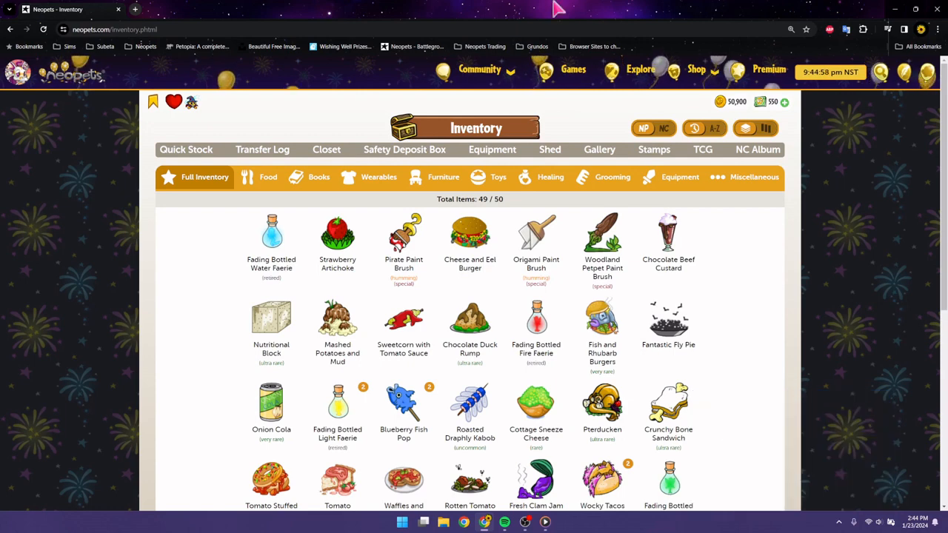
left_click(695, 69)
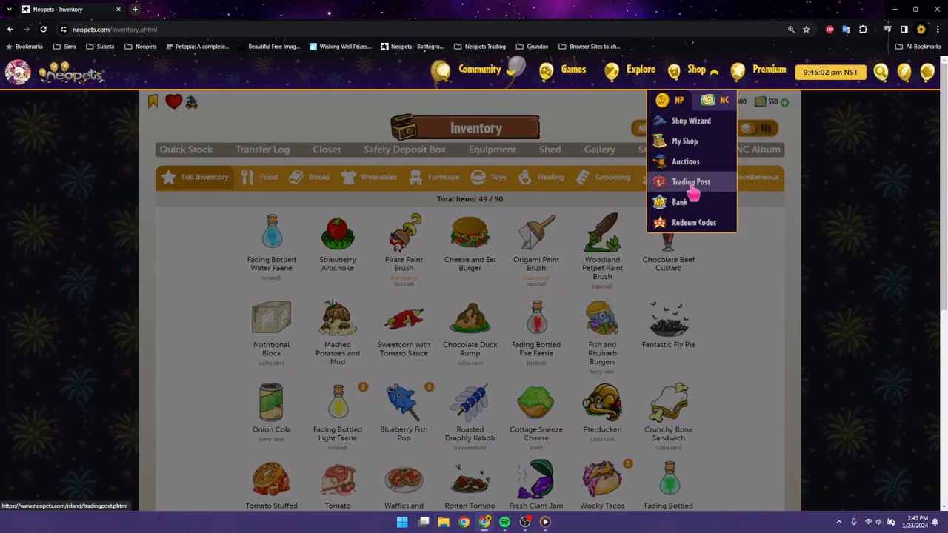
Step: Browse Trading Post lots for the Woodland Petpet Paint Brush, including one asking 3.3m
left_click(691, 182)
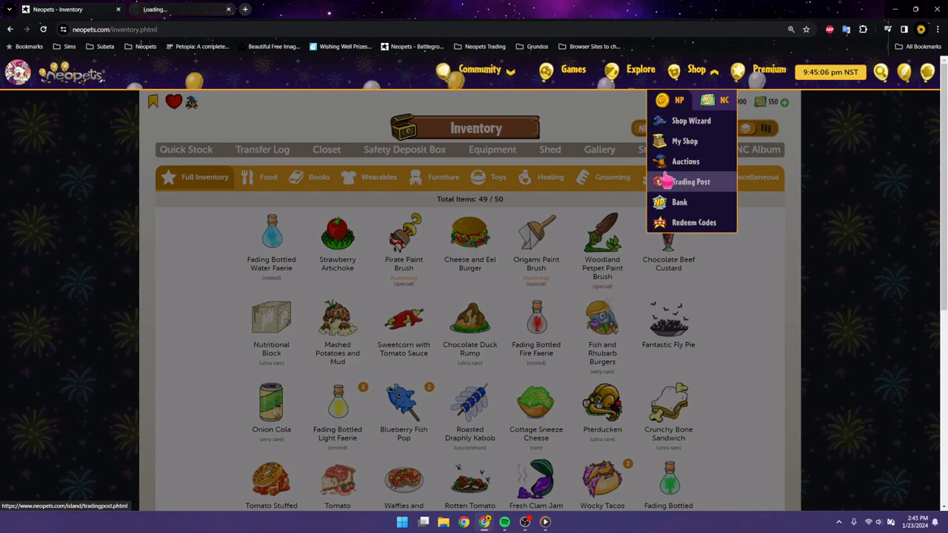
left_click(691, 181)
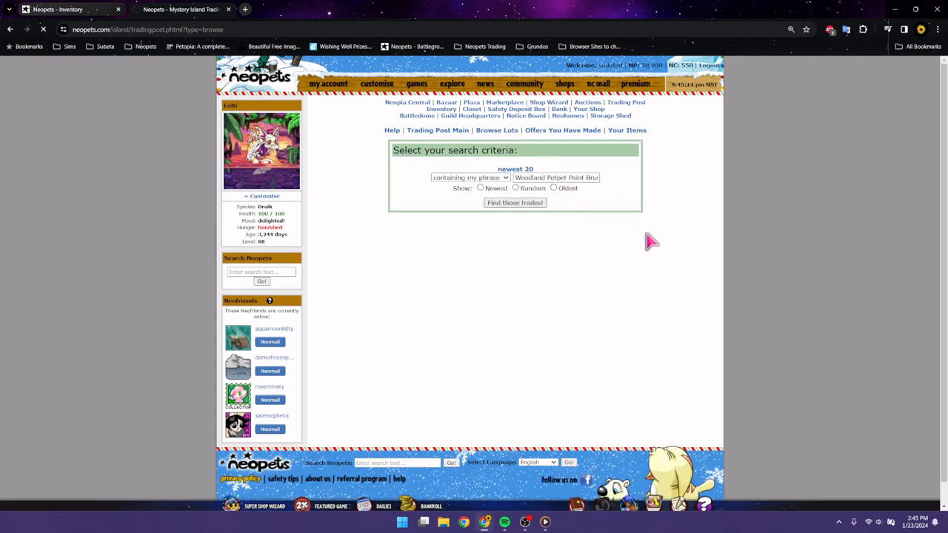
left_click(515, 202)
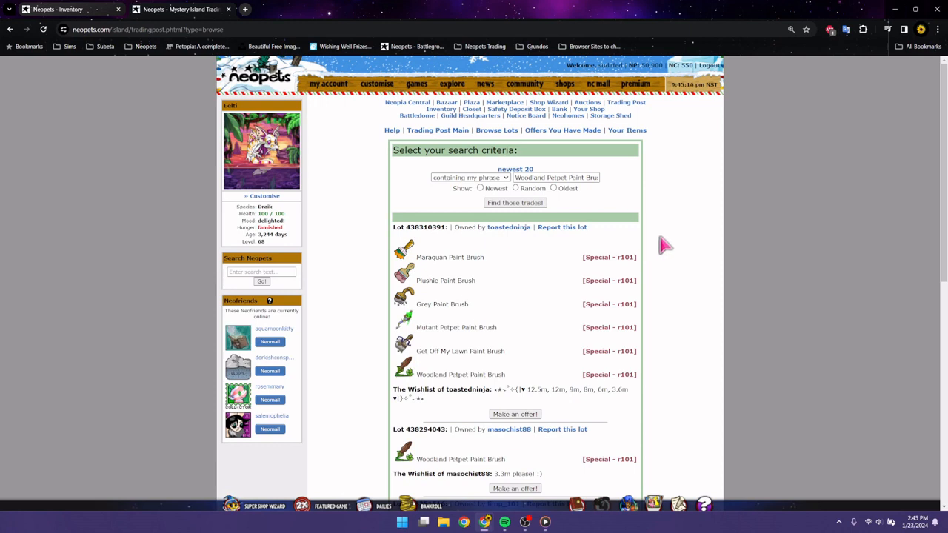
scroll("down", 3)
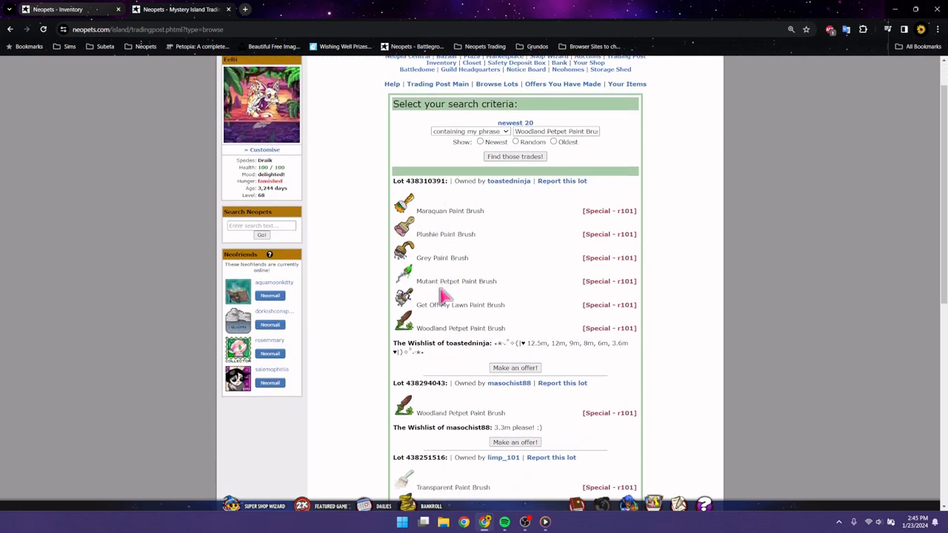
mouse_move(581, 356)
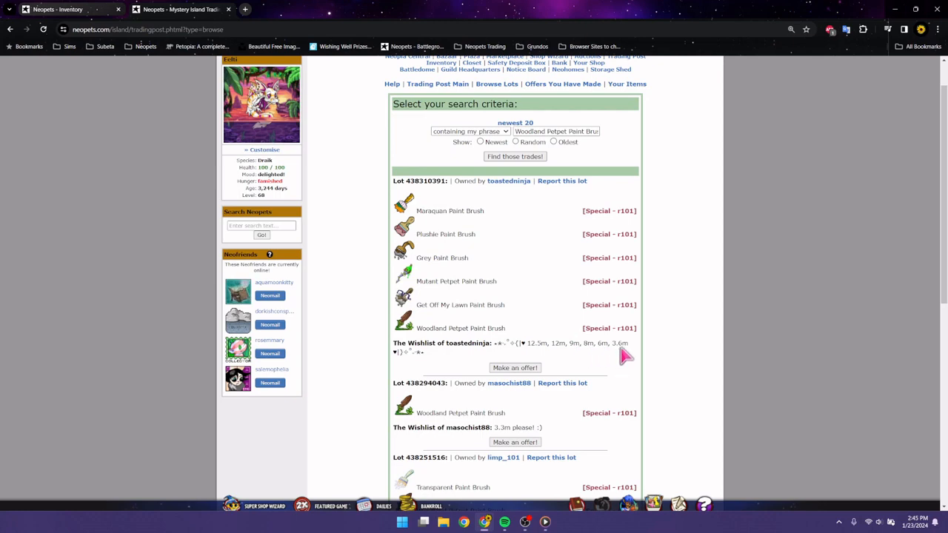
scroll("down", 3)
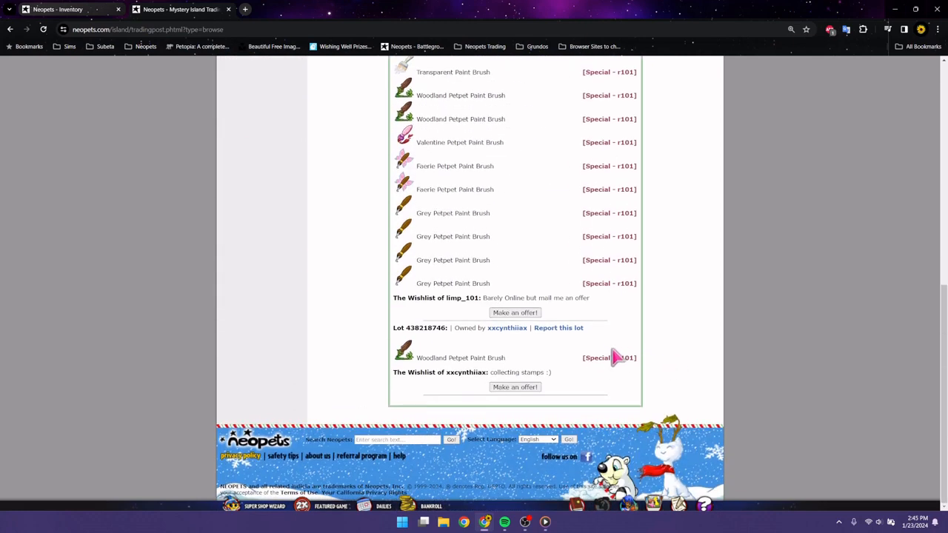
scroll("up", 3)
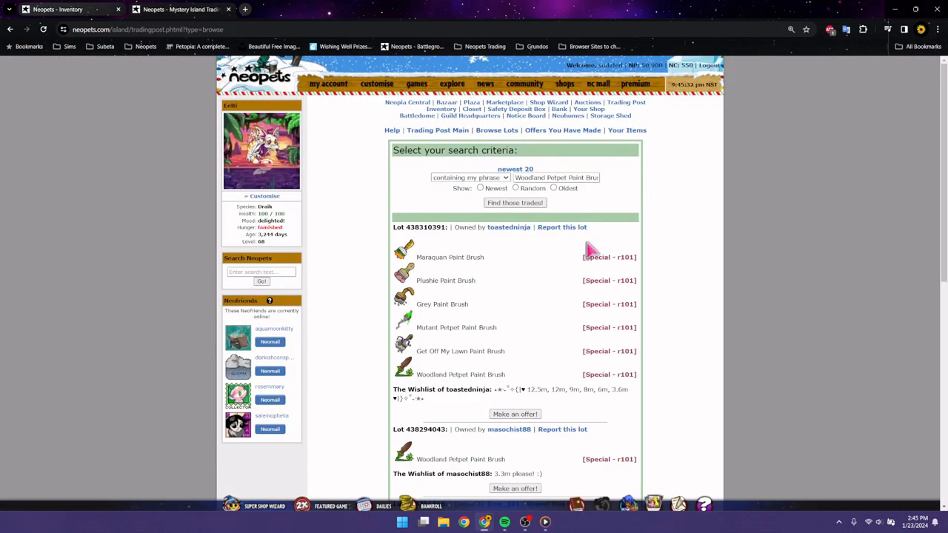
Step: Search Trading Post lots for 'Origami Paint Brush' and review asking prices around 1.7m–2m NP
type("Origami Paint Brush")
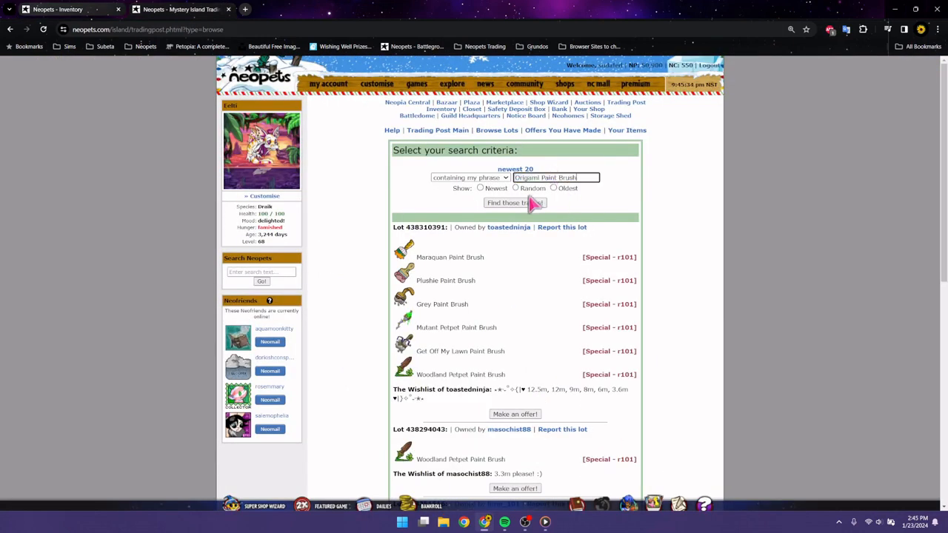
left_click(514, 202)
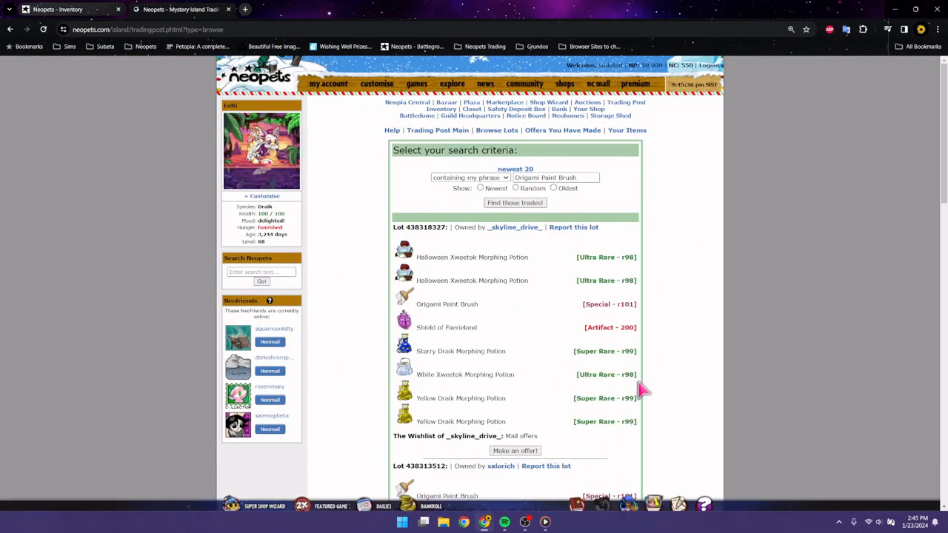
scroll("down", 3)
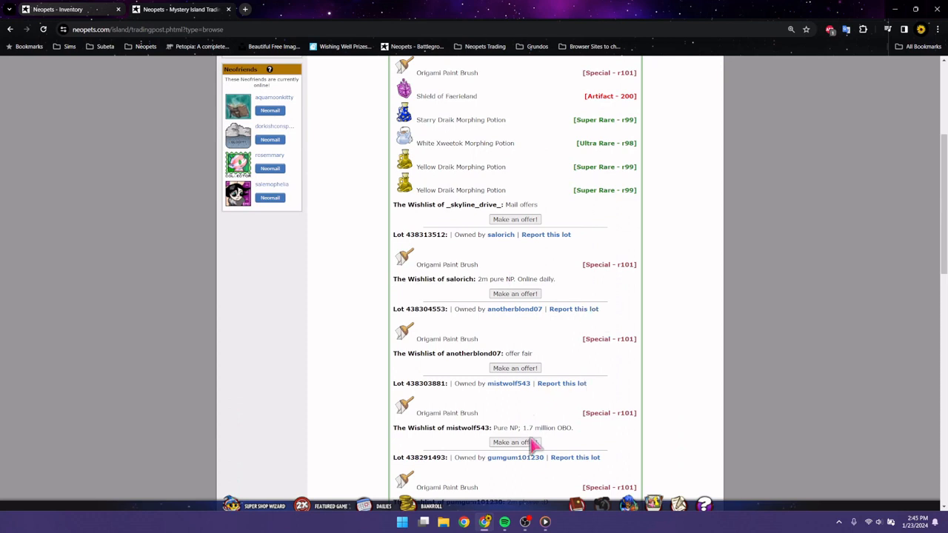
scroll("down", 3)
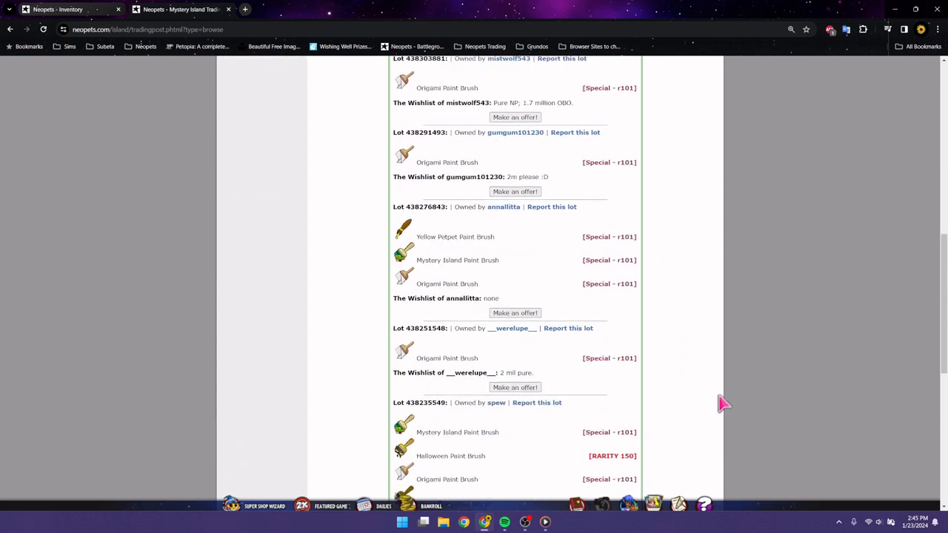
scroll("down", 3)
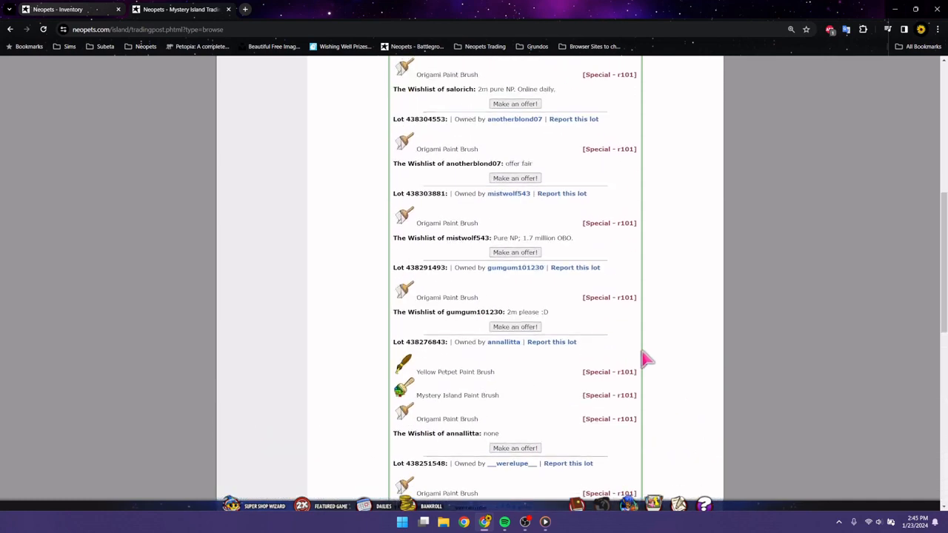
left_click(70, 9)
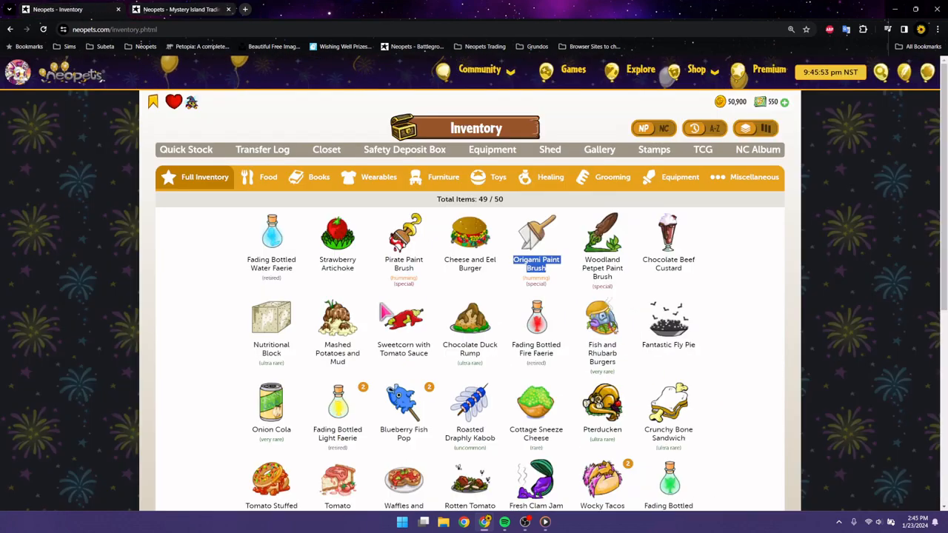
mouse_move(404, 269)
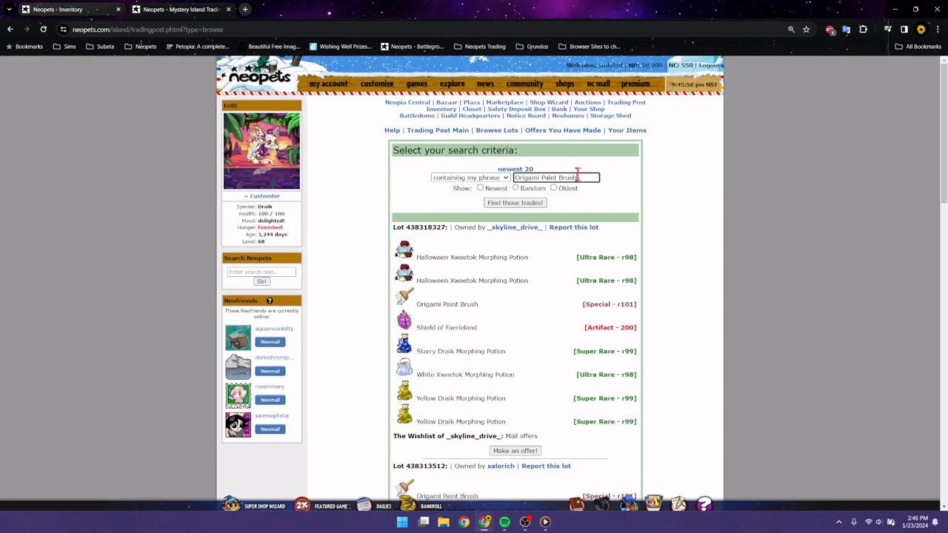
Step: Search Trading Post for 'Pirate Paint Brush' and review lots asking about 1.2m NP
type("Pirate Paint Brush")
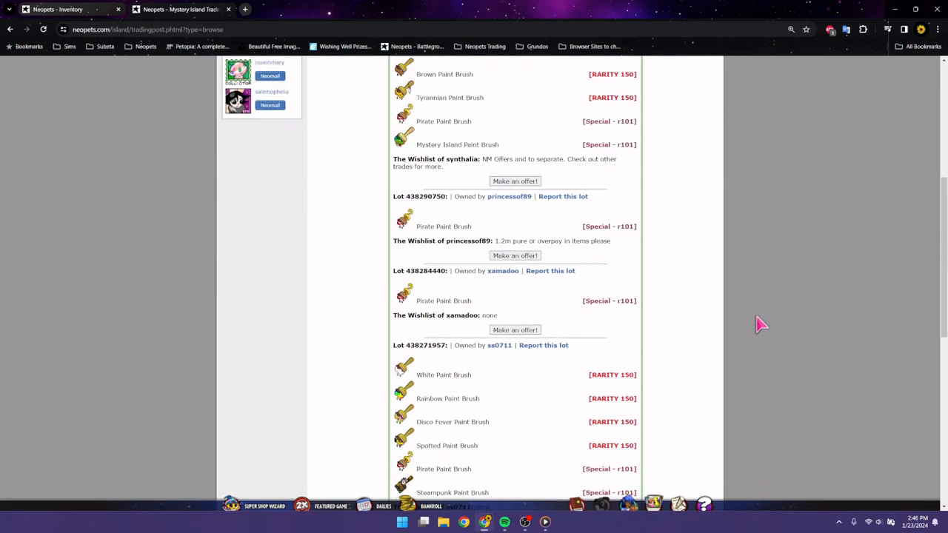
scroll("down", 3)
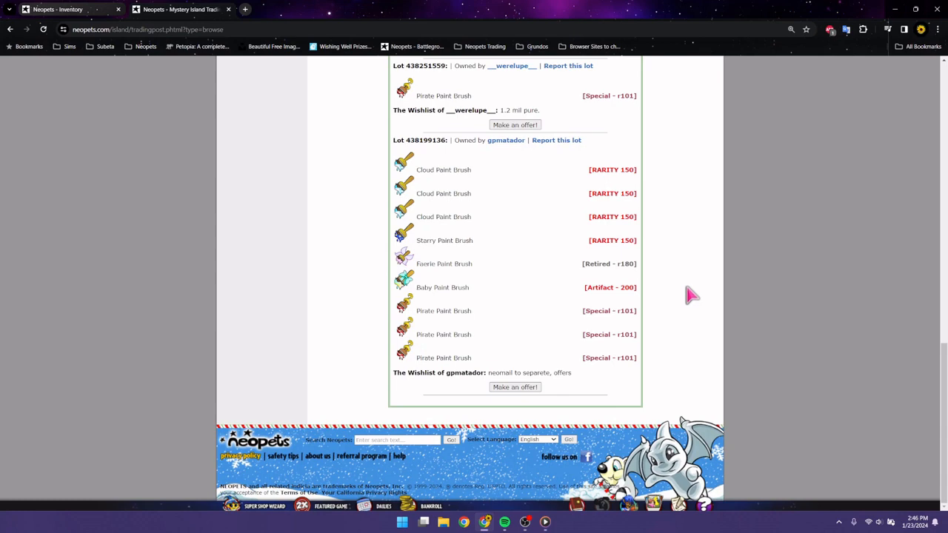
scroll("down", 3)
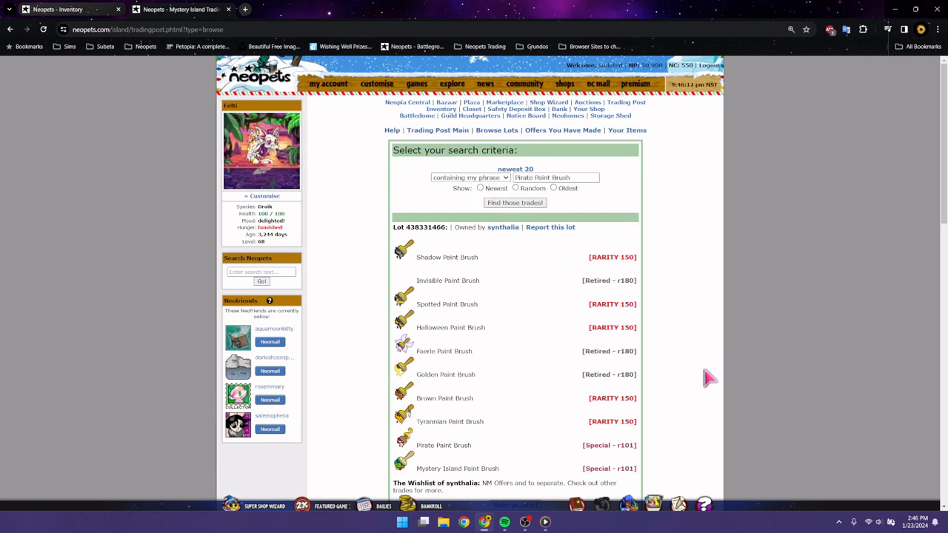
mouse_move(707, 400)
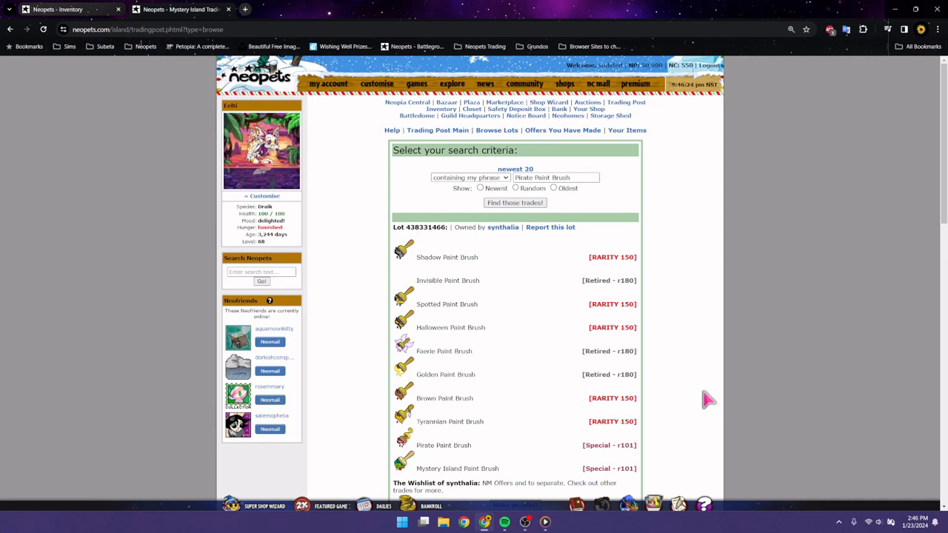
mouse_move(707, 402)
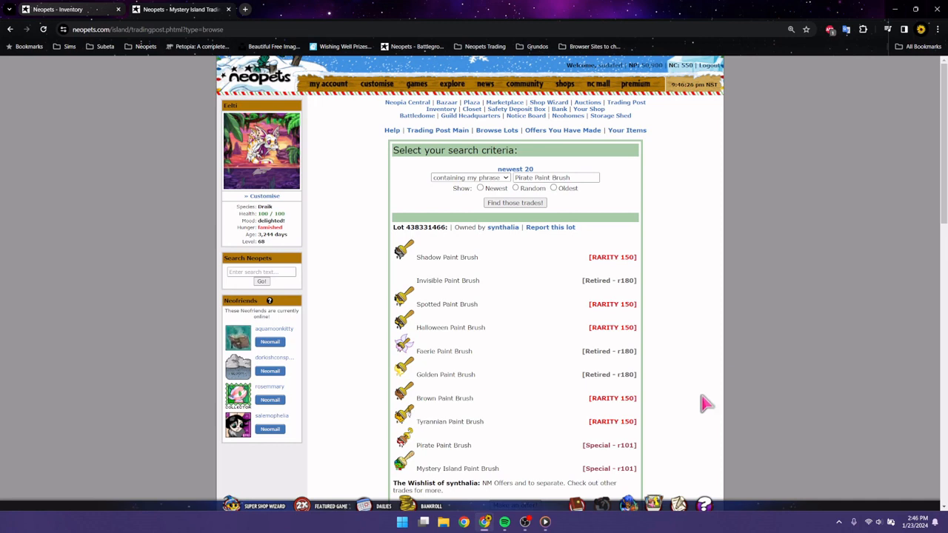
mouse_move(648, 80)
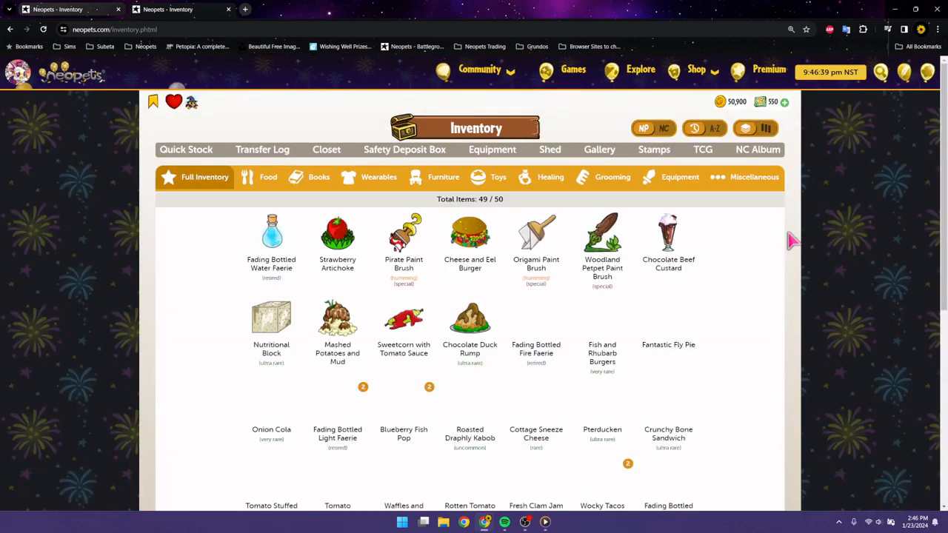
Step: Scroll through the 49-item inventory showing the Pirate, Origami and Woodland Petpet Paint Brushes
scroll("down", 3)
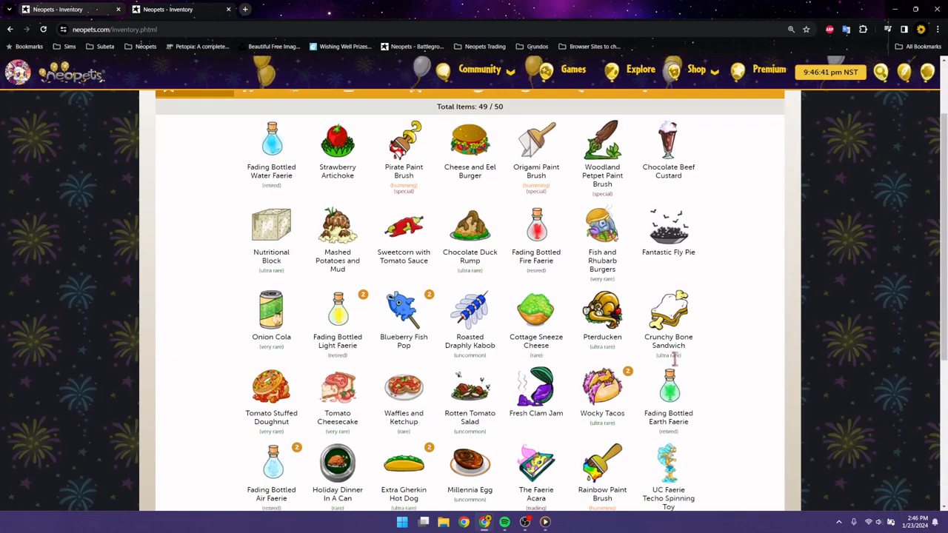
scroll("down", 3)
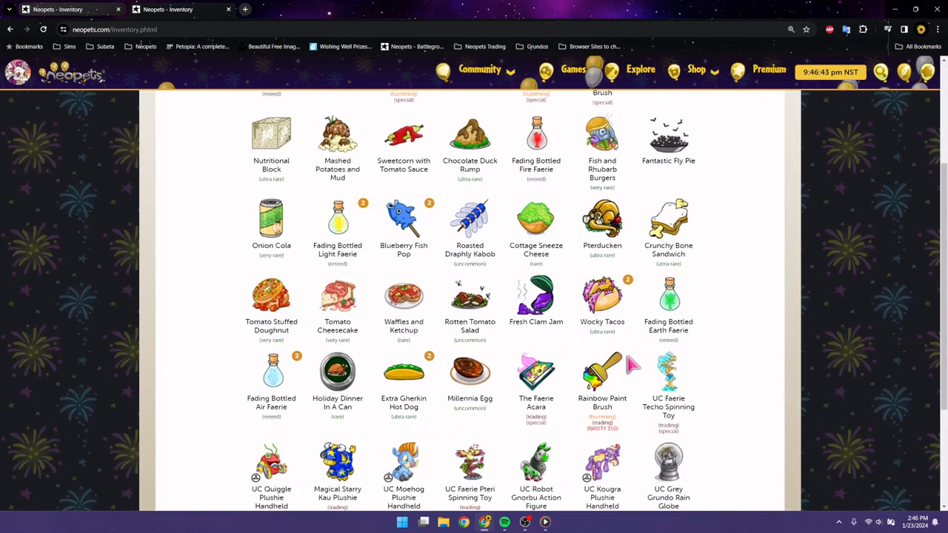
scroll("up", 3)
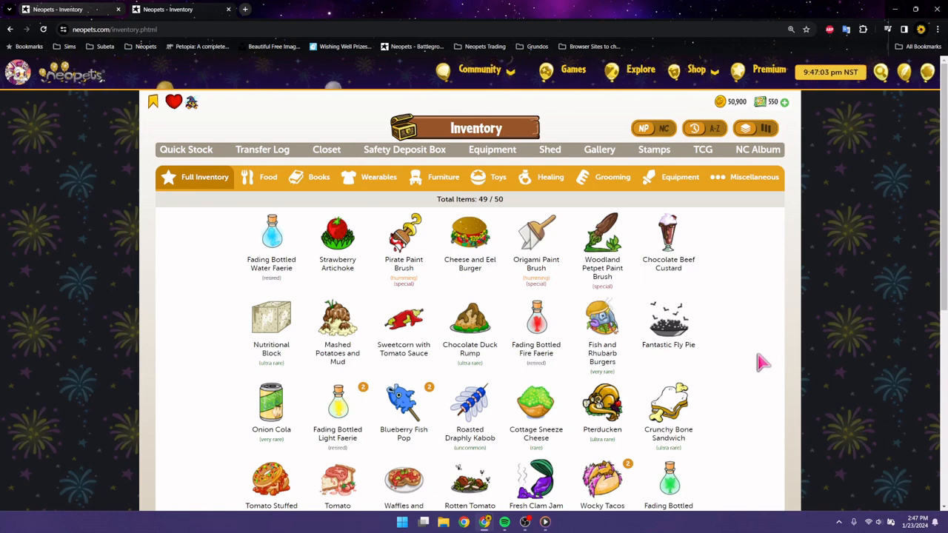
mouse_move(760, 362)
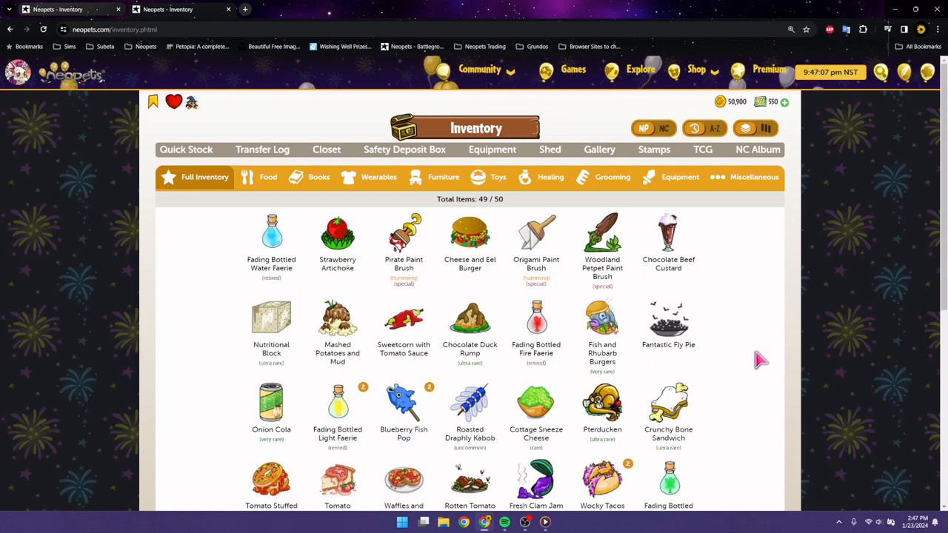
mouse_move(758, 357)
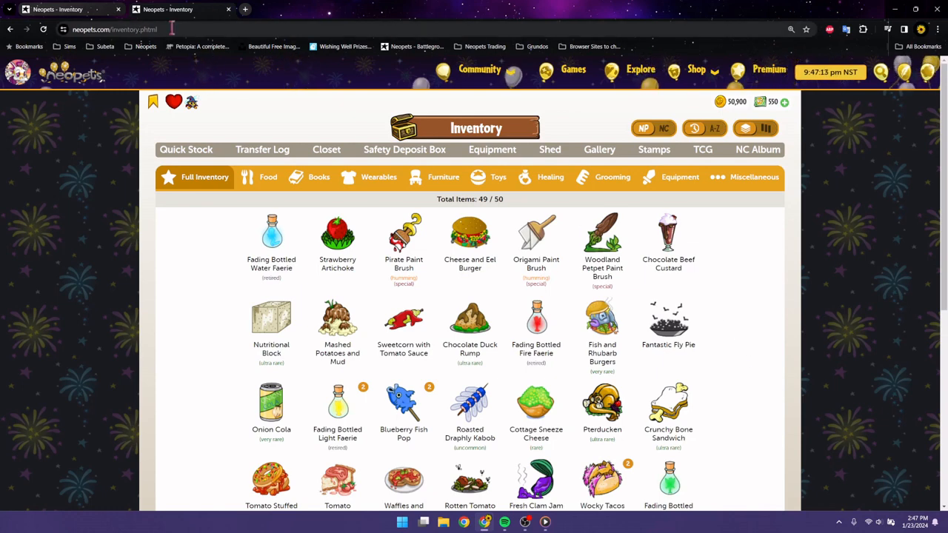
mouse_move(878, 451)
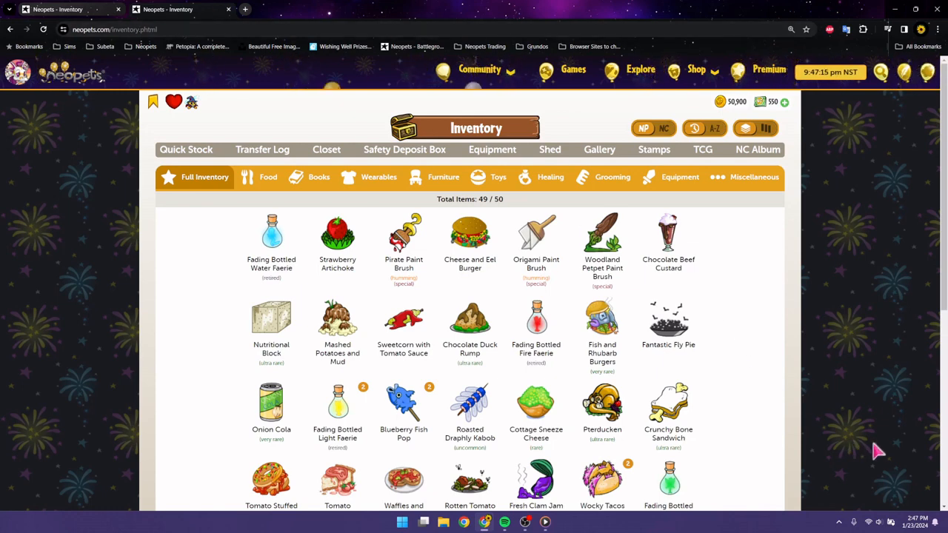
mouse_move(818, 459)
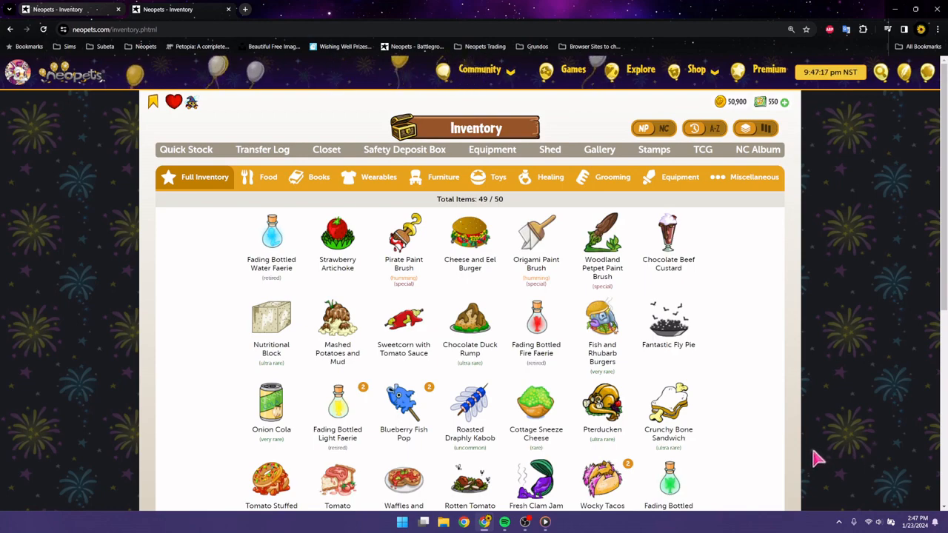